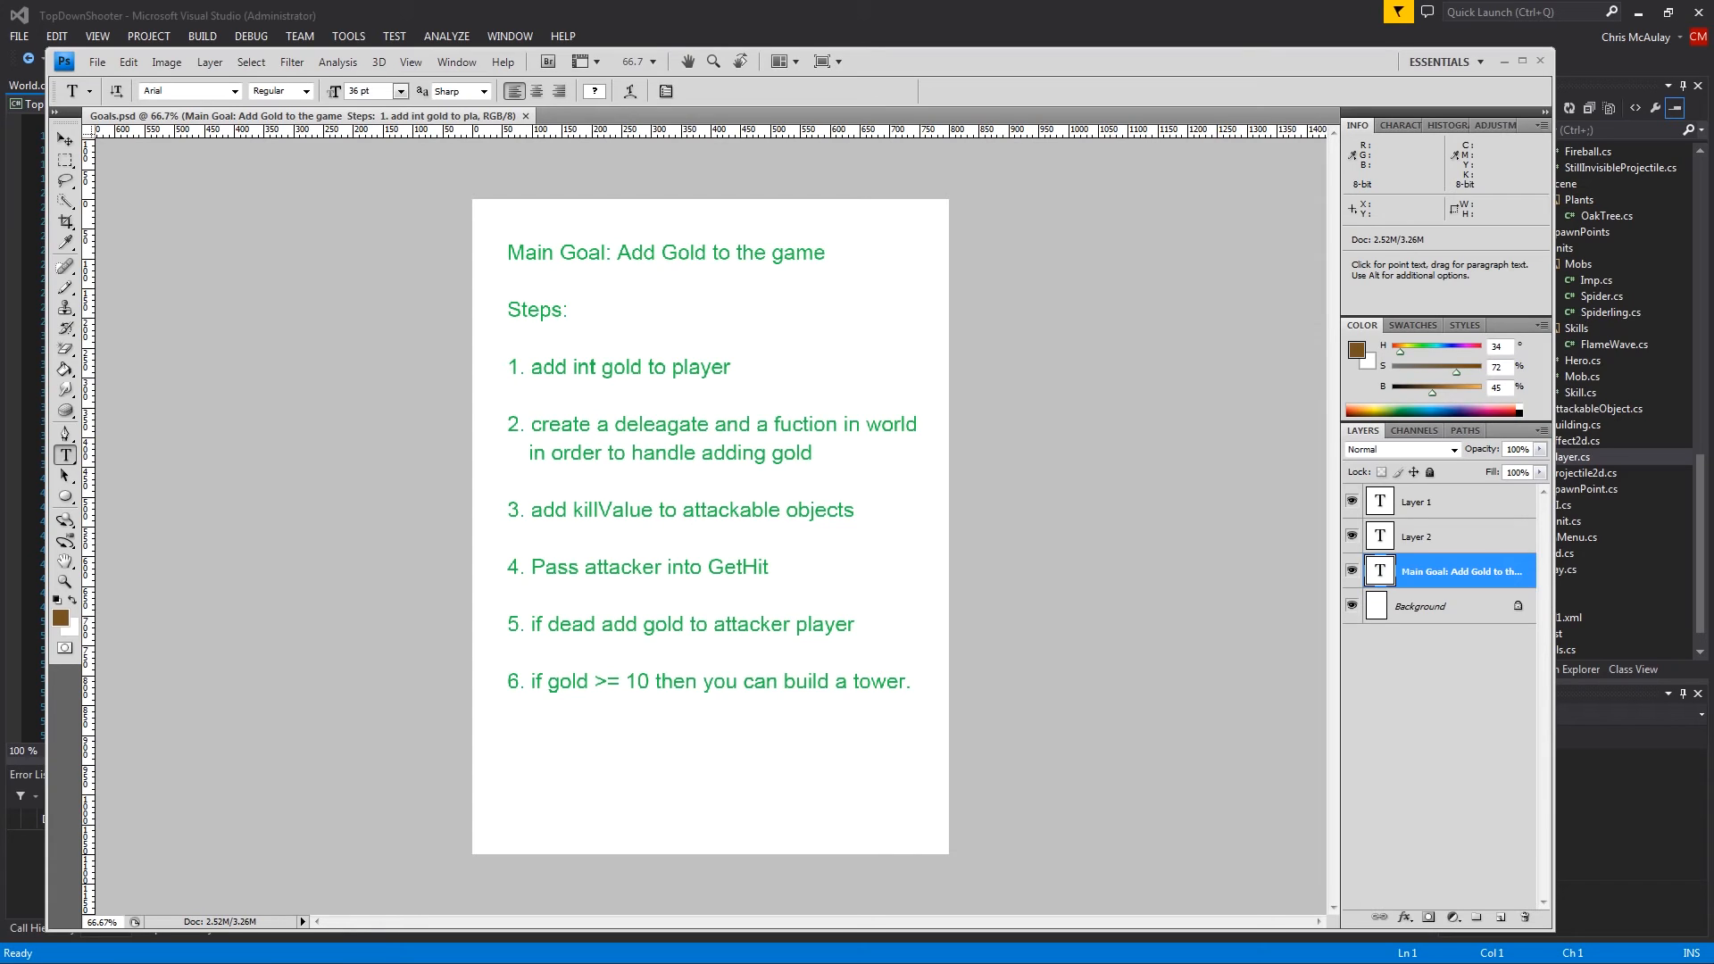
pyautogui.moveTo(562, 382)
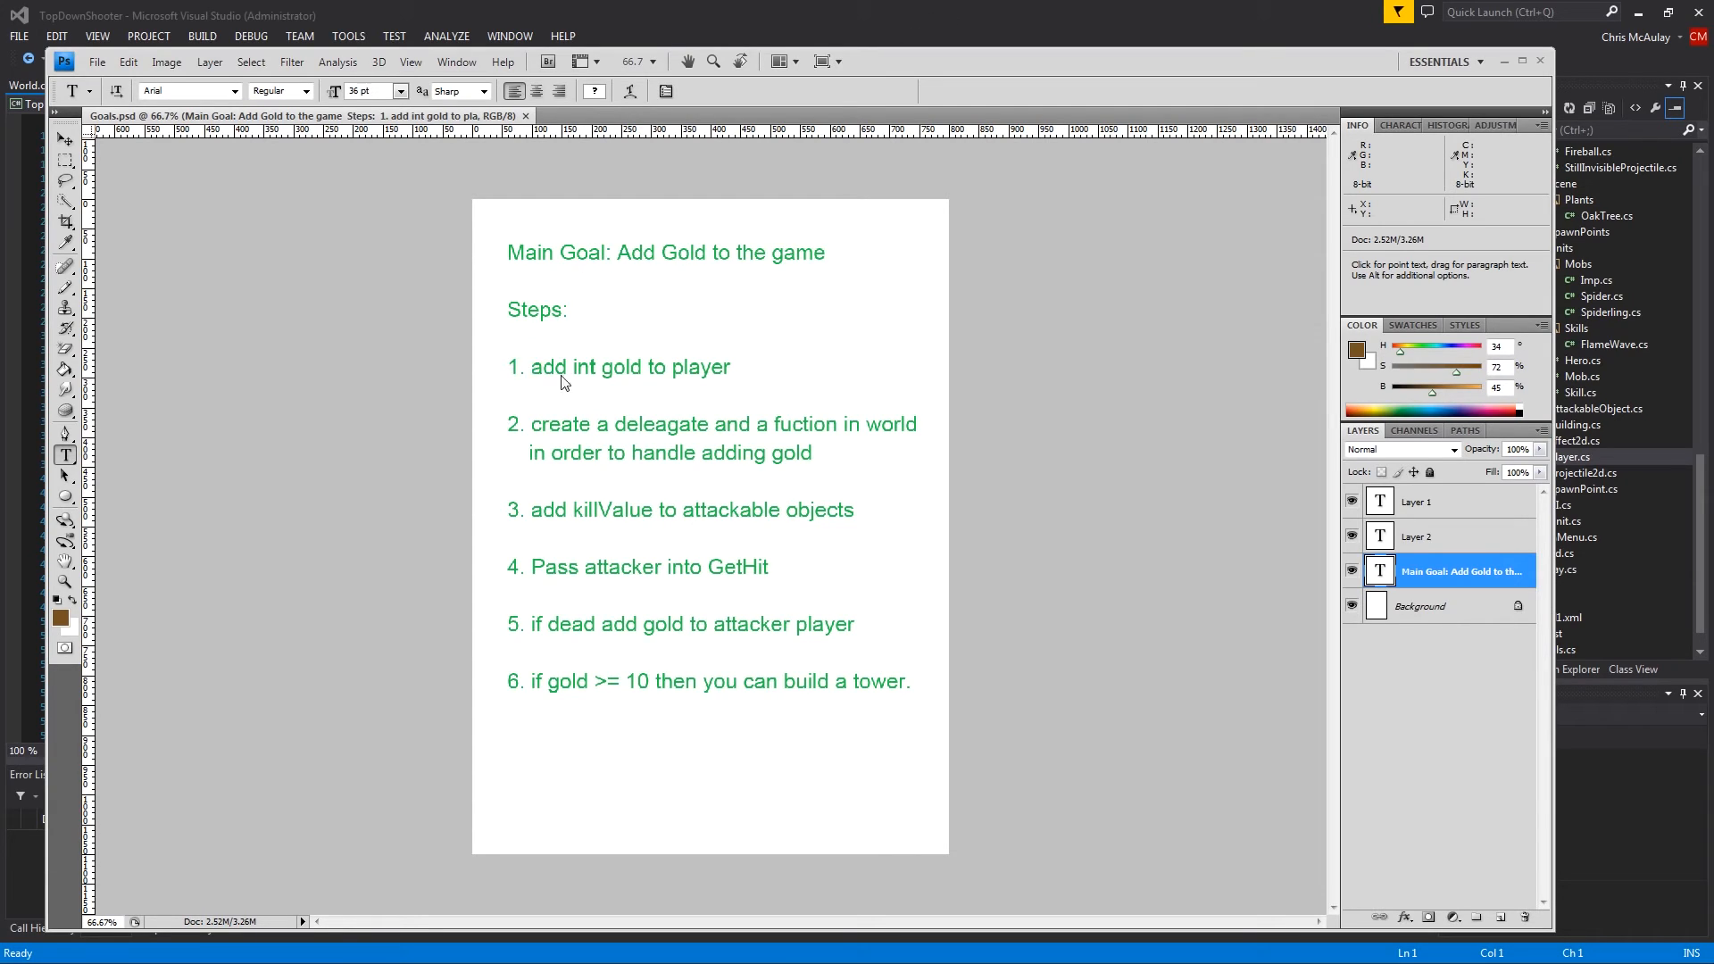
pyautogui.moveTo(638, 378)
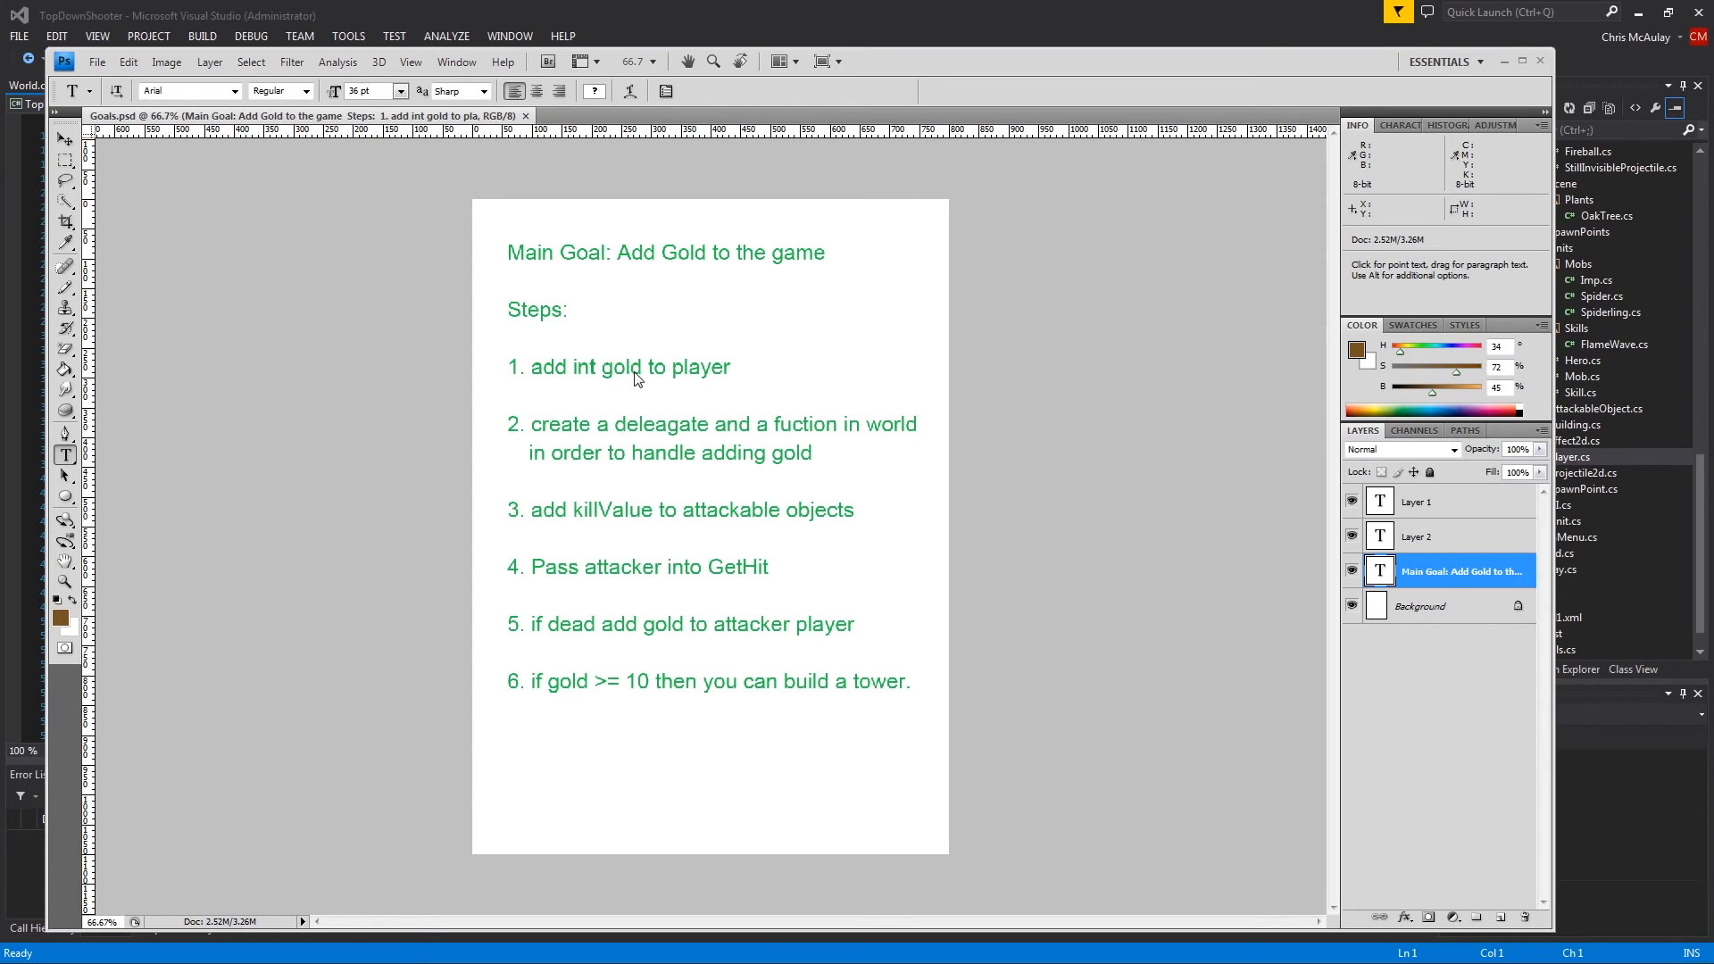
pyautogui.moveTo(637, 443)
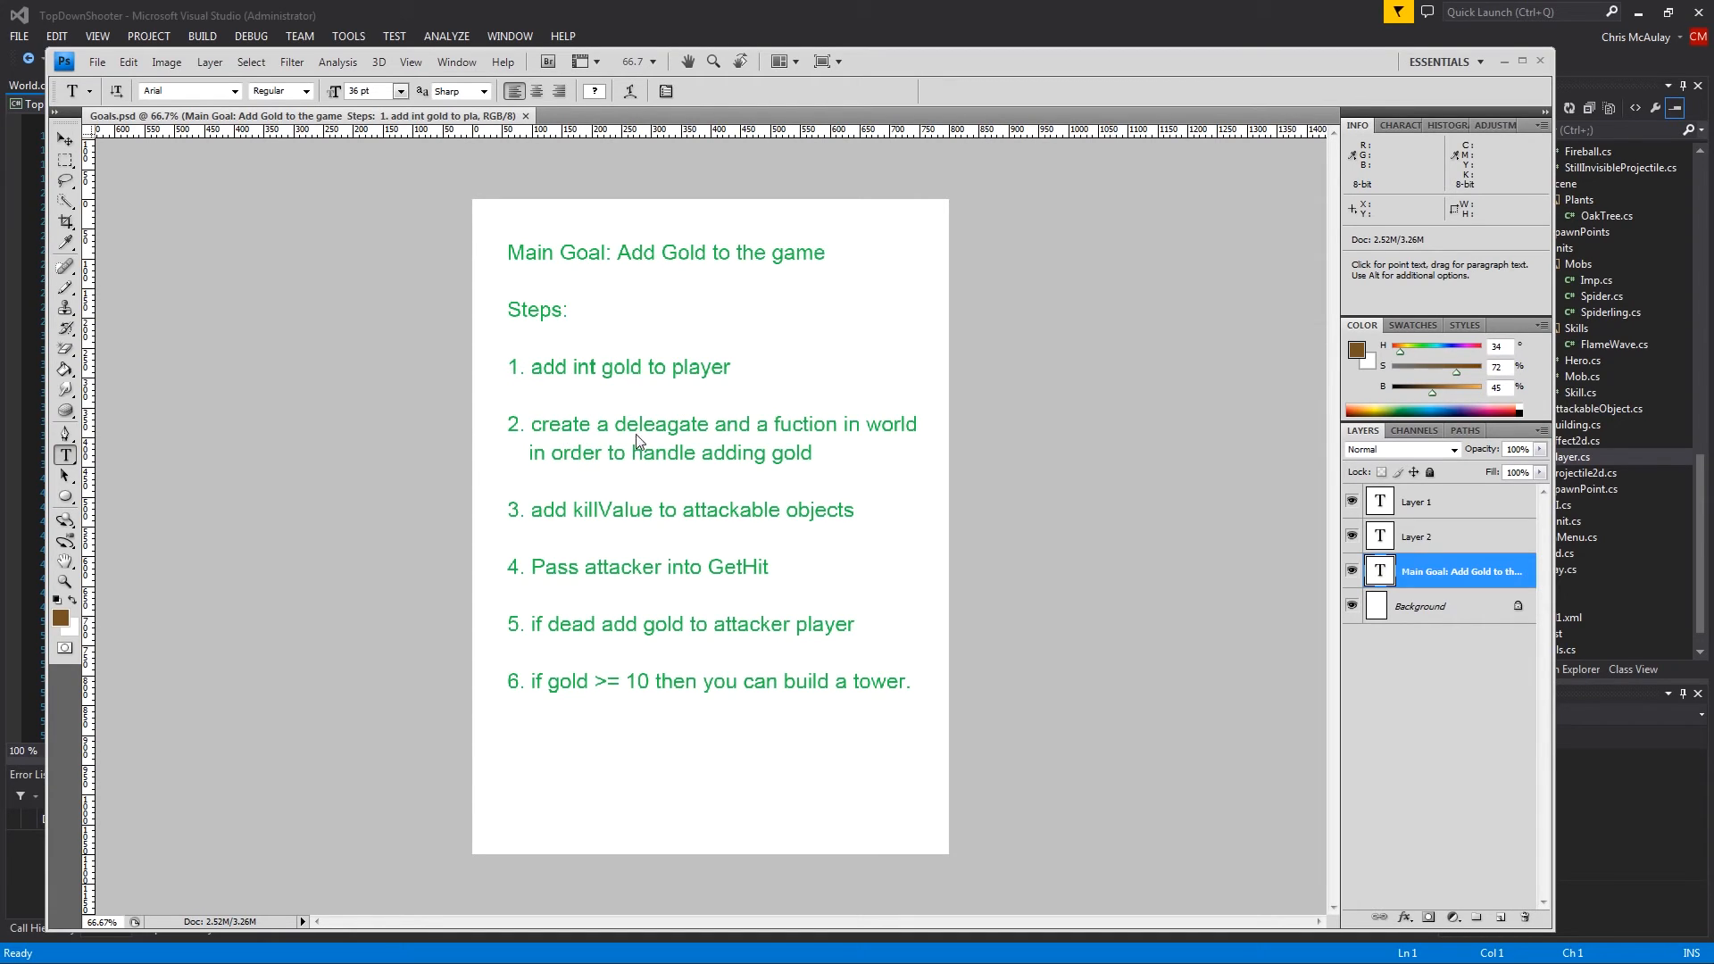
pyautogui.moveTo(762, 450)
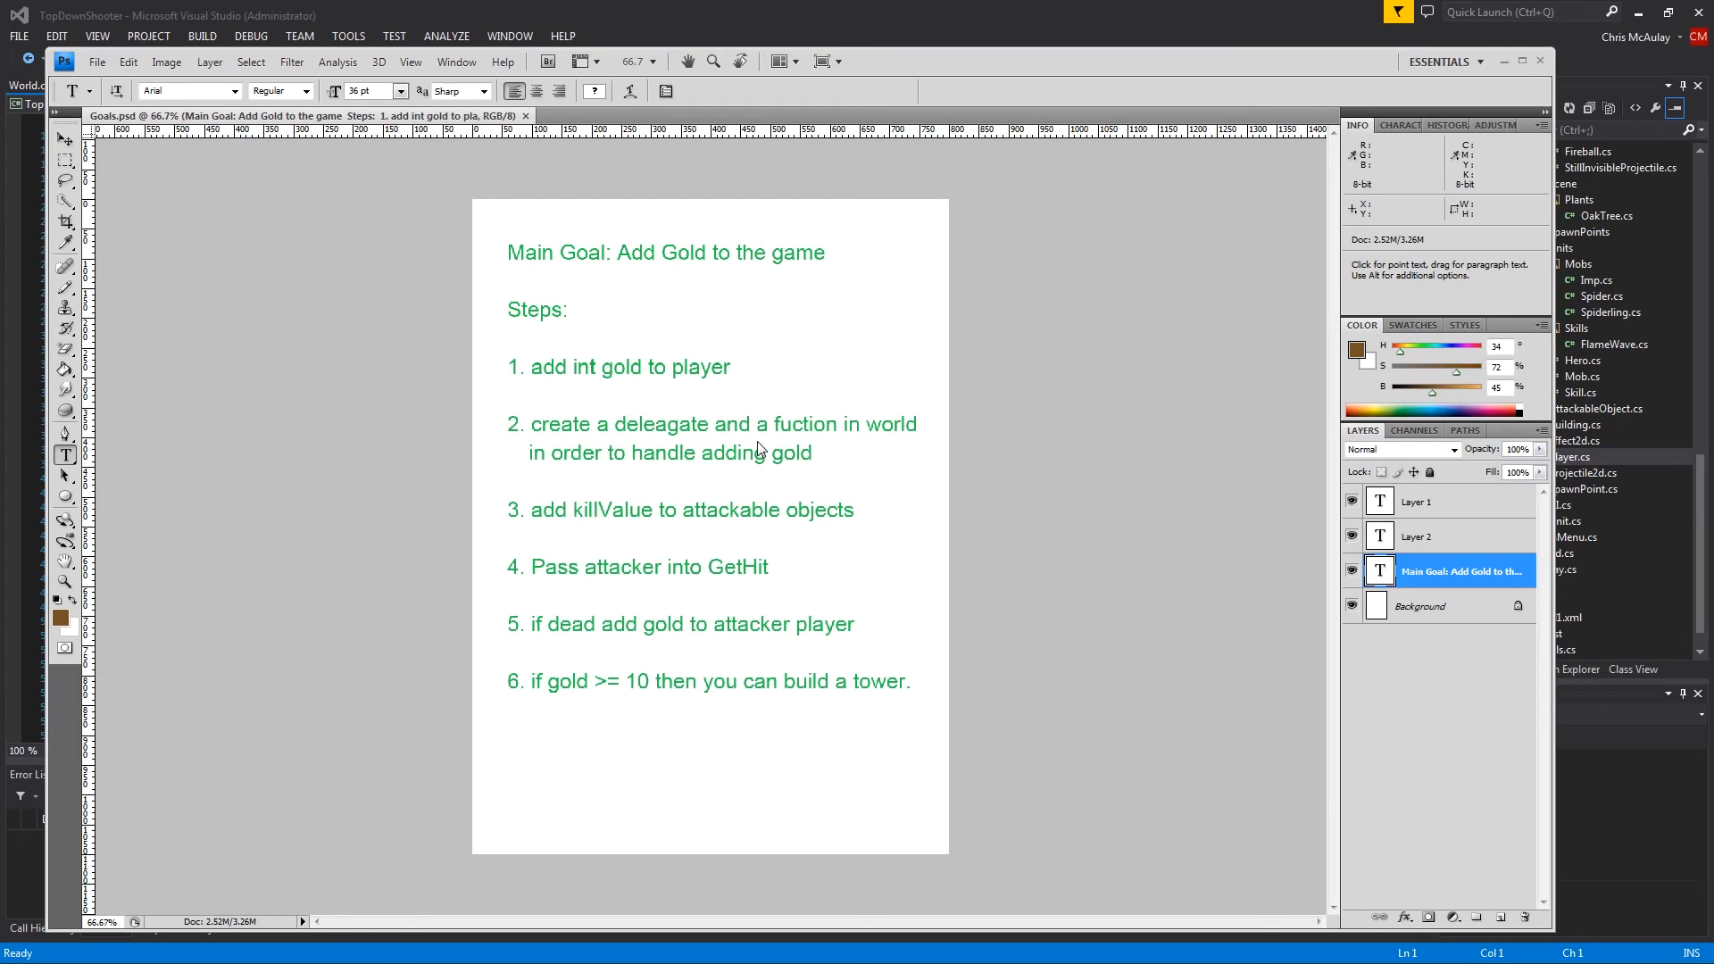
pyautogui.moveTo(711, 471)
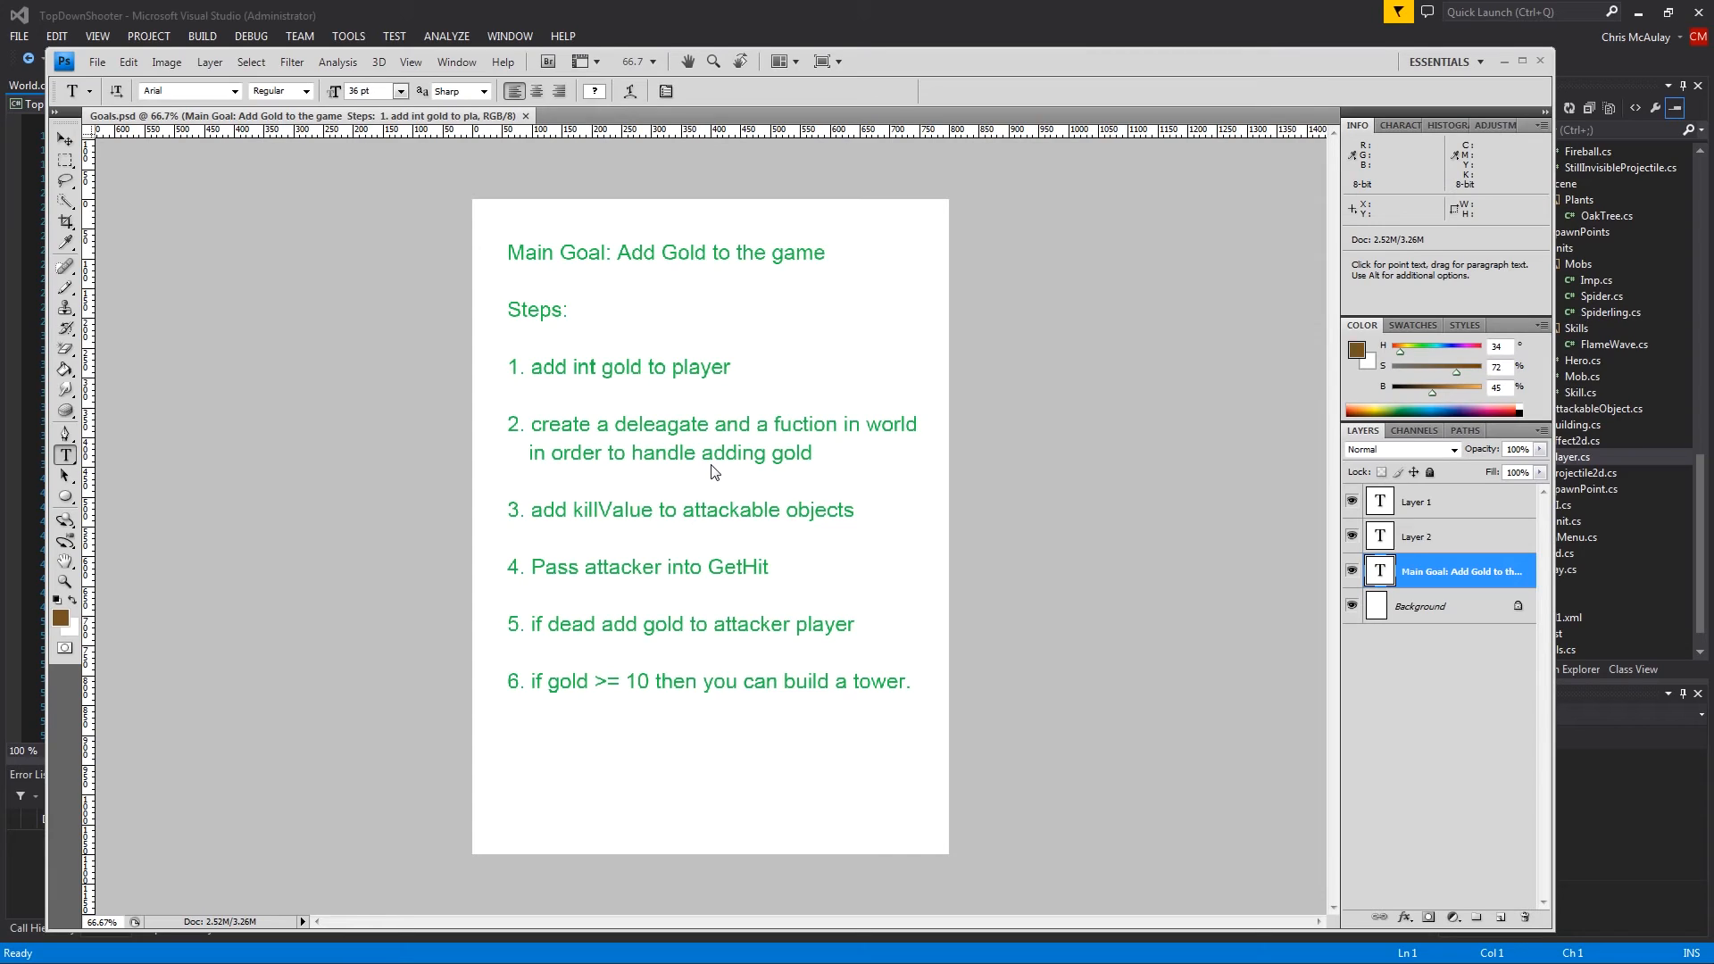
pyautogui.moveTo(648, 487)
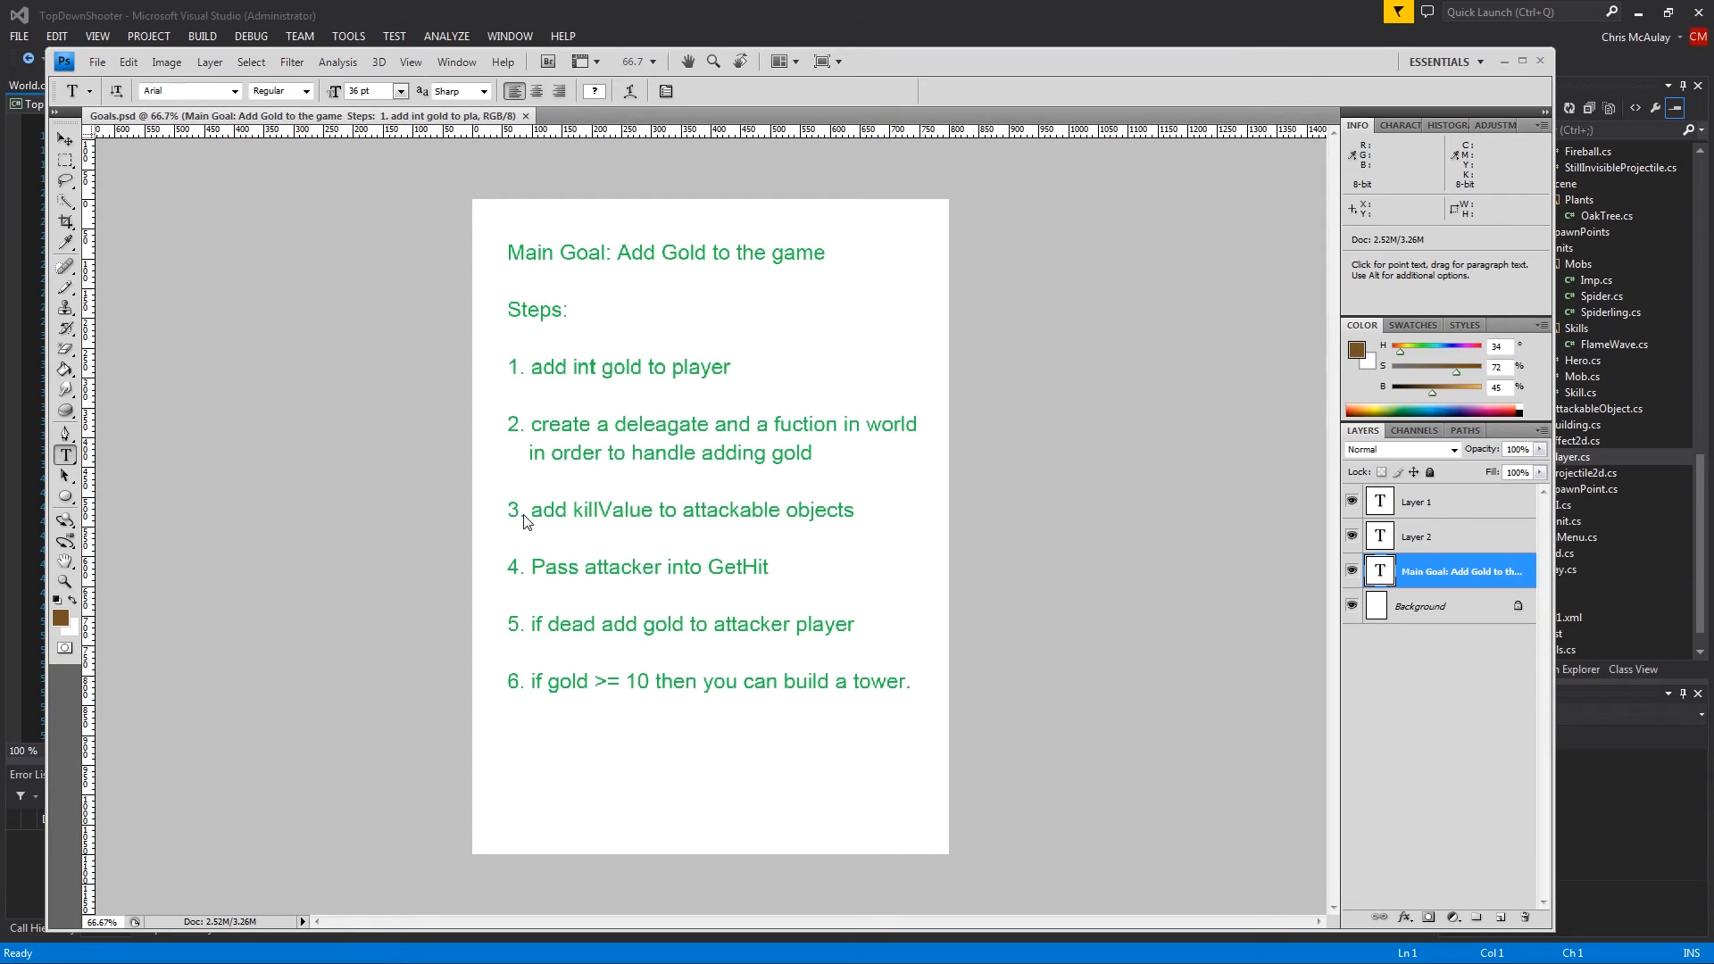
pyautogui.moveTo(834, 534)
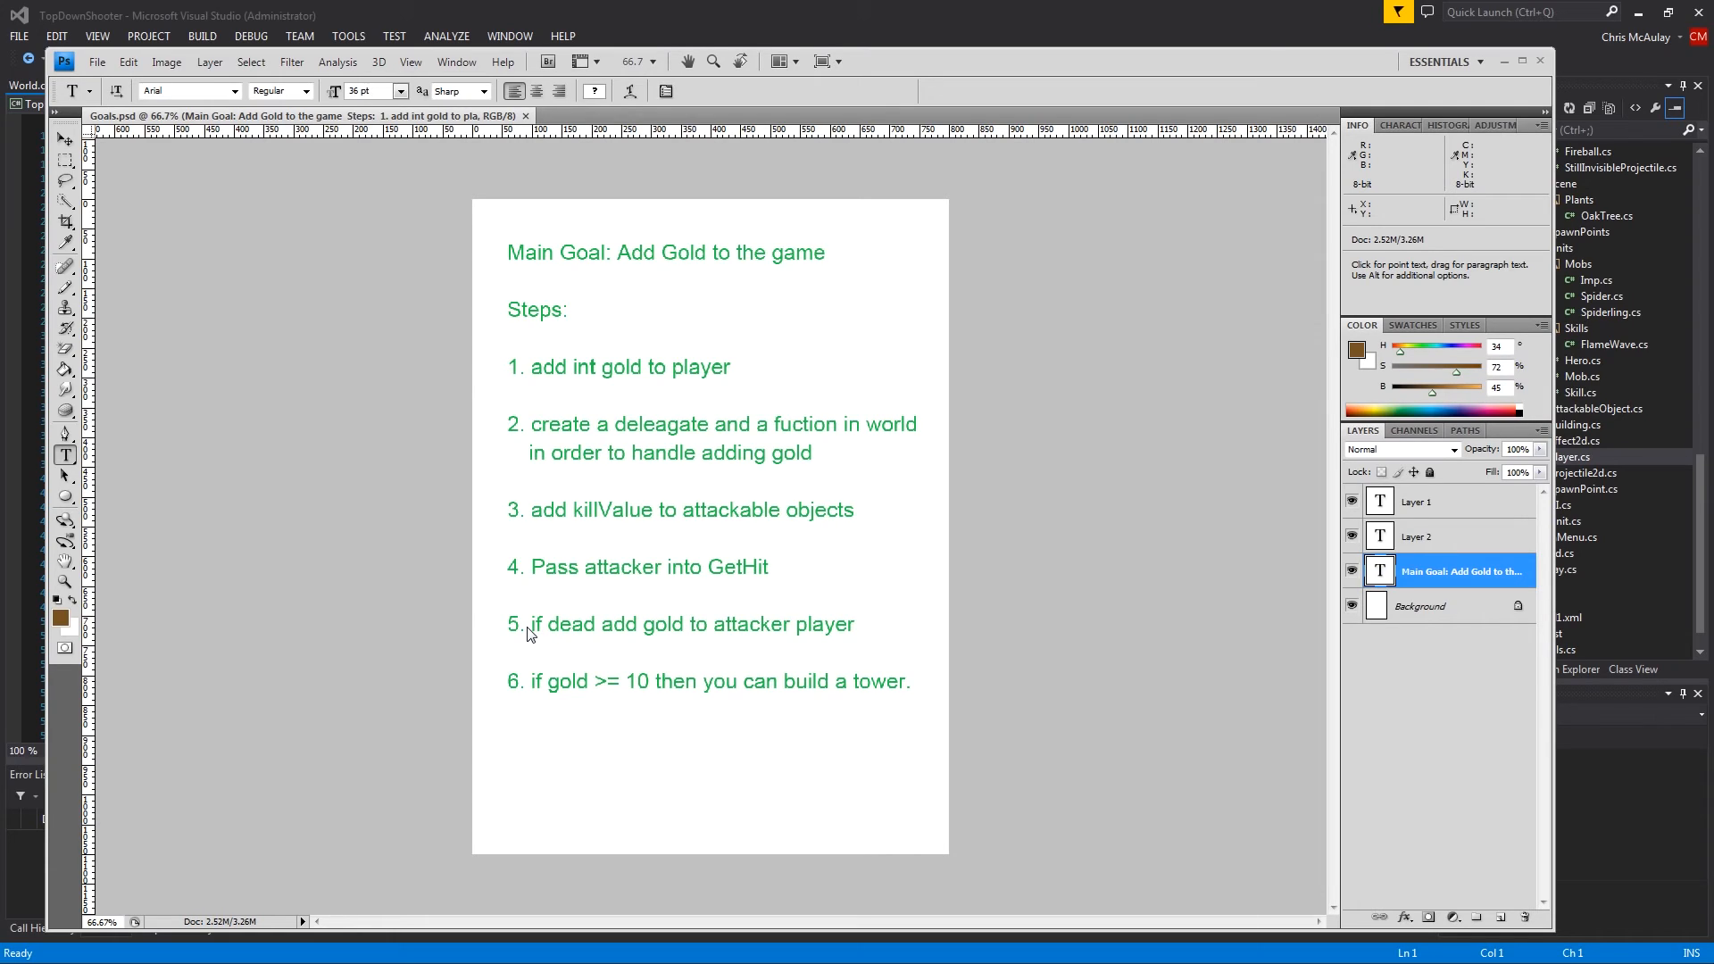
pyautogui.moveTo(544, 766)
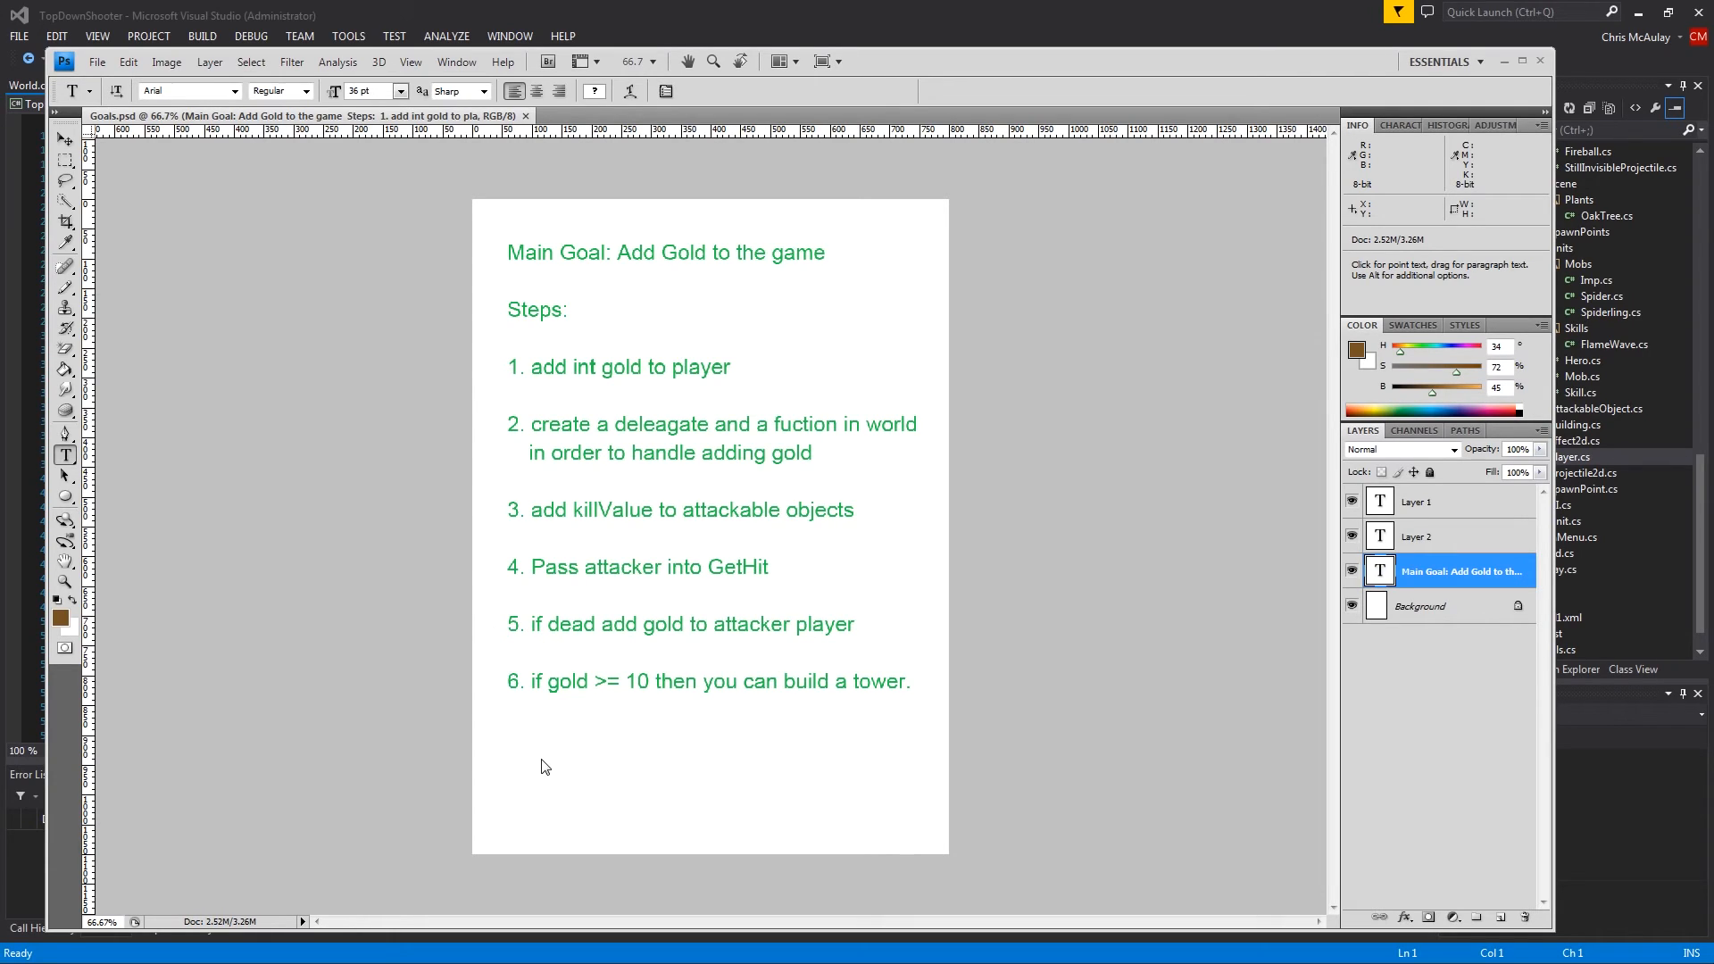
pyautogui.moveTo(652, 655)
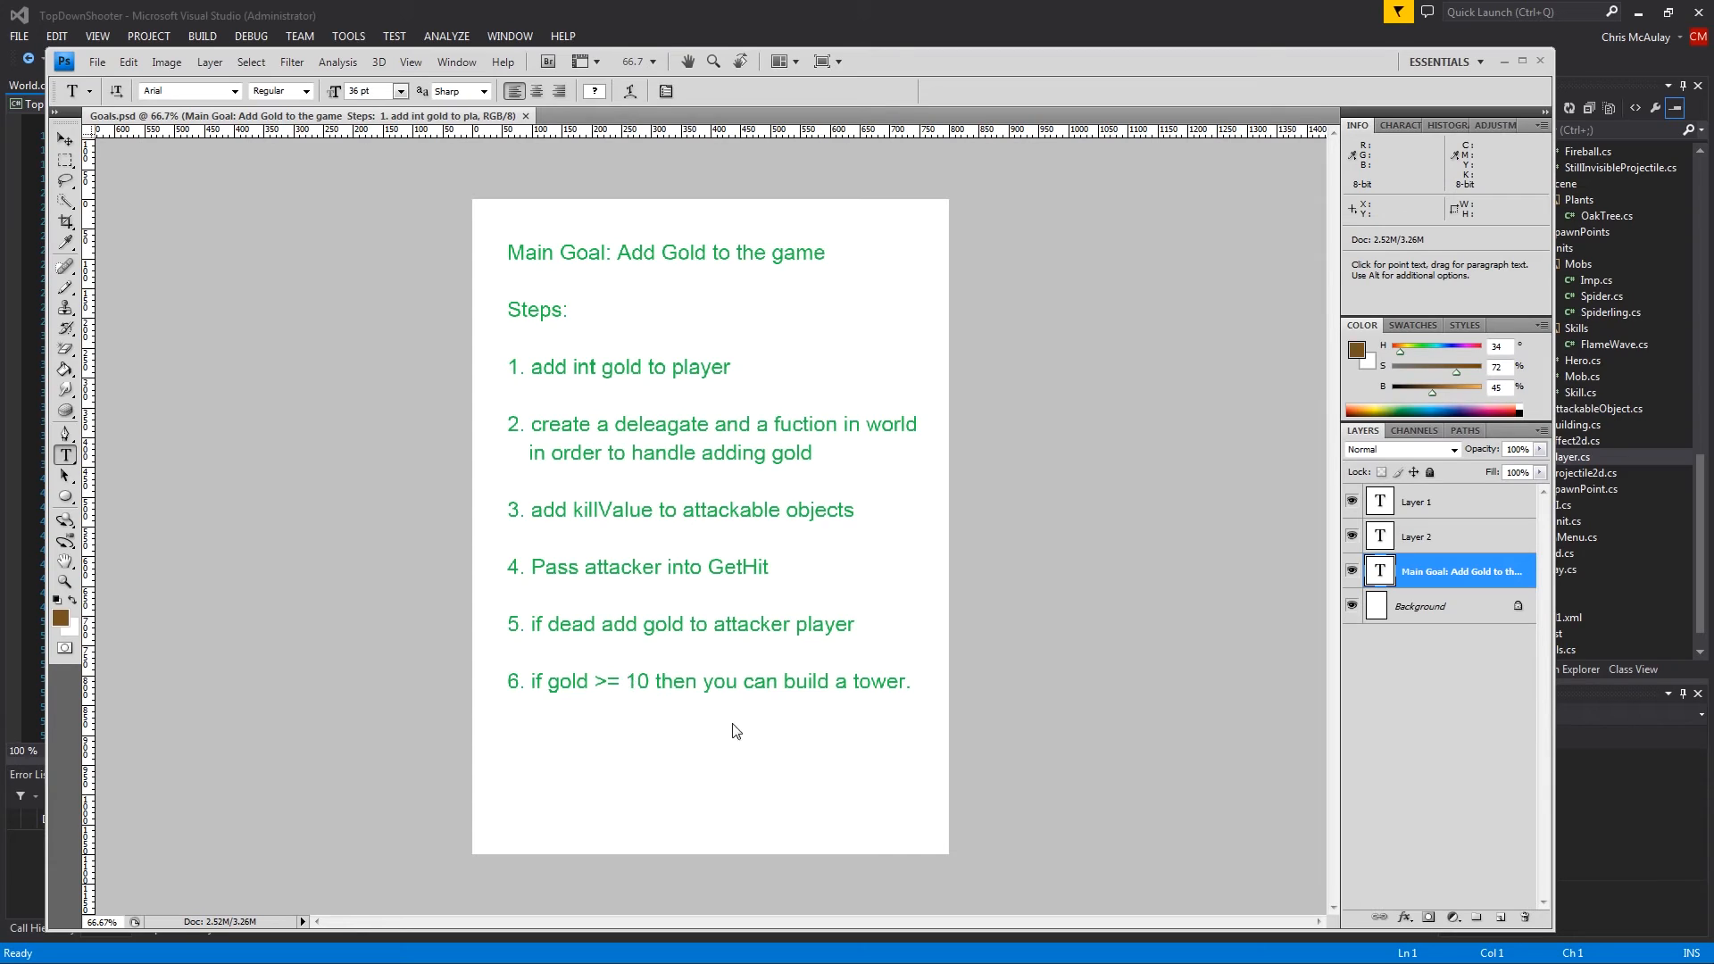
pyautogui.moveTo(872, 689)
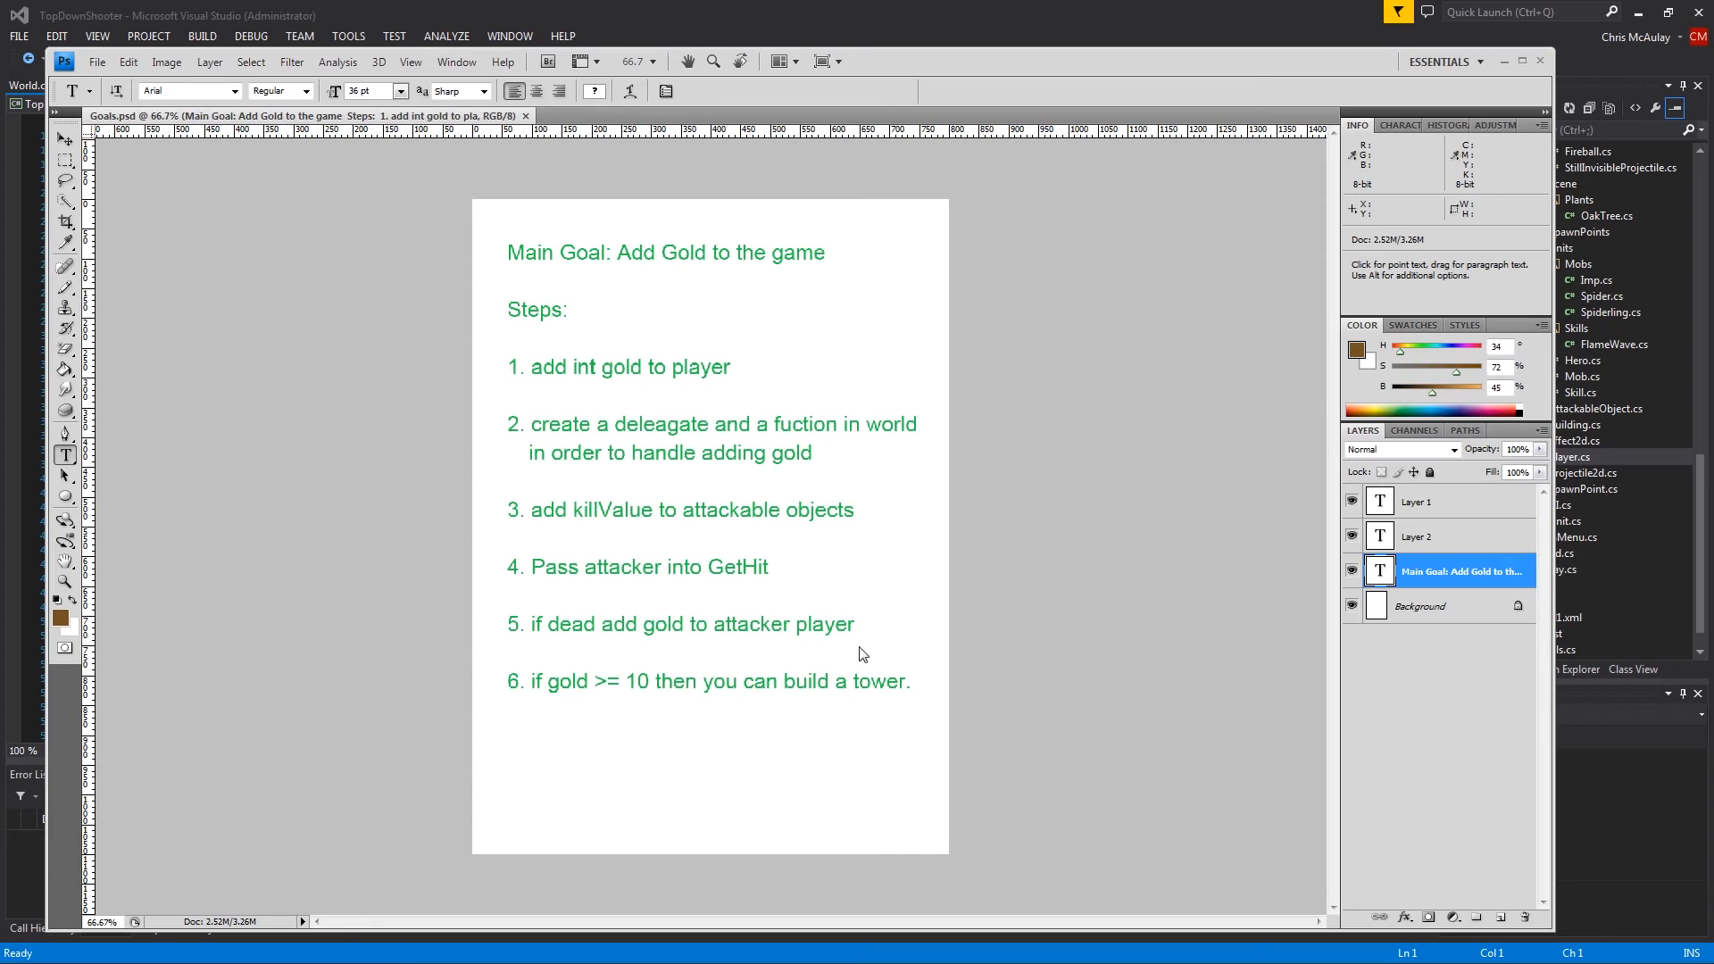
pyautogui.moveTo(941, 644)
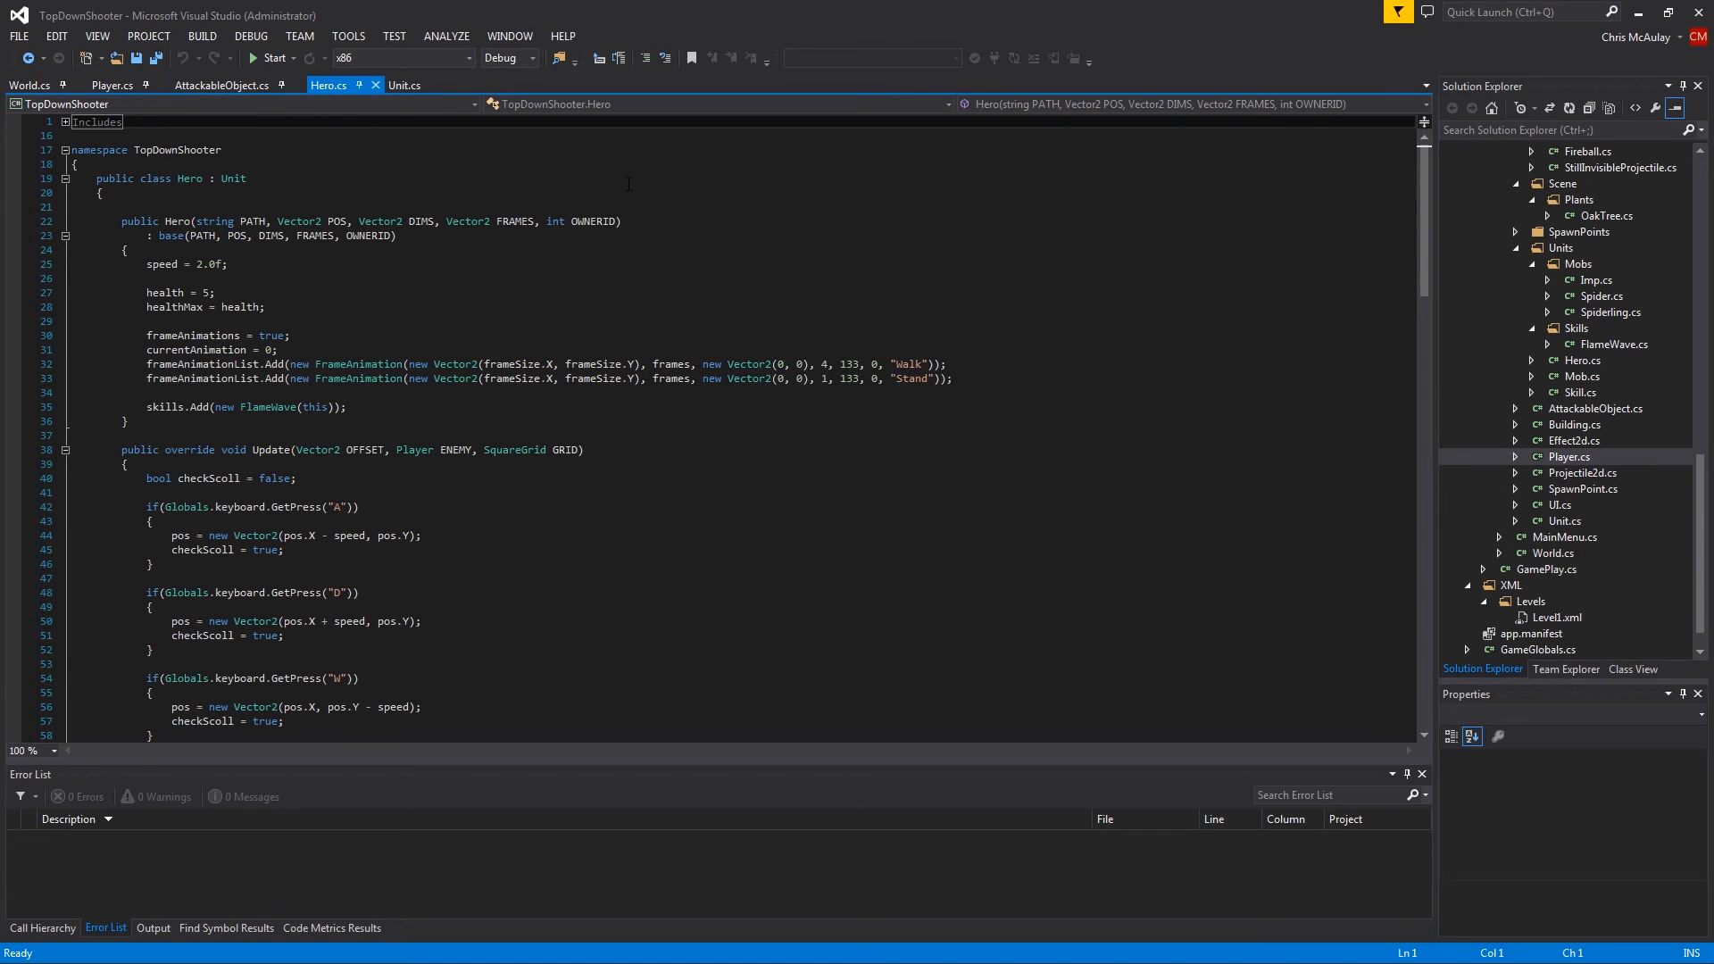
# In Hero.cs RightClick block, add currentSkill.targetEffect.done = true; before currentSkill.Reset()
pyautogui.click(405, 86)
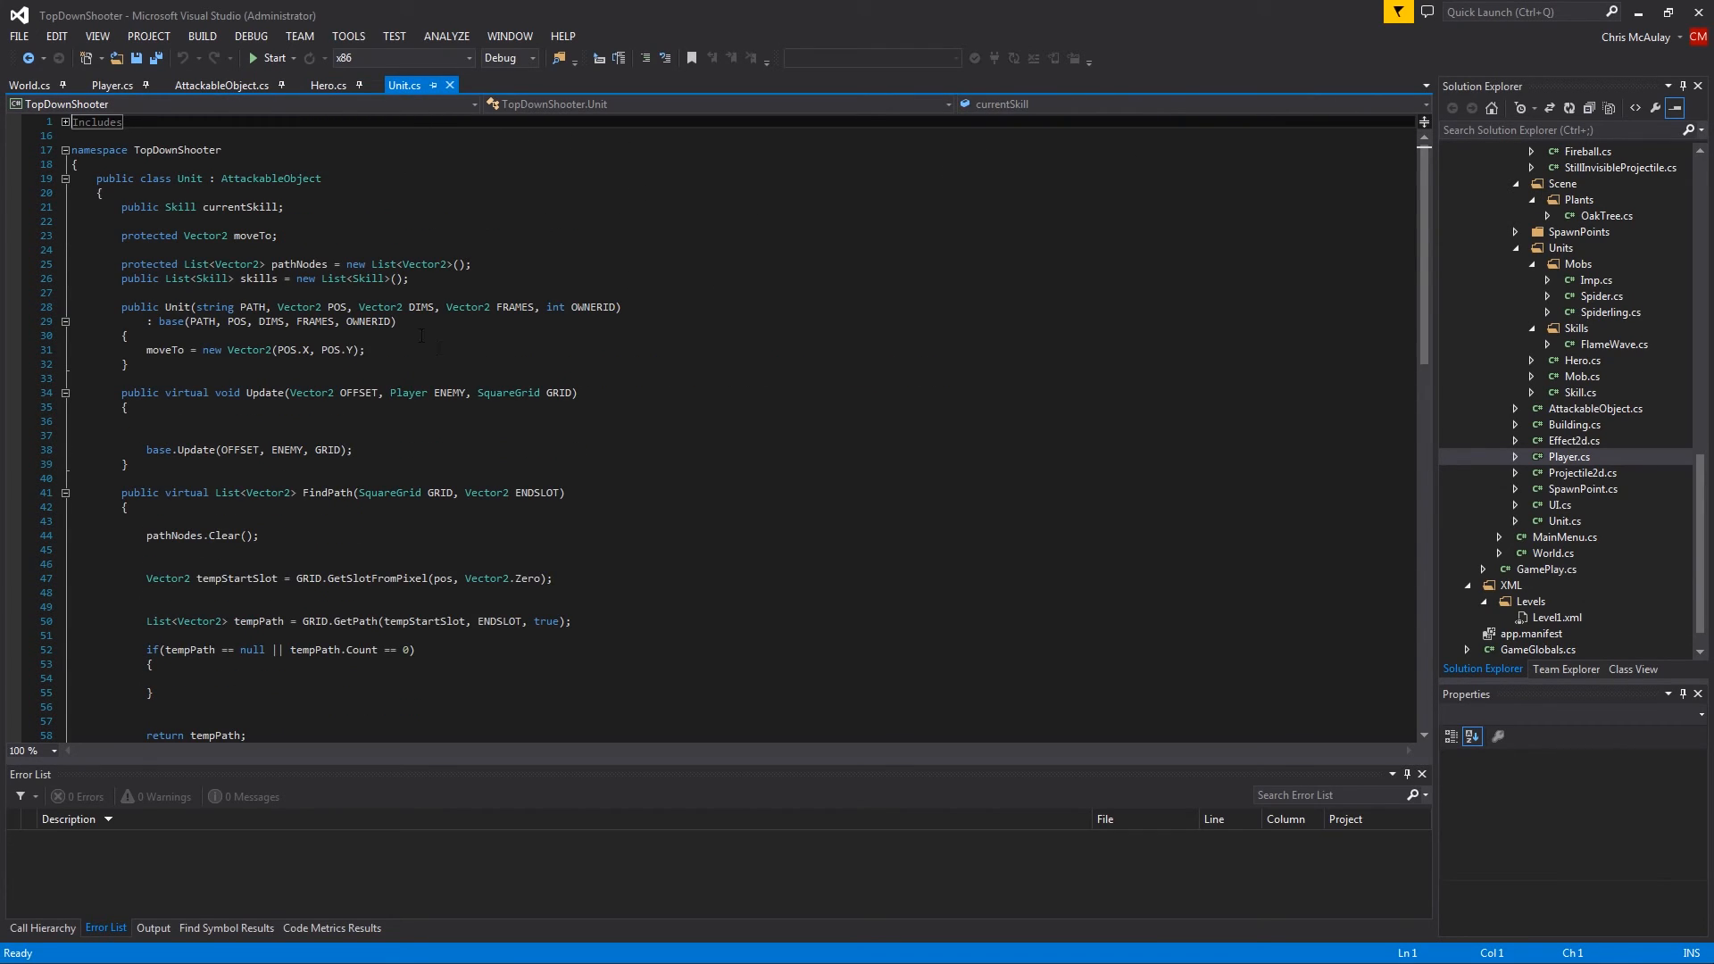
pyautogui.click(328, 86)
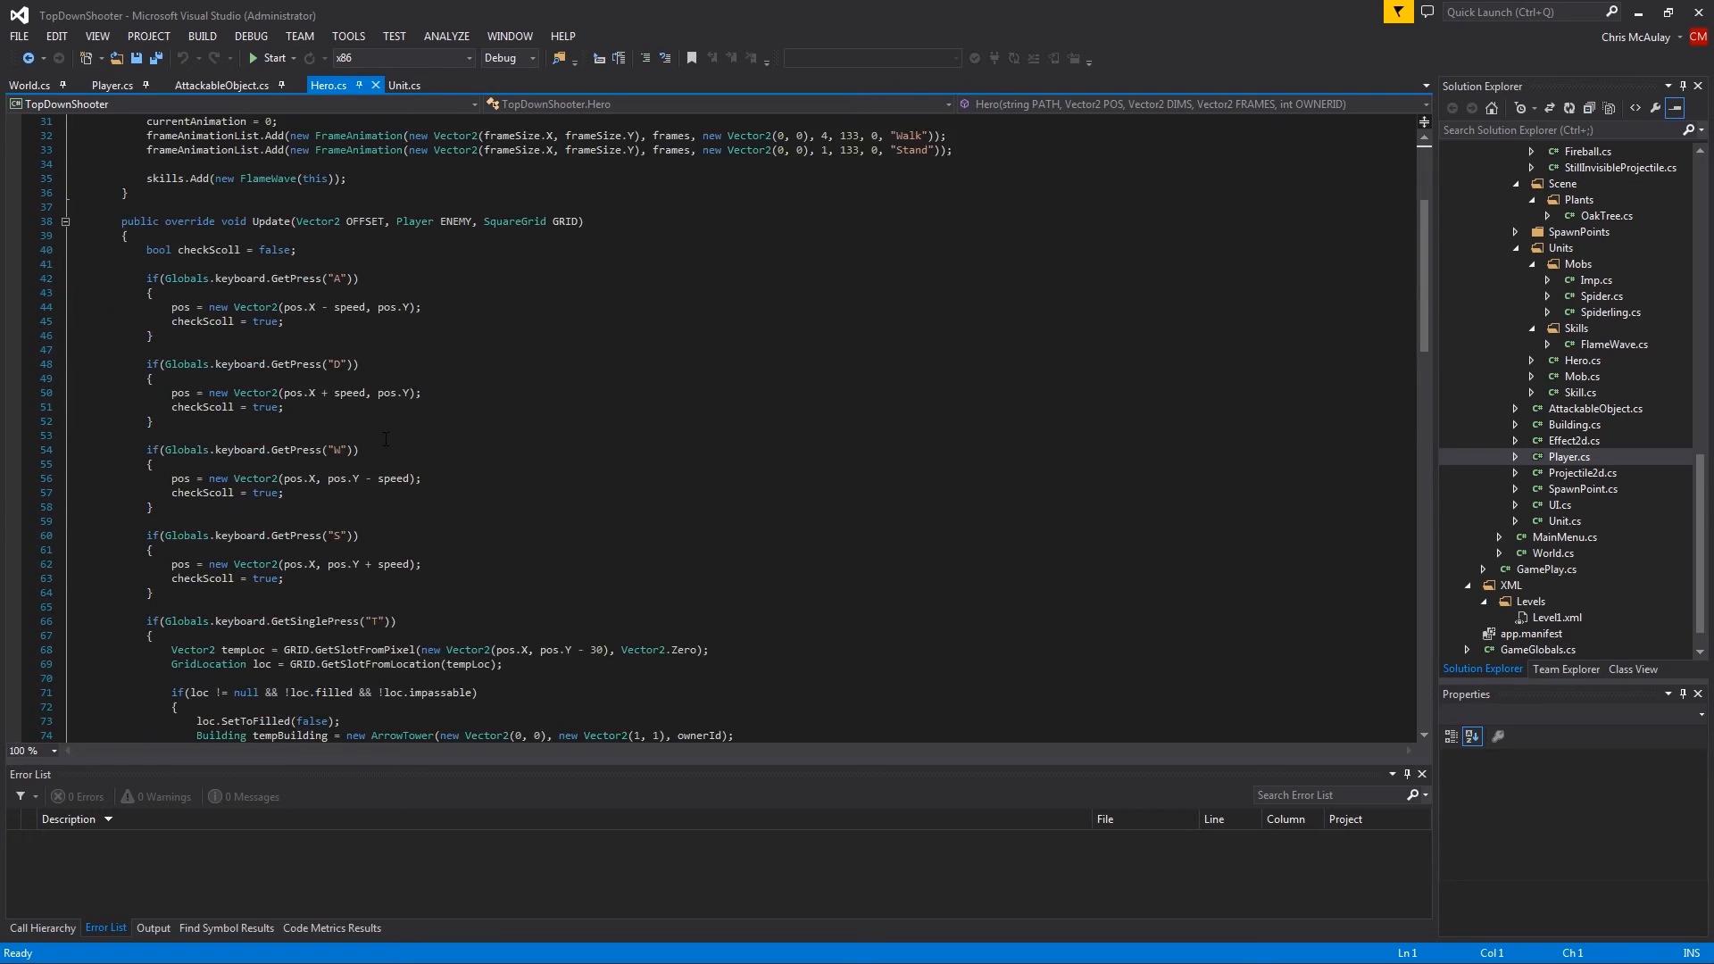
pyautogui.scroll(-3)
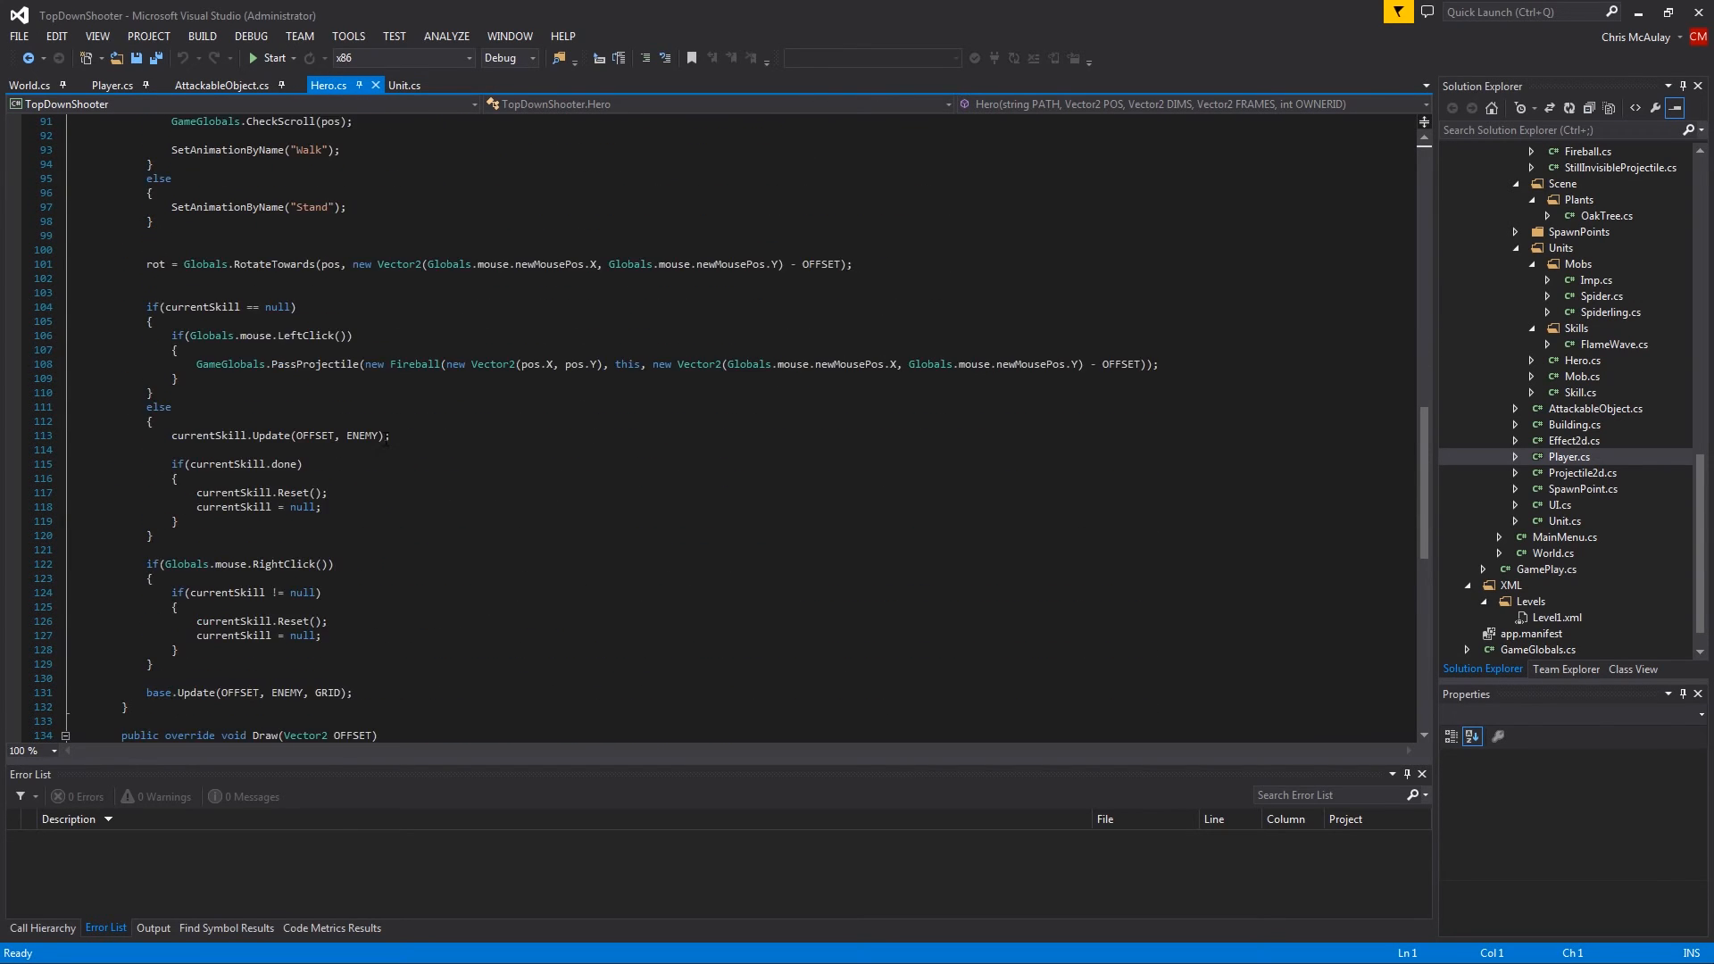
pyautogui.scroll(-3)
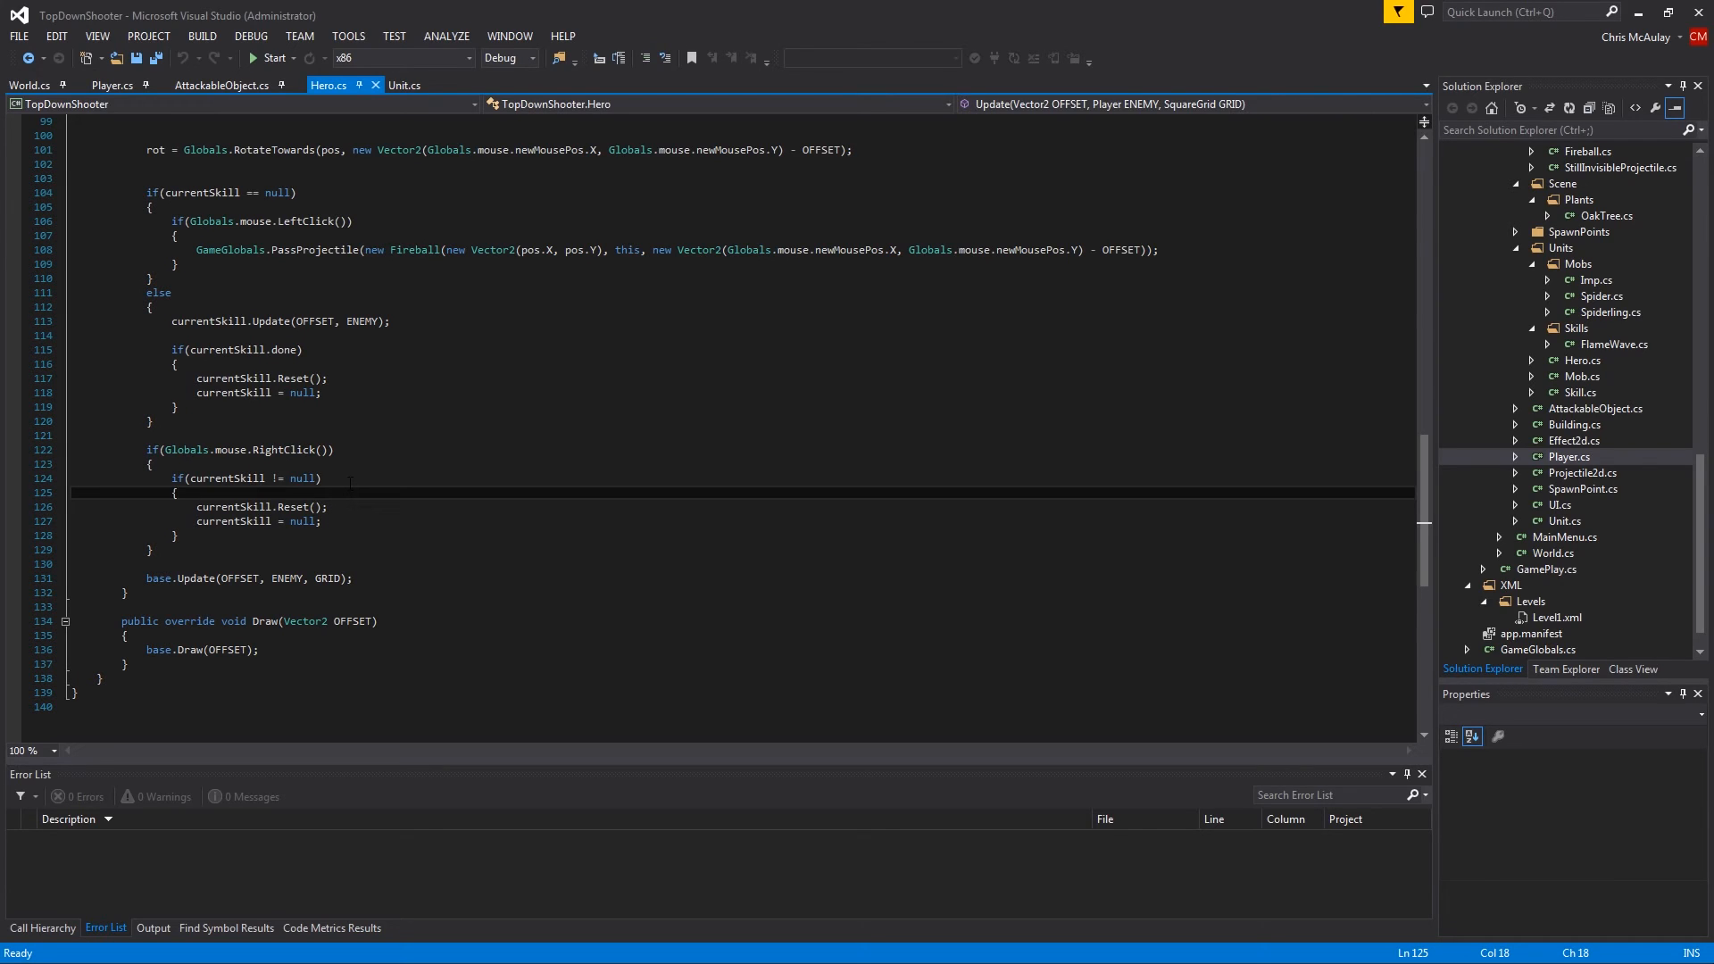
pyautogui.write('currentSkill.')
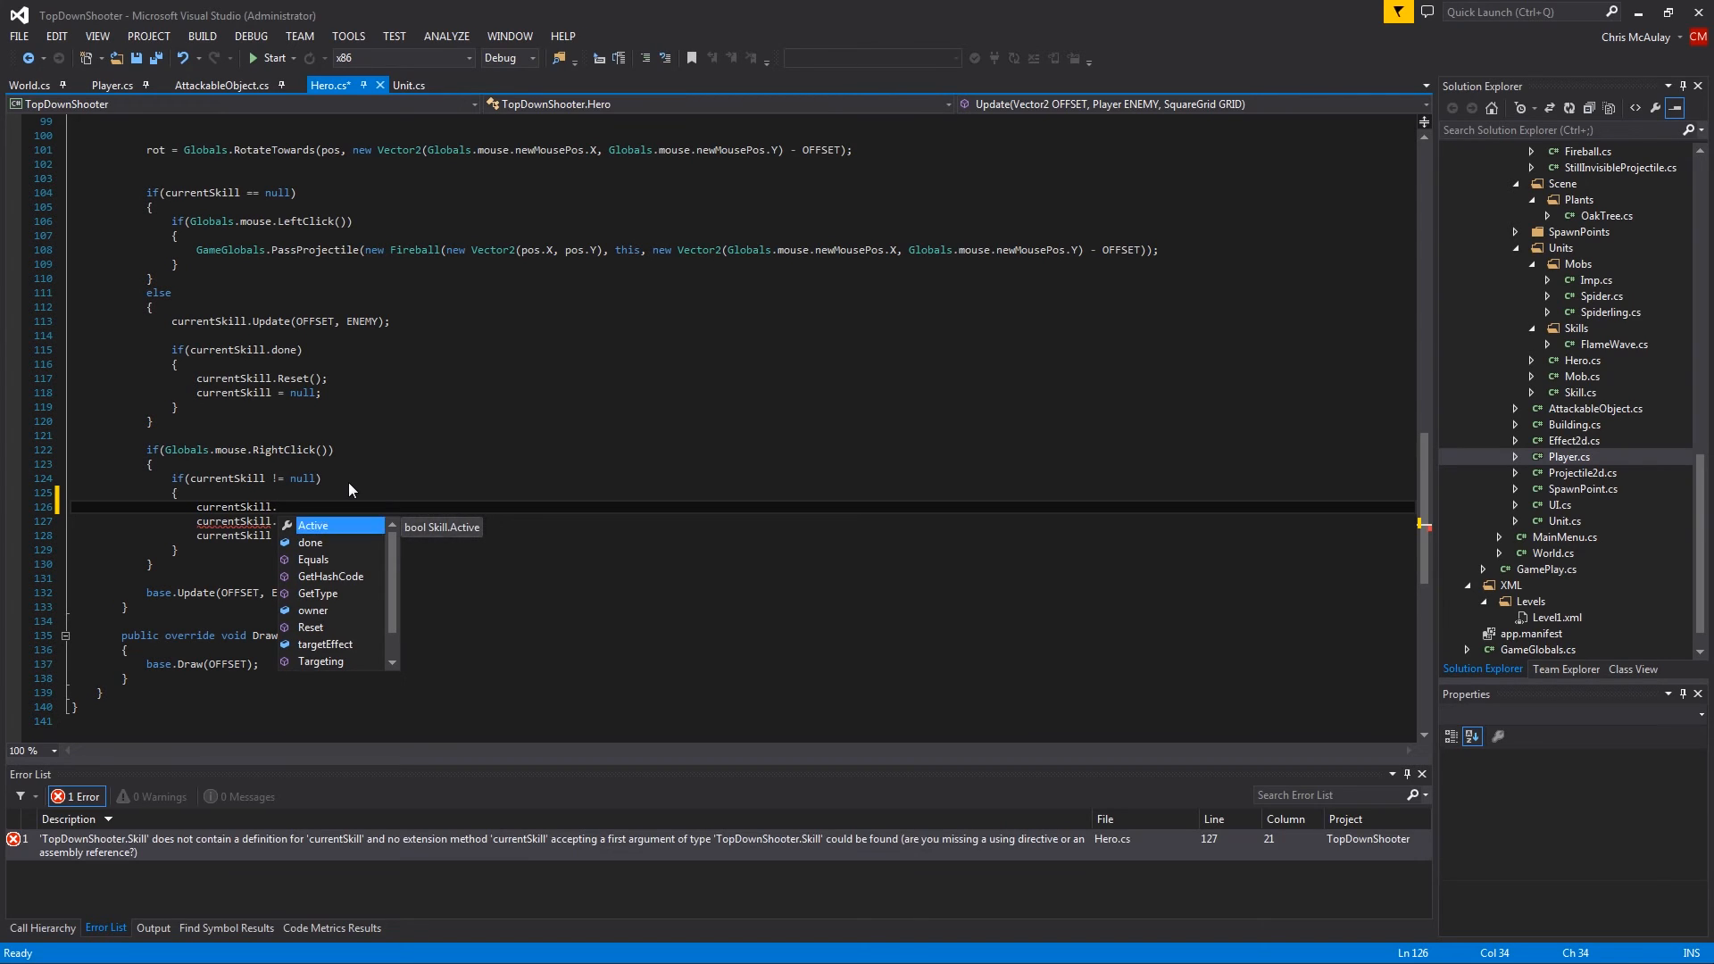
pyautogui.write('targetEffect.')
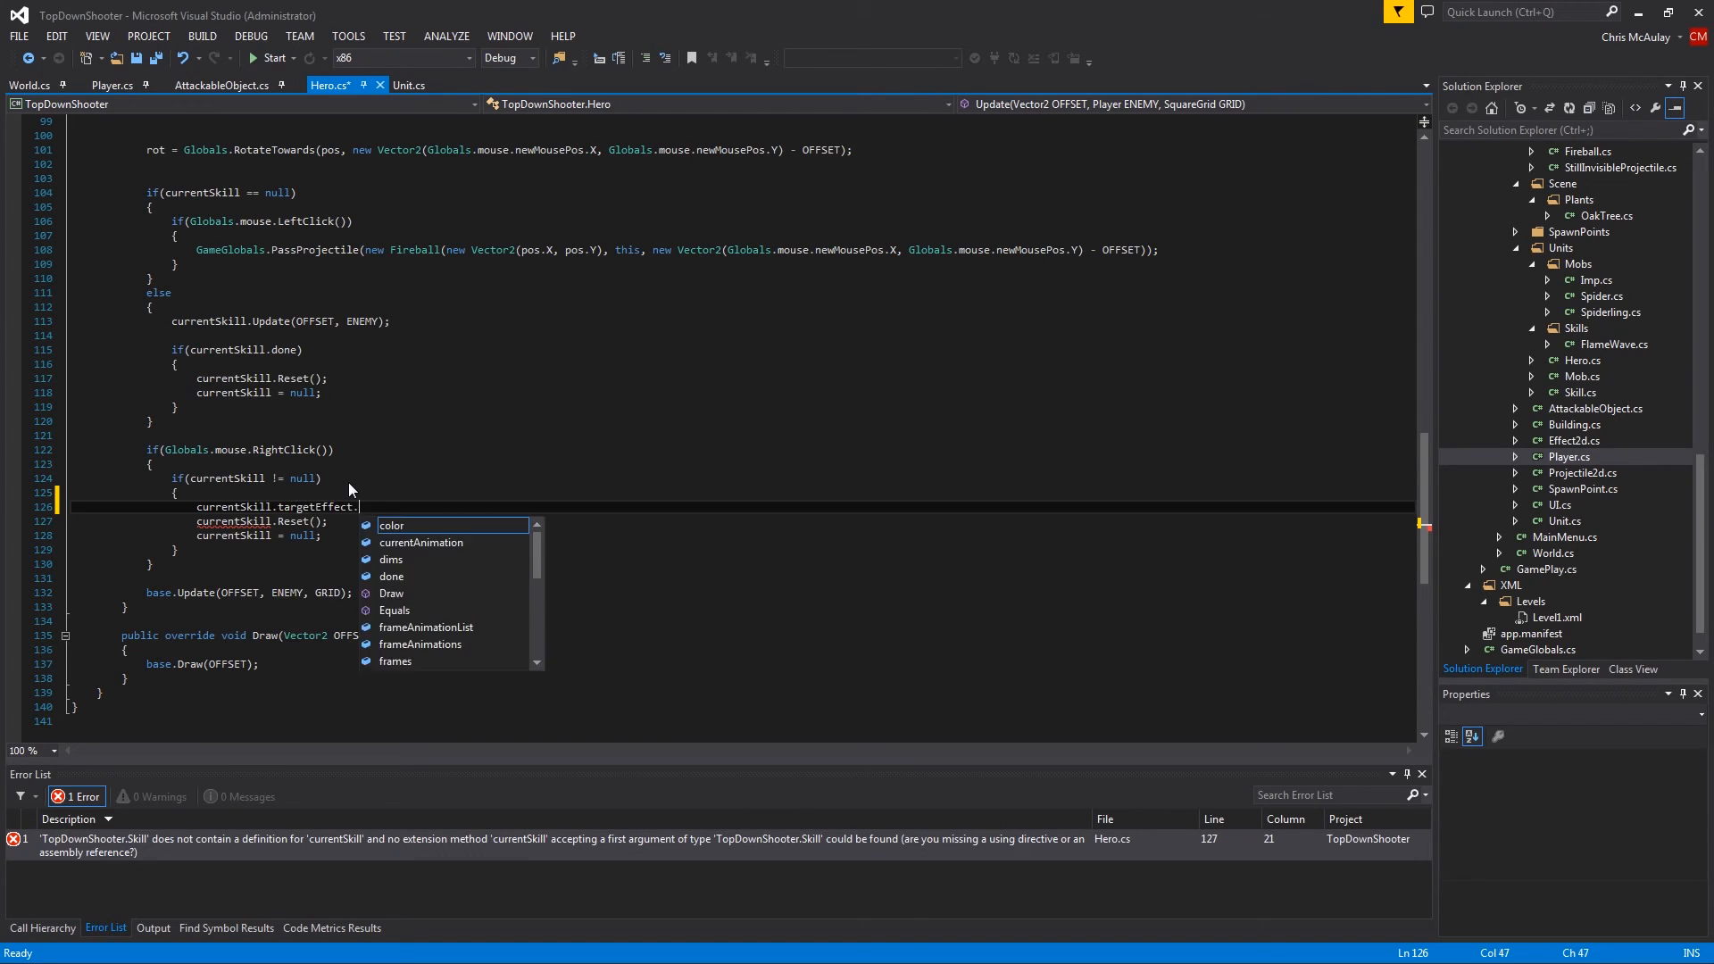
pyautogui.write('done')
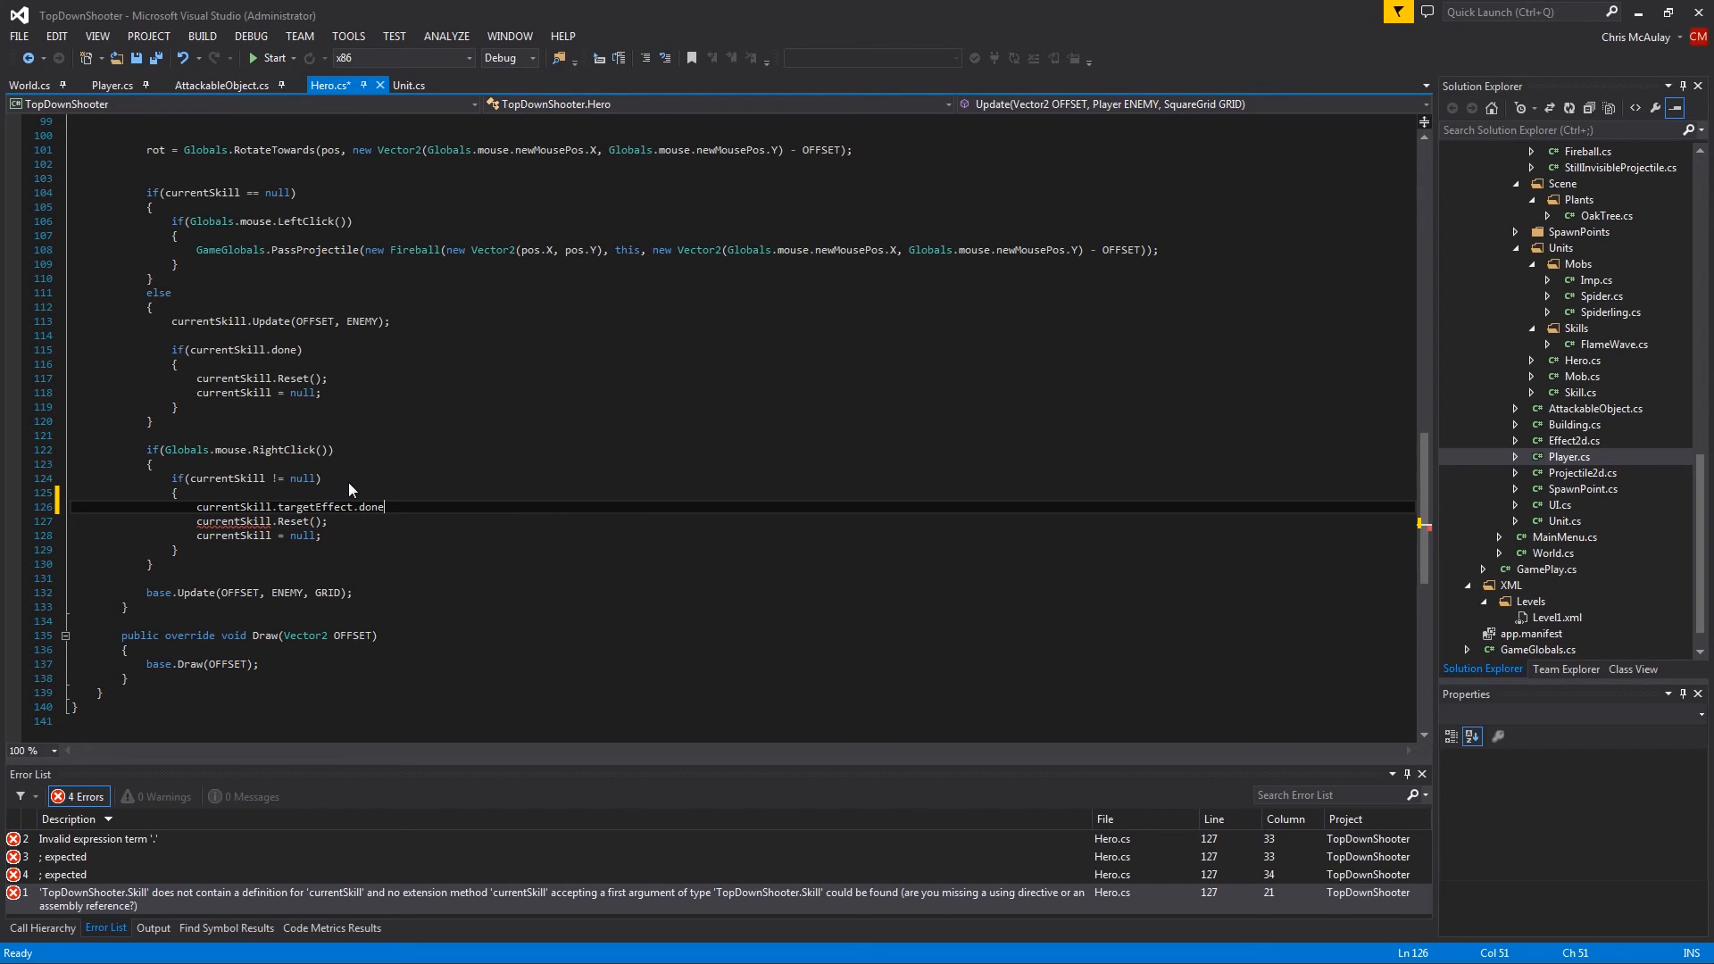
pyautogui.write('= true;')
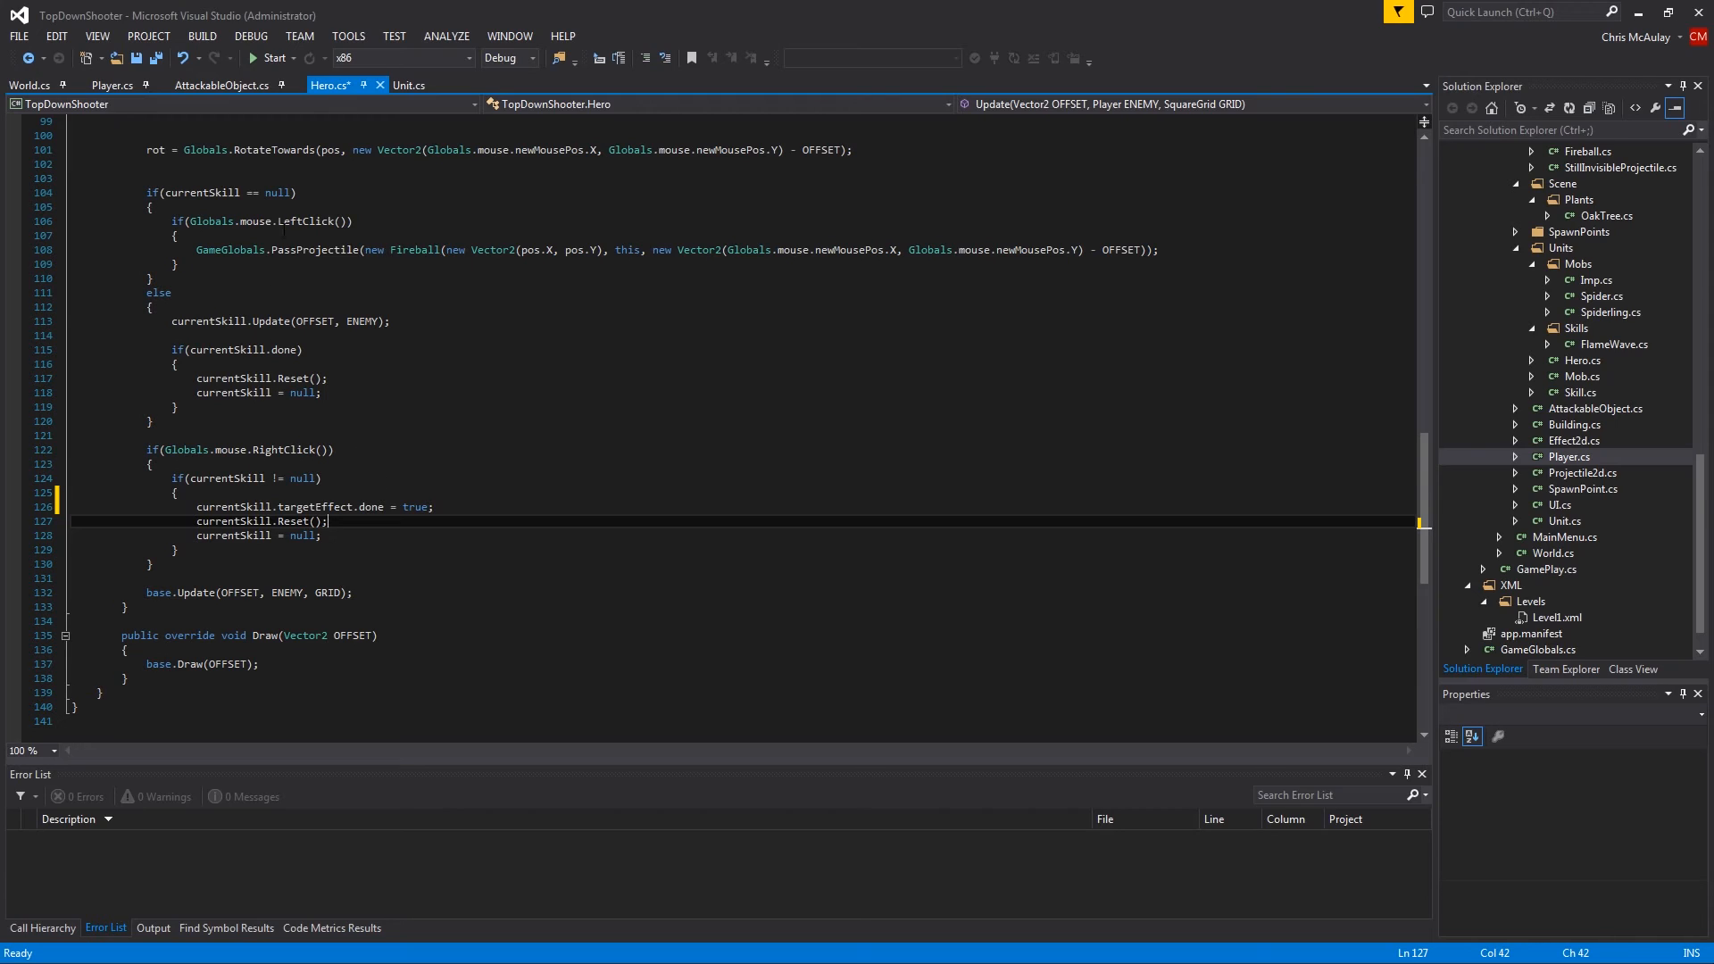
pyautogui.moveTo(320, 221)
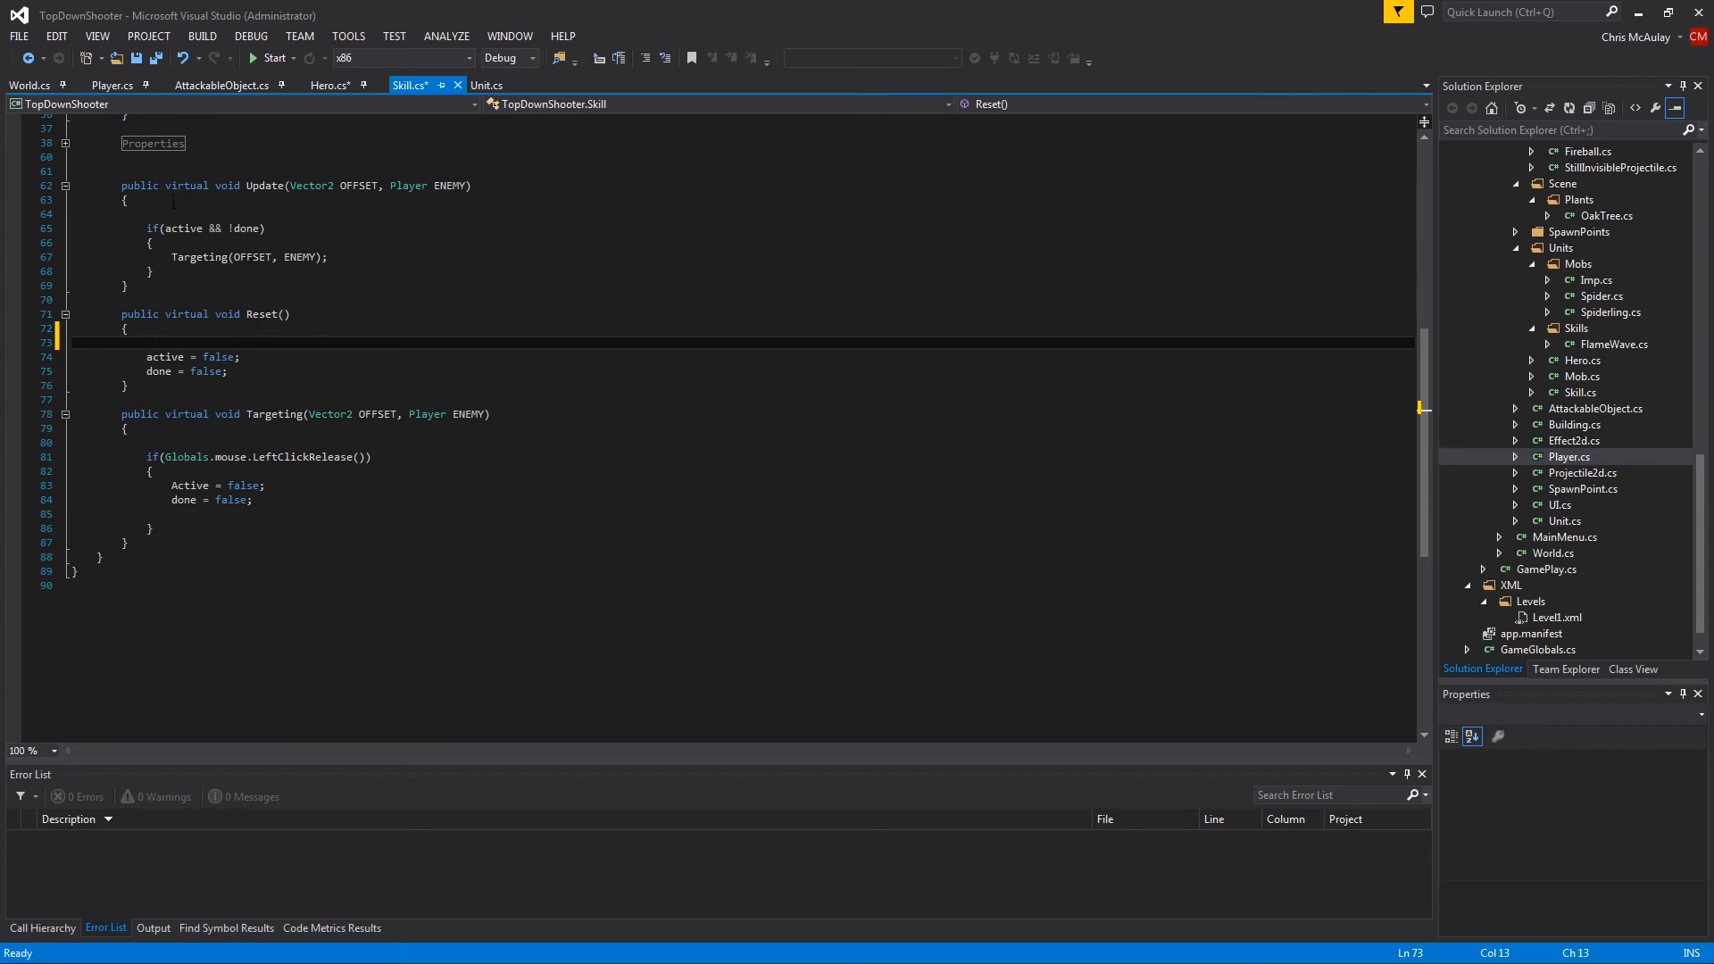
pyautogui.click(328, 85)
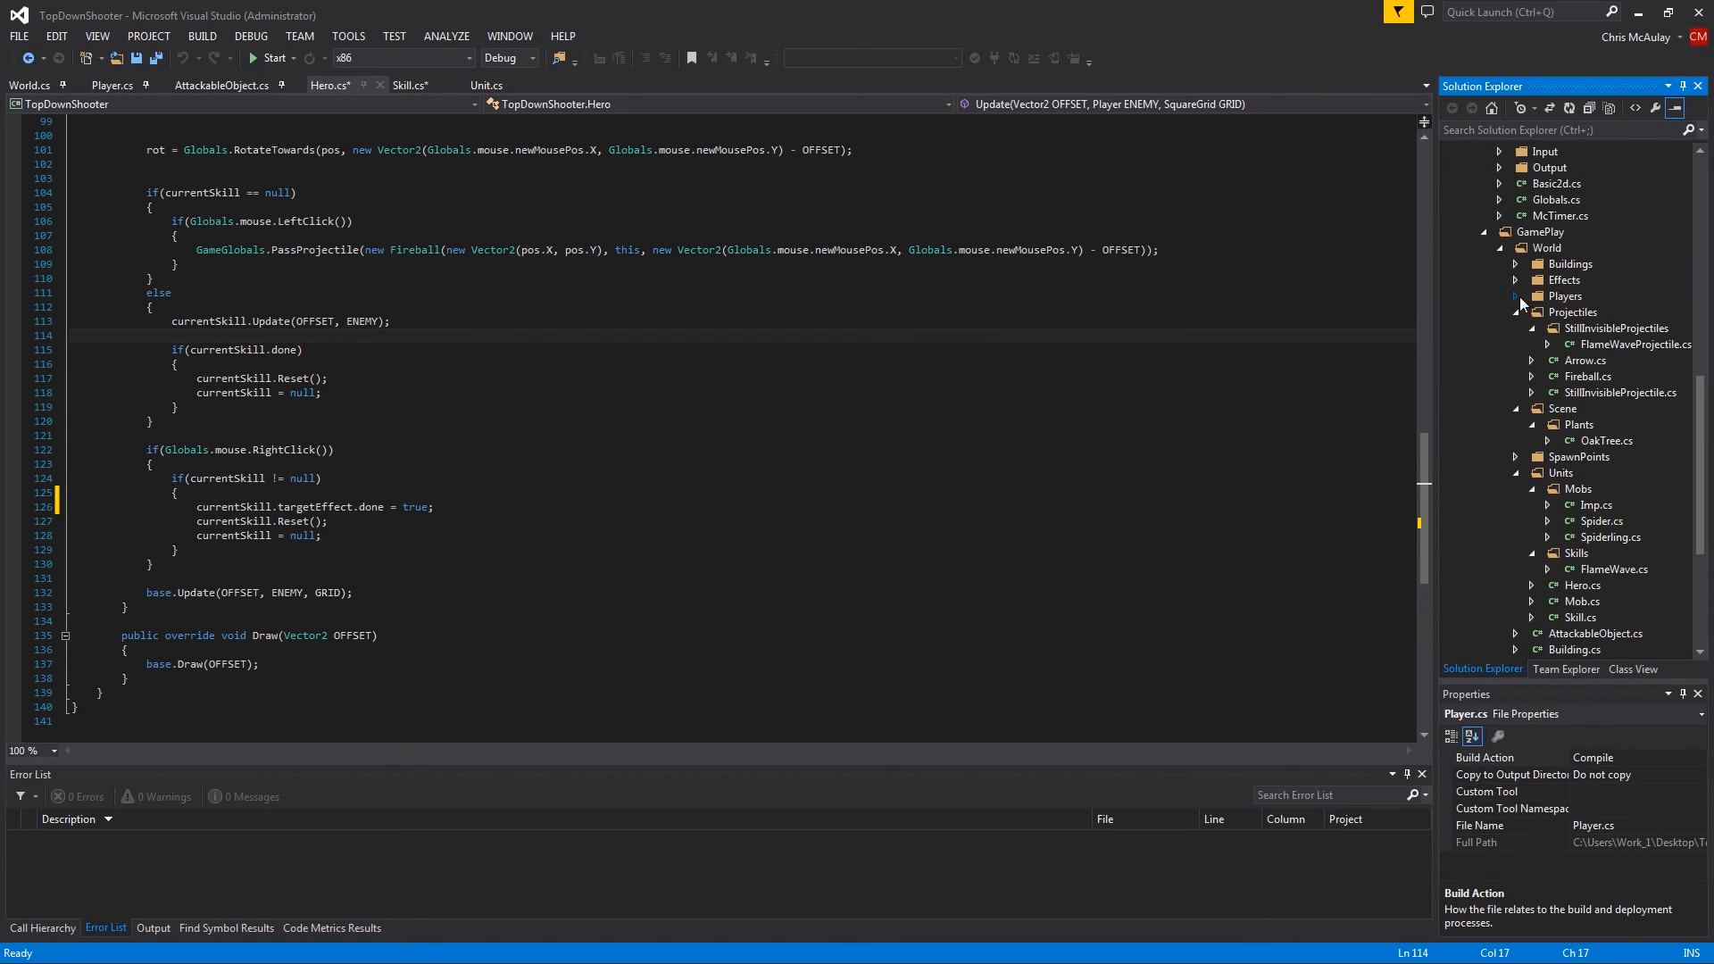
# Add a new class file PlayerValuePacket.cs to the Players folder via Add > New Item
pyautogui.rightClick(1566, 294)
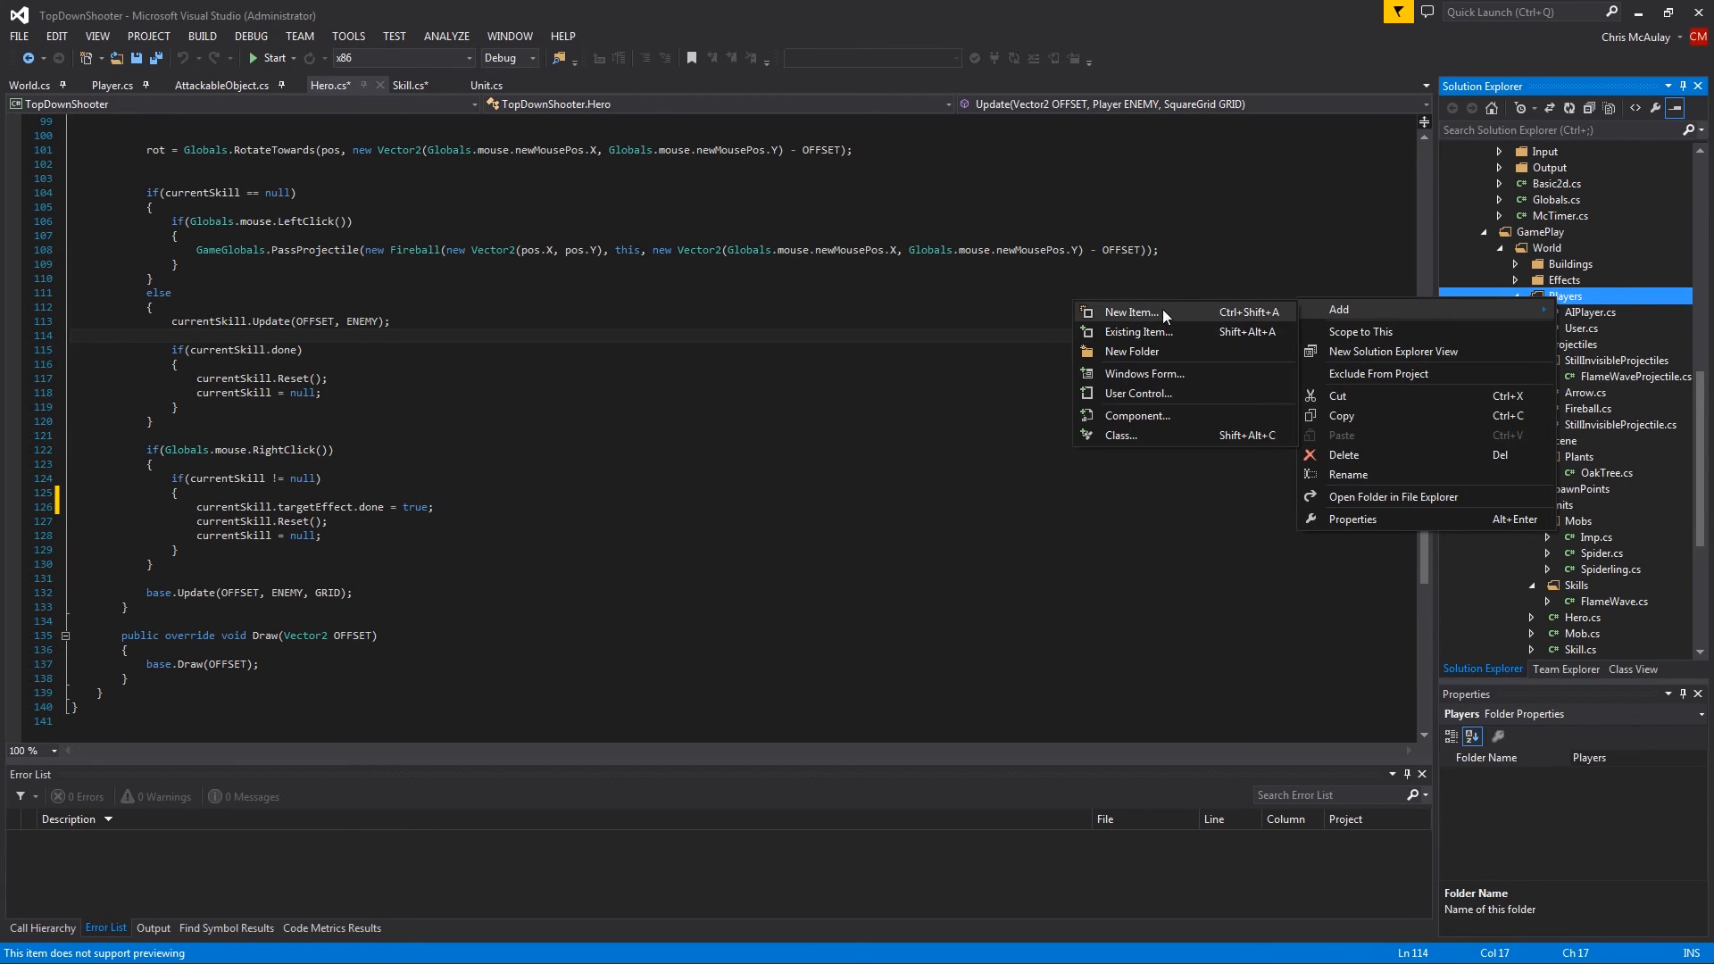
pyautogui.click(1131, 310)
pyautogui.write('PlayerValuePacket.cs')
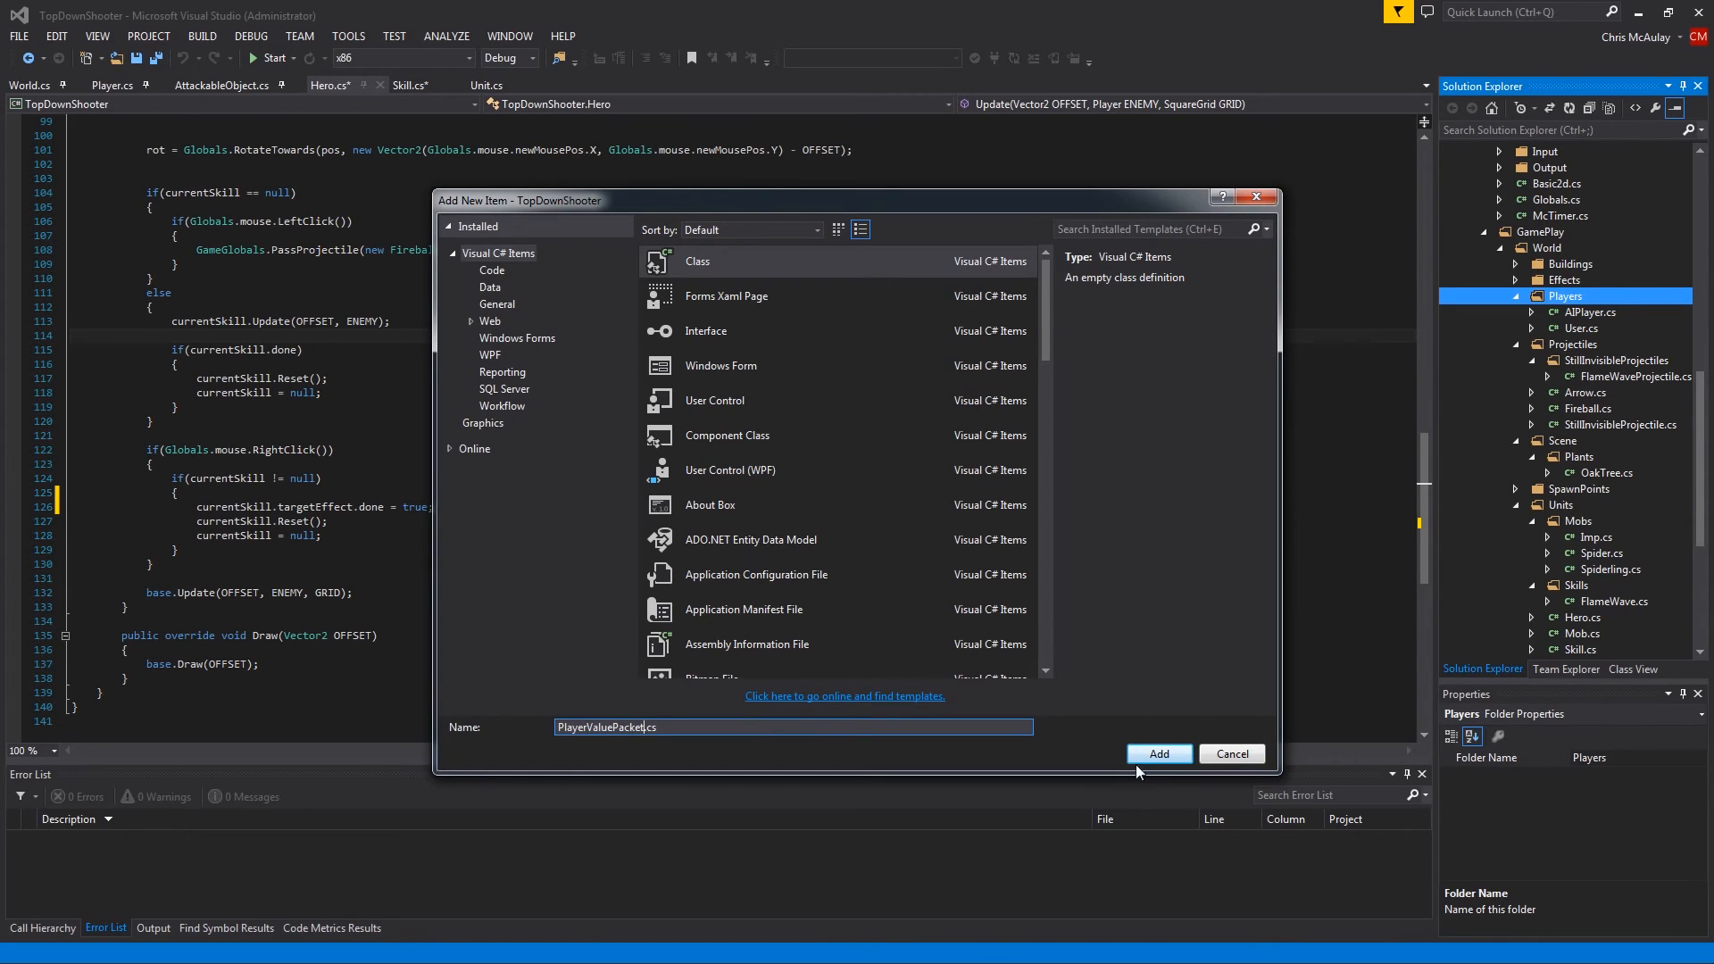
pyautogui.click(1157, 753)
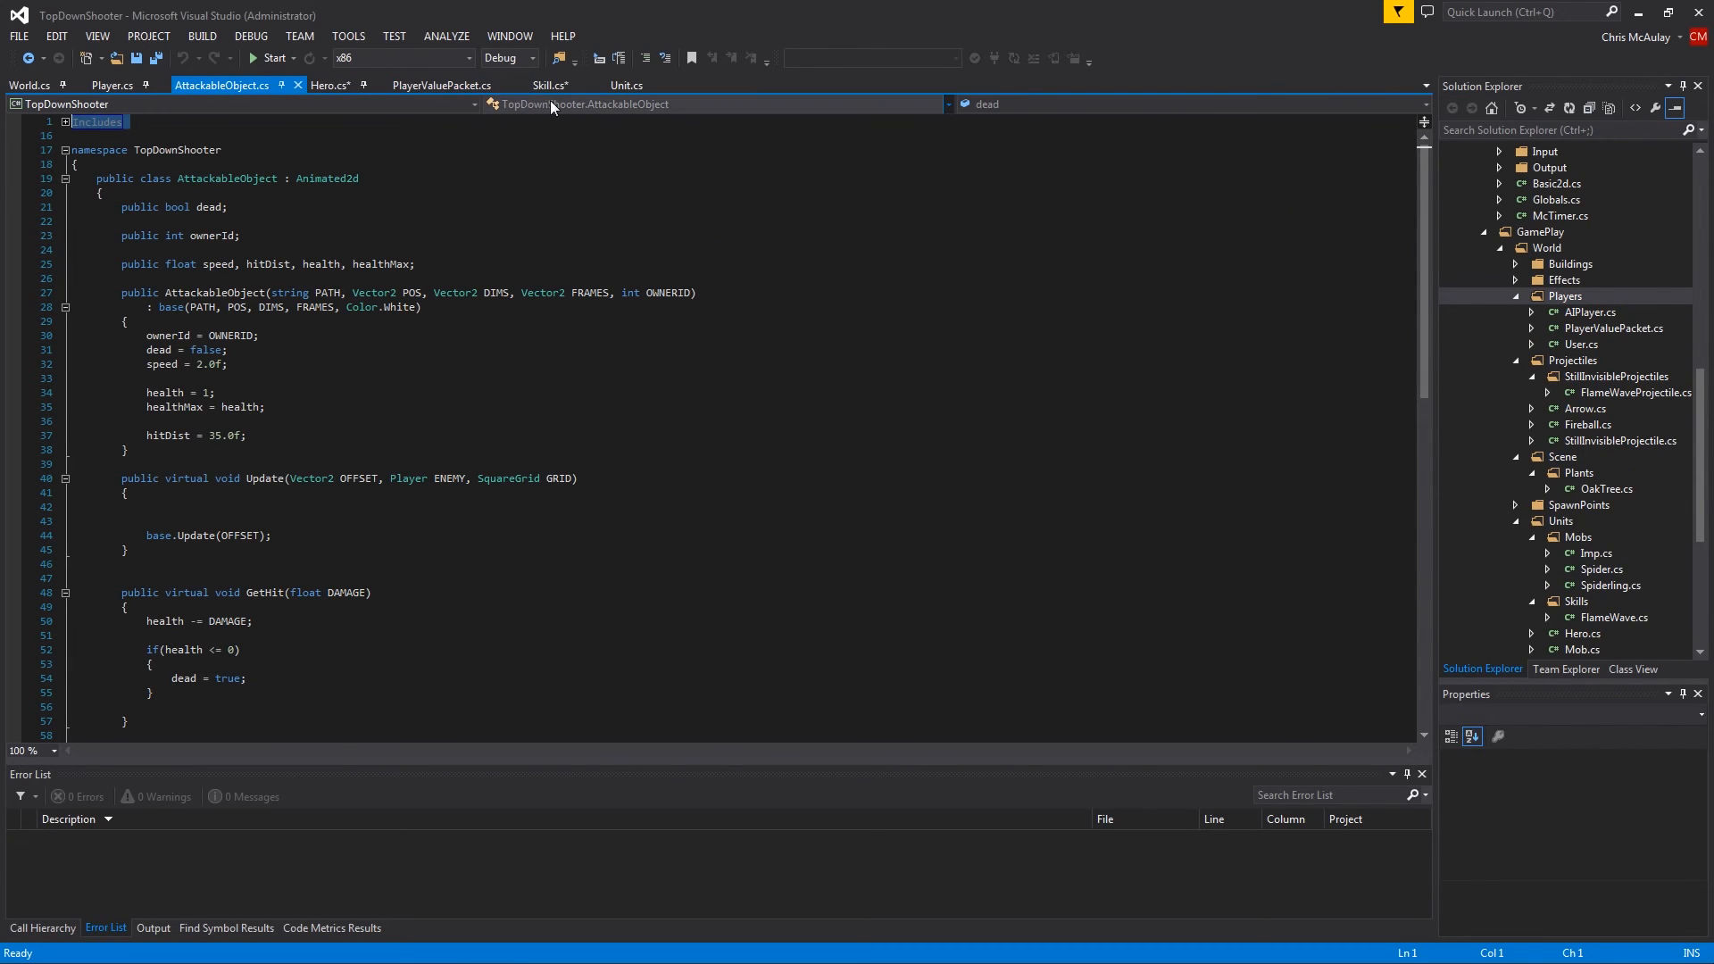
# Rename PlayerValuePacket's namespace to TopDownShooter, collapse its Includes region and mark the class public
pyautogui.click(443, 84)
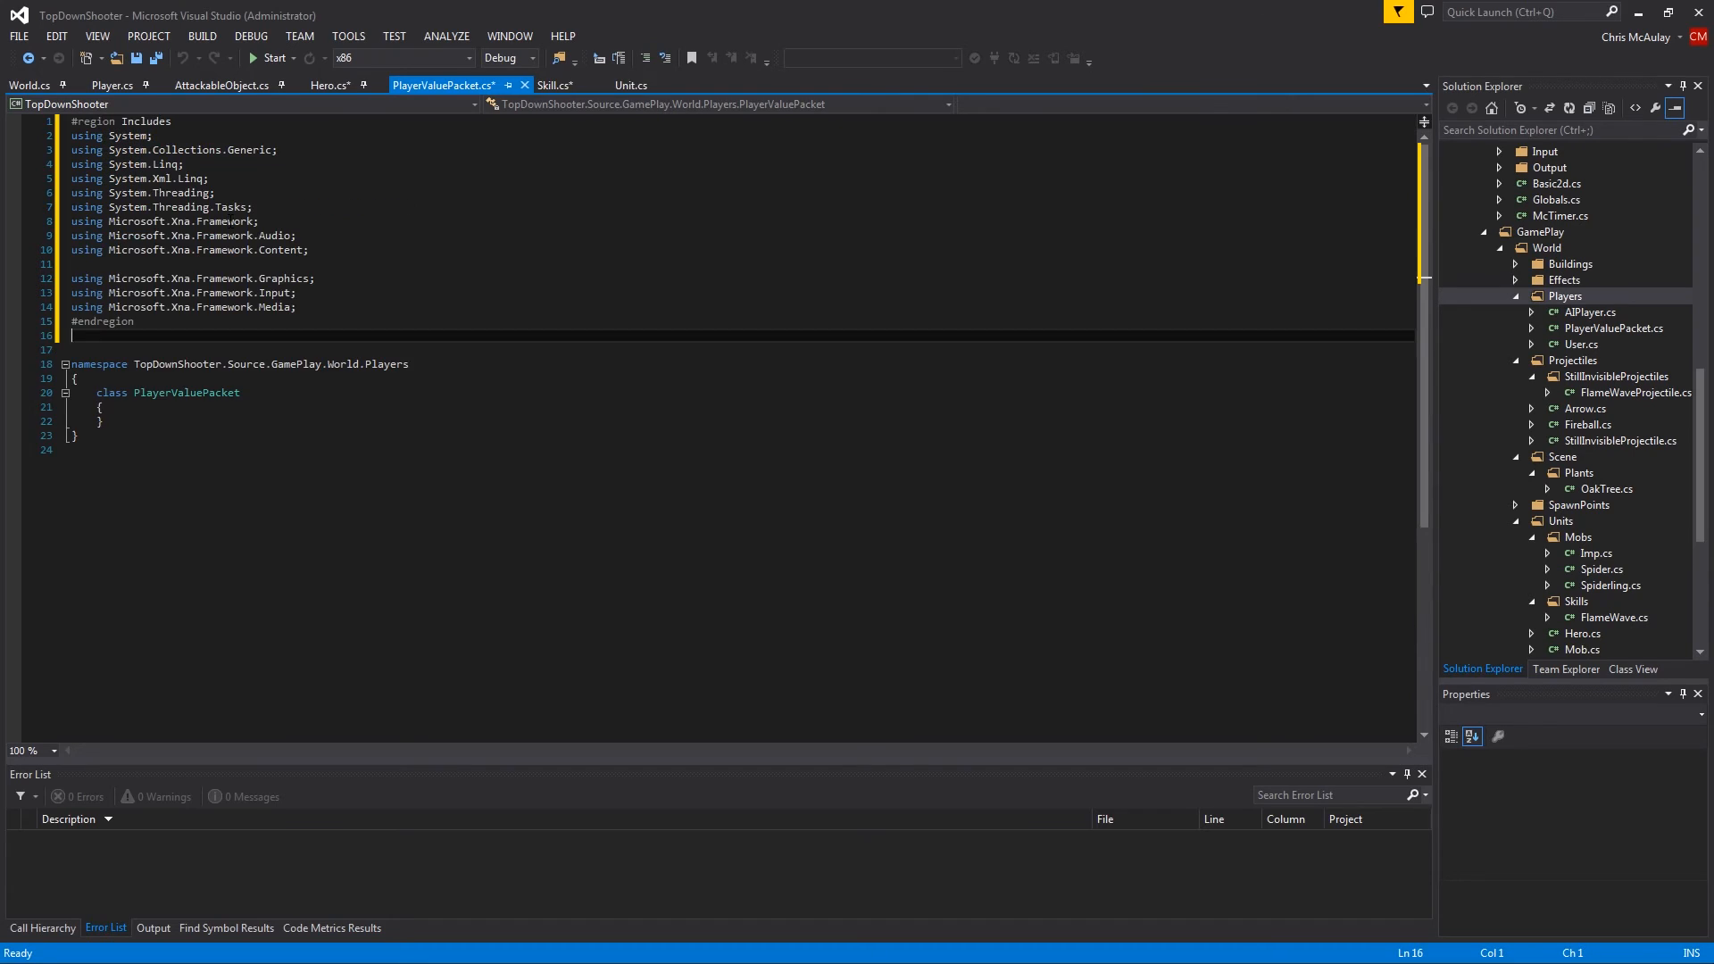
pyautogui.doubleClick(318, 364)
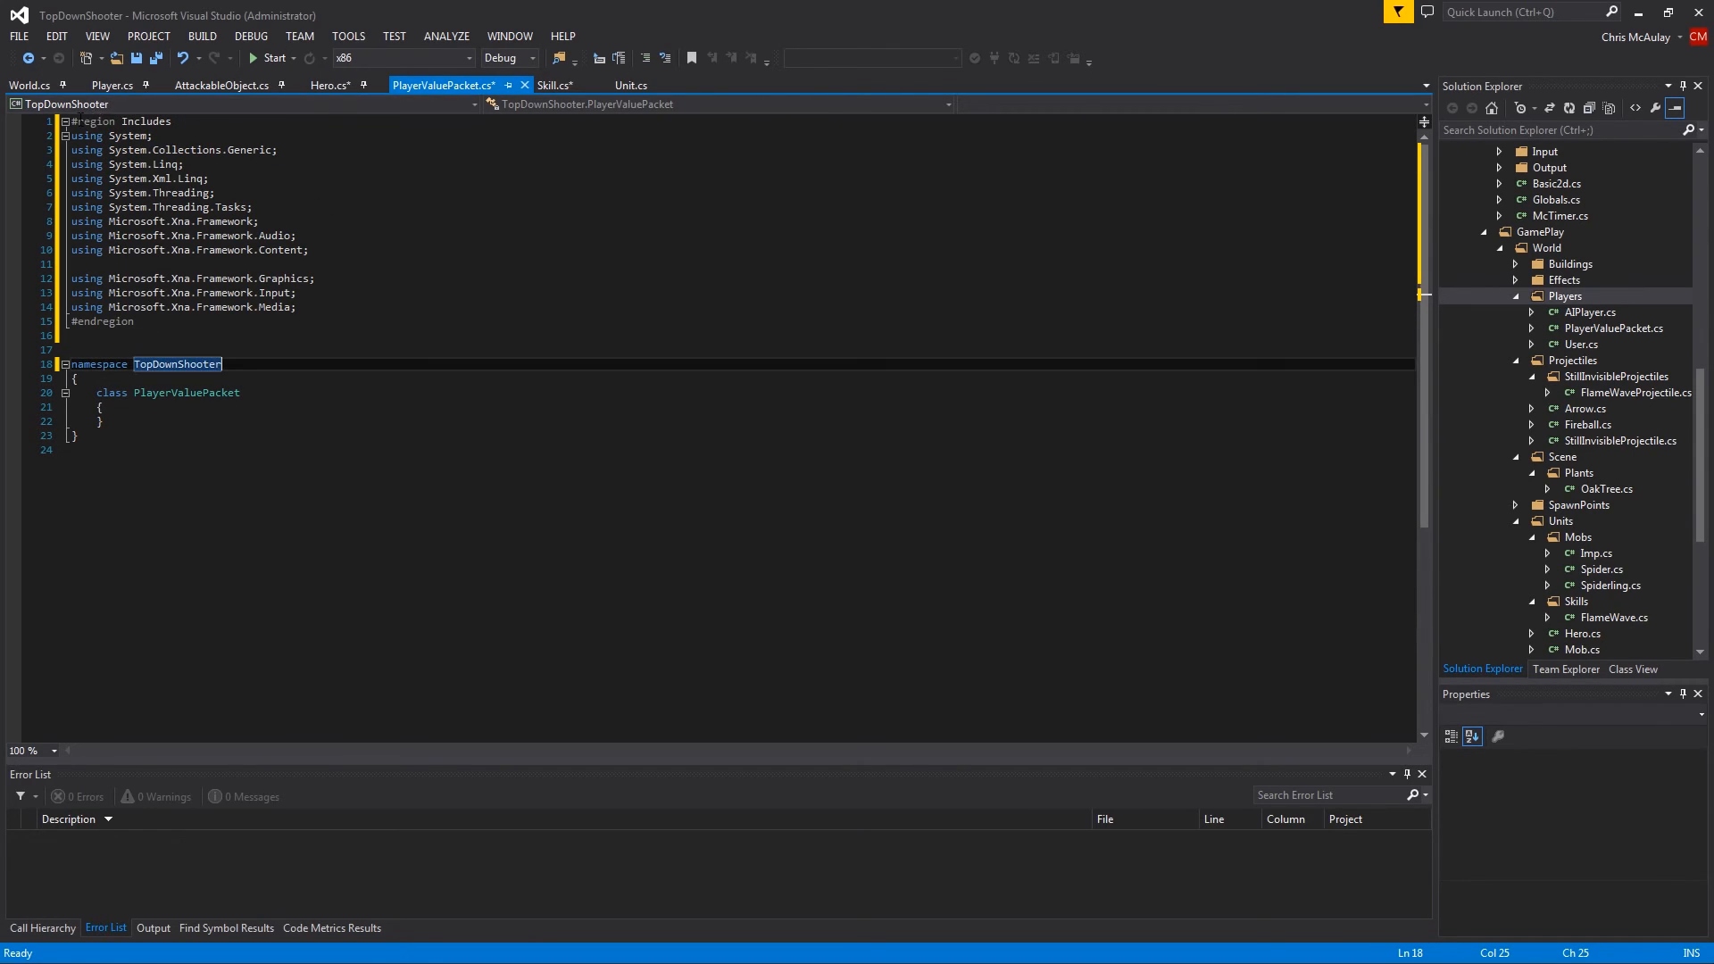
pyautogui.click(64, 121)
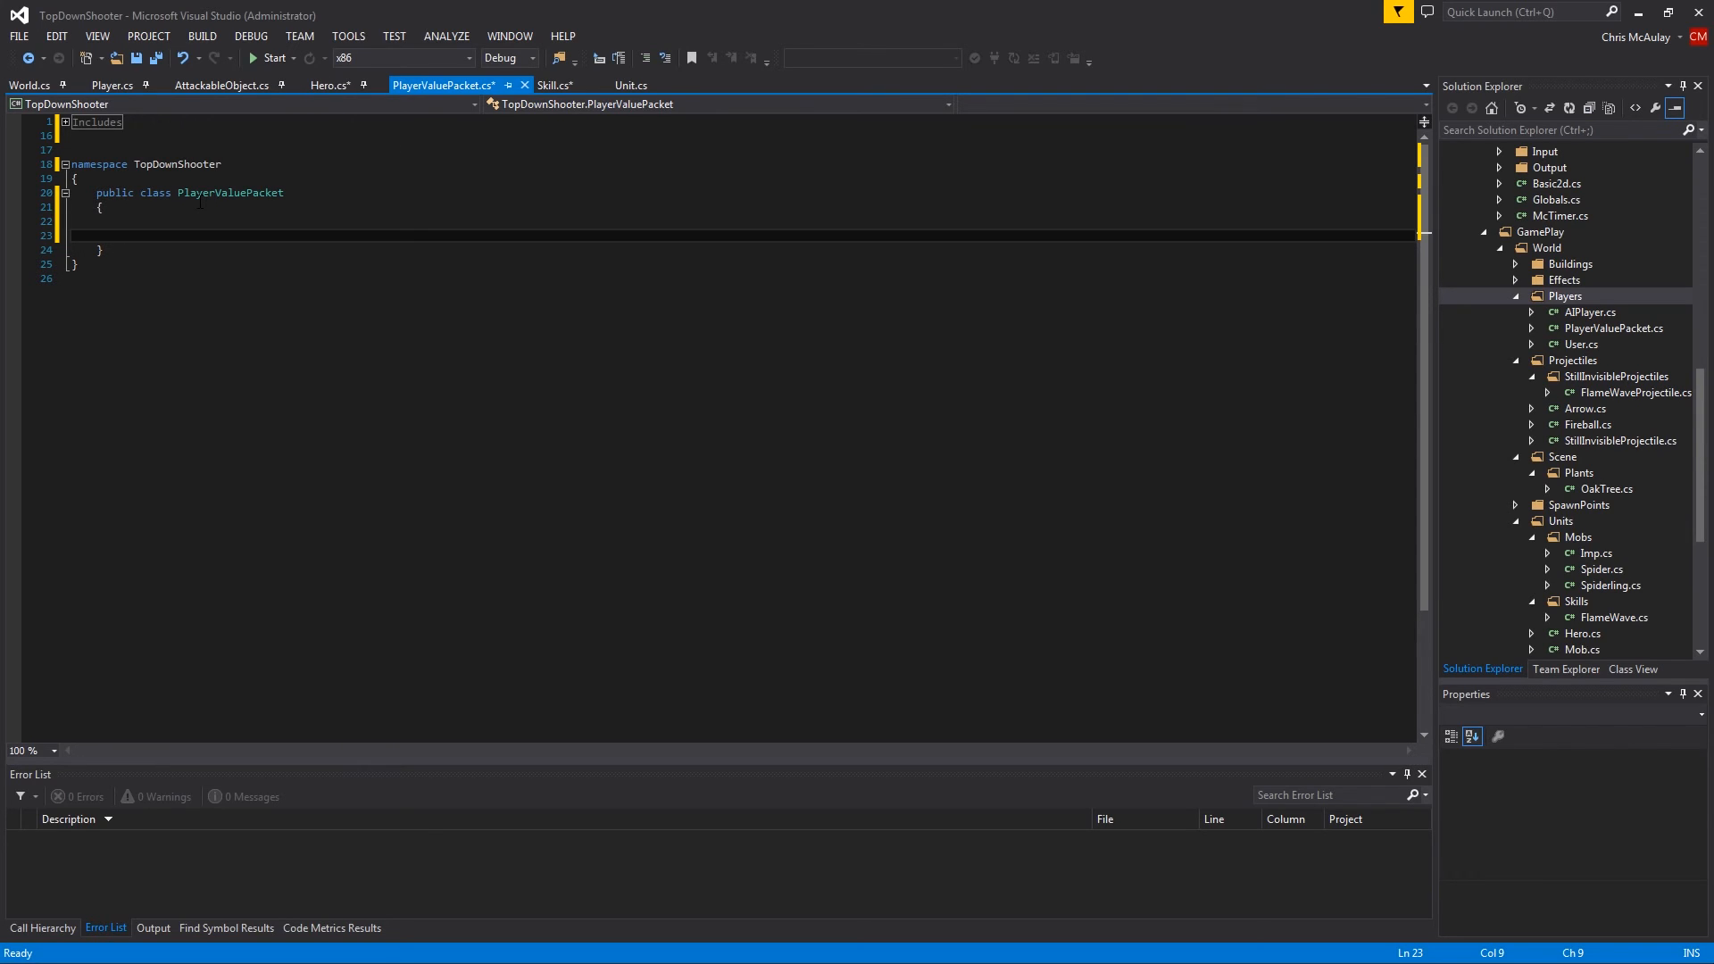
# Declare public int playerId and public object value fields in PlayerValuePacket
pyautogui.write('public Pl')
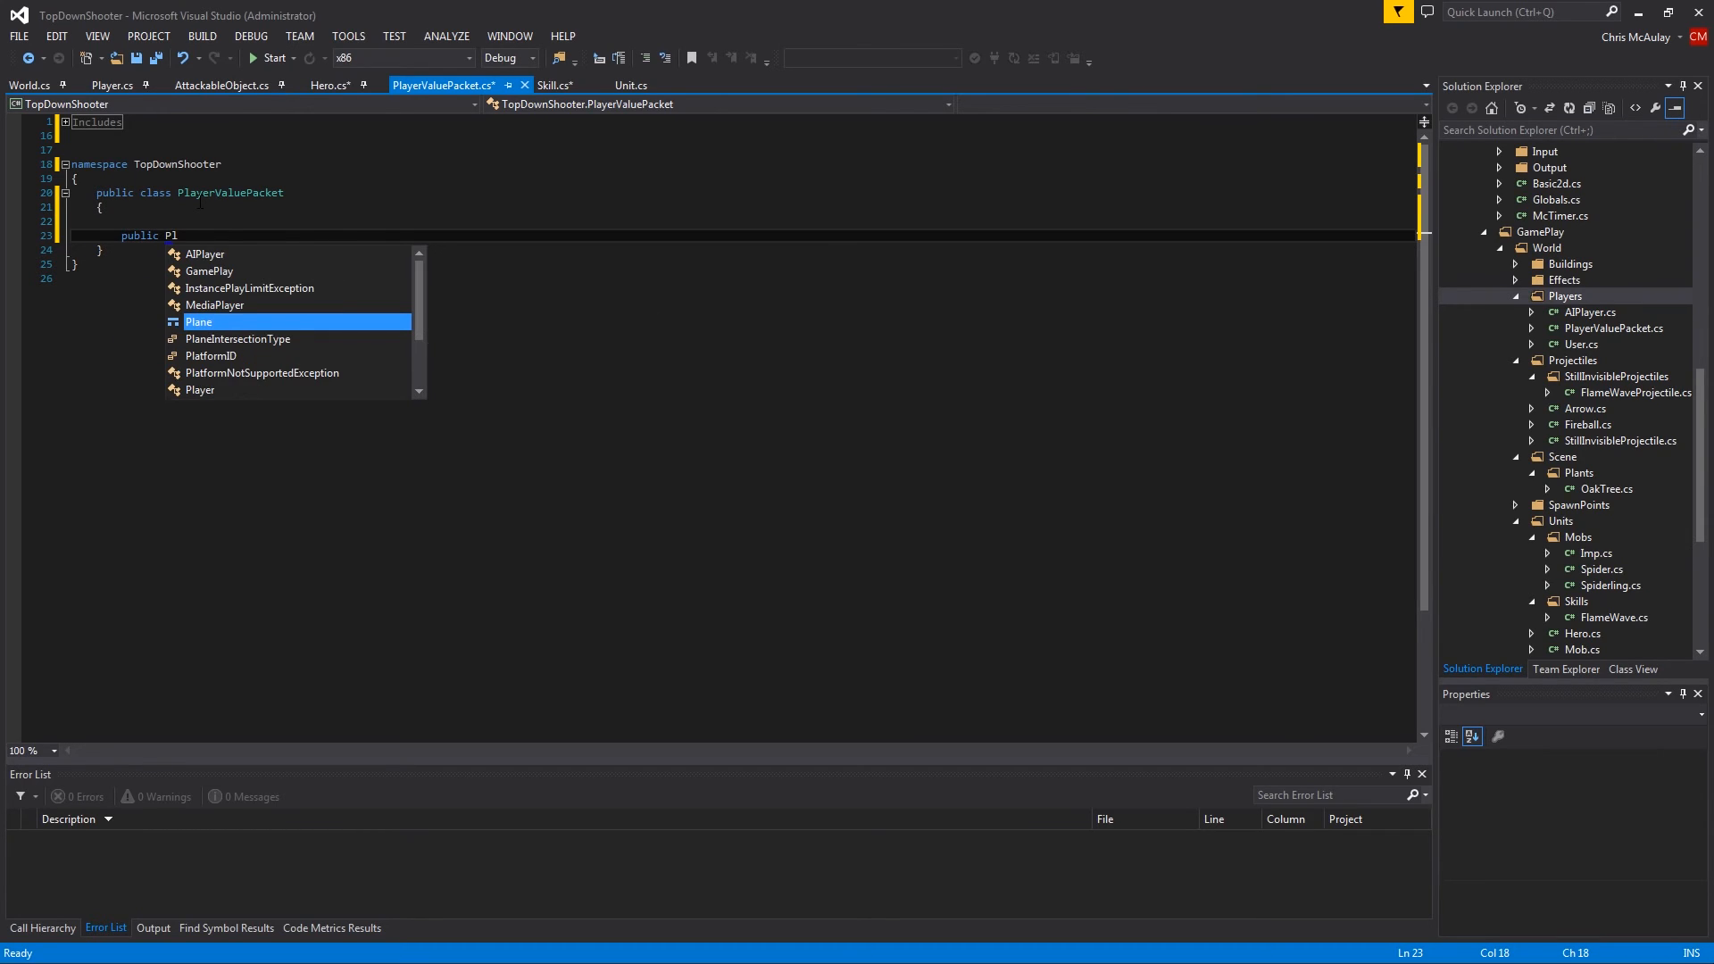
pyautogui.write('ayerValuePacket(')
pyautogui.click(735, 278)
pyautogui.write('}')
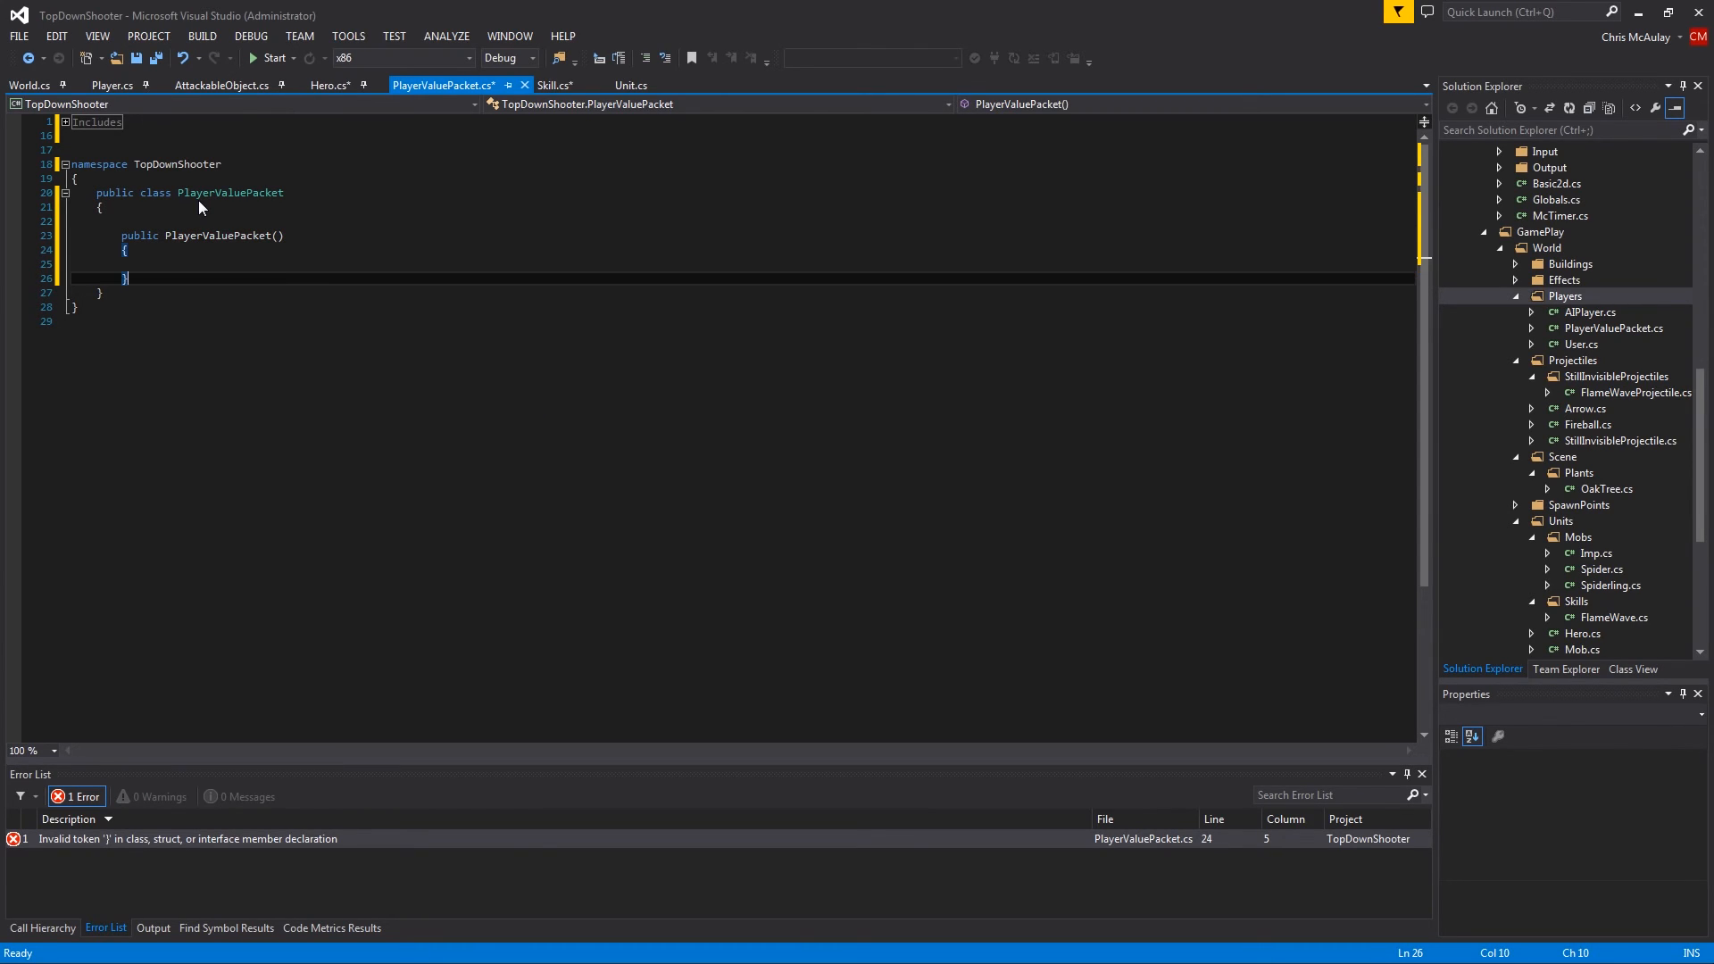
pyautogui.press('Enter')
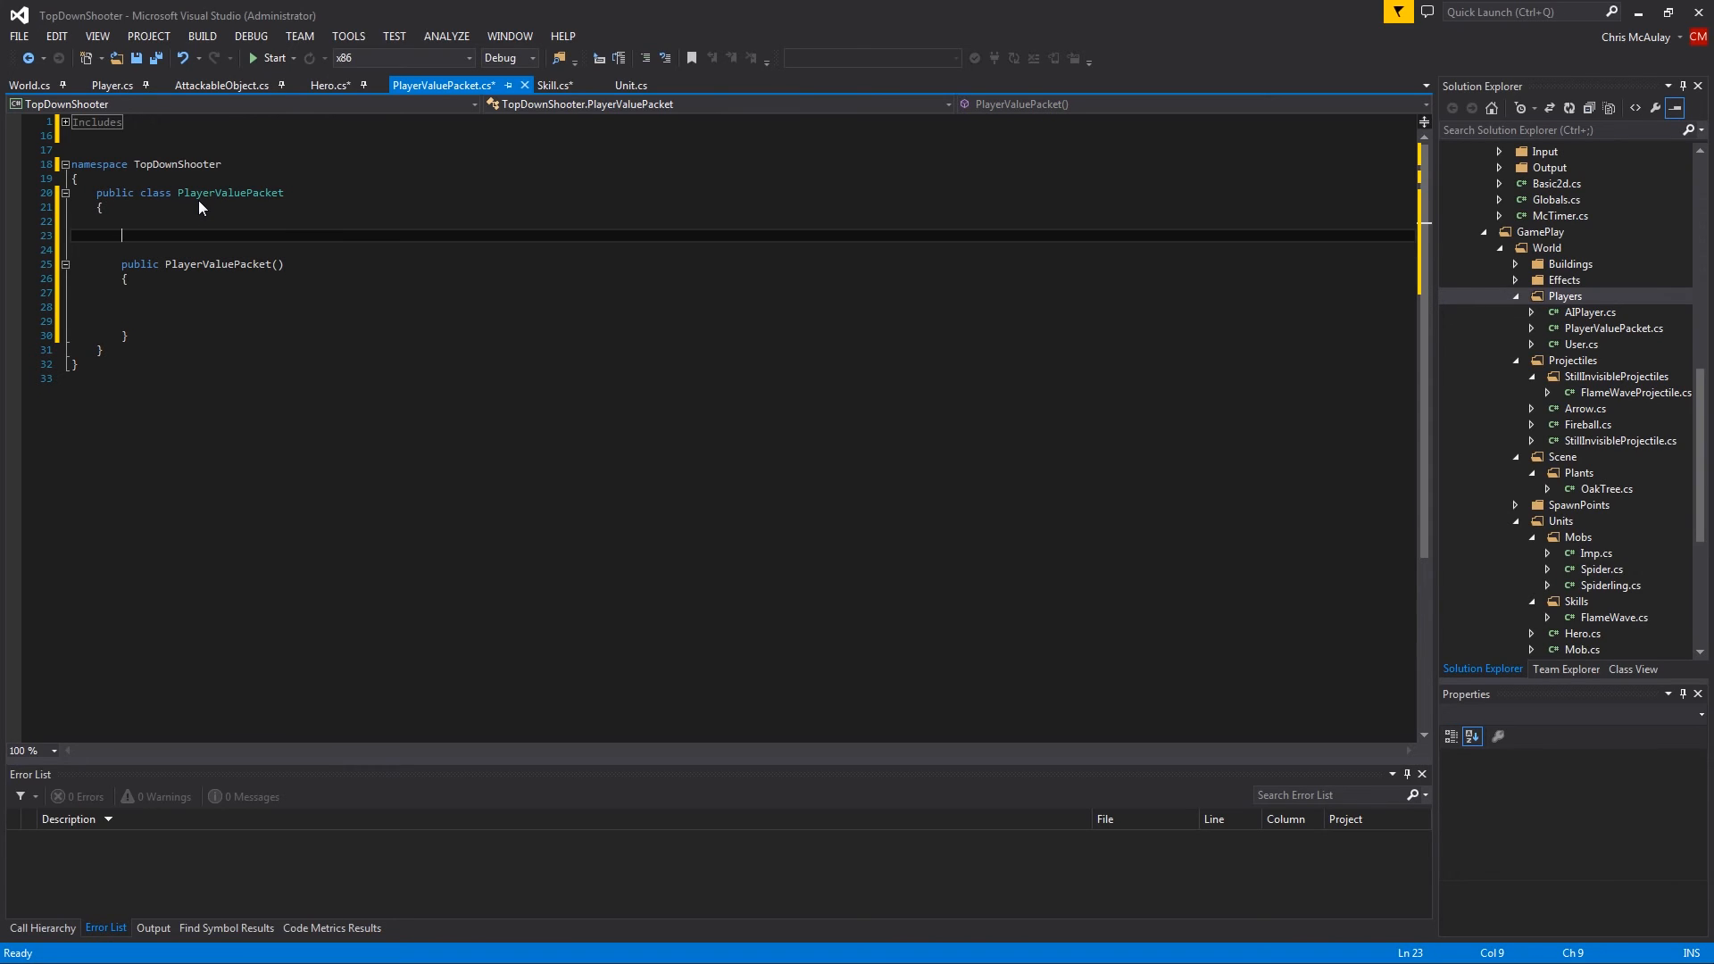
pyautogui.write('public')
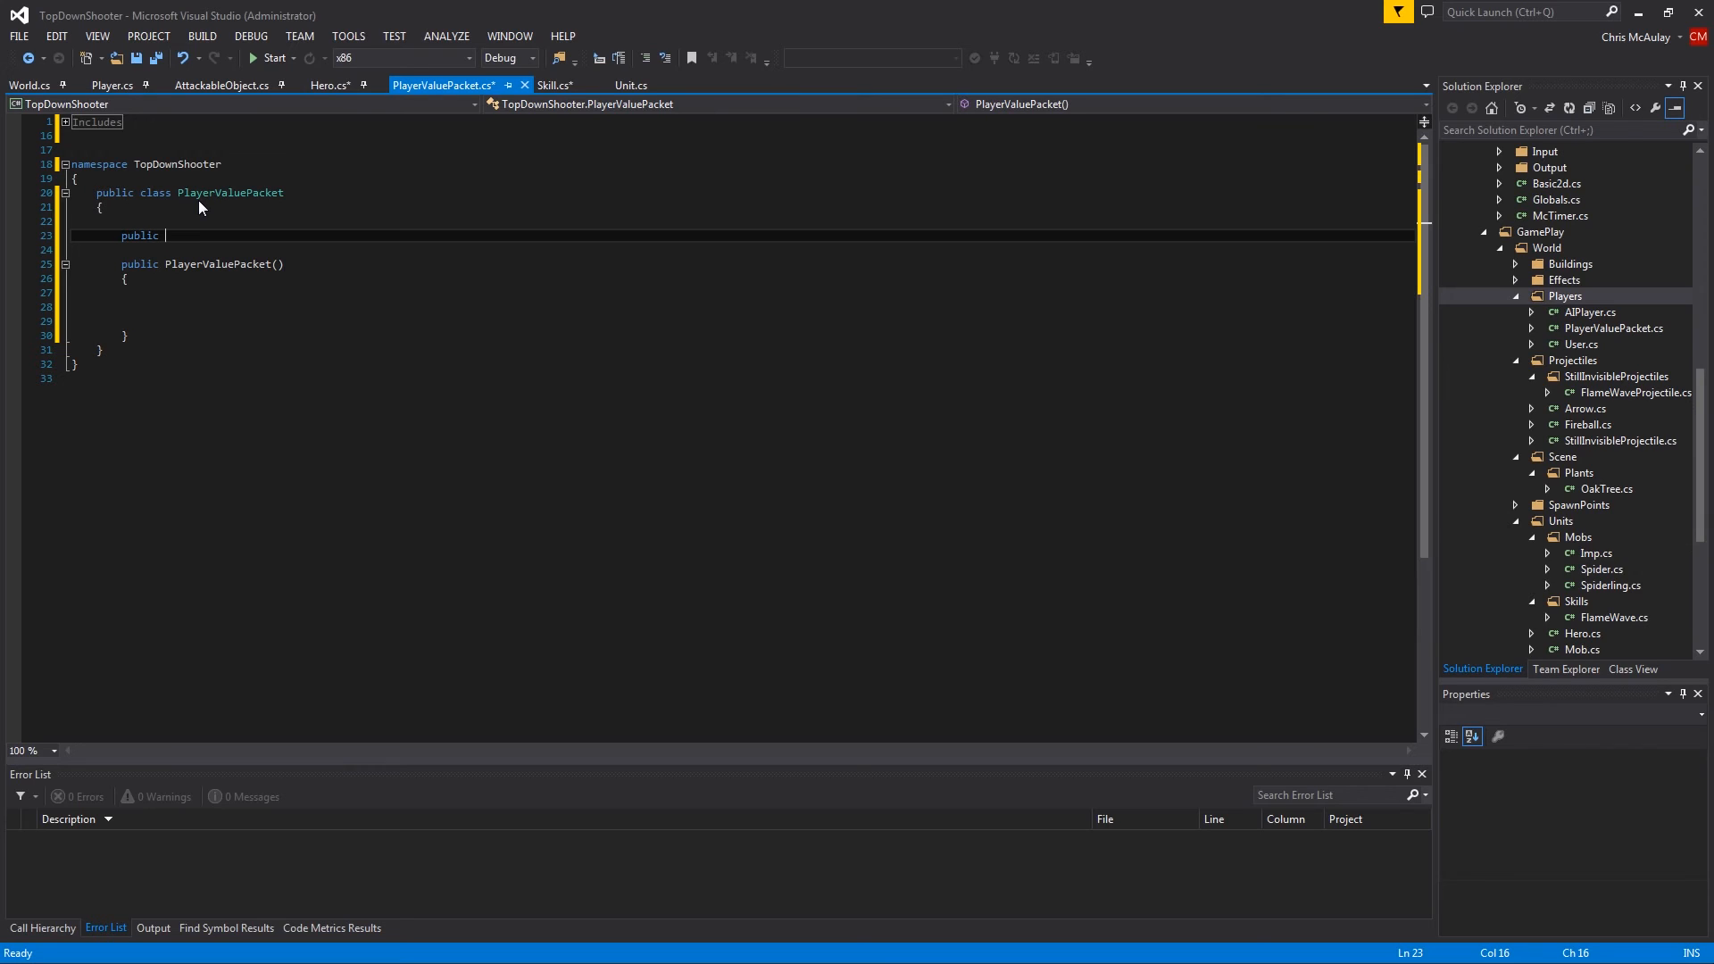
pyautogui.write('int')
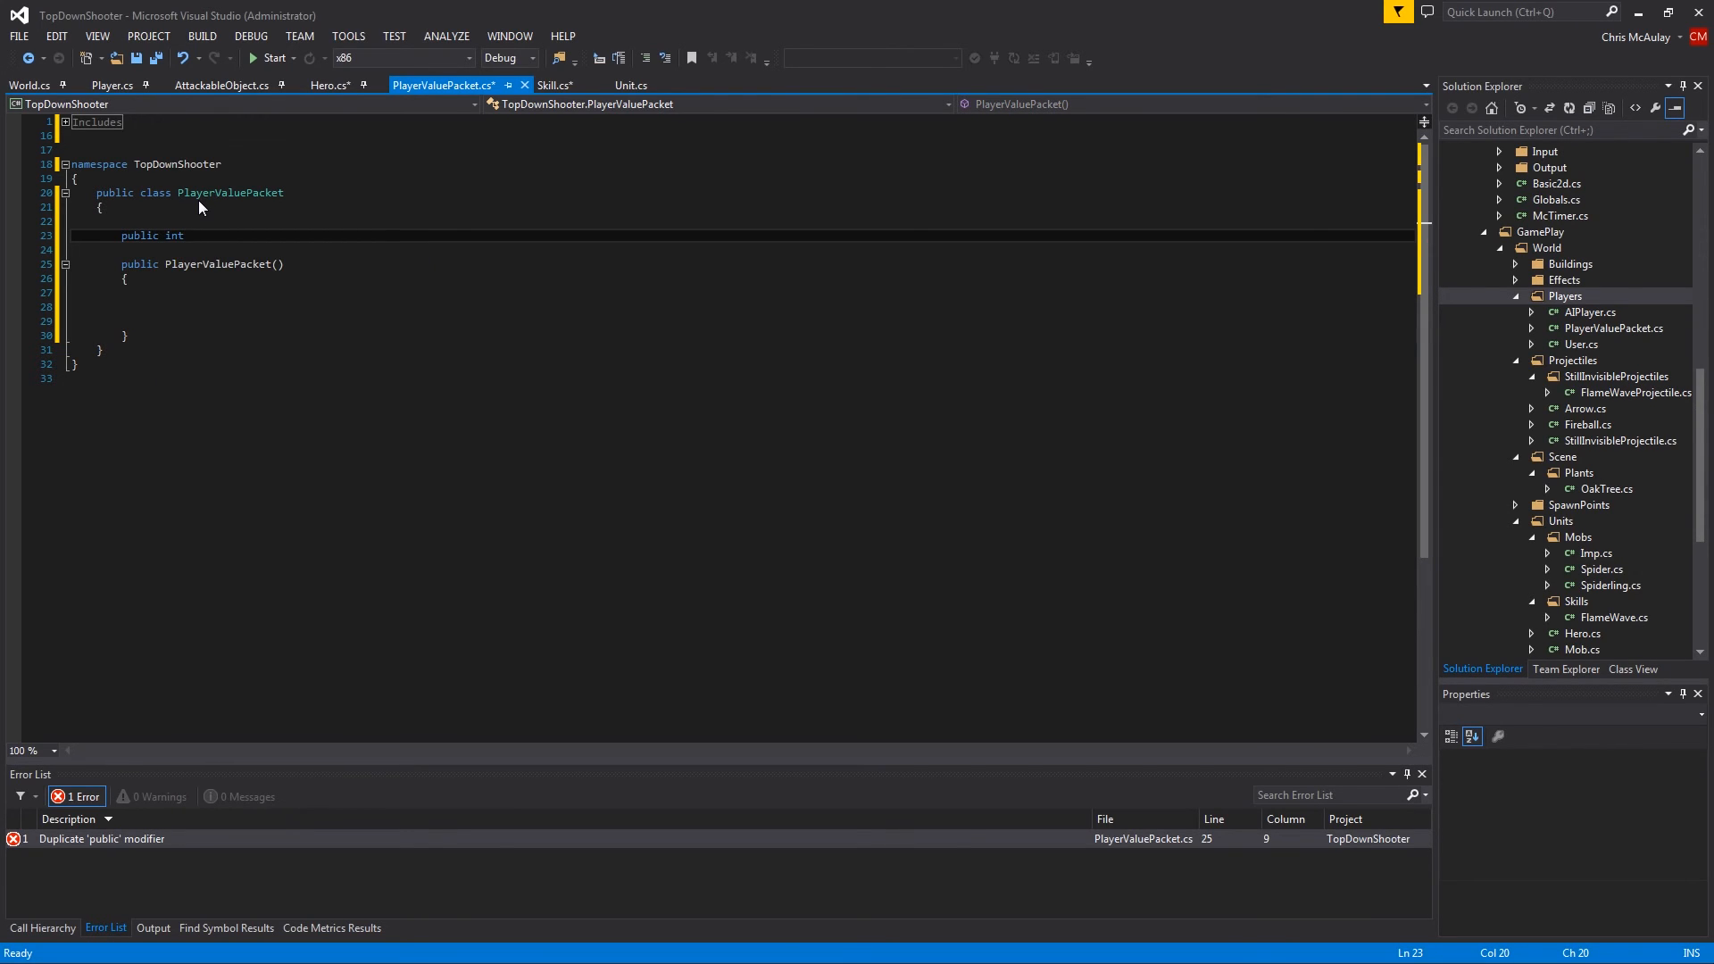
pyautogui.write('playerId;')
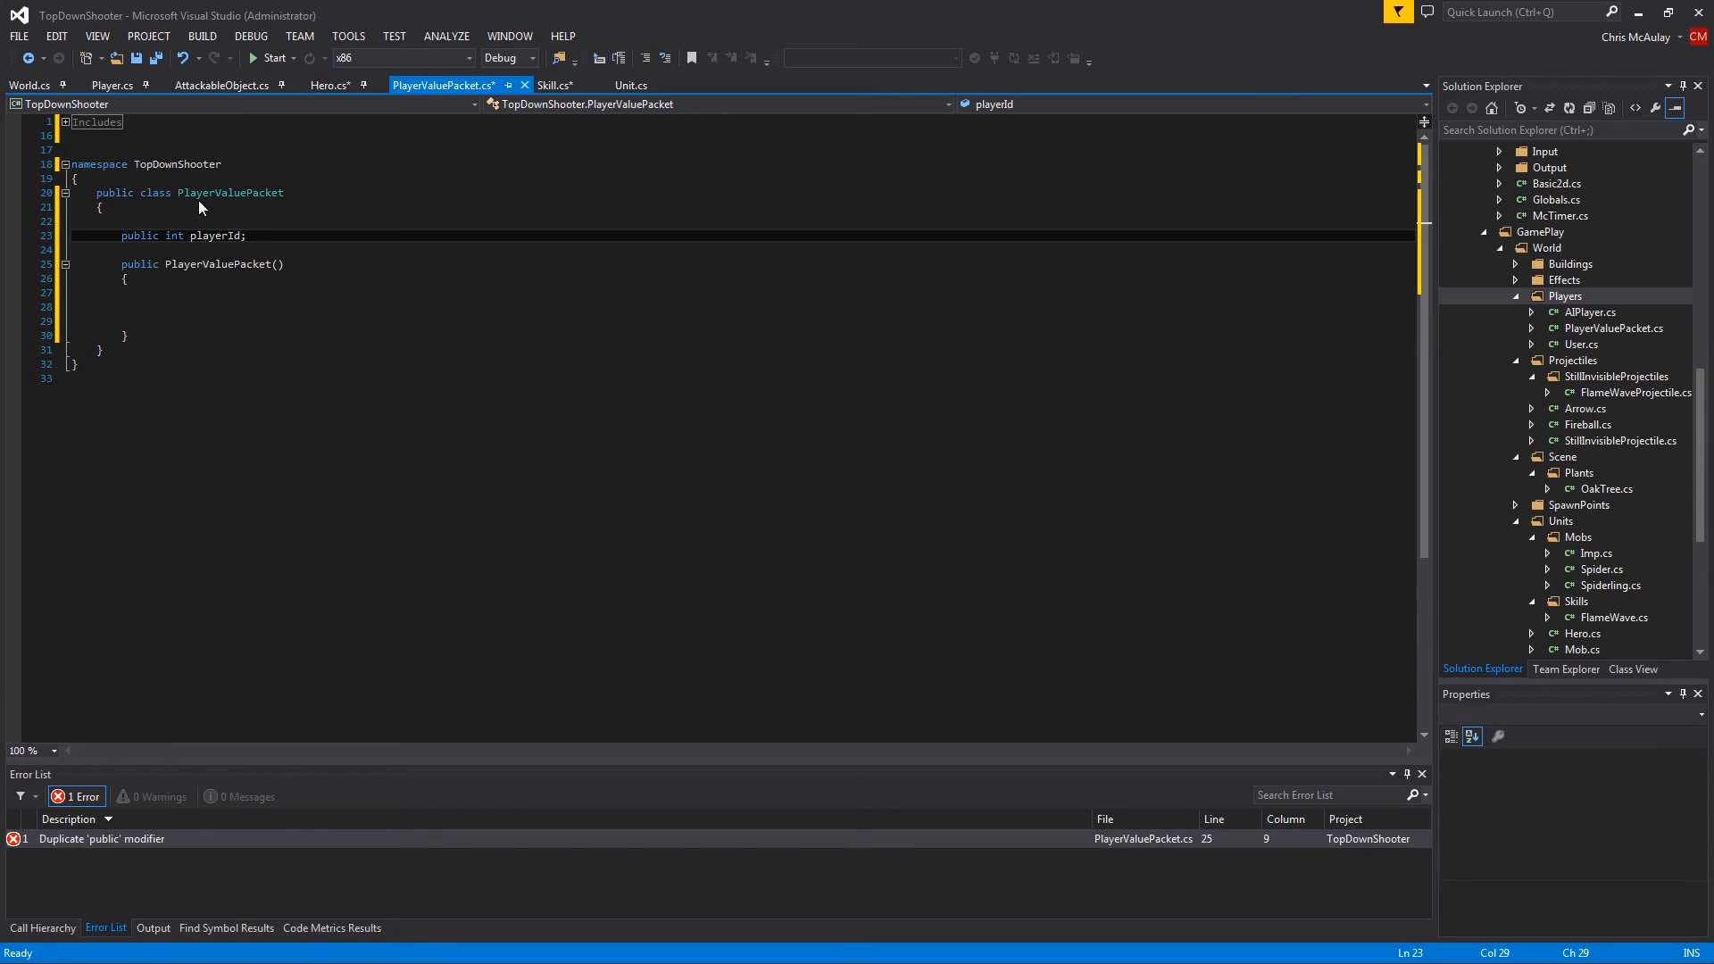
pyautogui.write('public override')
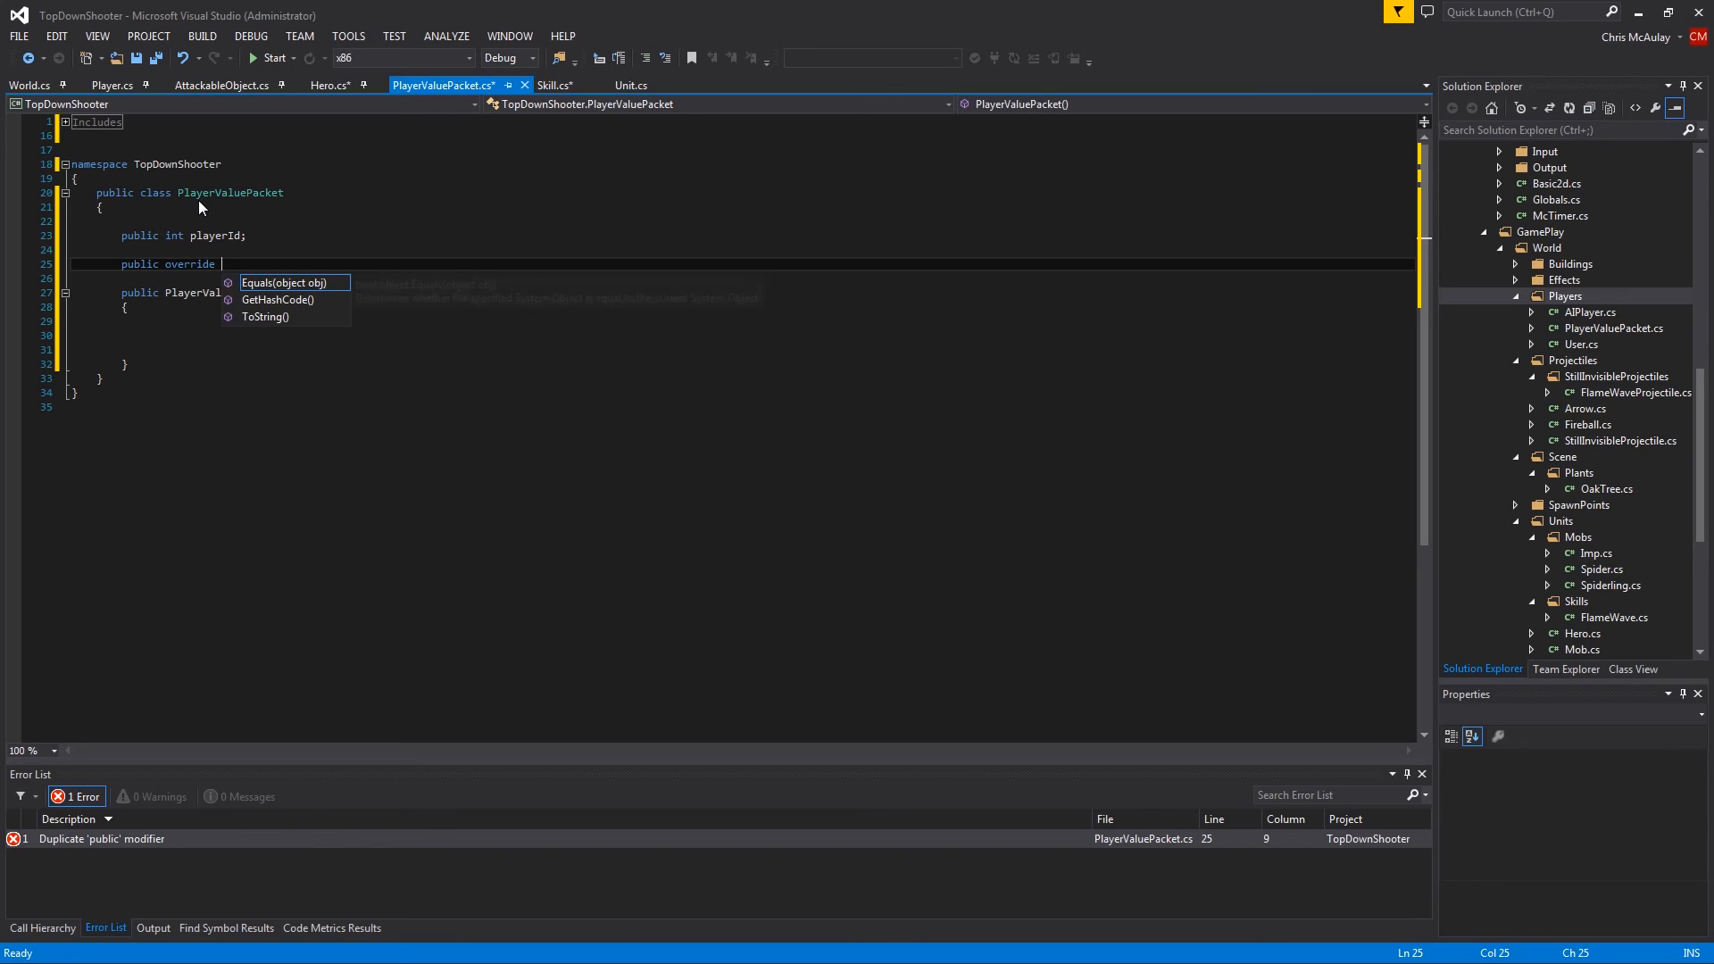
pyautogui.write('value')
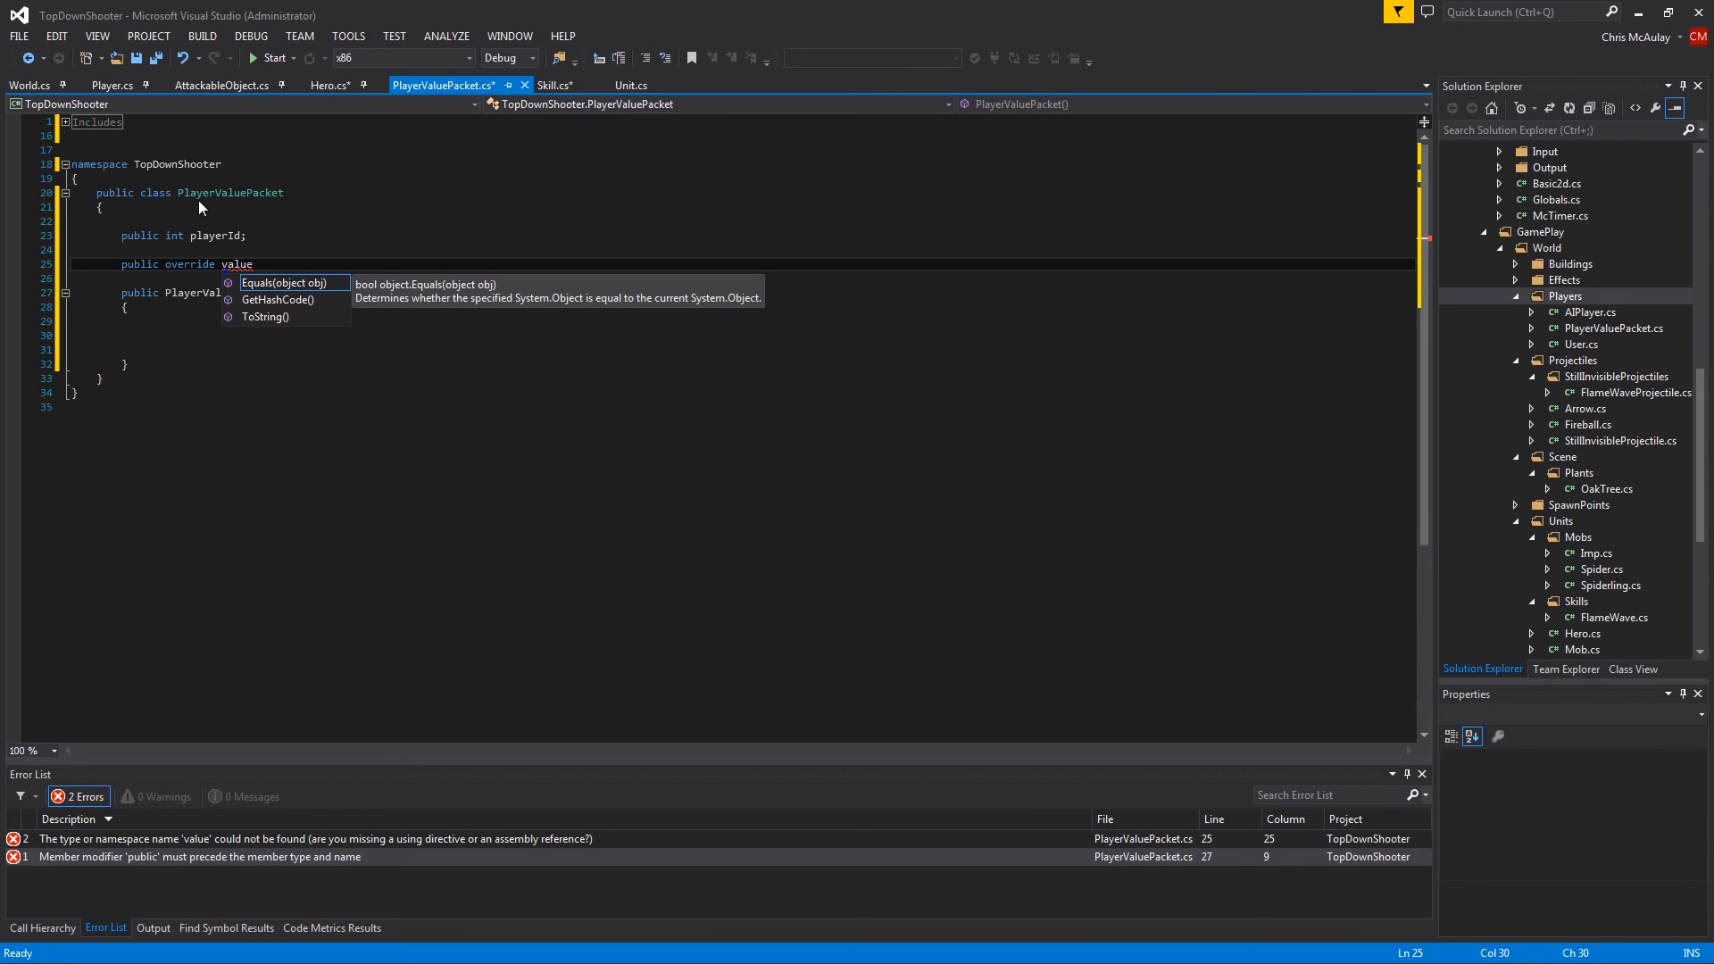
pyautogui.write(';')
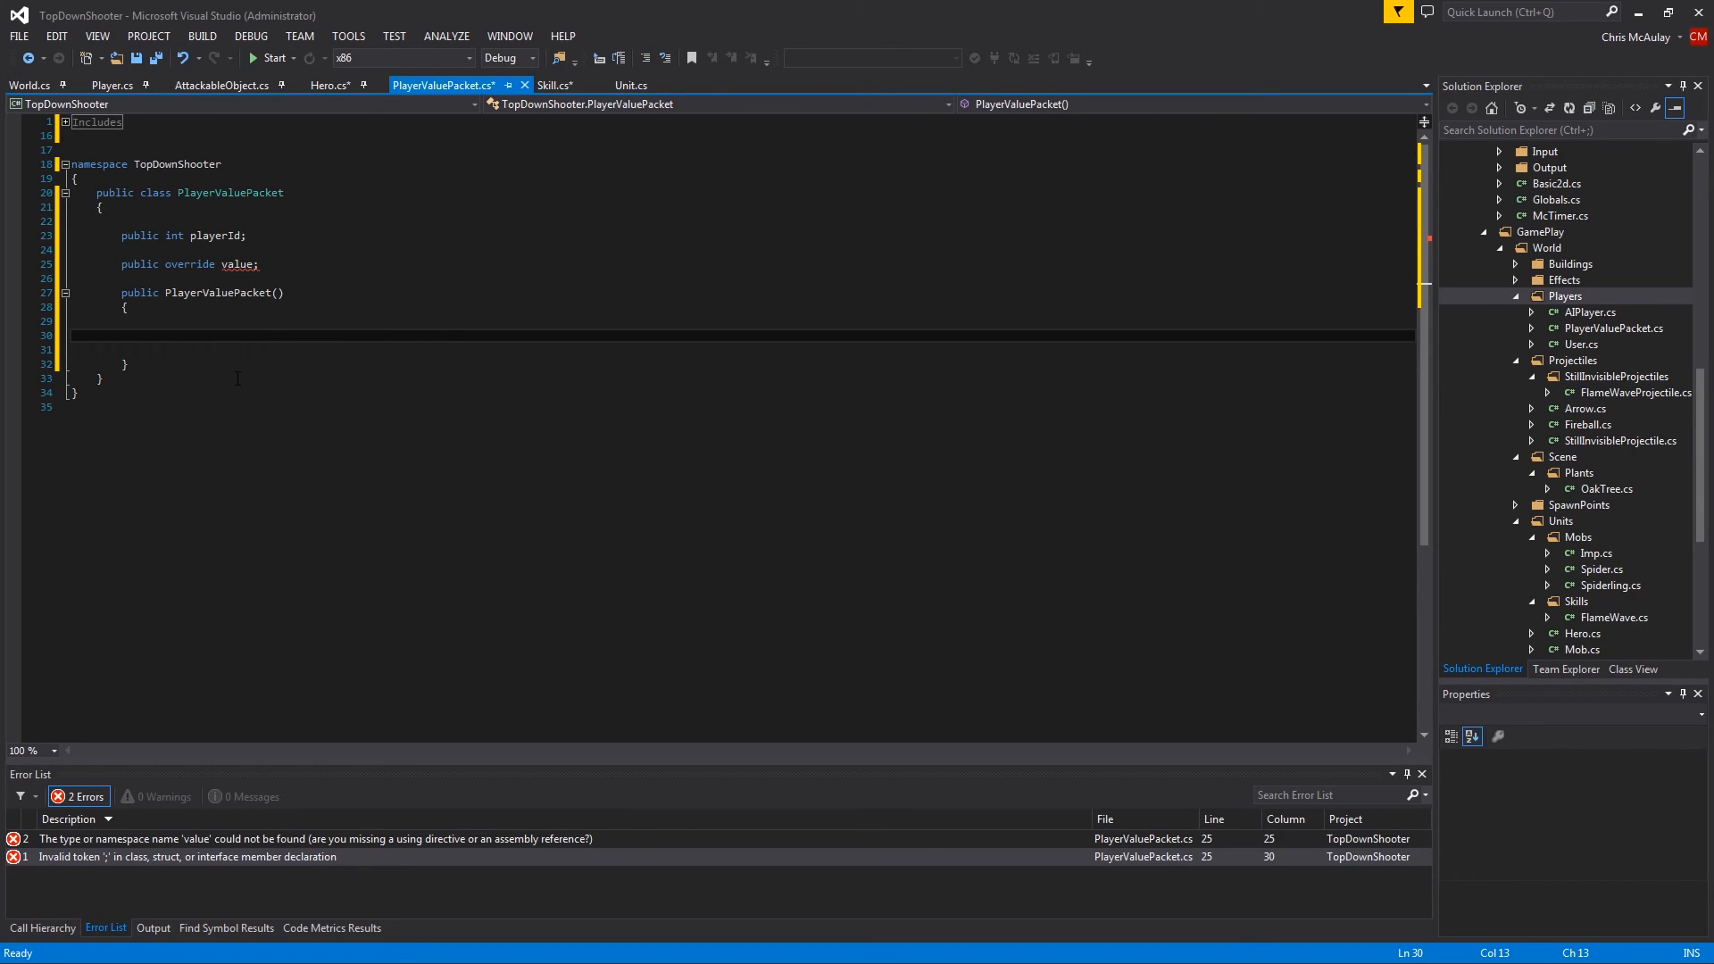
# Write a constructor taking int PLAYERID and object VALUE that assigns playerId and value
pyautogui.doubleClick(191, 264)
pyautogui.write('bject')
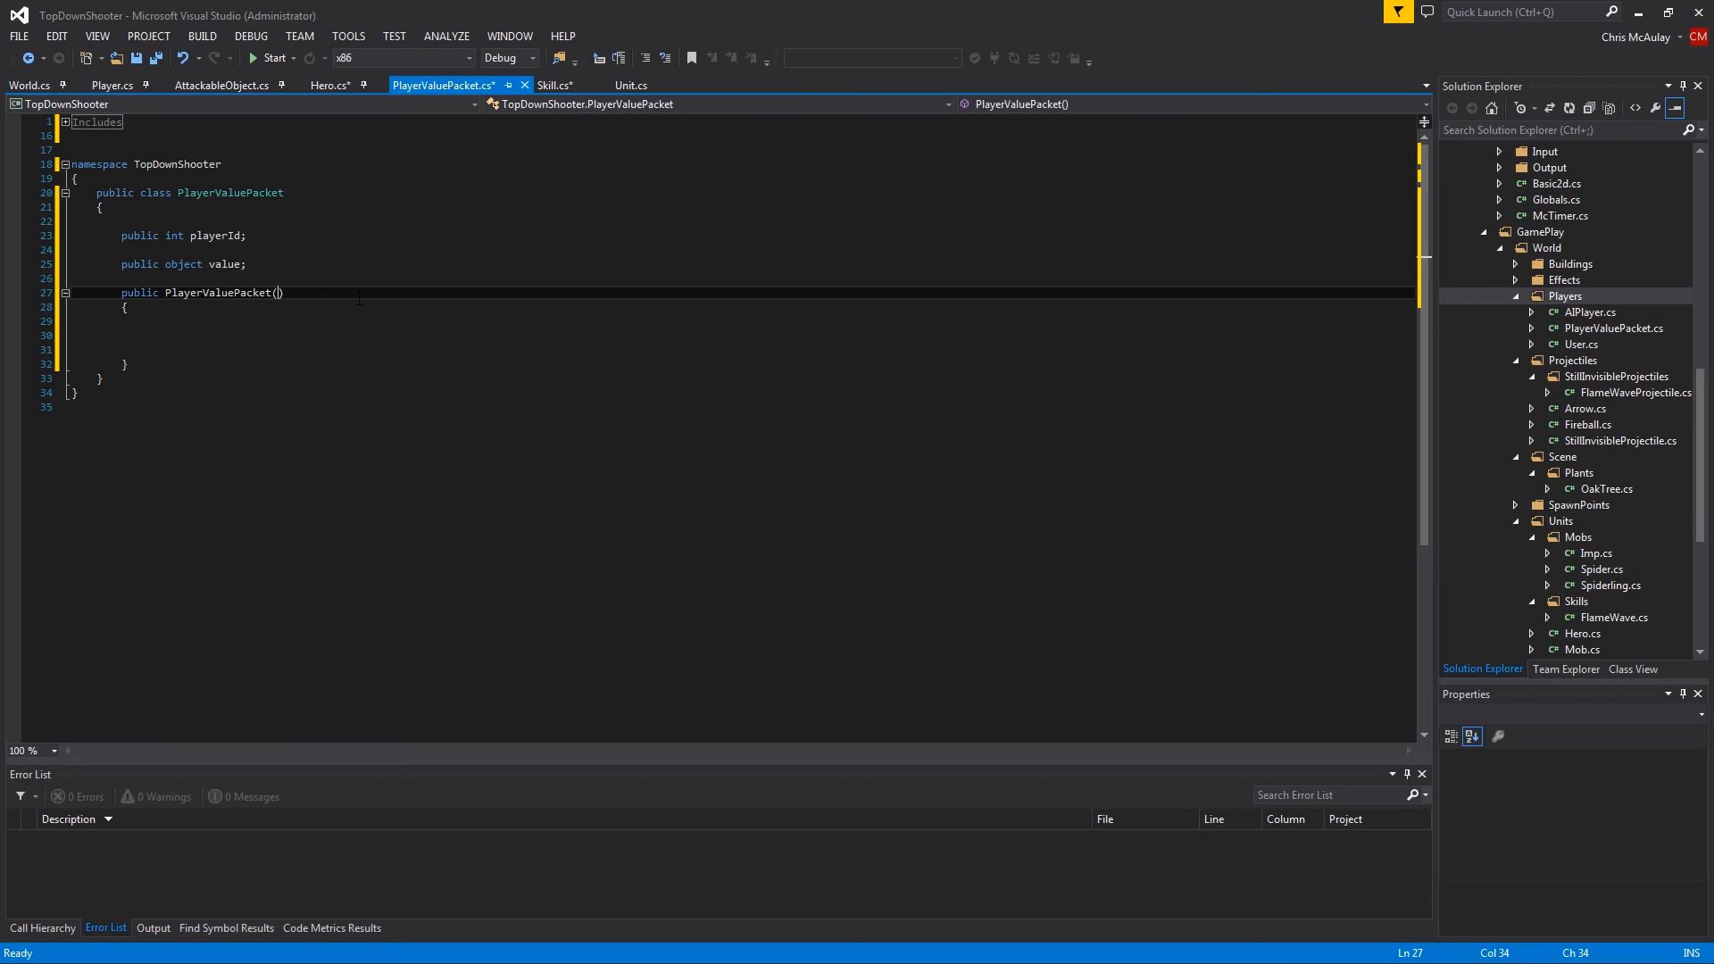
pyautogui.write('int')
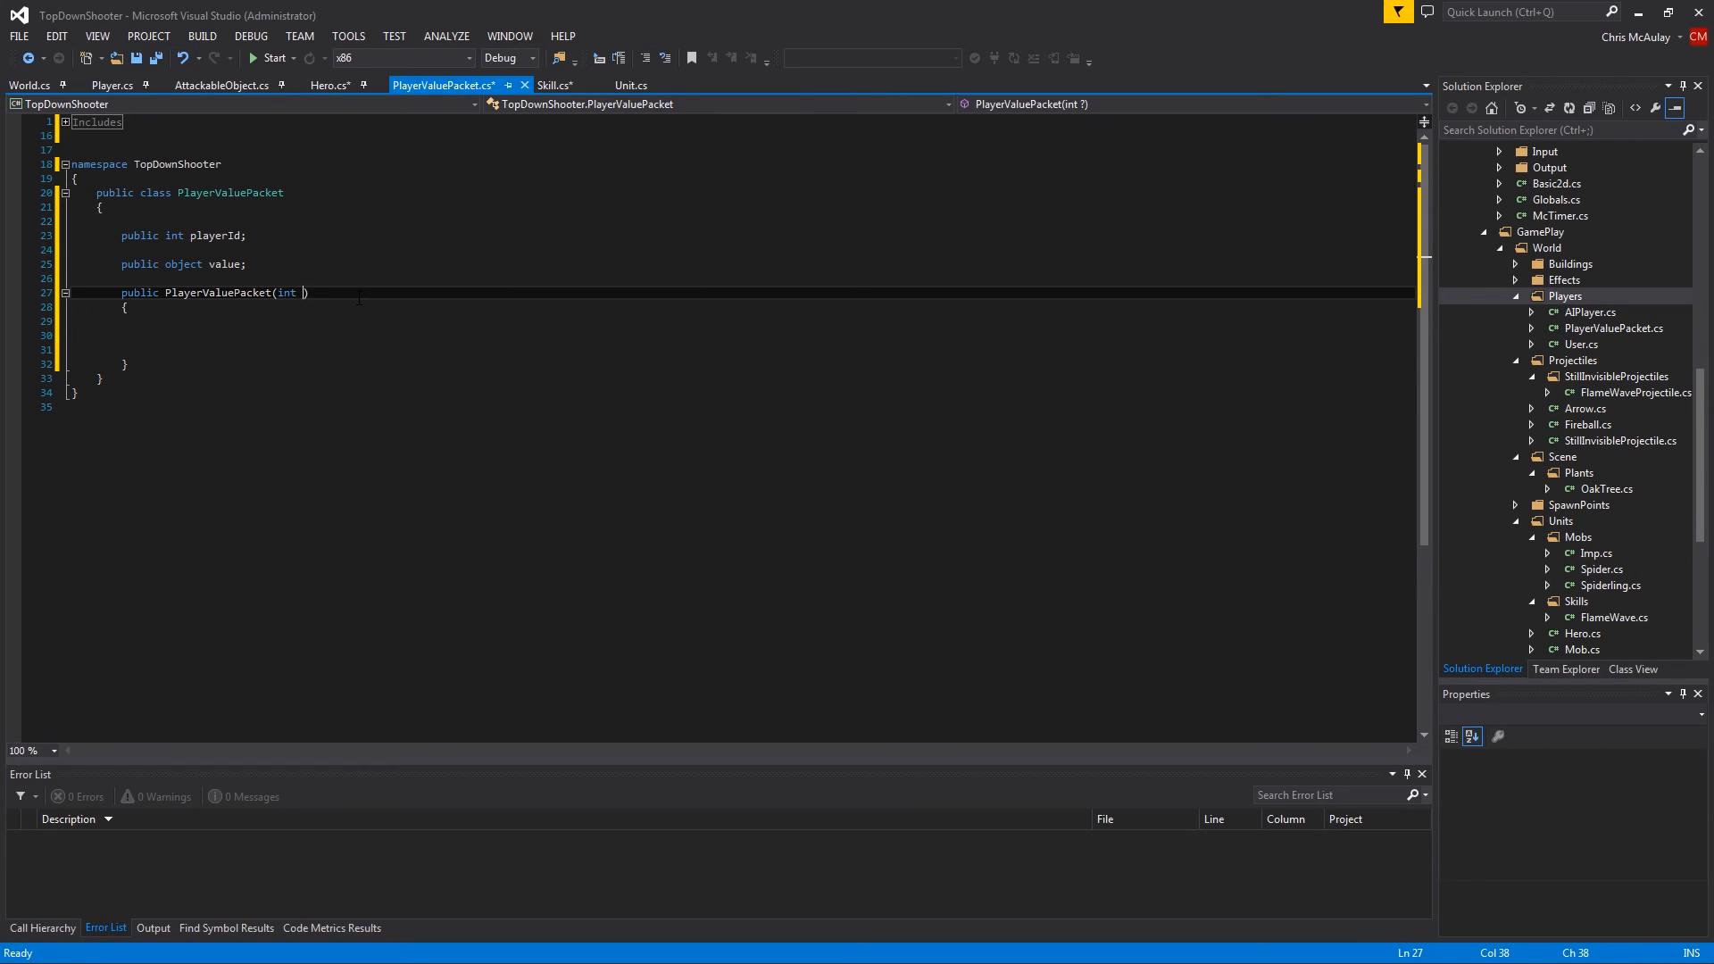
pyautogui.write('PLAYERID, object VALUE')
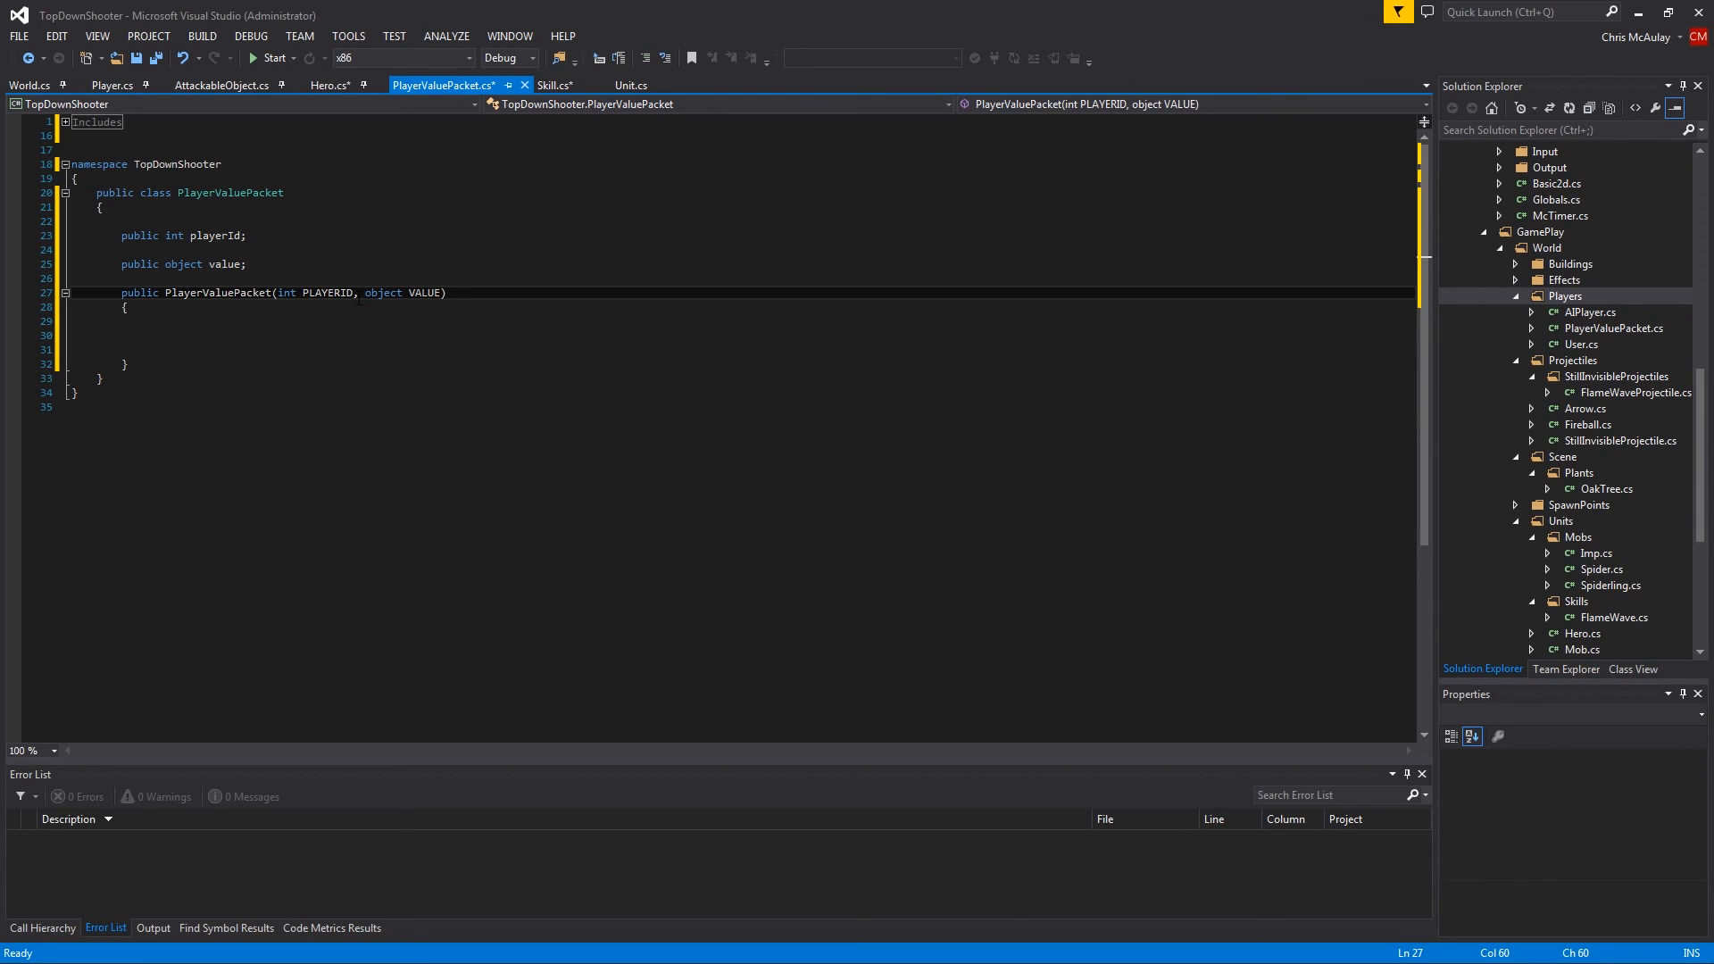
pyautogui.write('playerId = PLAYERID;')
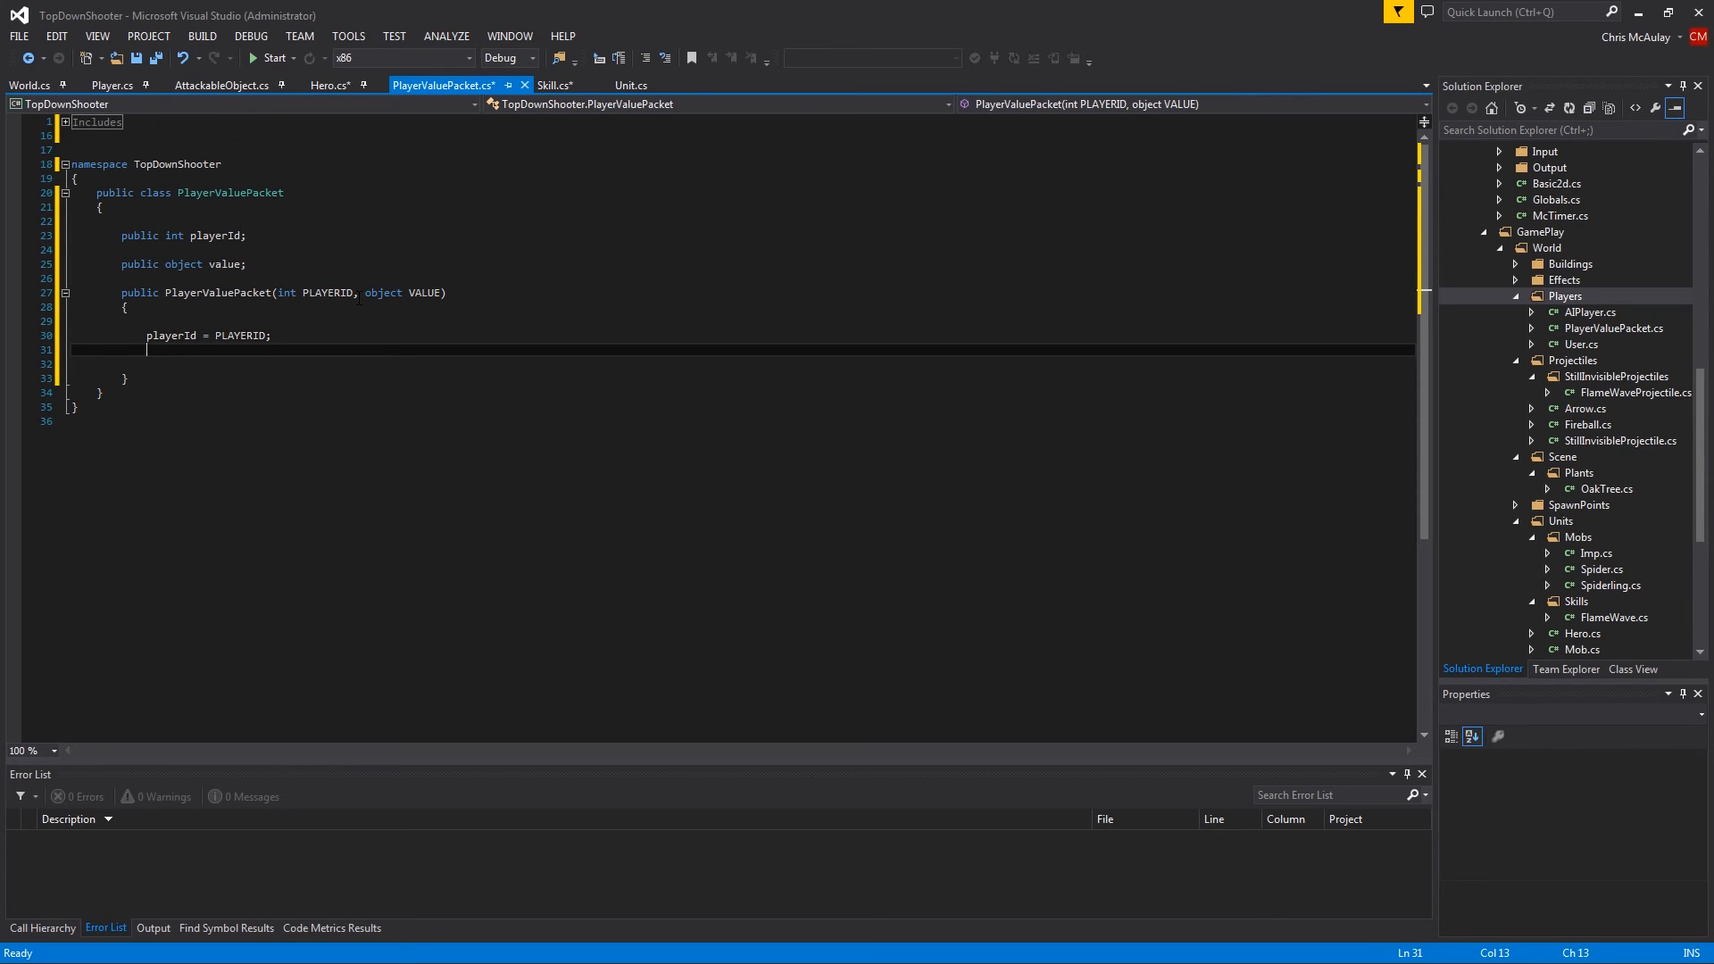
pyautogui.write('value = VALUE;')
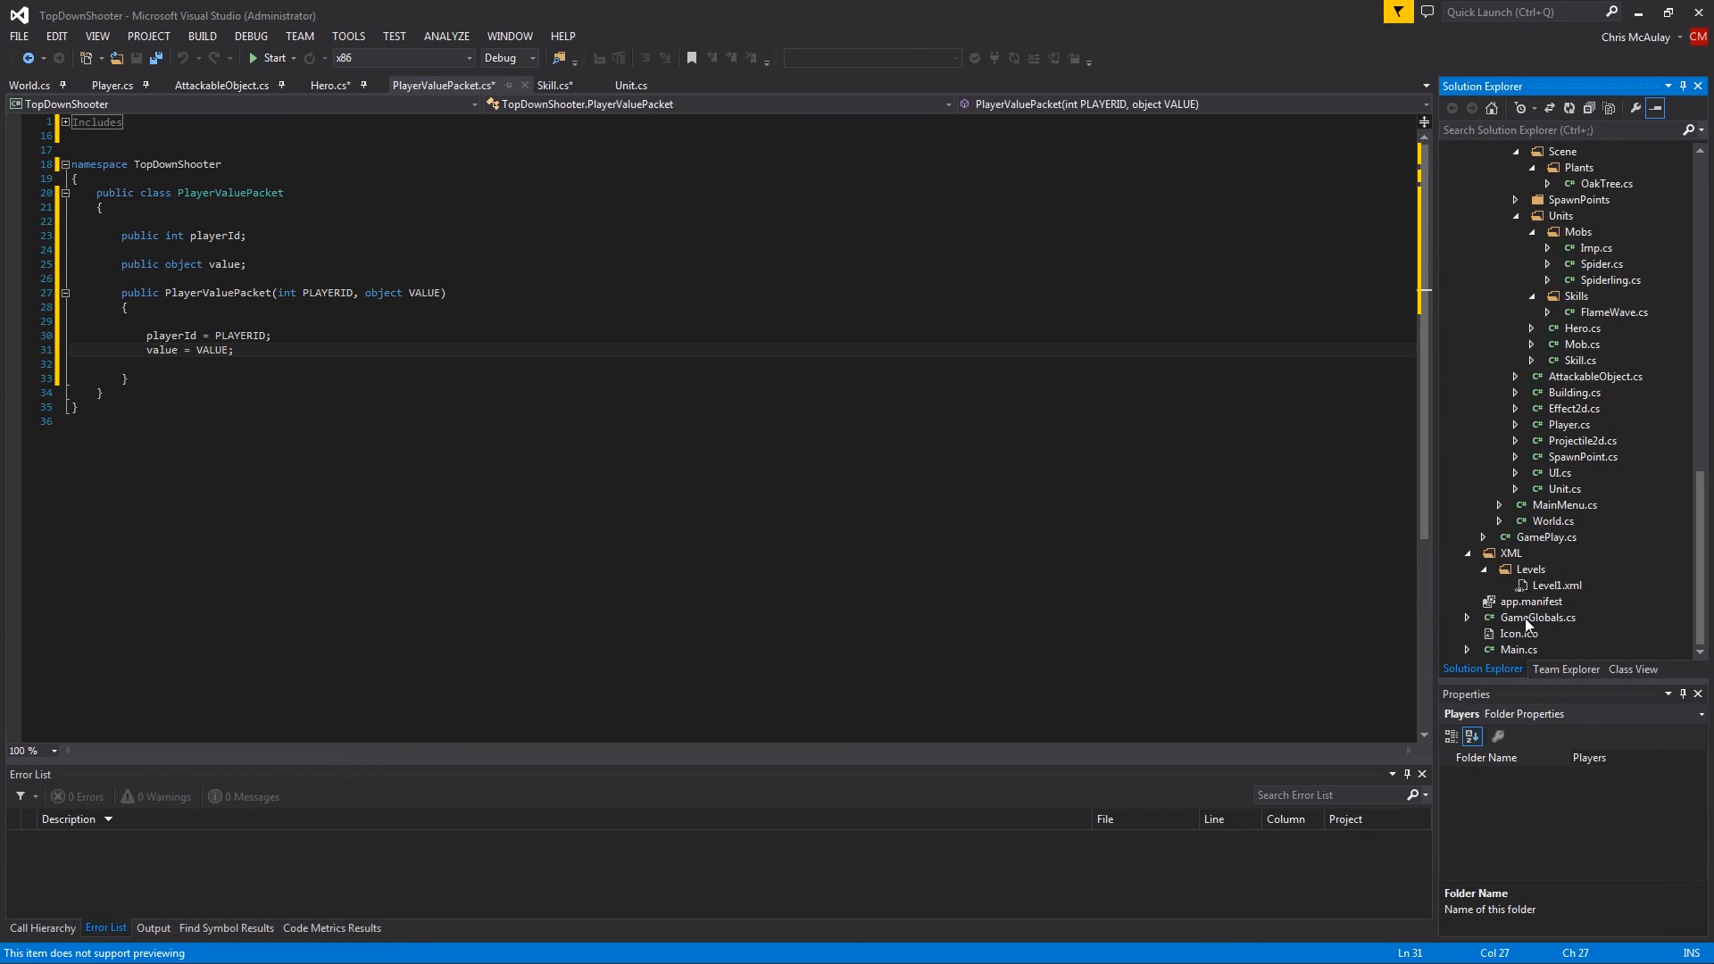
# In GameGlobals.cs, insert PassGold after PassEffect in the public static PassObject declaration line
pyautogui.click(1537, 616)
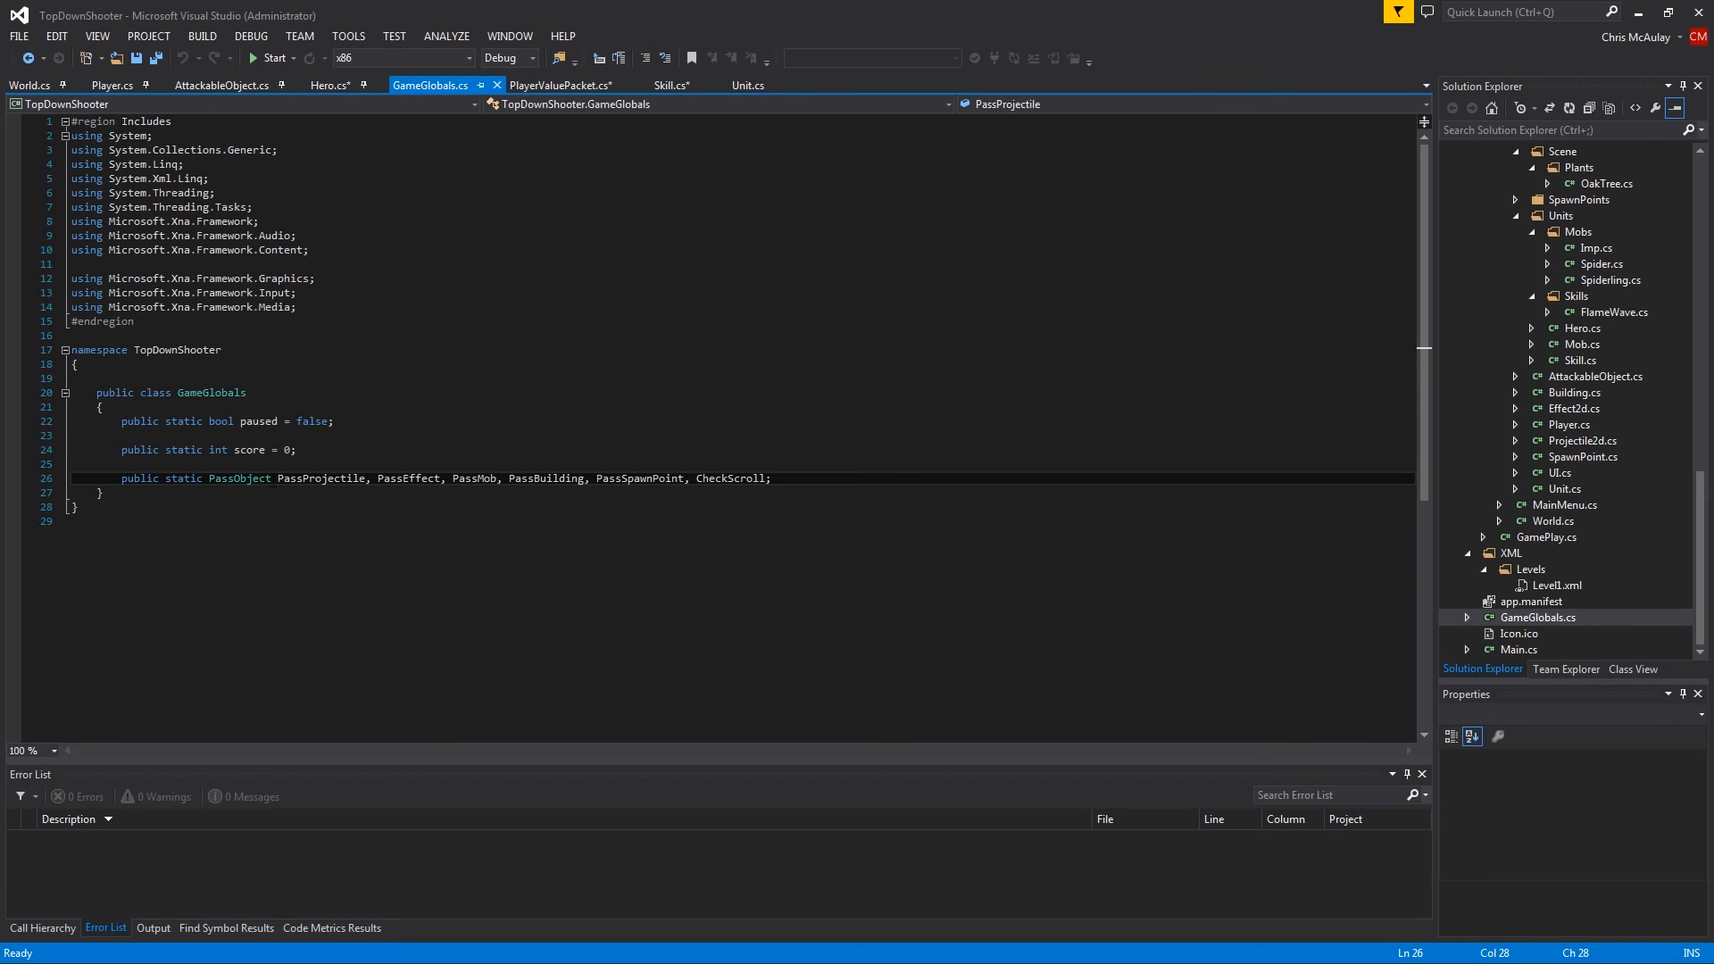
pyautogui.click(771, 479)
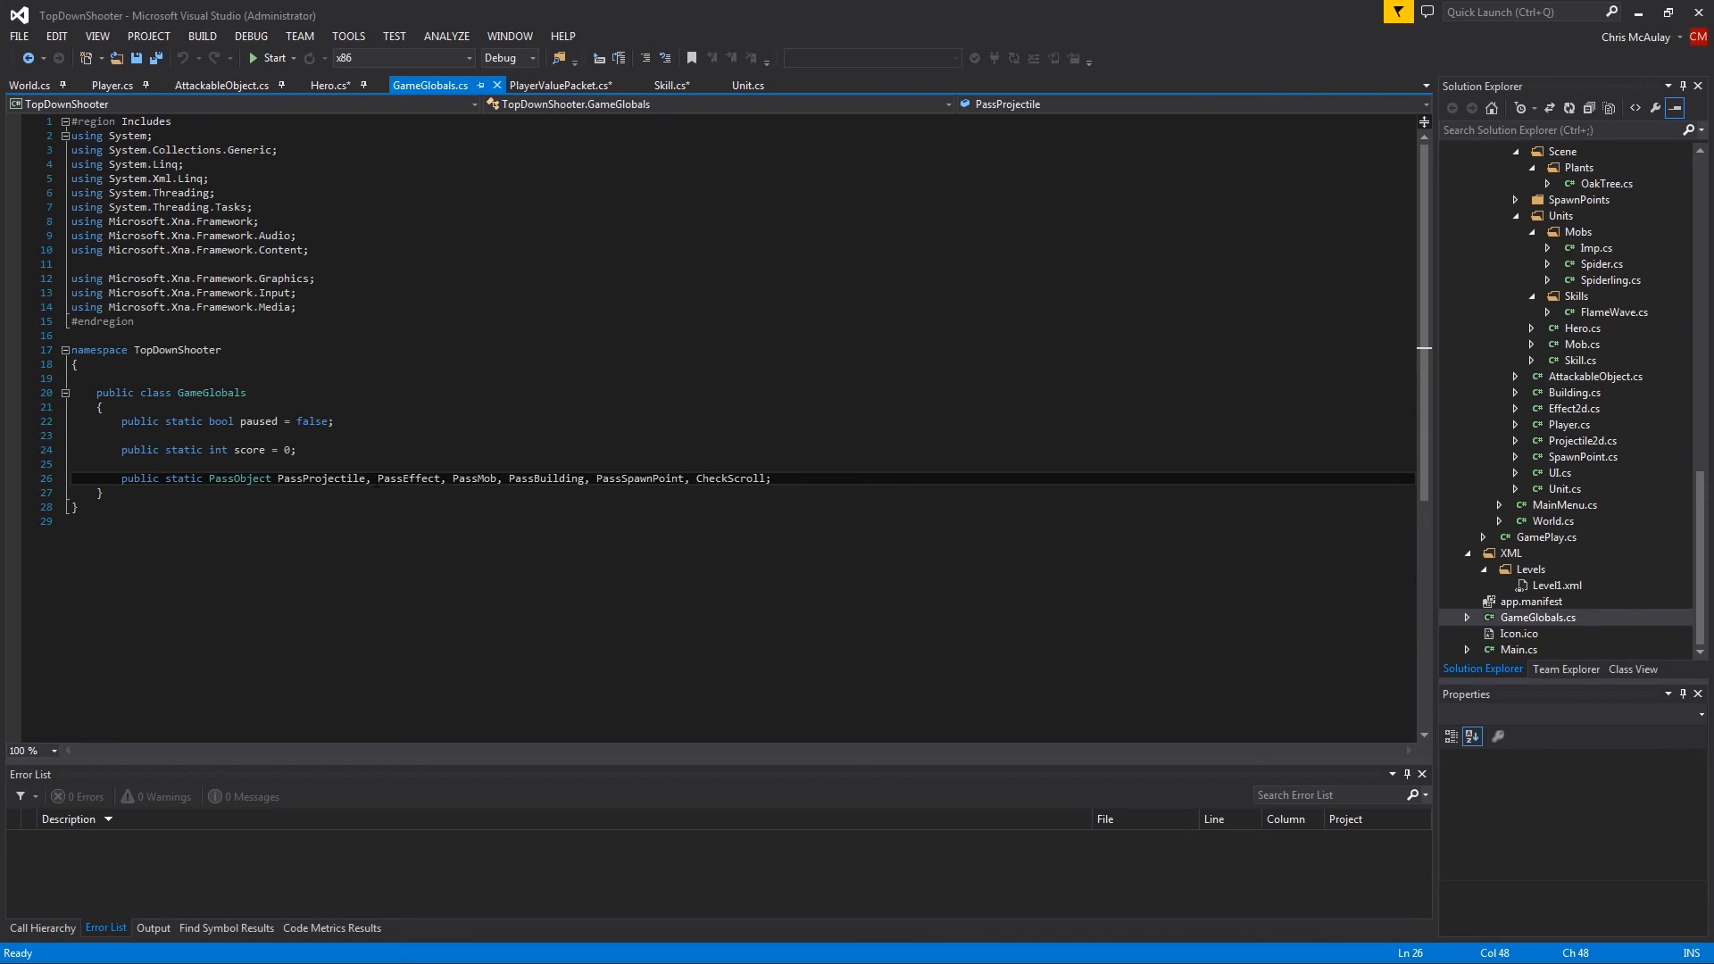
pyautogui.doubleClick(320, 478)
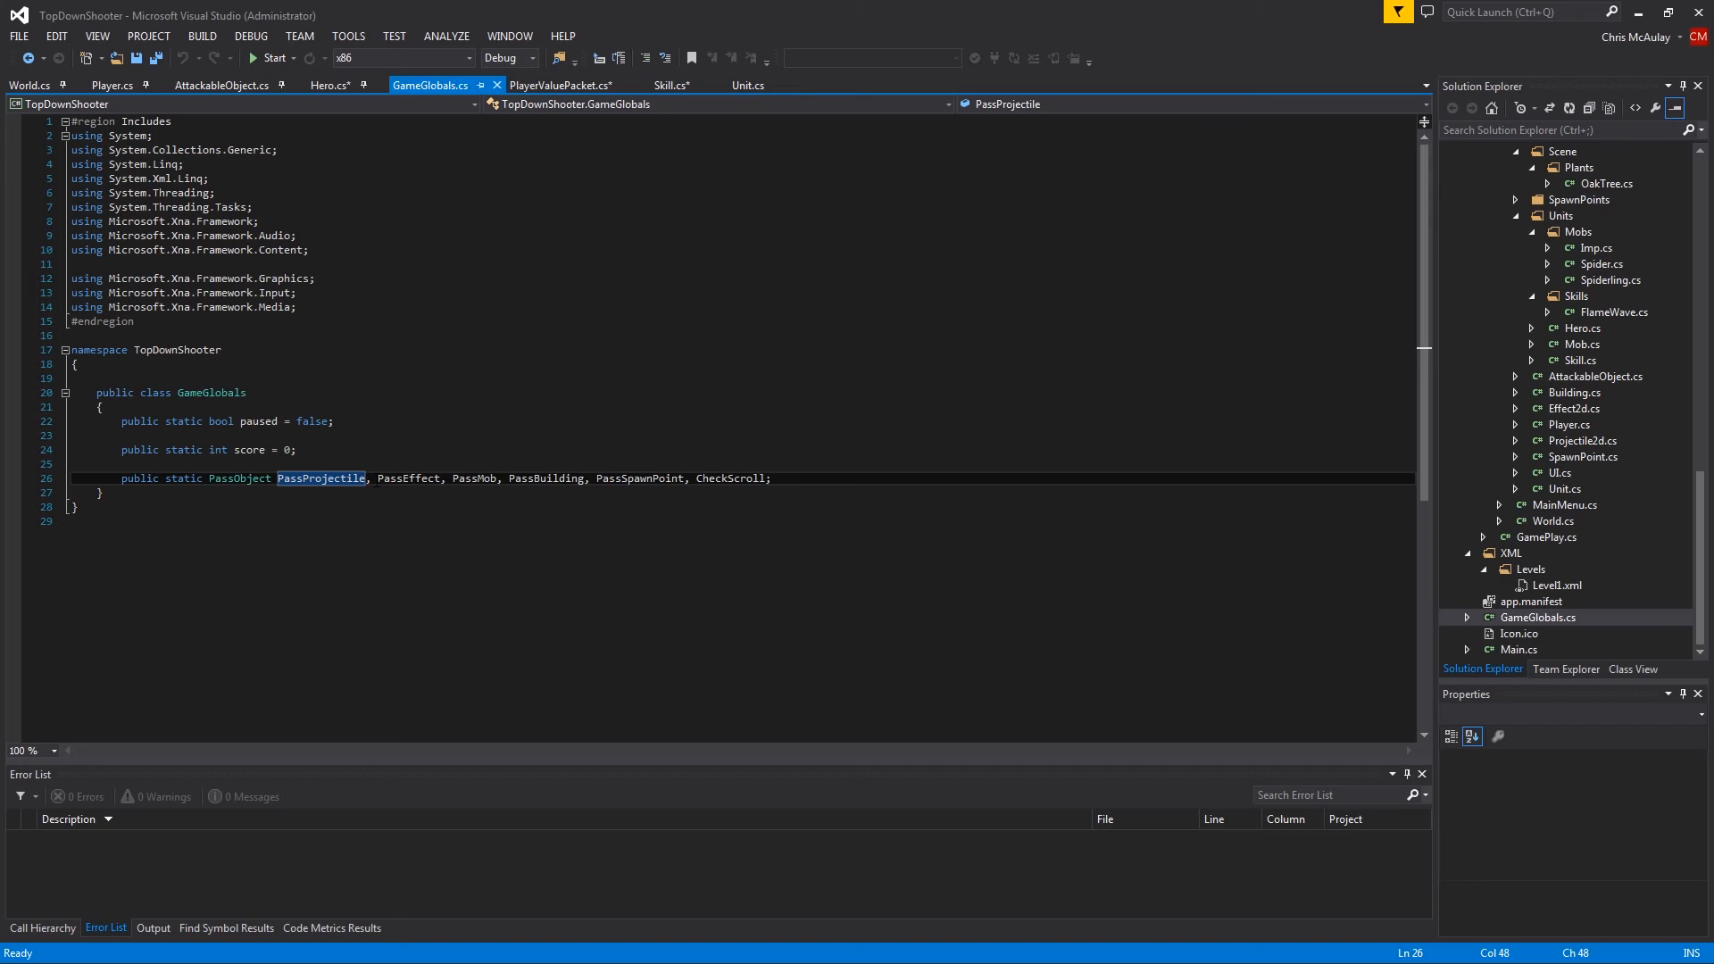
pyautogui.click(464, 478)
pyautogui.write(', ')
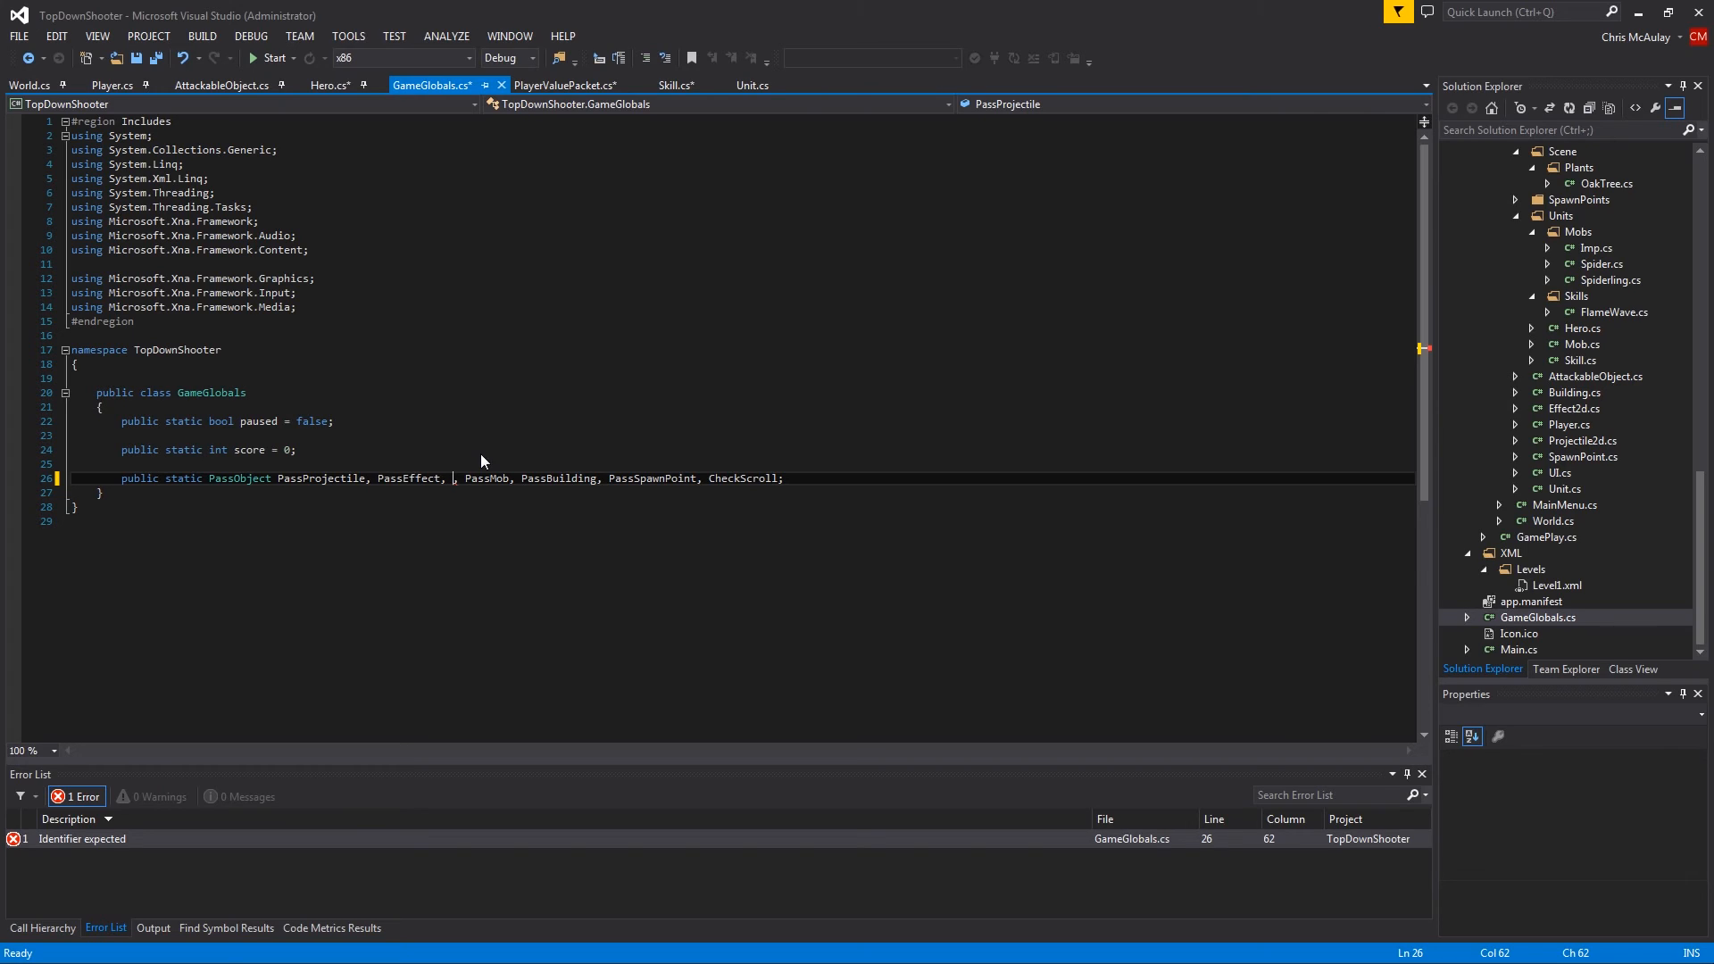
pyautogui.write('PassGold')
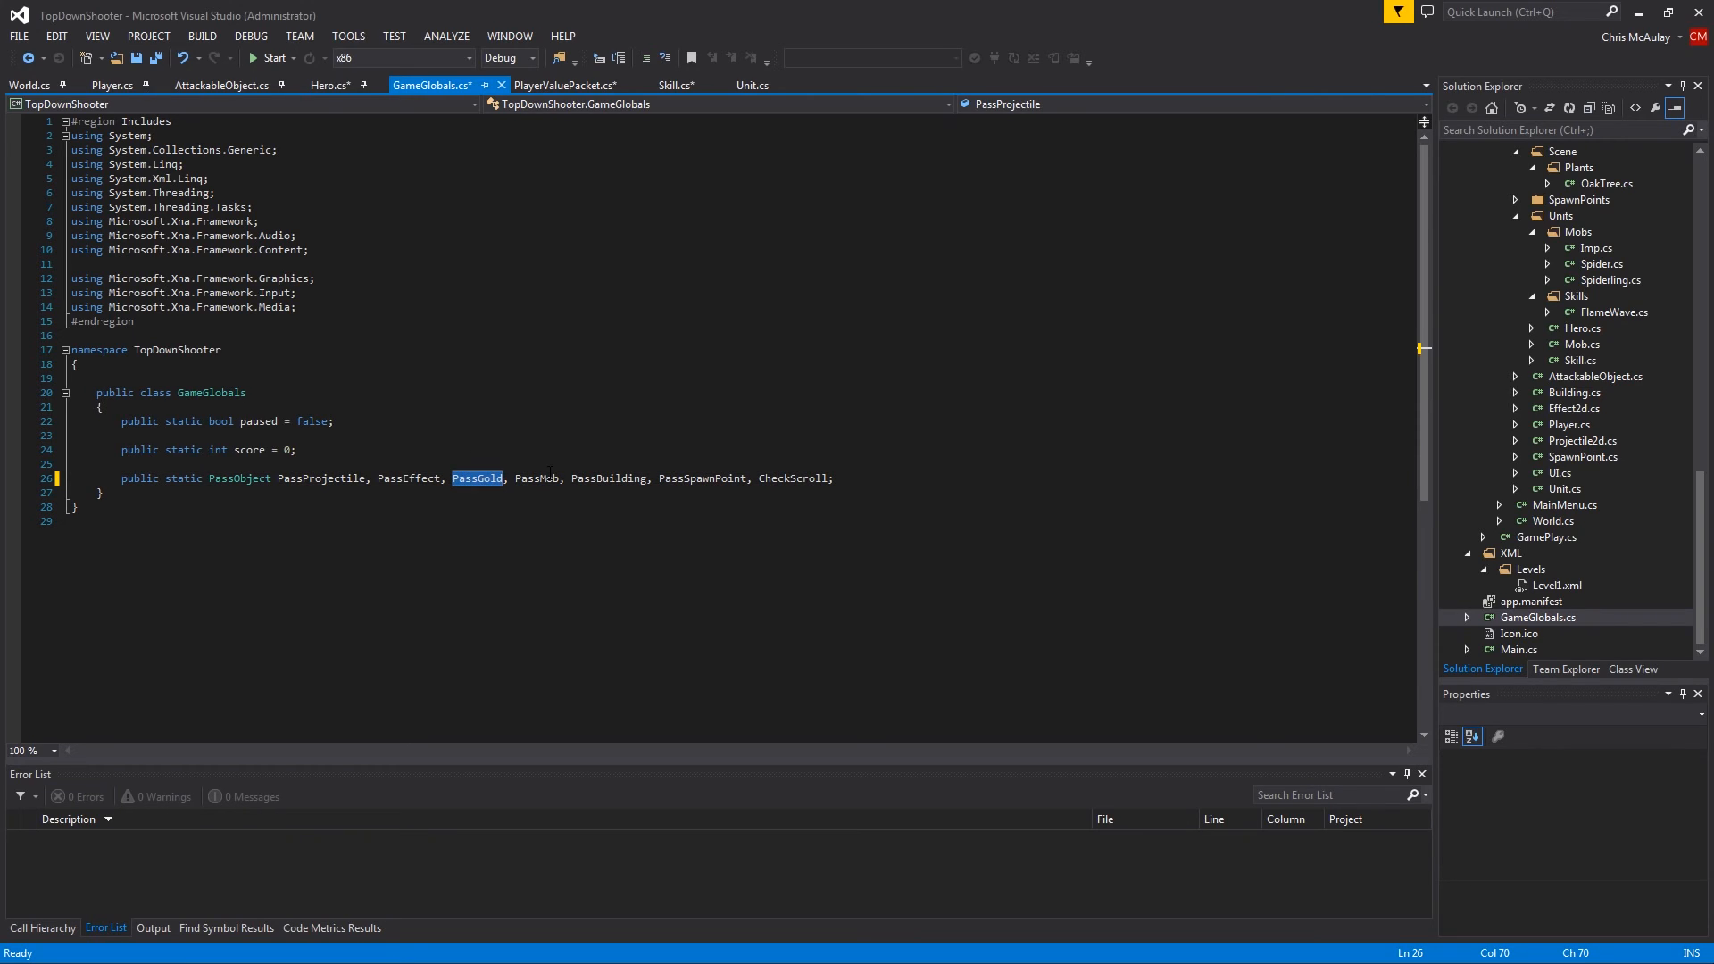
# In World.cs below AddEffect, write public virtual void AddGold(object INFO) and begin a PlayerValuePacket line inside it
pyautogui.click(30, 85)
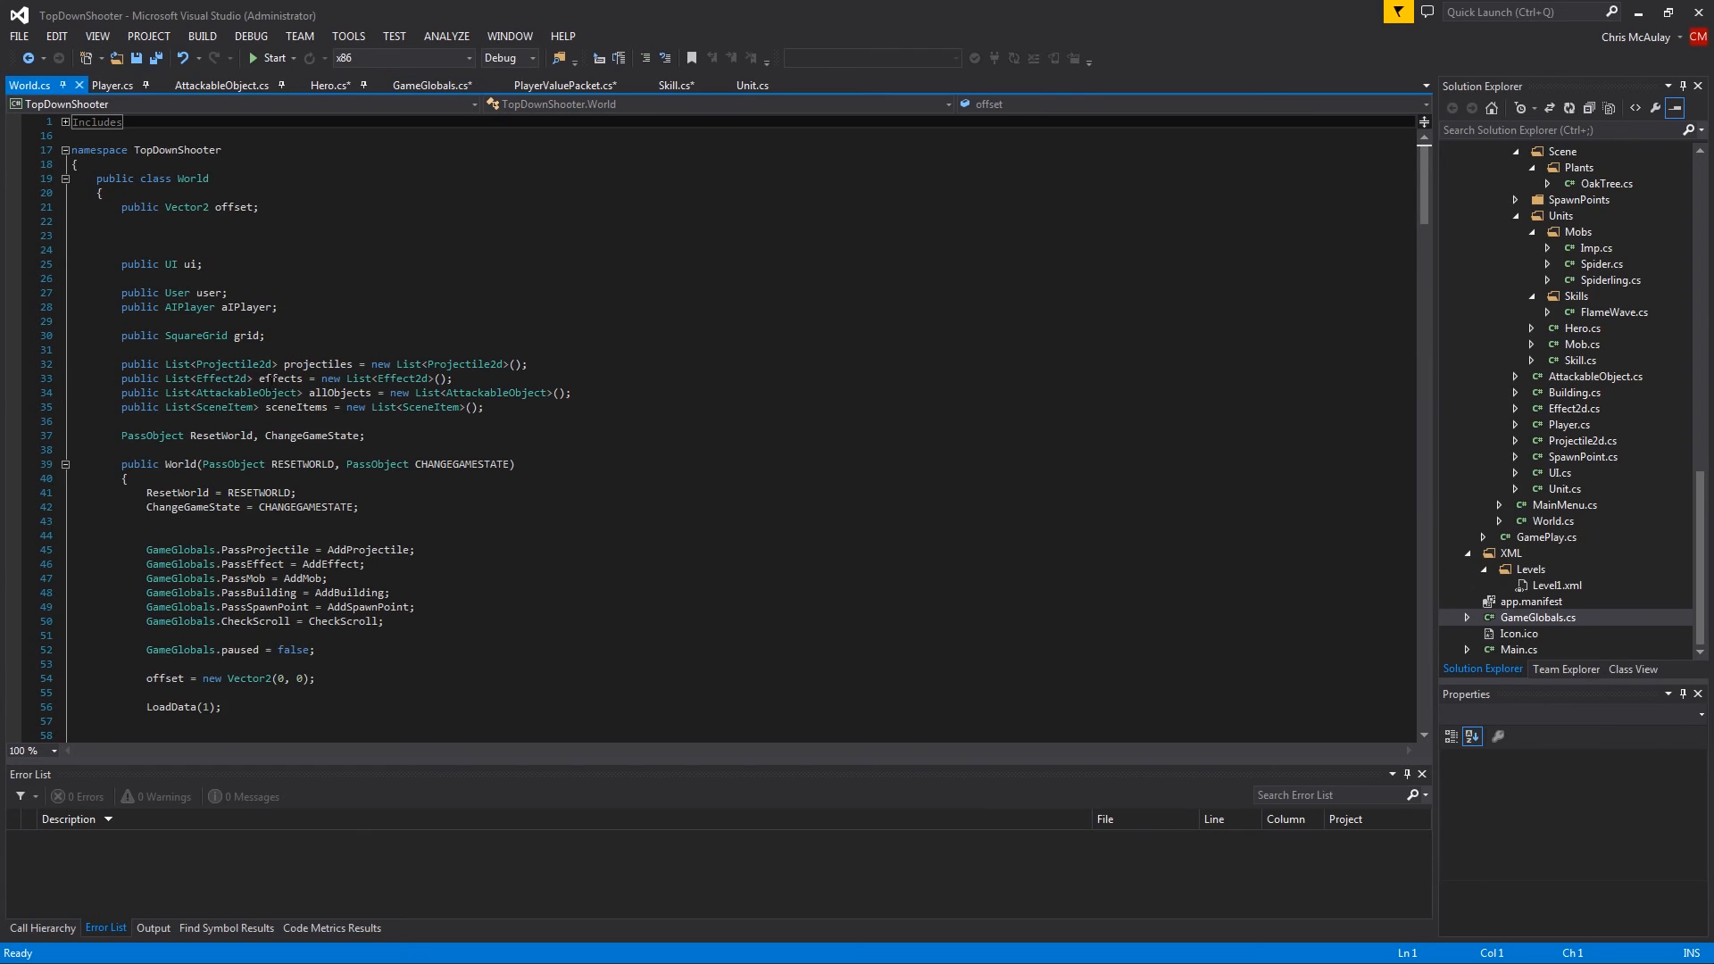
pyautogui.scroll(-3)
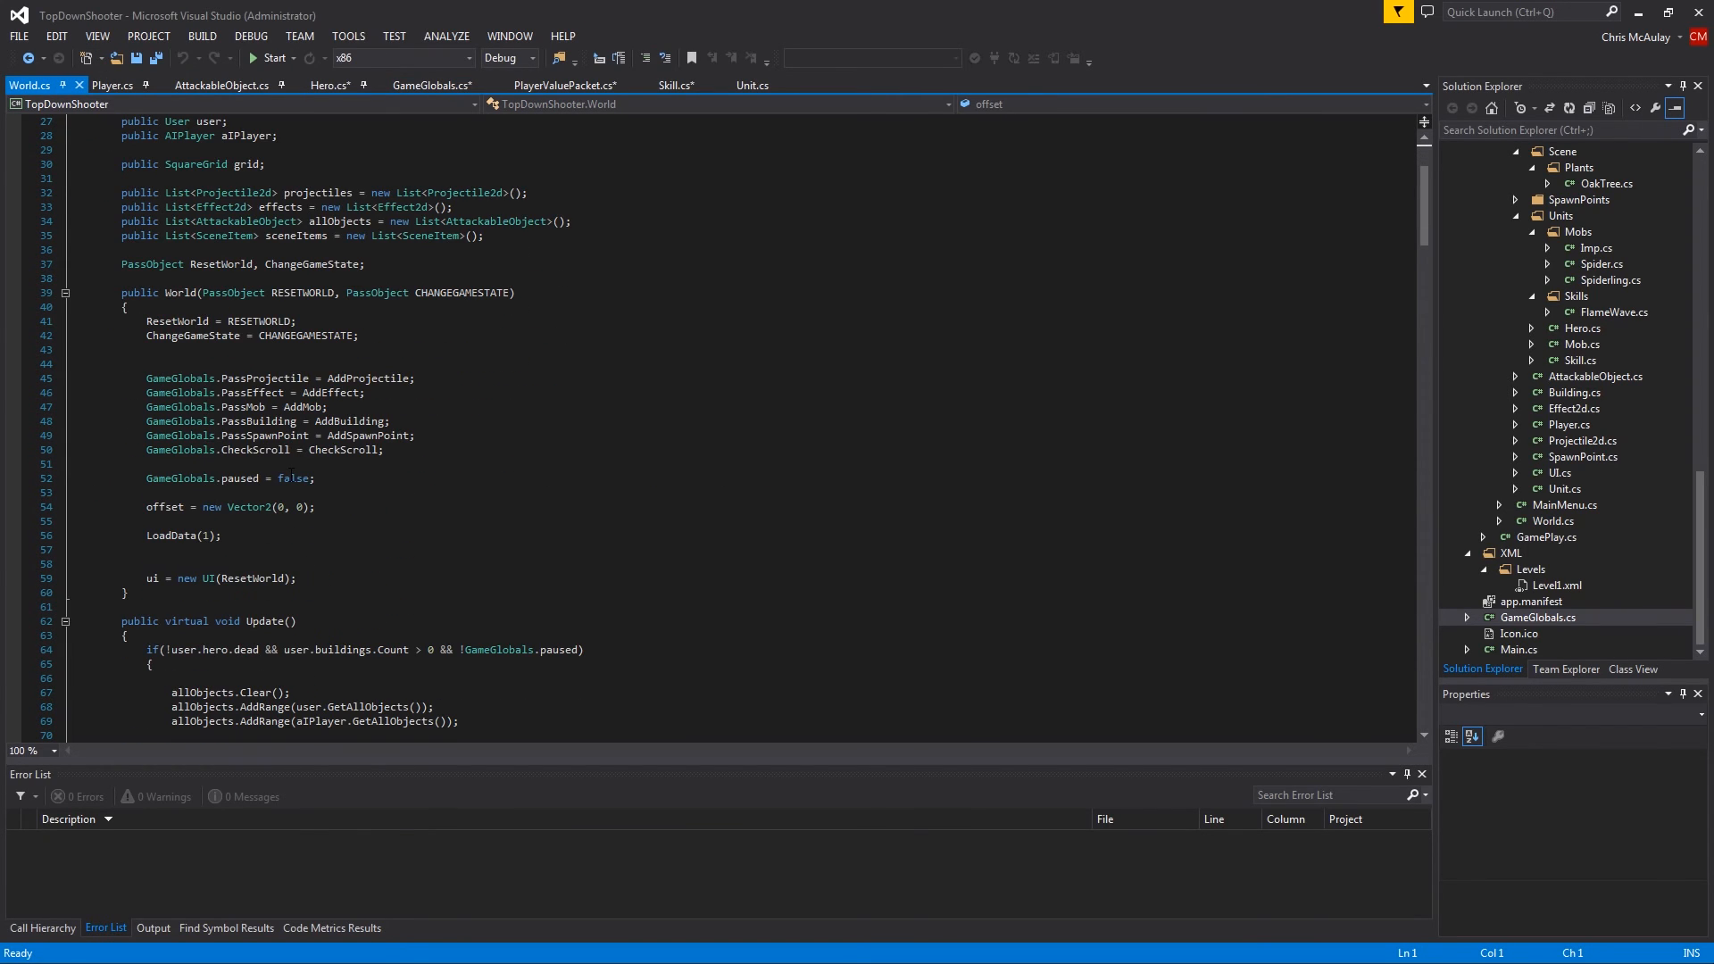
pyautogui.scroll(-3)
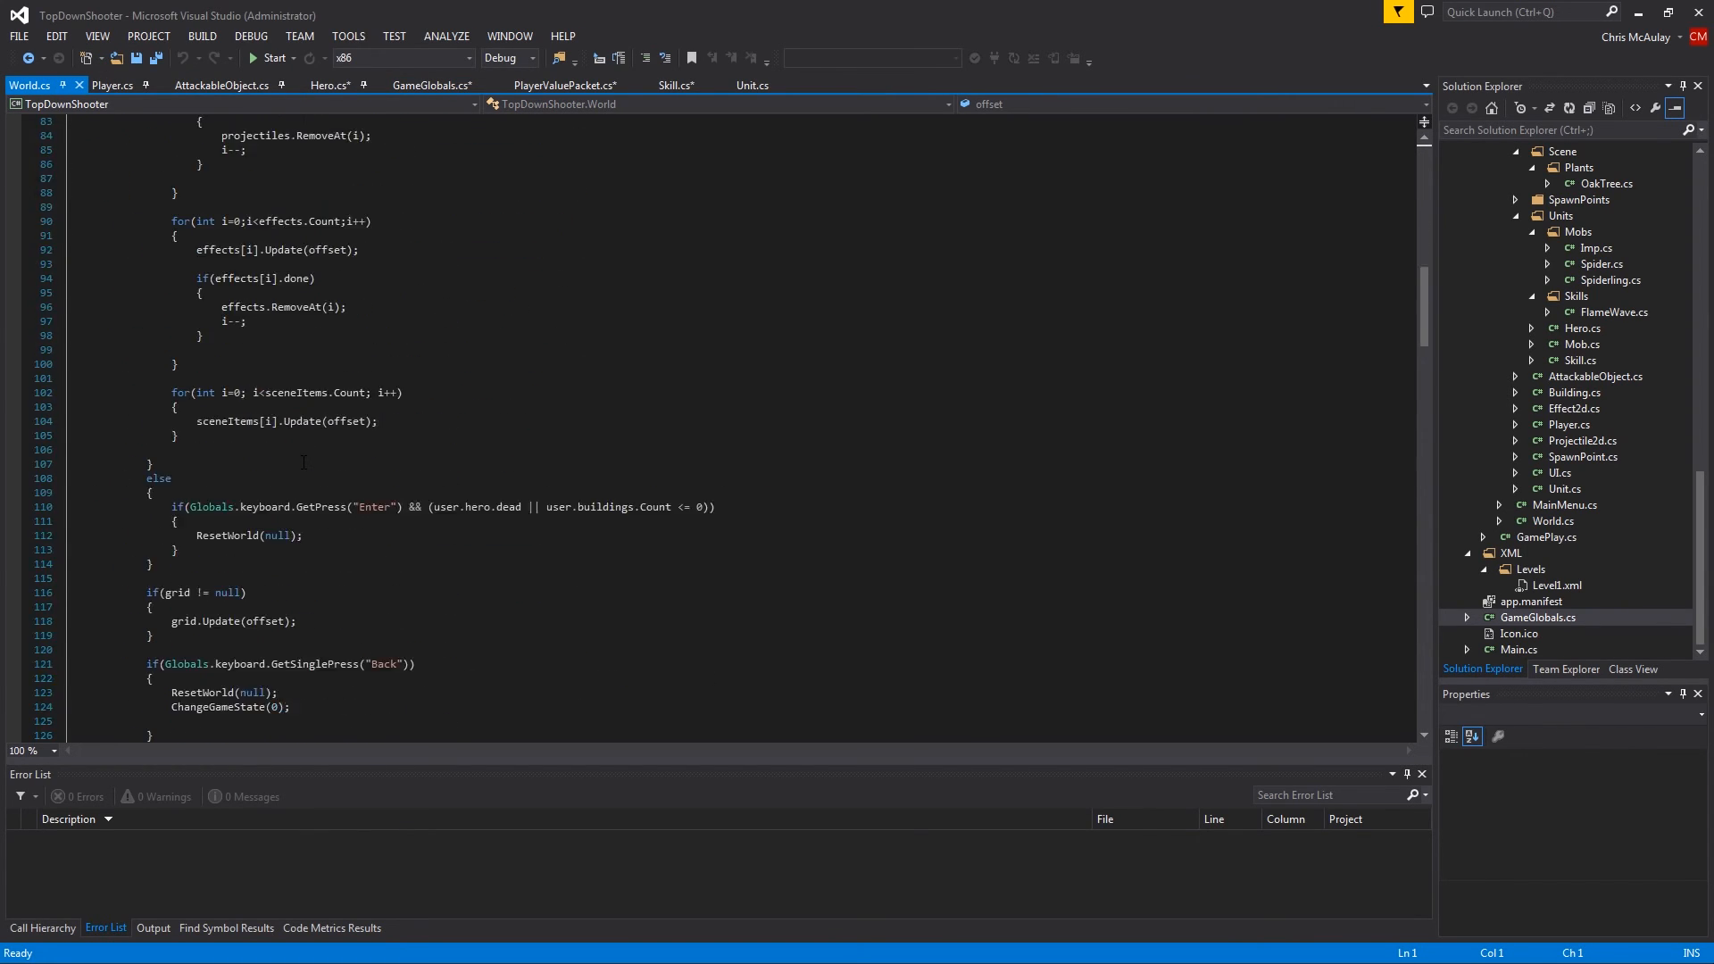
pyautogui.scroll(-3)
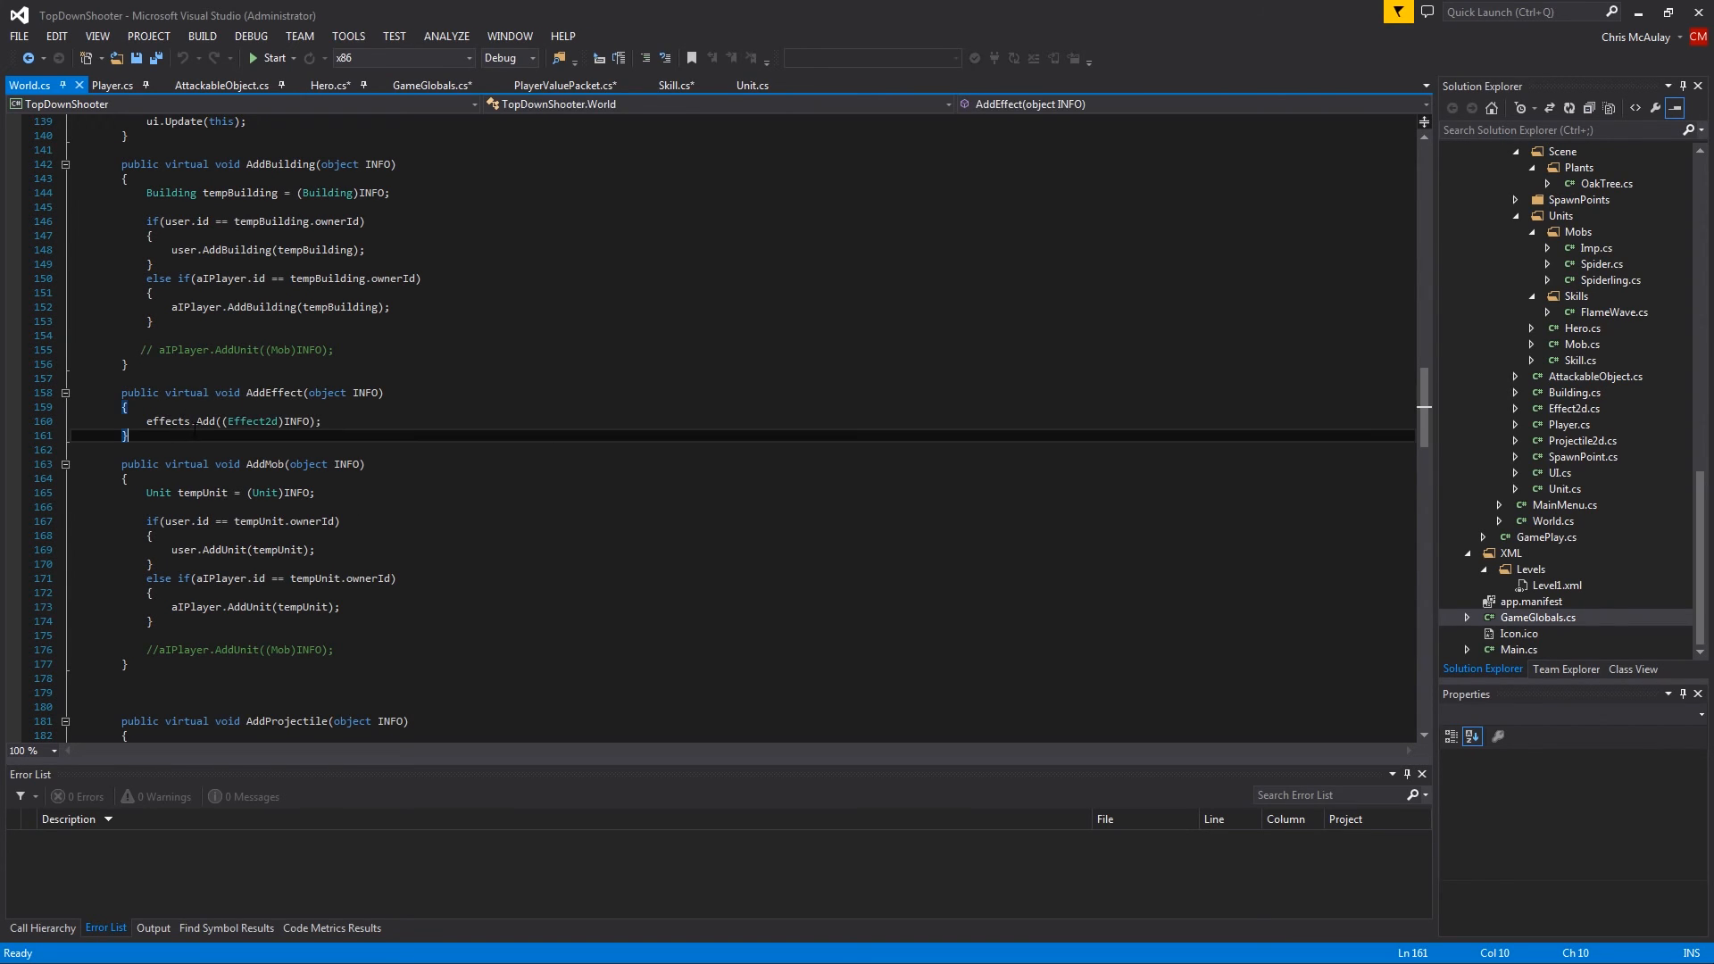
pyautogui.write('public virtual void AddGold(')
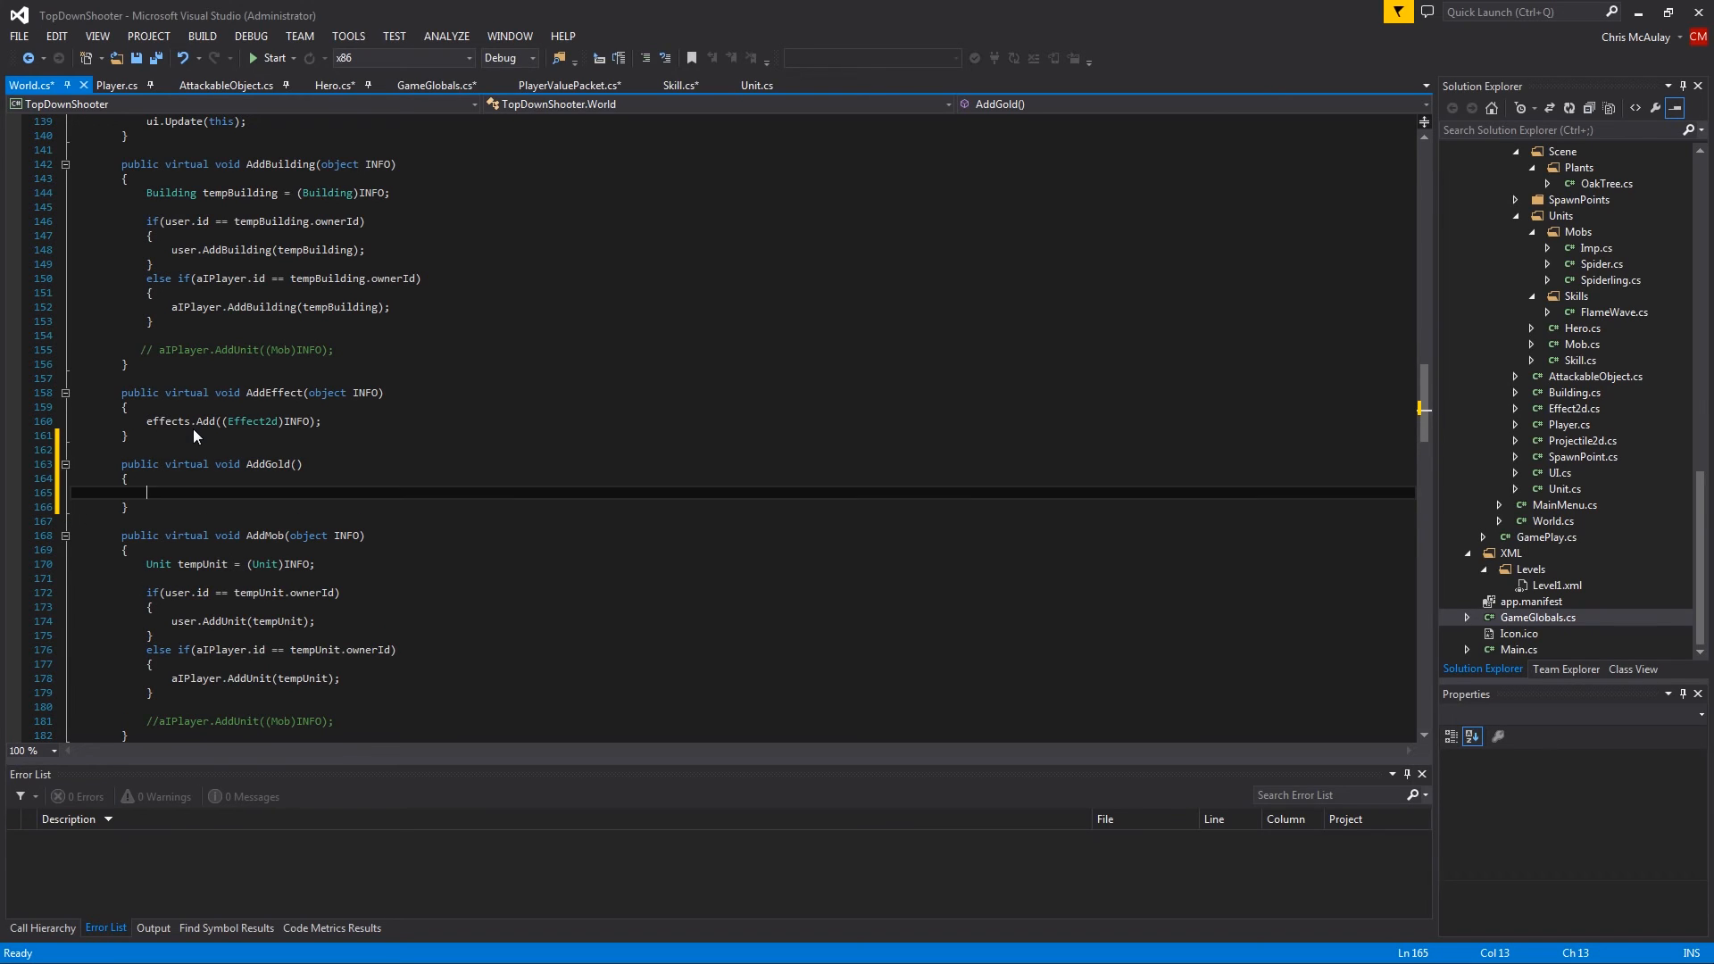
pyautogui.click(298, 464)
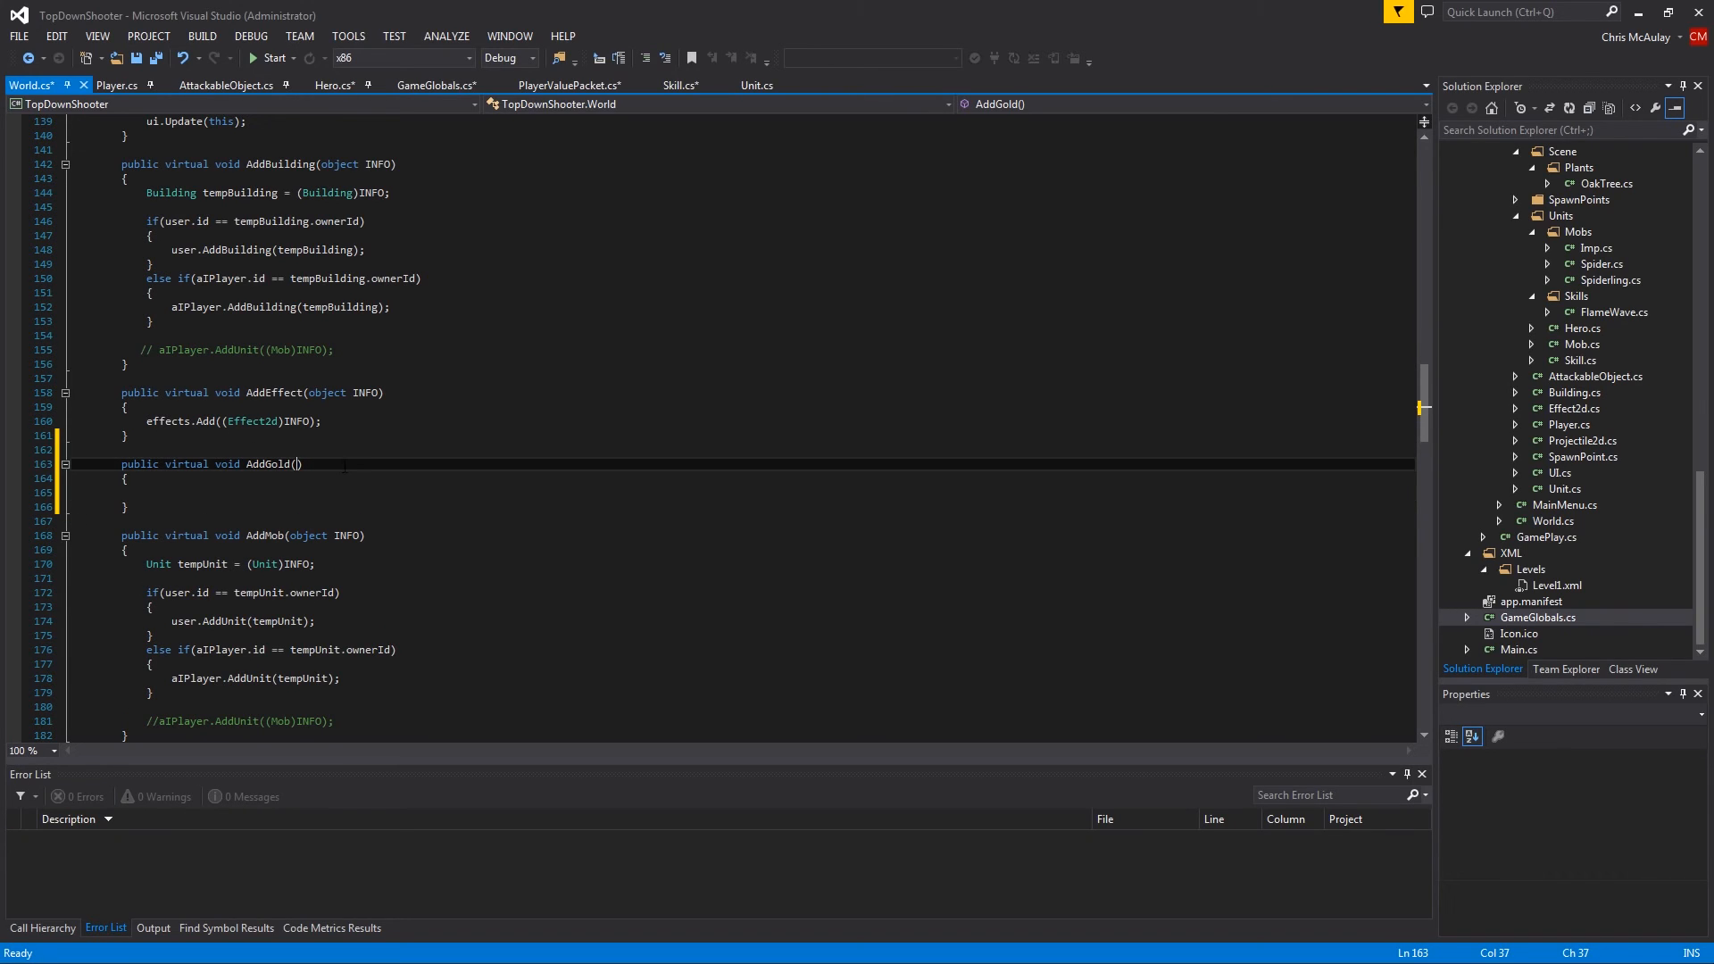
pyautogui.write('object')
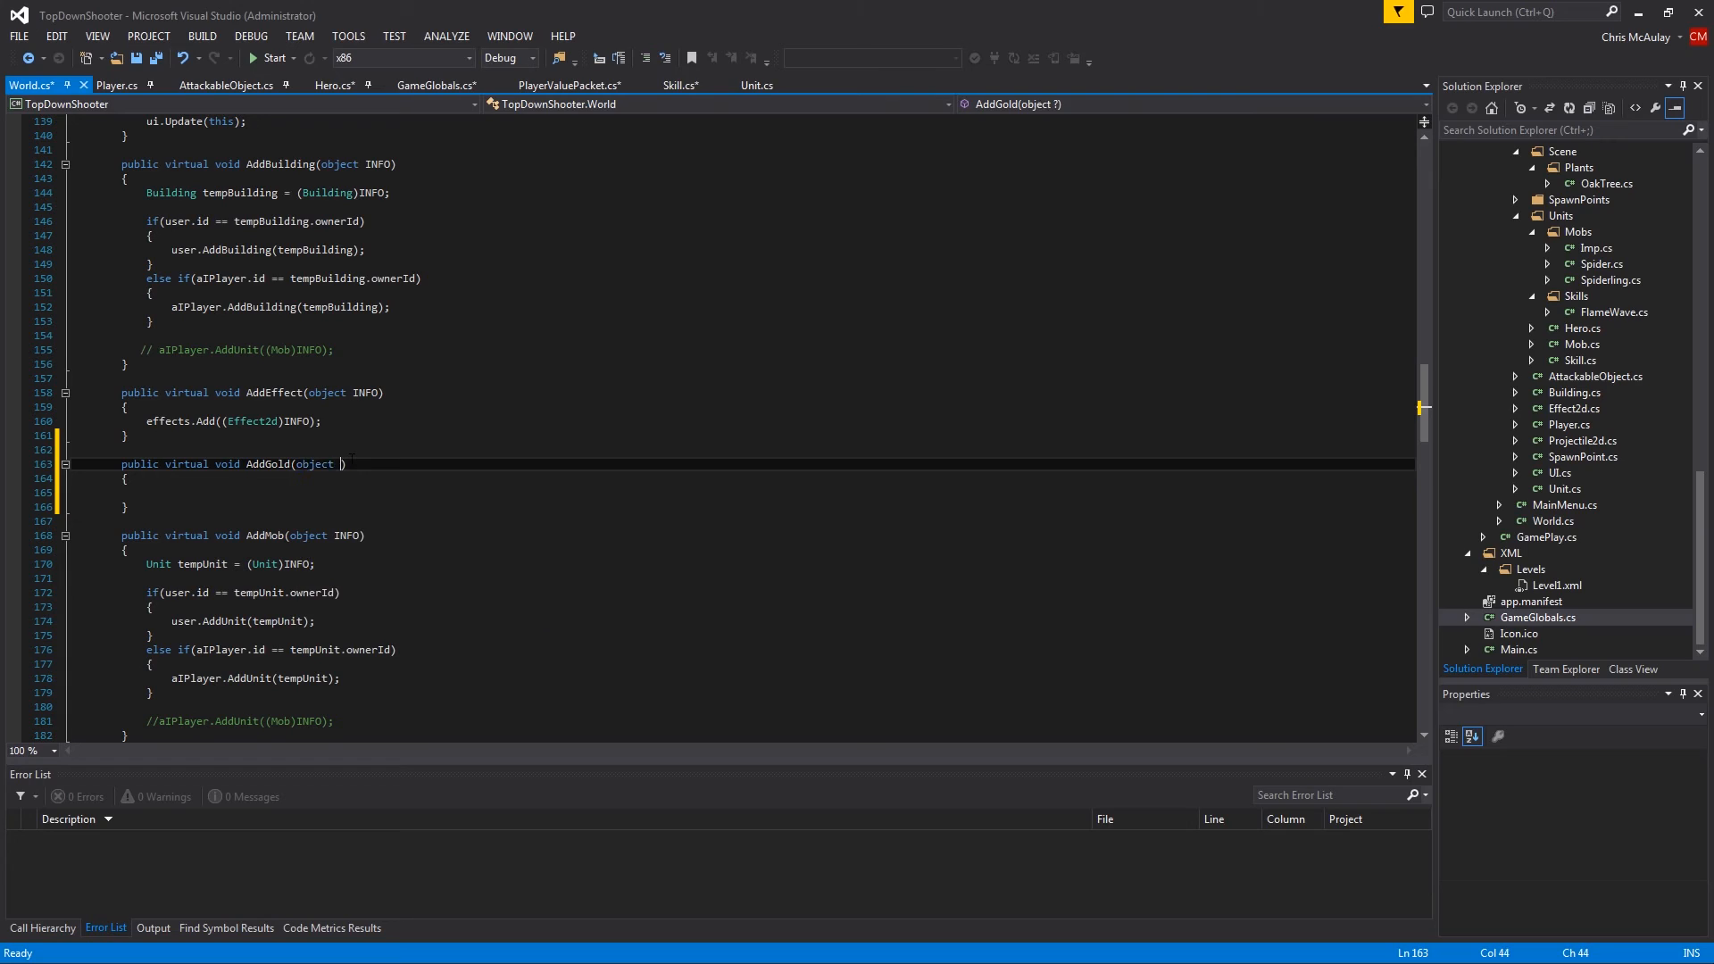
pyautogui.write('O')
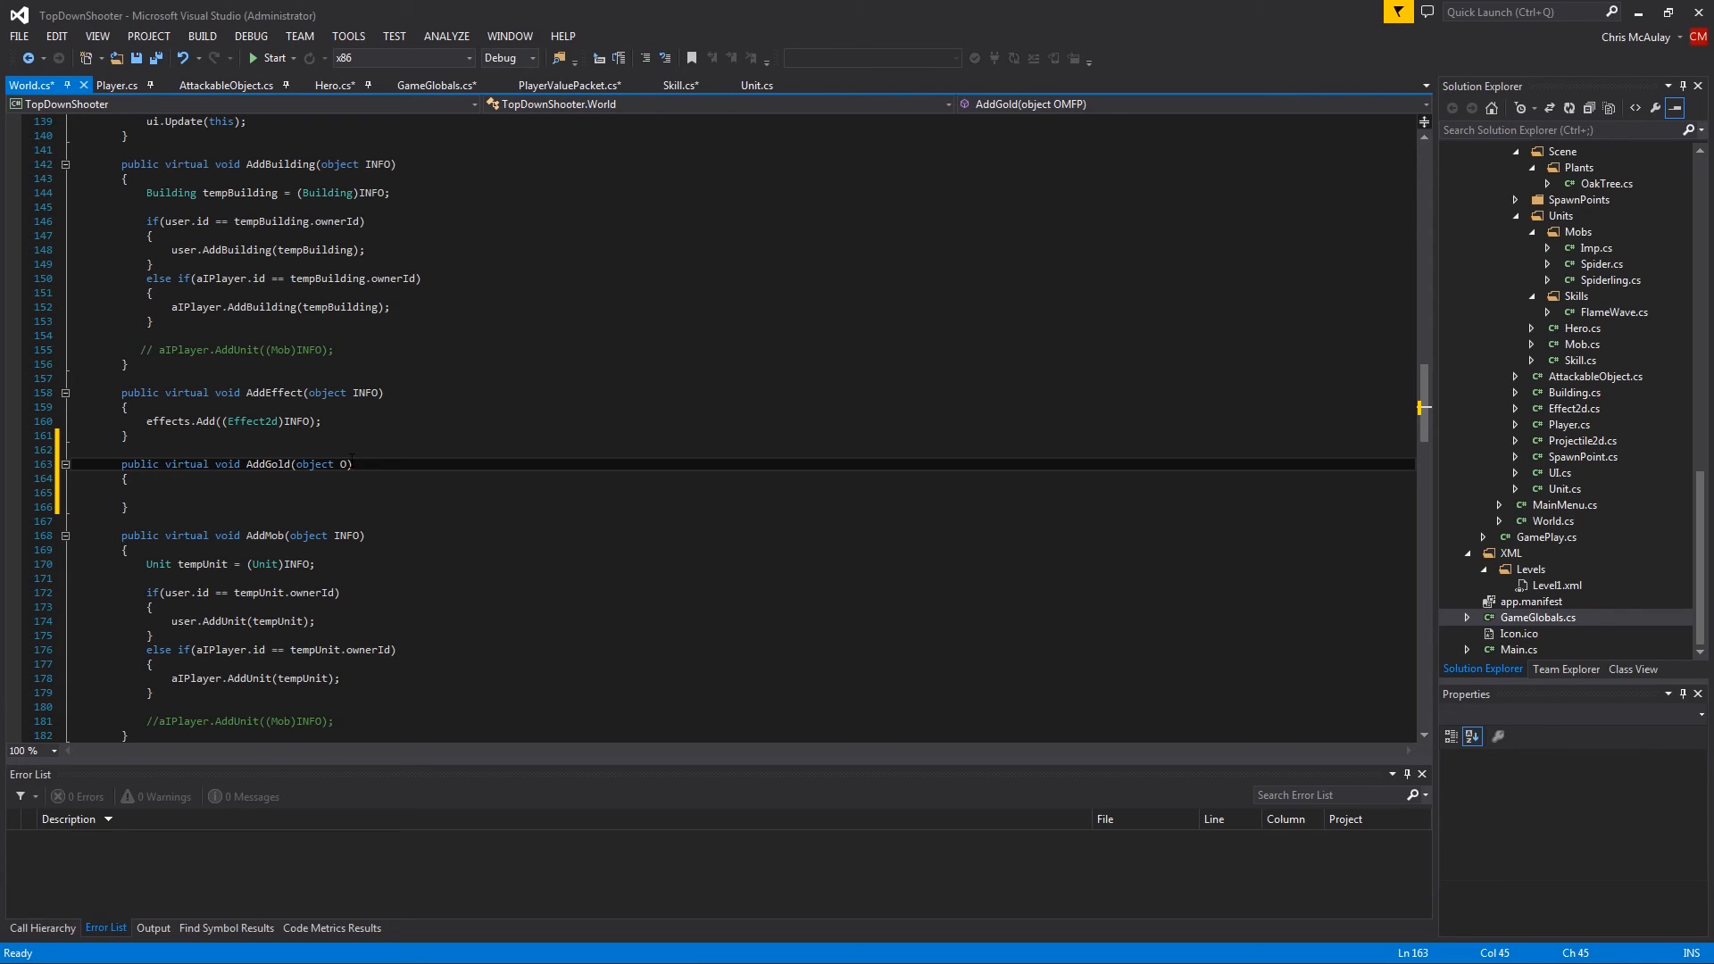
pyautogui.write('INFO')
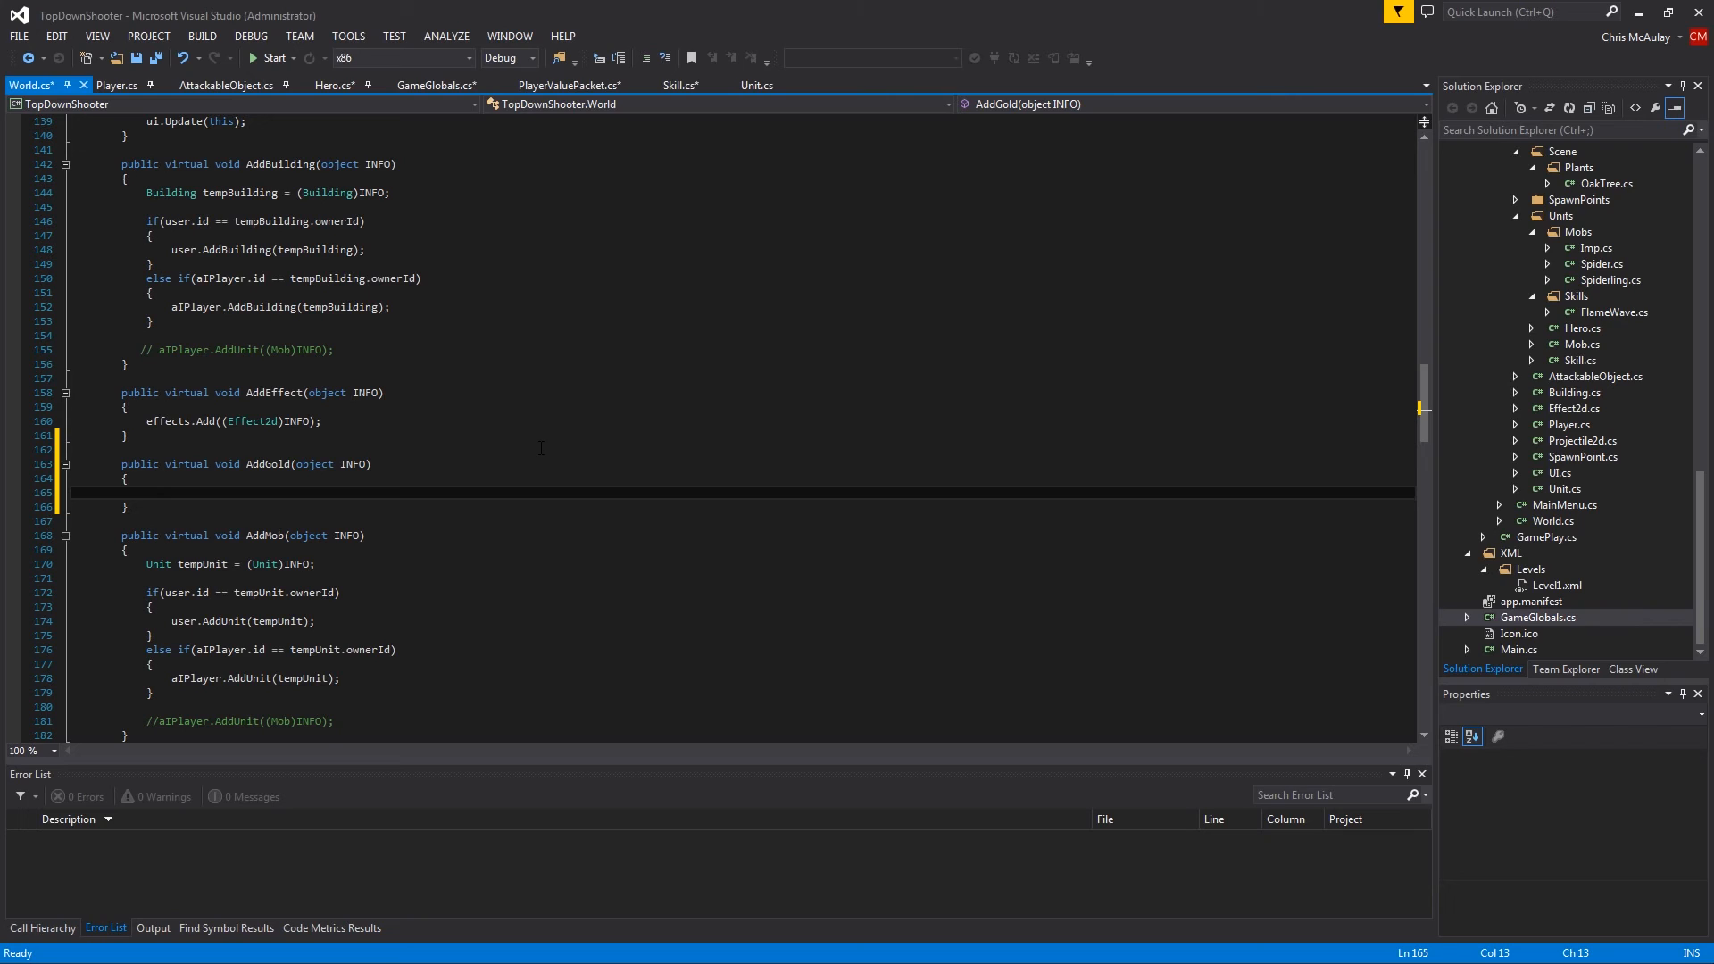
pyautogui.write('PlayerValuePacket p')
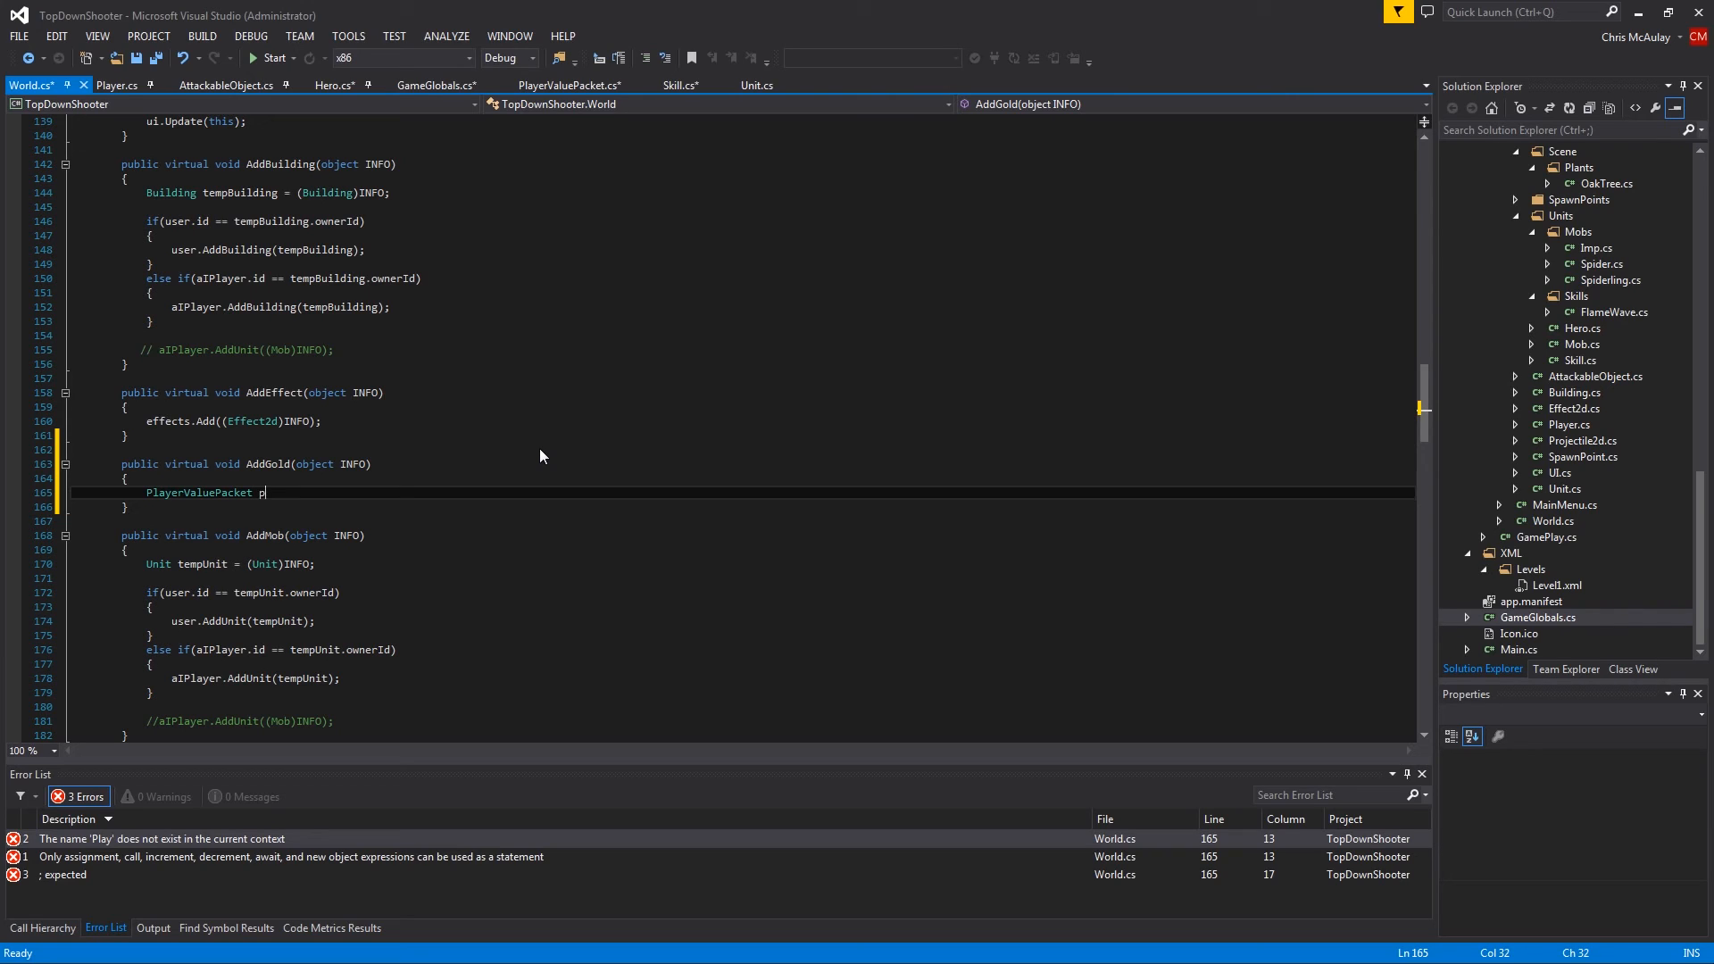
# Finish the line PlayerValuePacket packet = (PlayerValuePacket)INFO; in AddGold
pyautogui.write('acket = (')
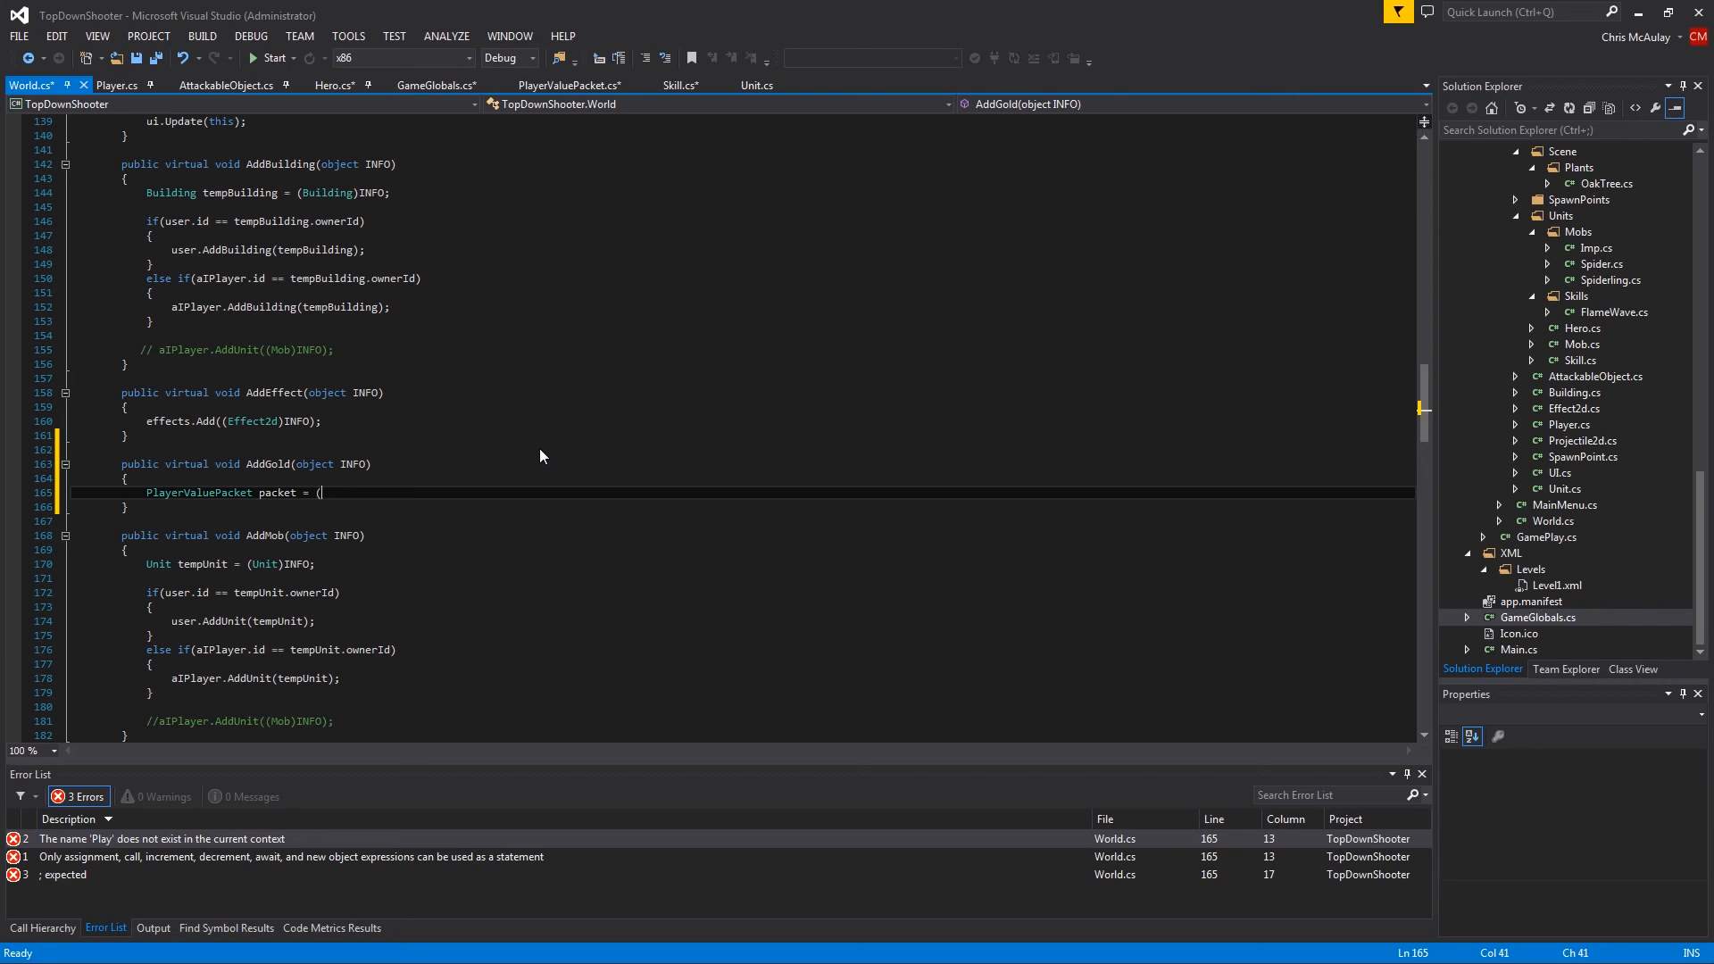
pyautogui.write(')INFO;')
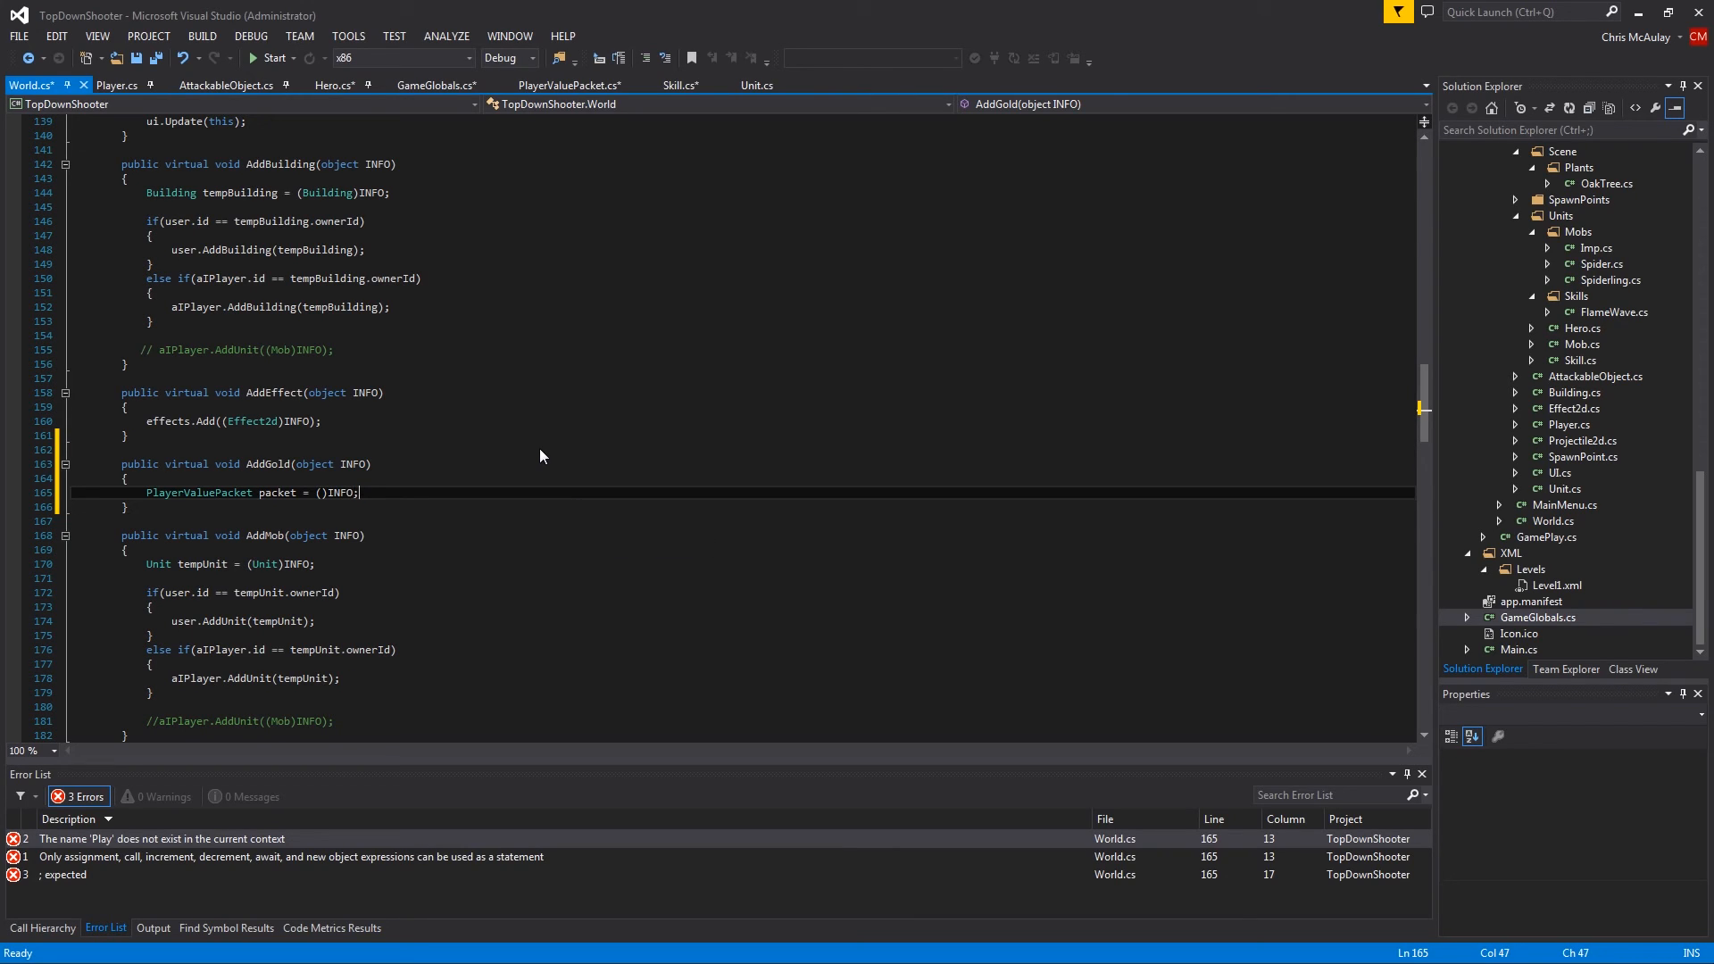
pyautogui.write('PAL')
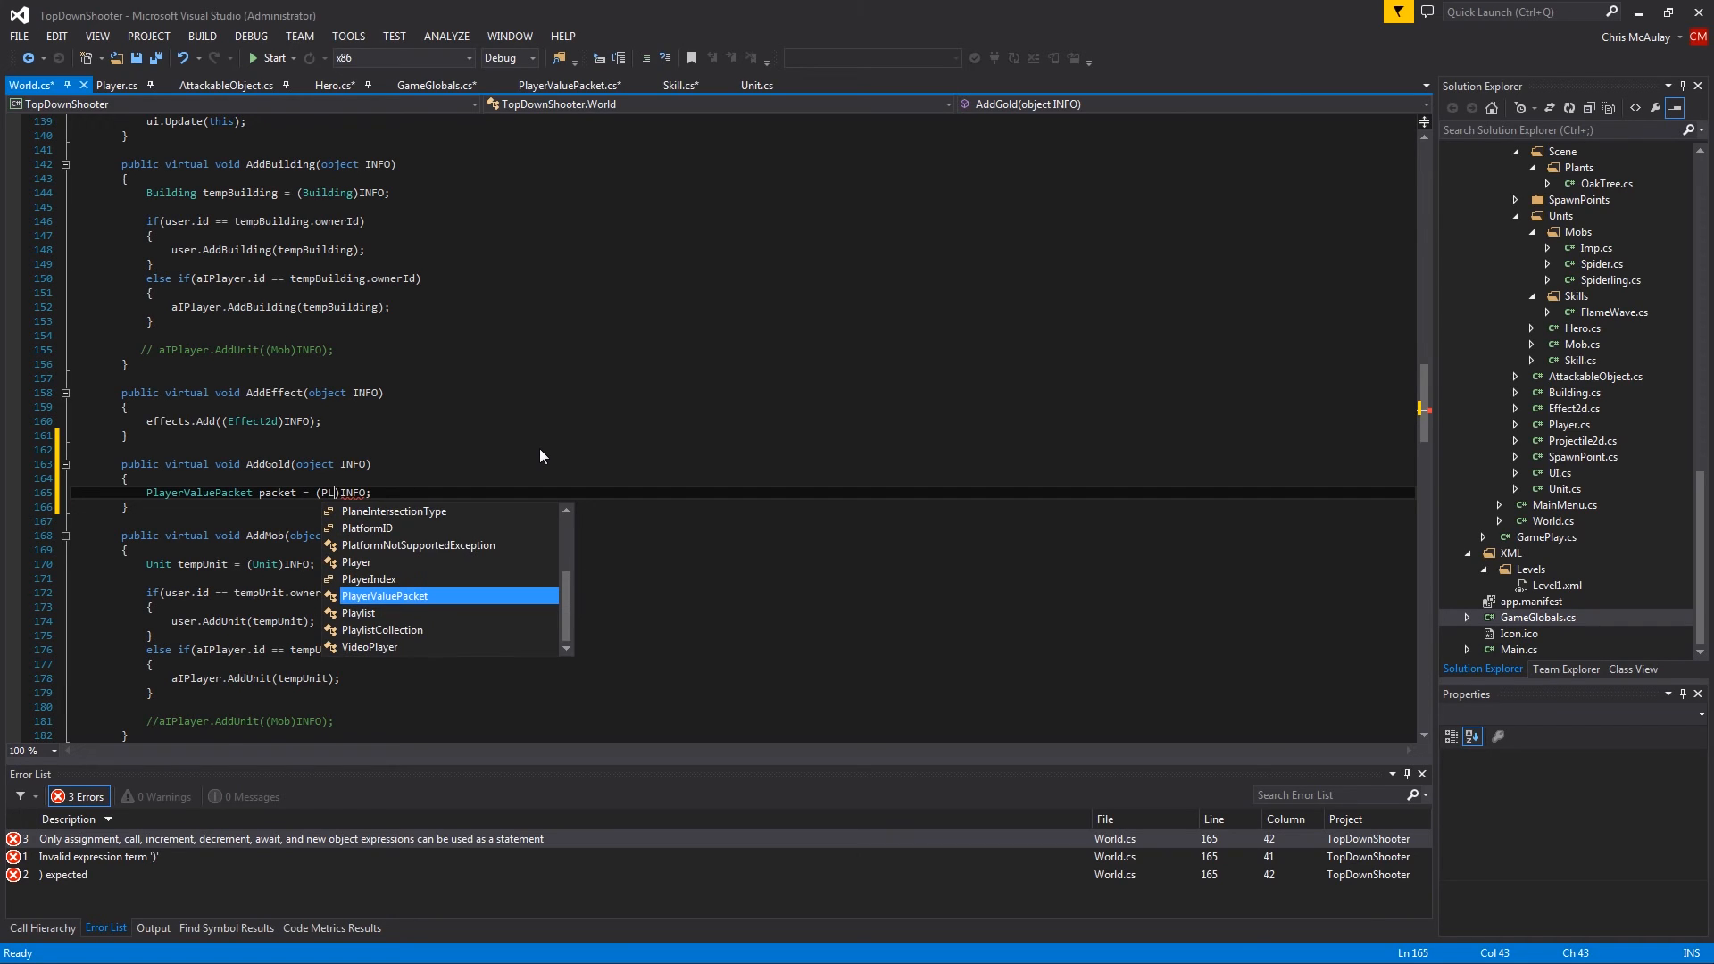
pyautogui.press('Tab')
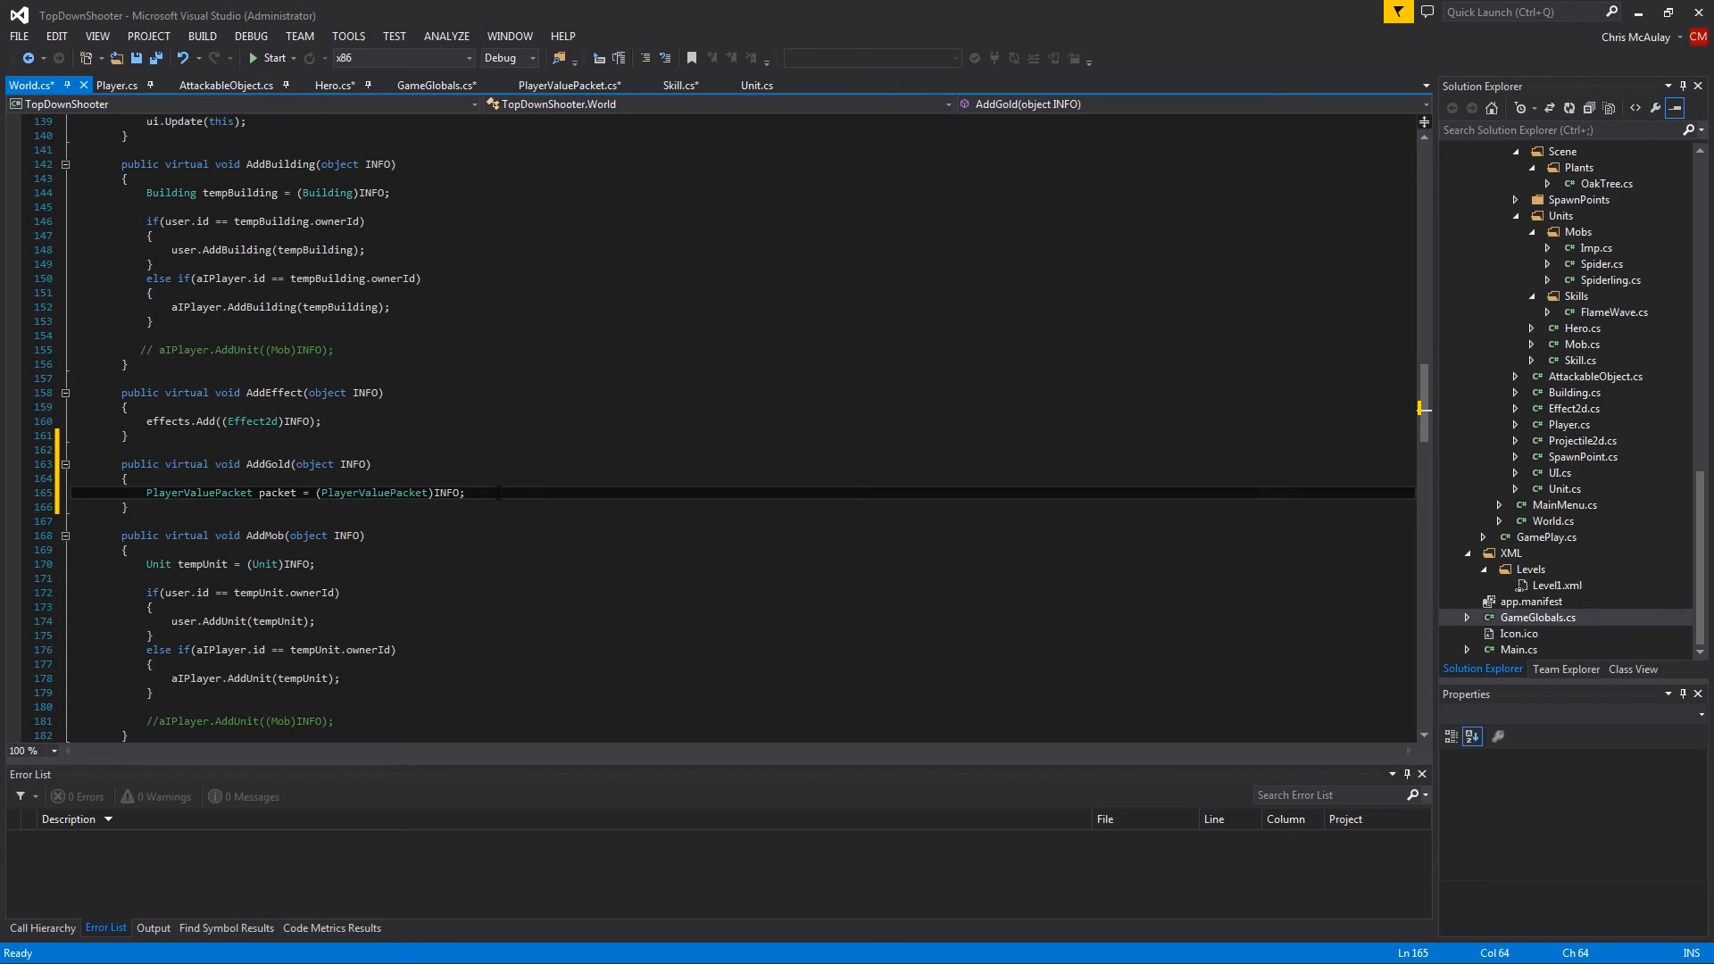
pyautogui.press('Enter')
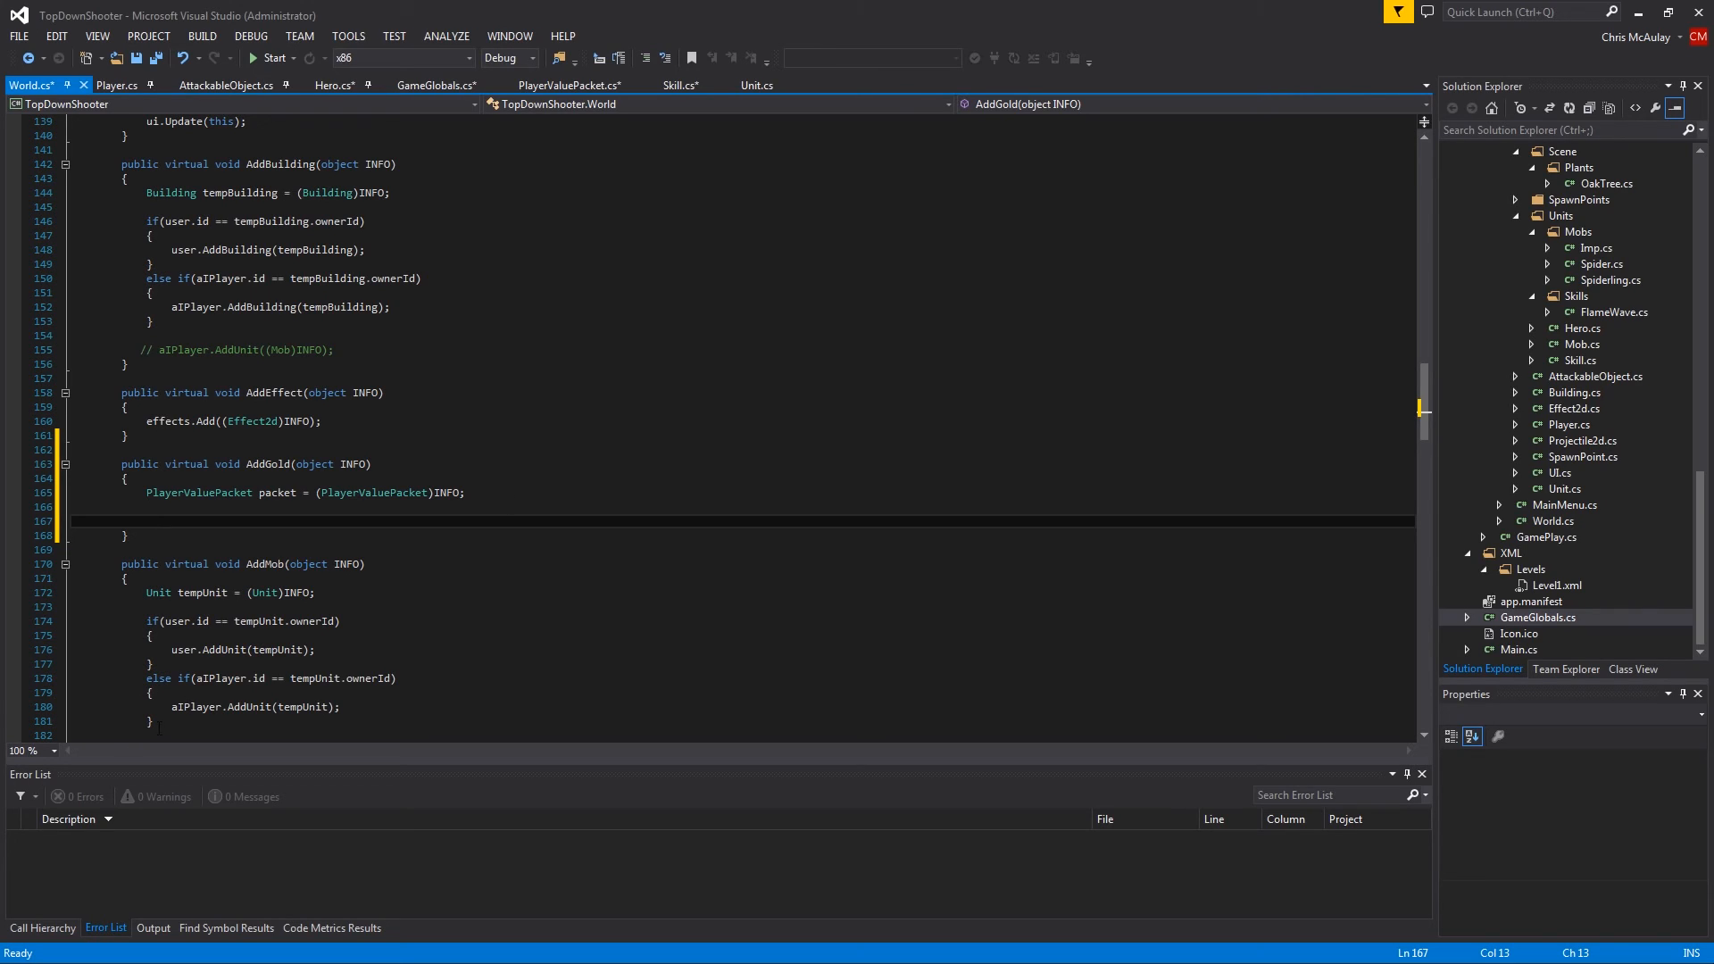
# Copy AddMob's user/AI if-else block into AddGold and change tempUnit.ownerId to packet.playerId
pyautogui.moveTo(144, 622); pyautogui.dragTo(154, 721)
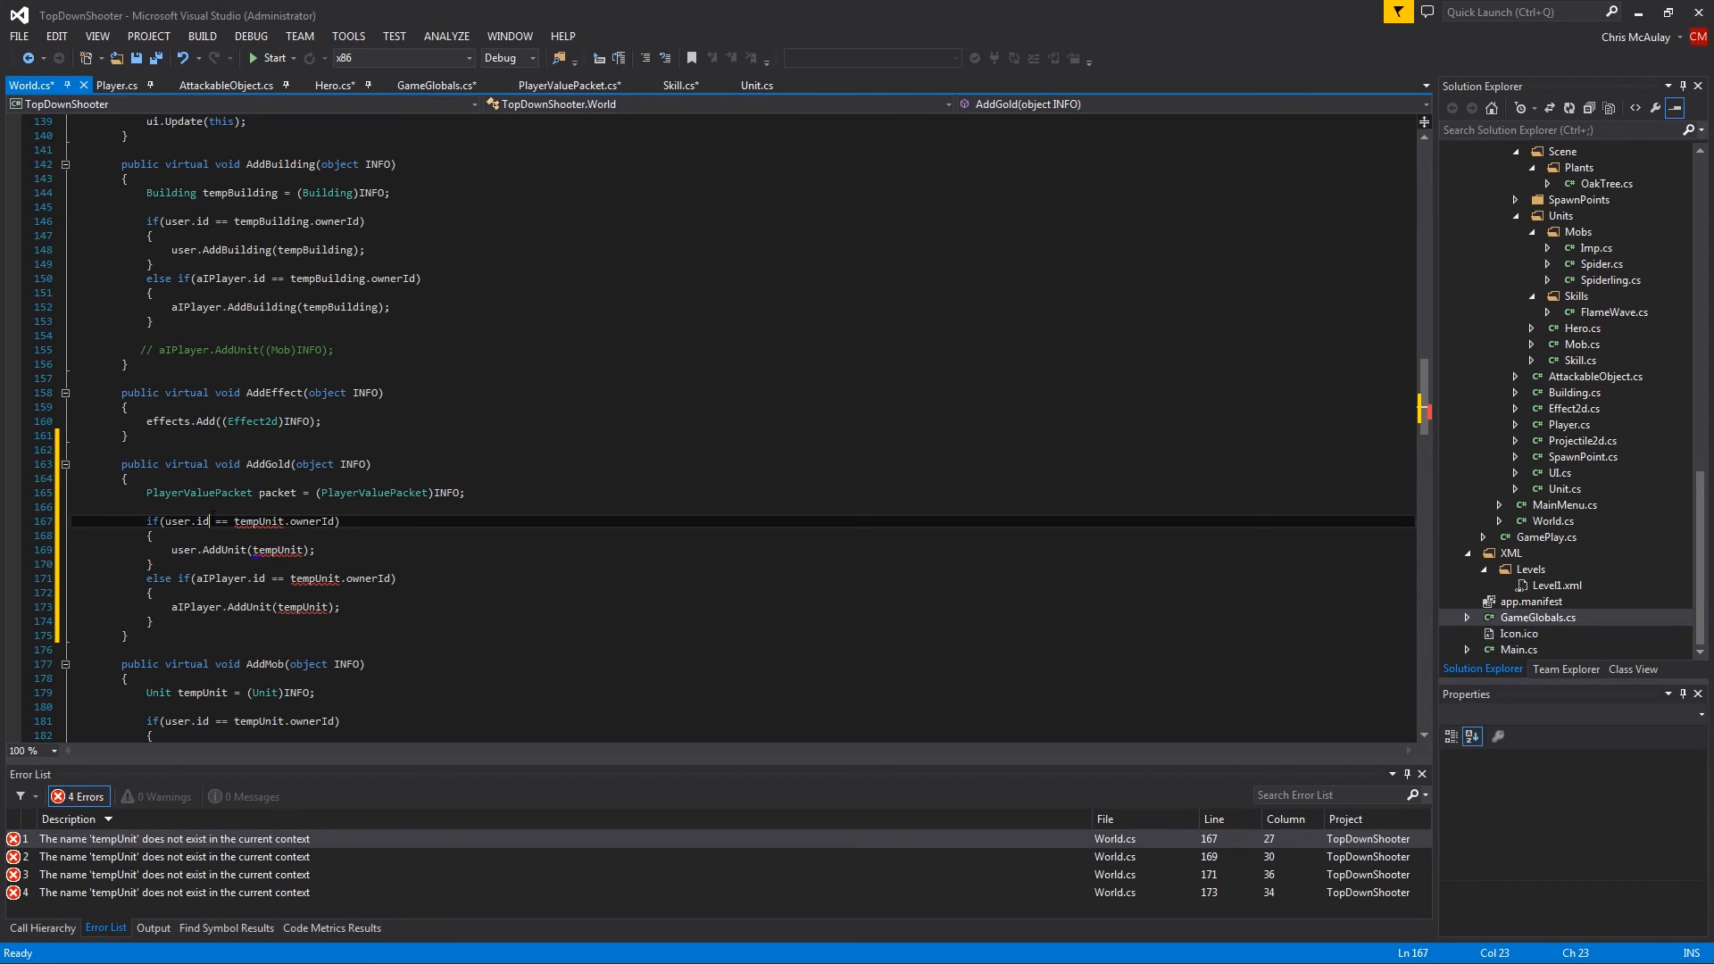
pyautogui.doubleClick(259, 519)
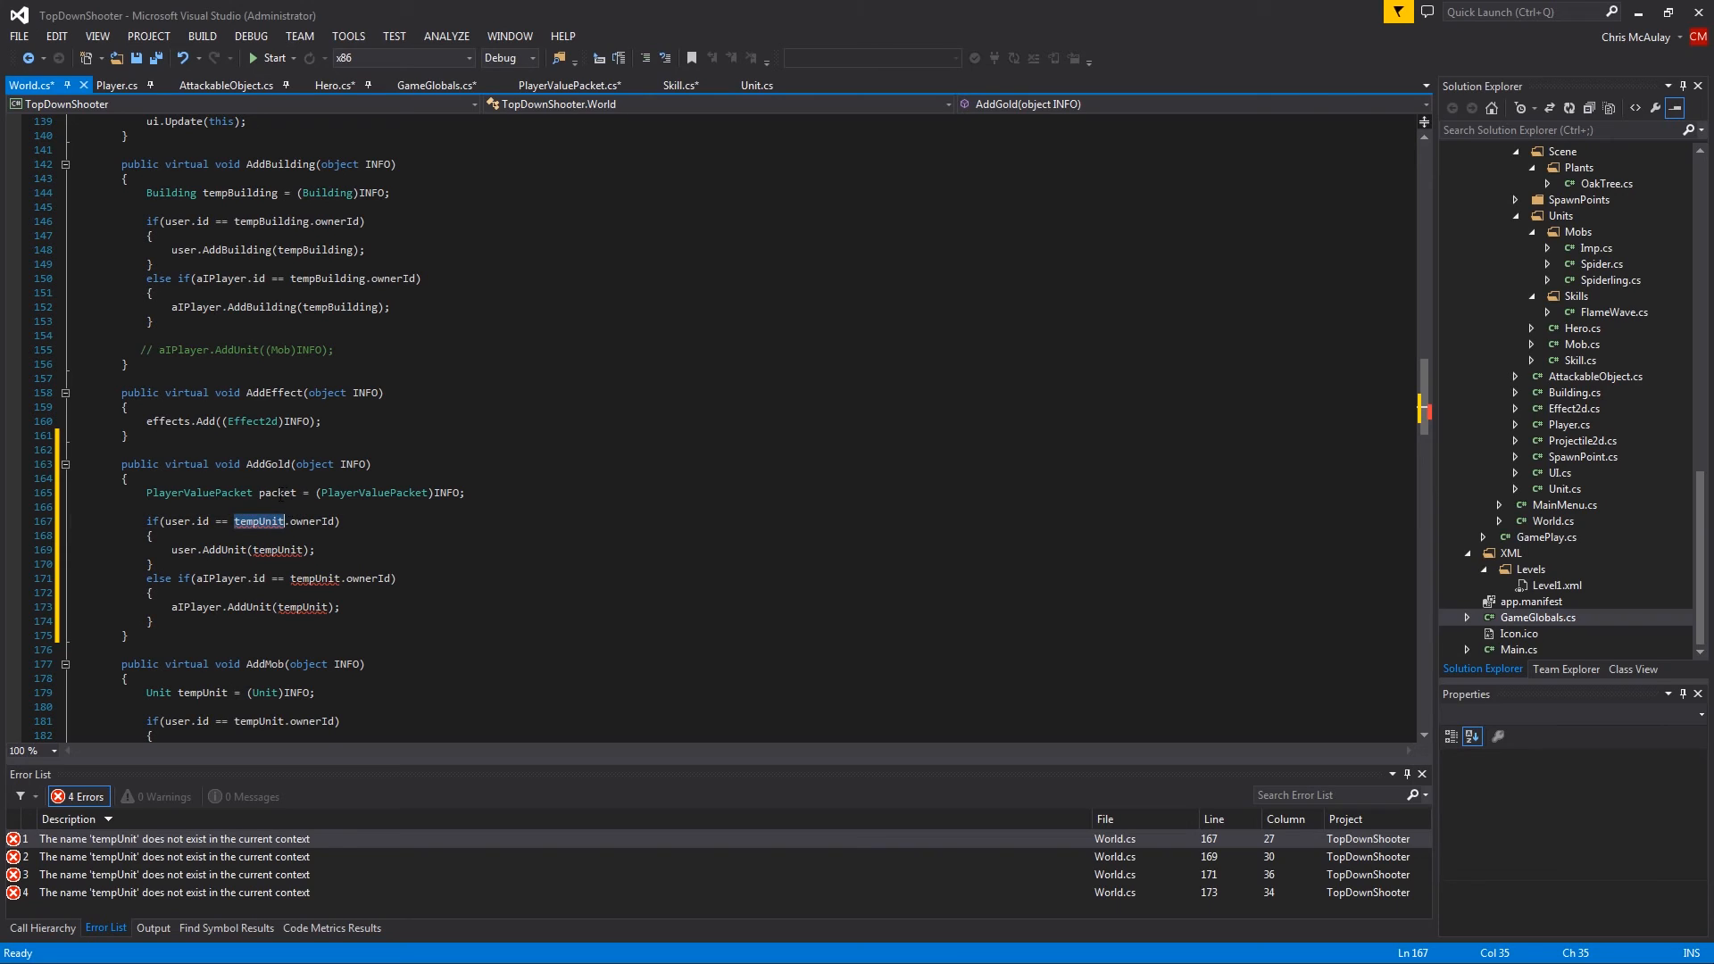
pyautogui.write('packet')
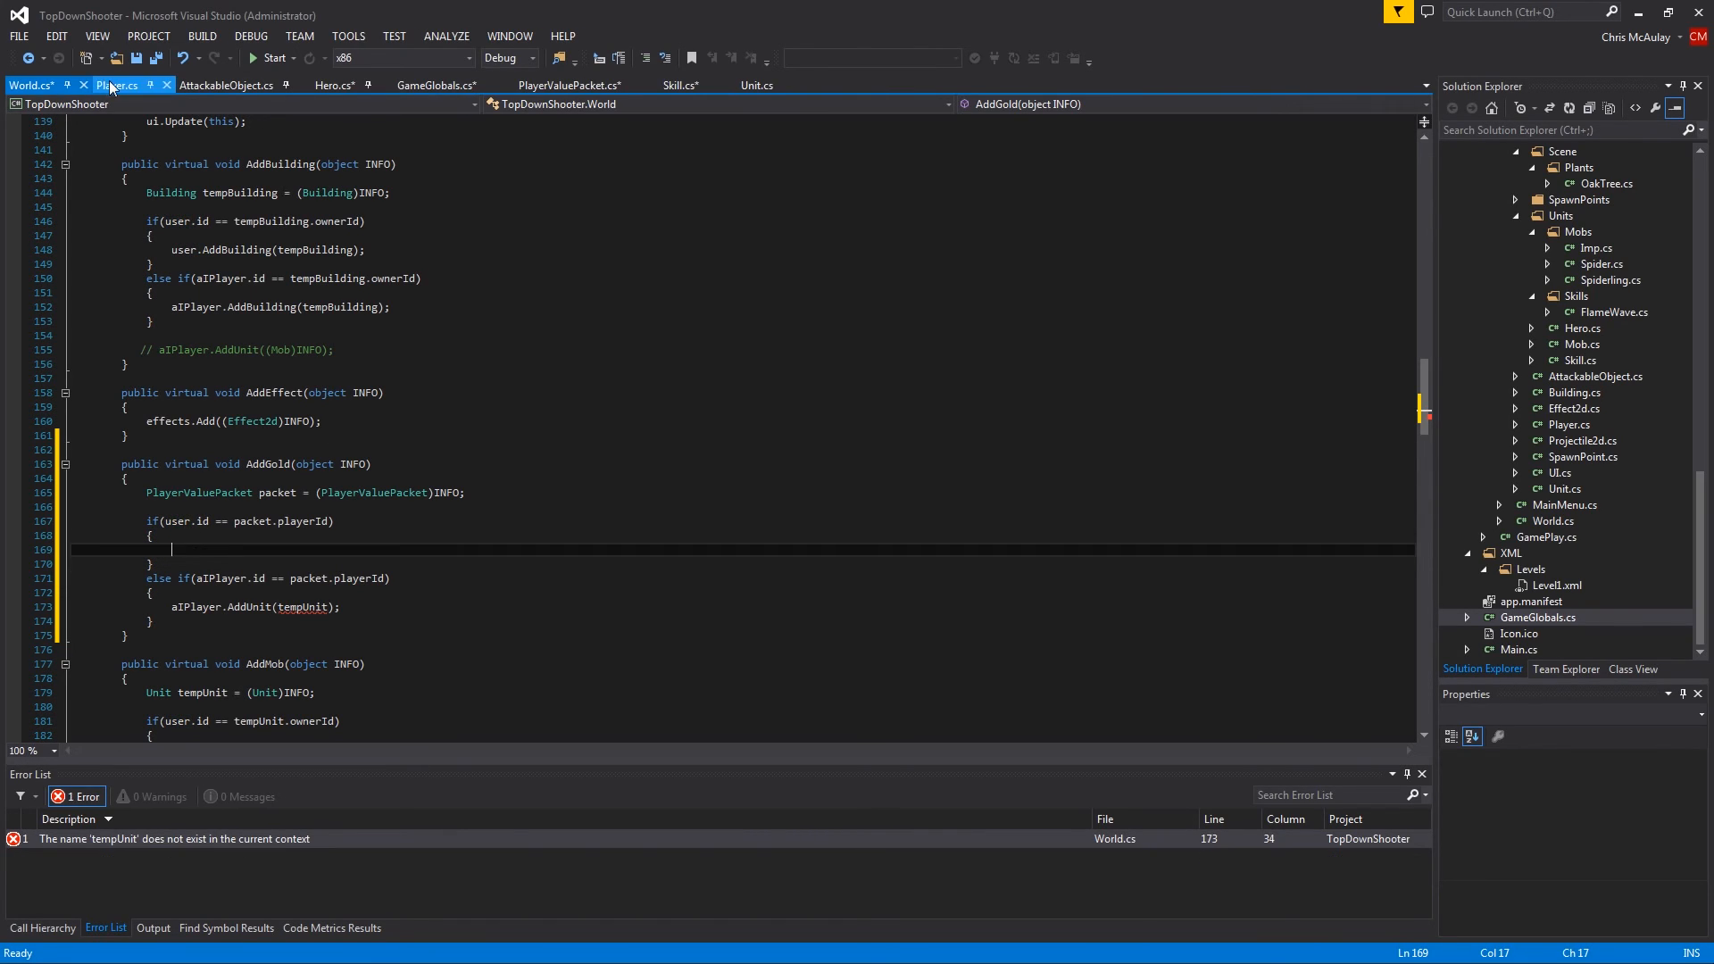
# In Player.cs, declare int gold beside id and set gold = 10; in the constructor
pyautogui.click(114, 85)
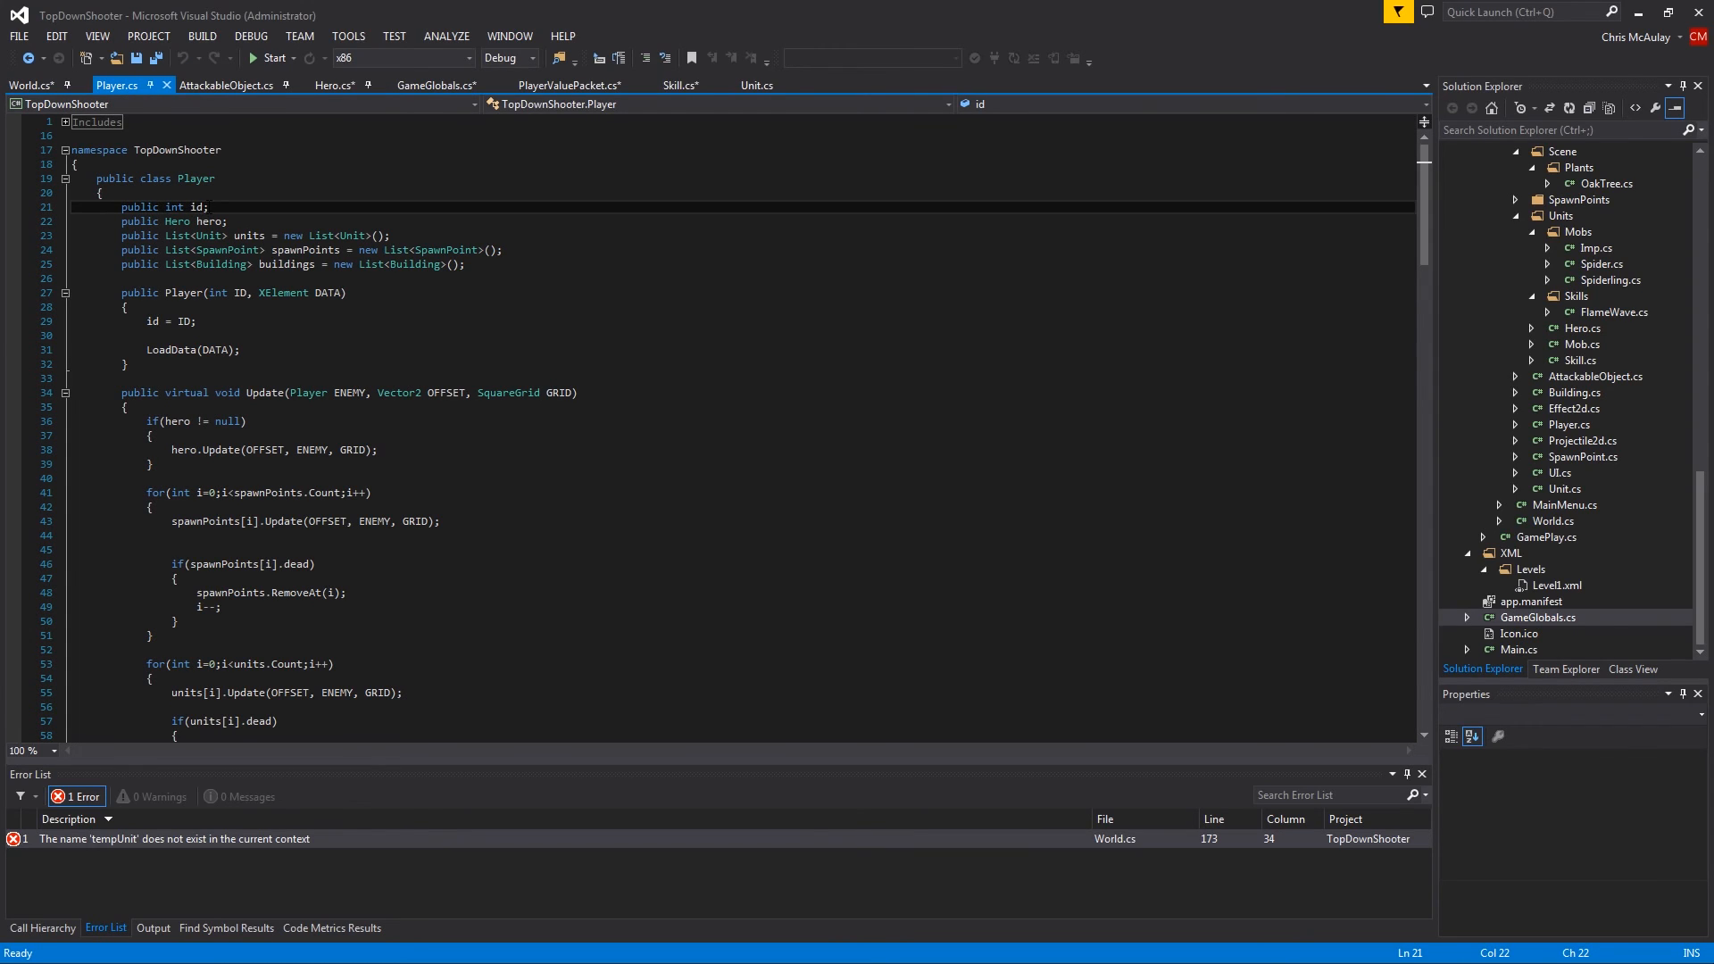
pyautogui.write(',')
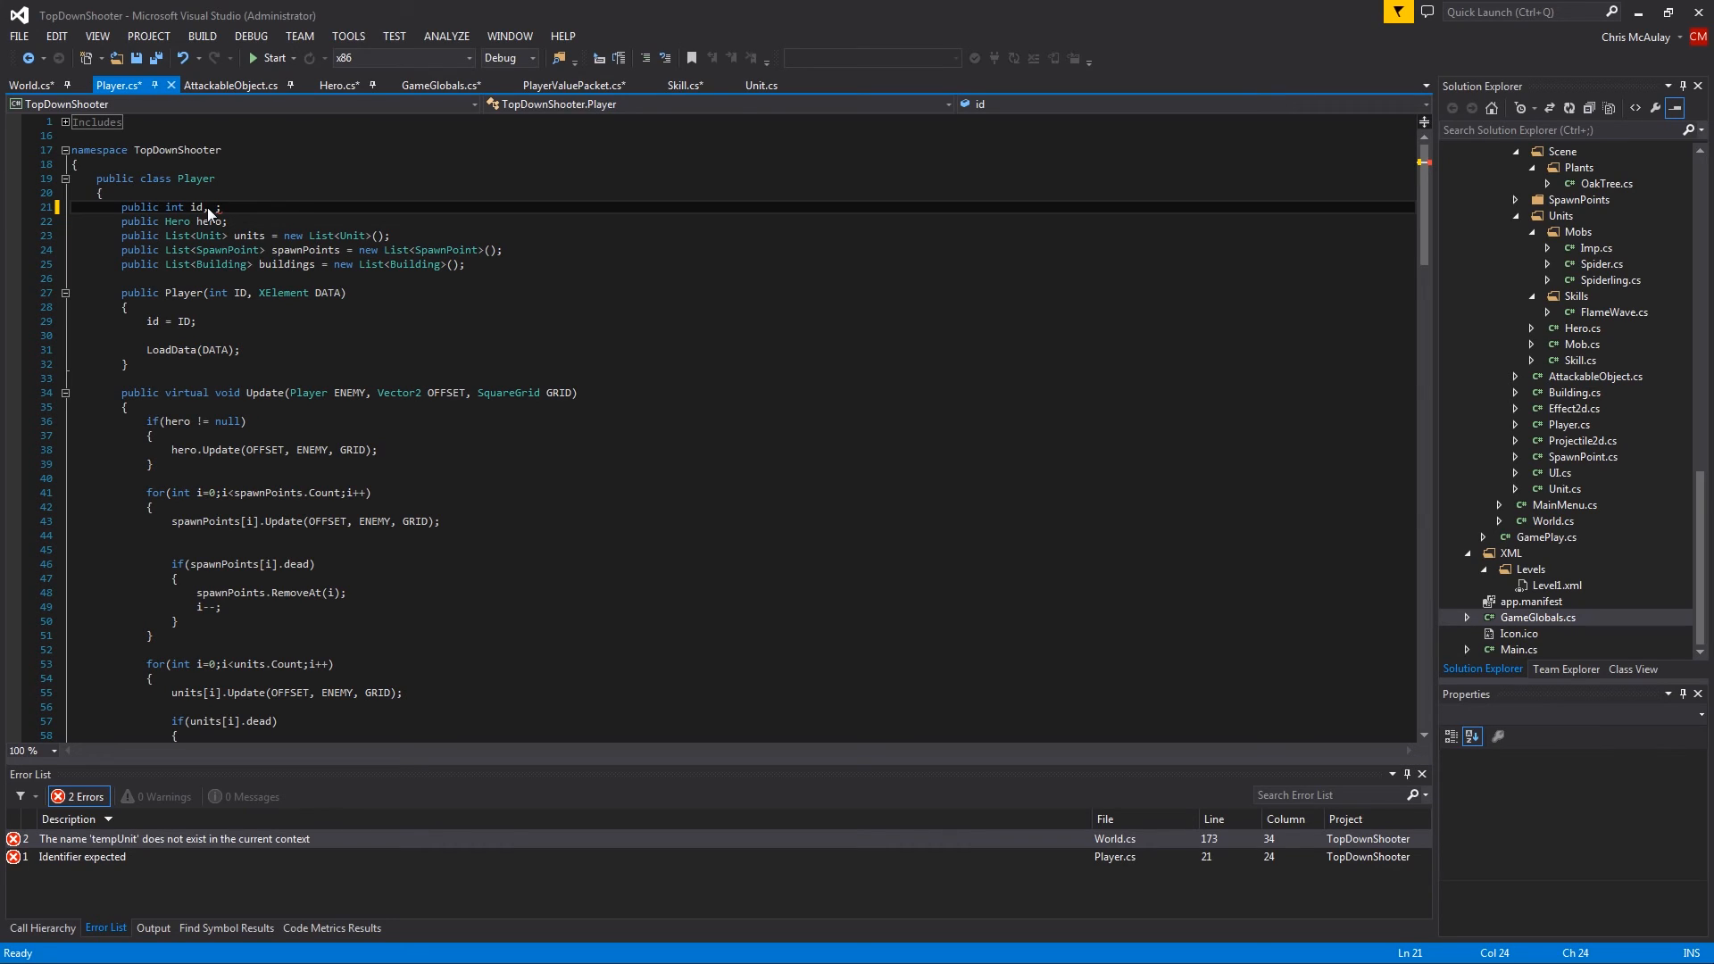
pyautogui.write(', gold')
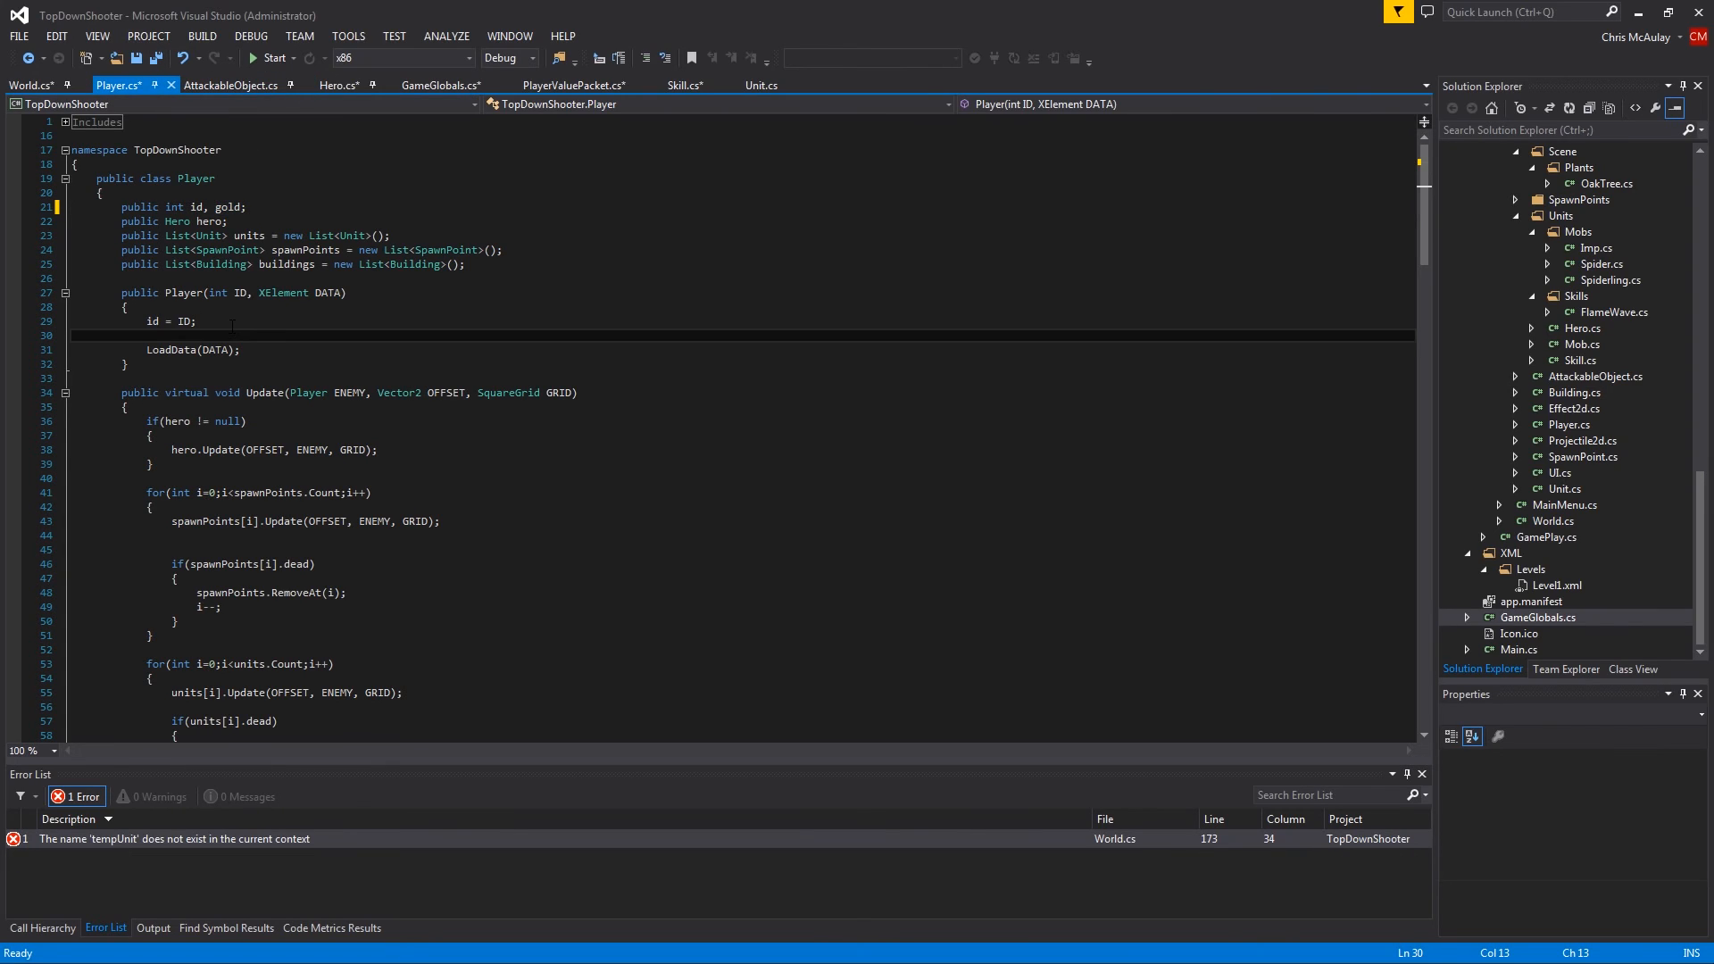
pyautogui.write('gold =')
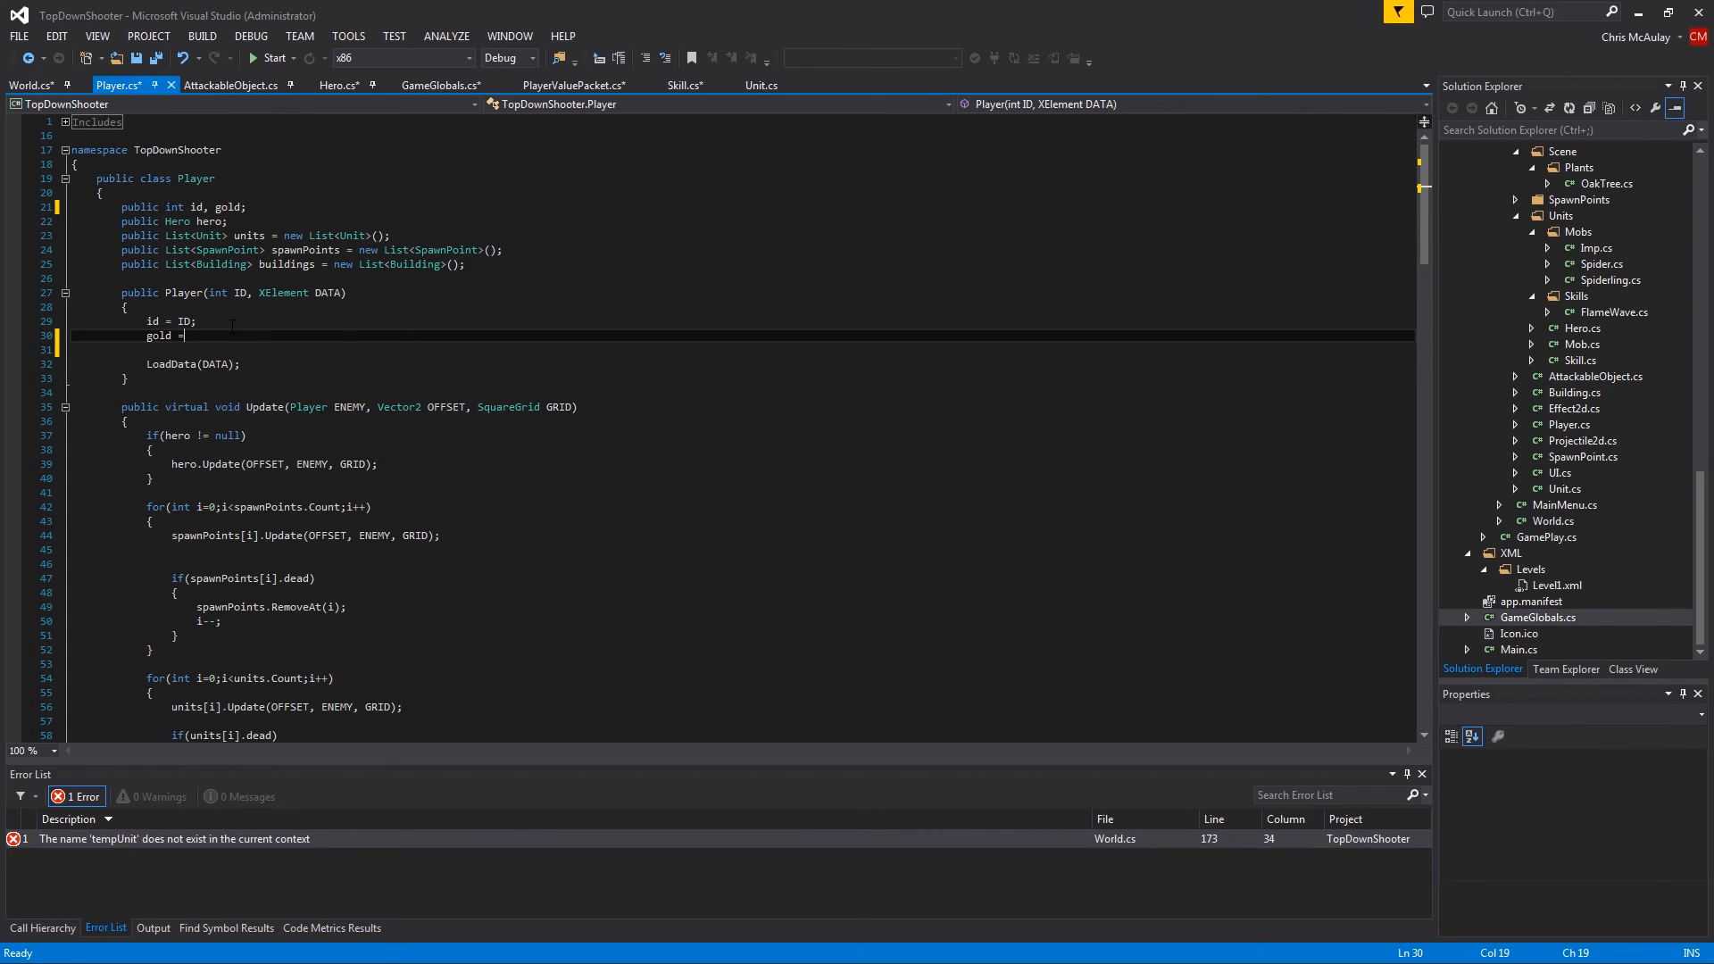
pyautogui.write('10;')
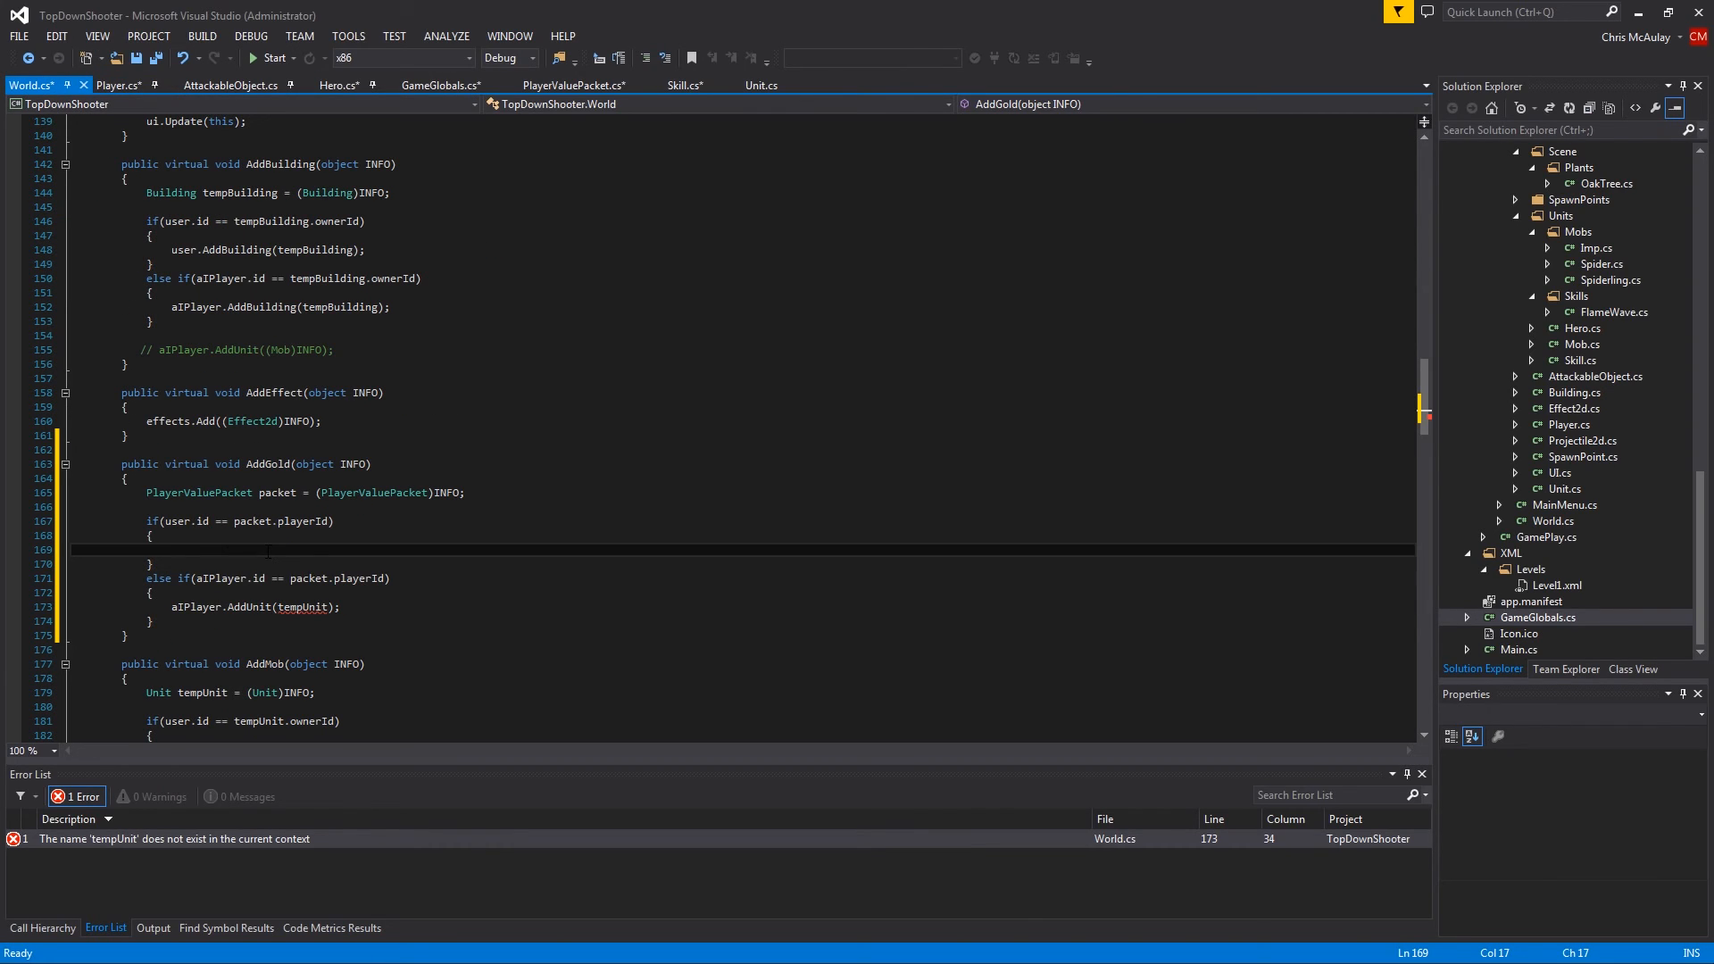
# In AddGold's user branch, write user.gold = (int)packet.value; via IntelliSense
pyautogui.write('user')
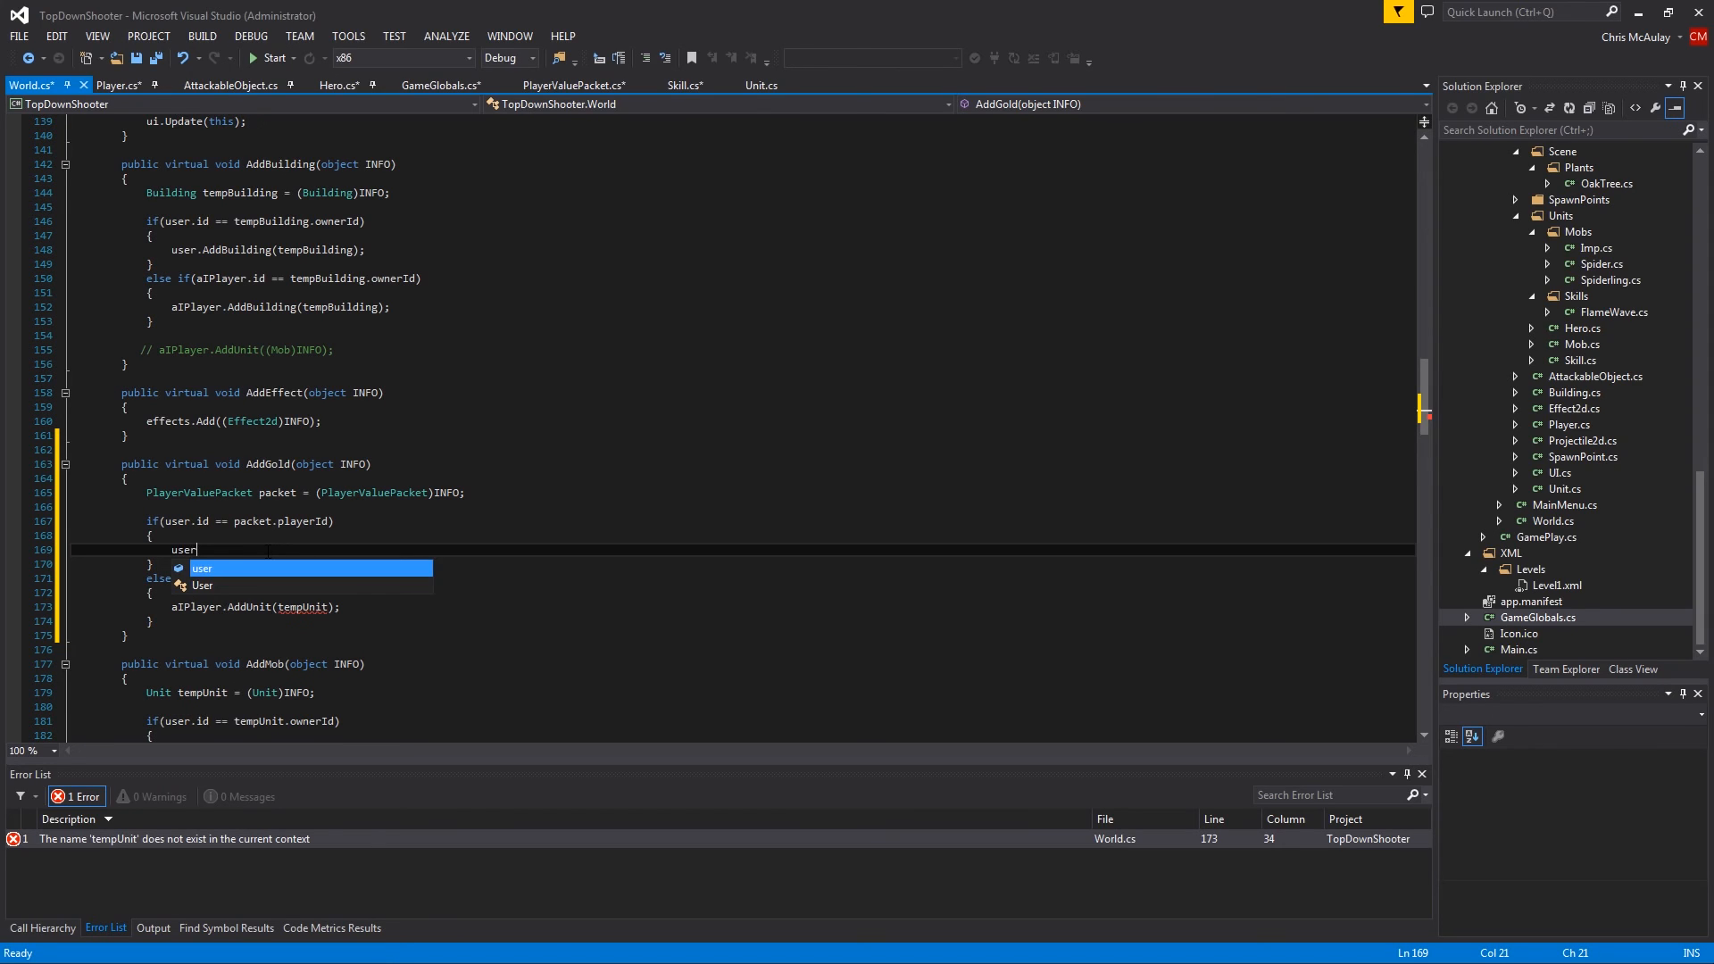
pyautogui.write('.gold =')
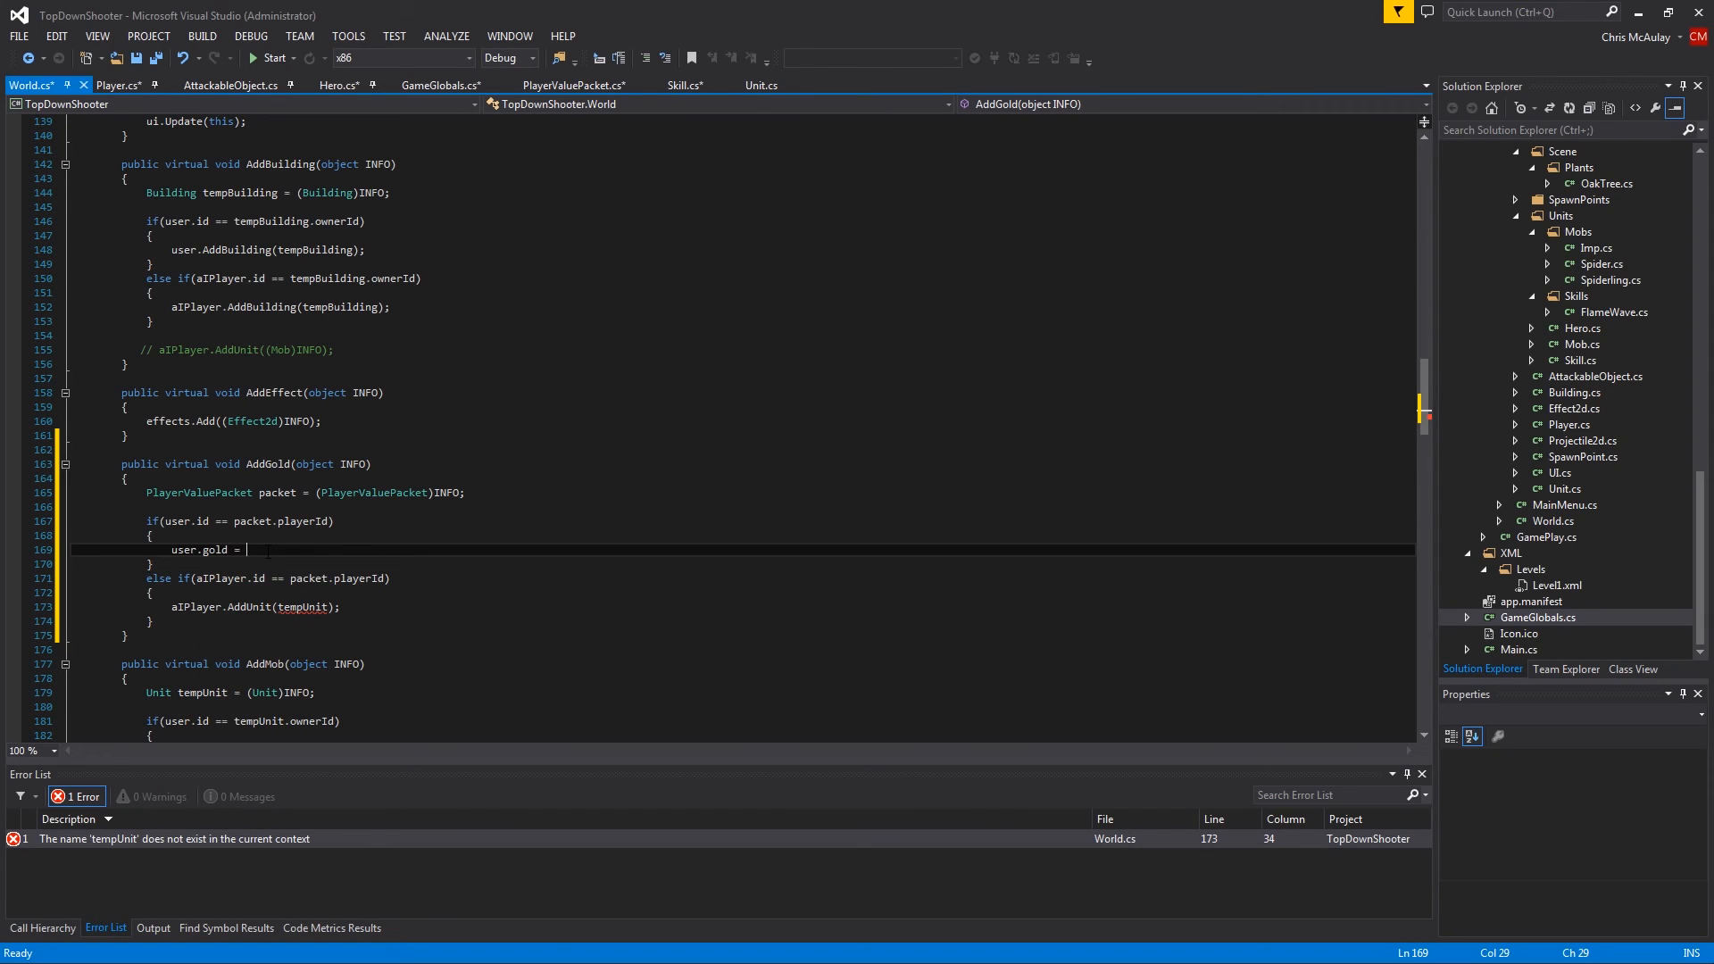
pyautogui.write('packet')
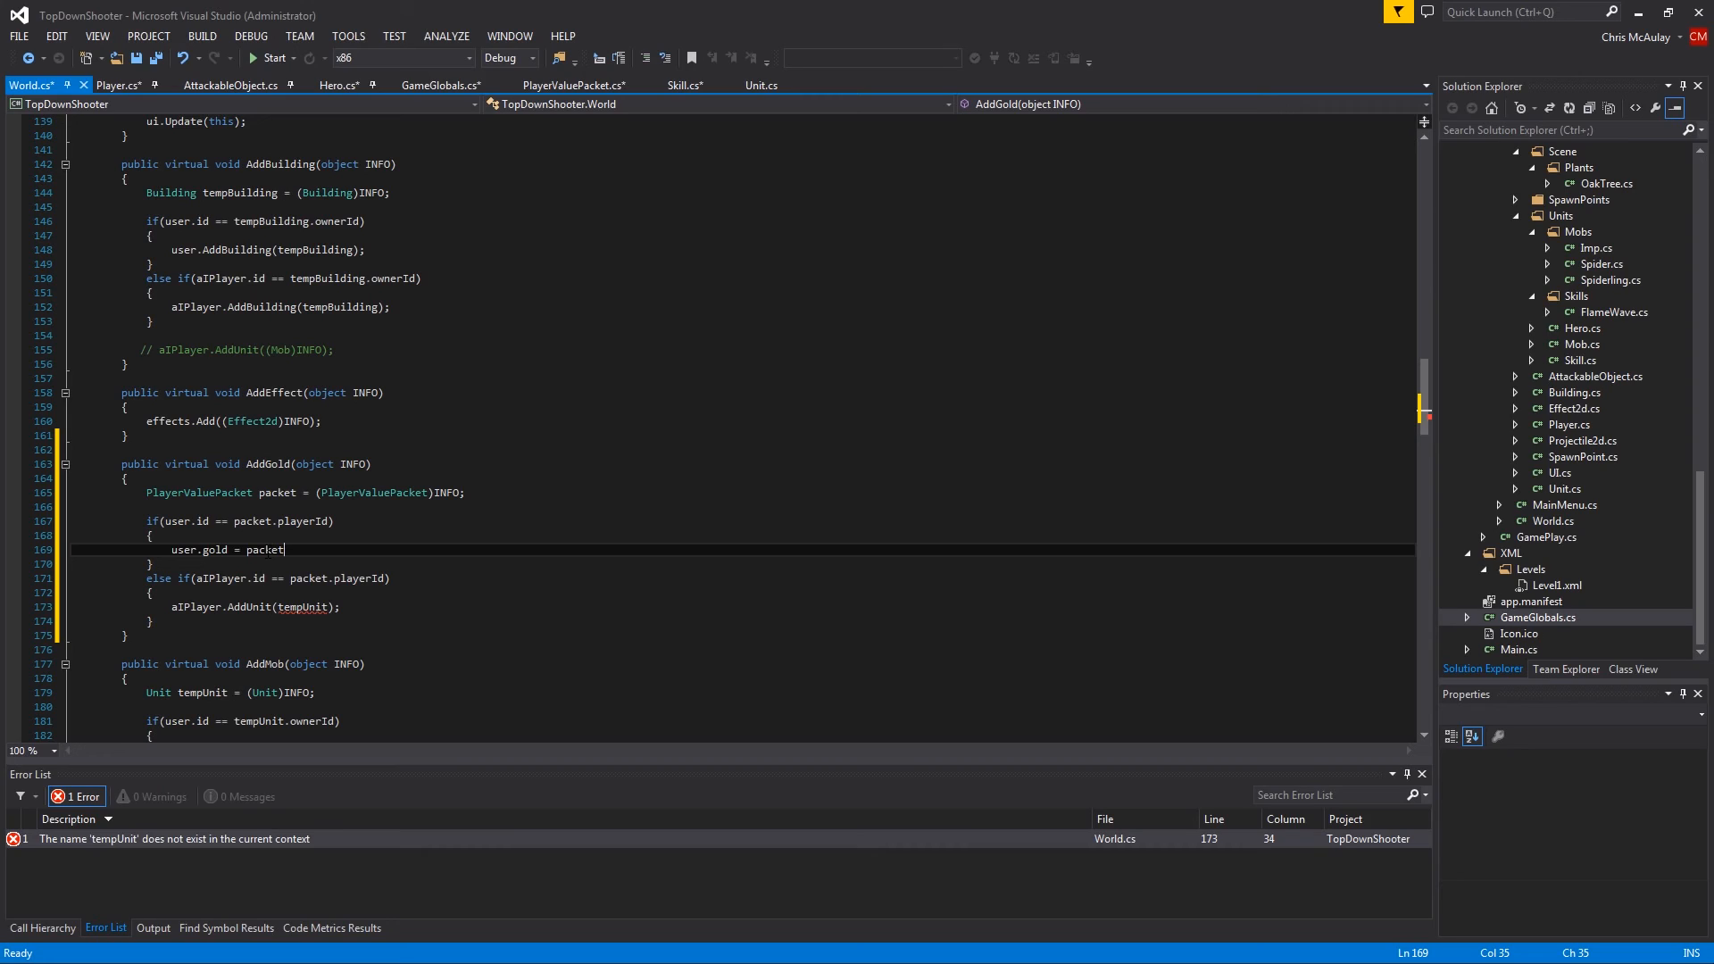
pyautogui.write('.value;')
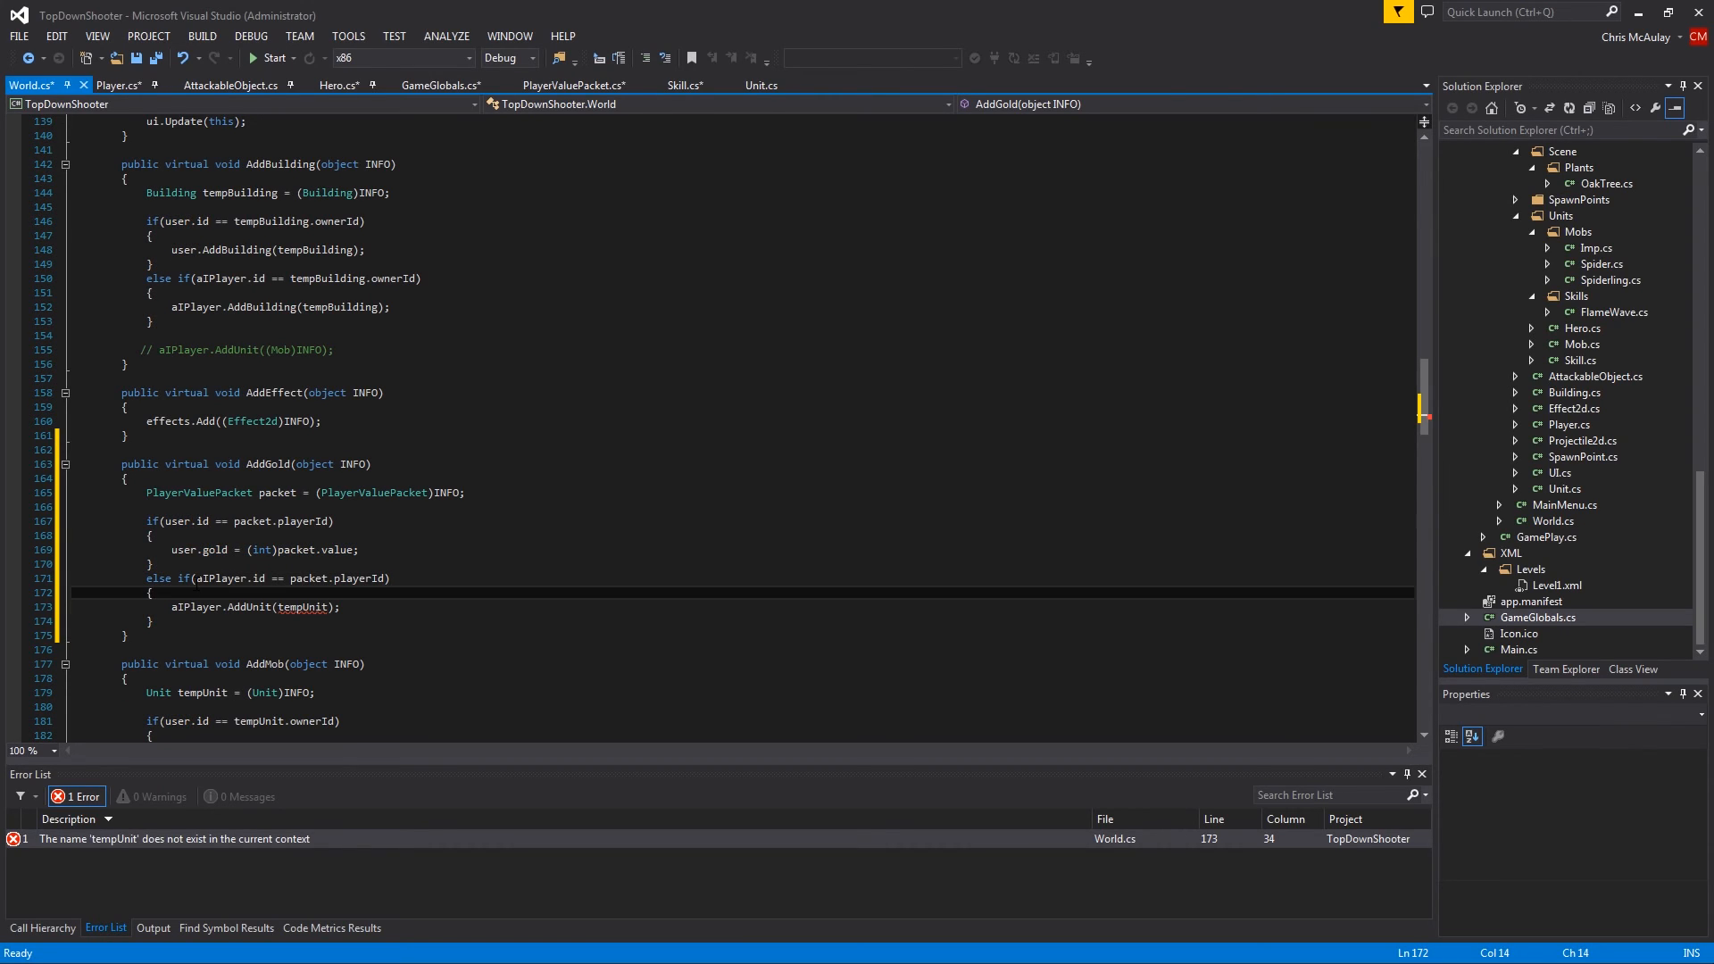
# Replace aIPlayer.AddUnit(tempUnit); with aIPlayer.gold = (int)packet.value;, leaving 0 build errors
pyautogui.write('user.gold = (int)packet.value;')
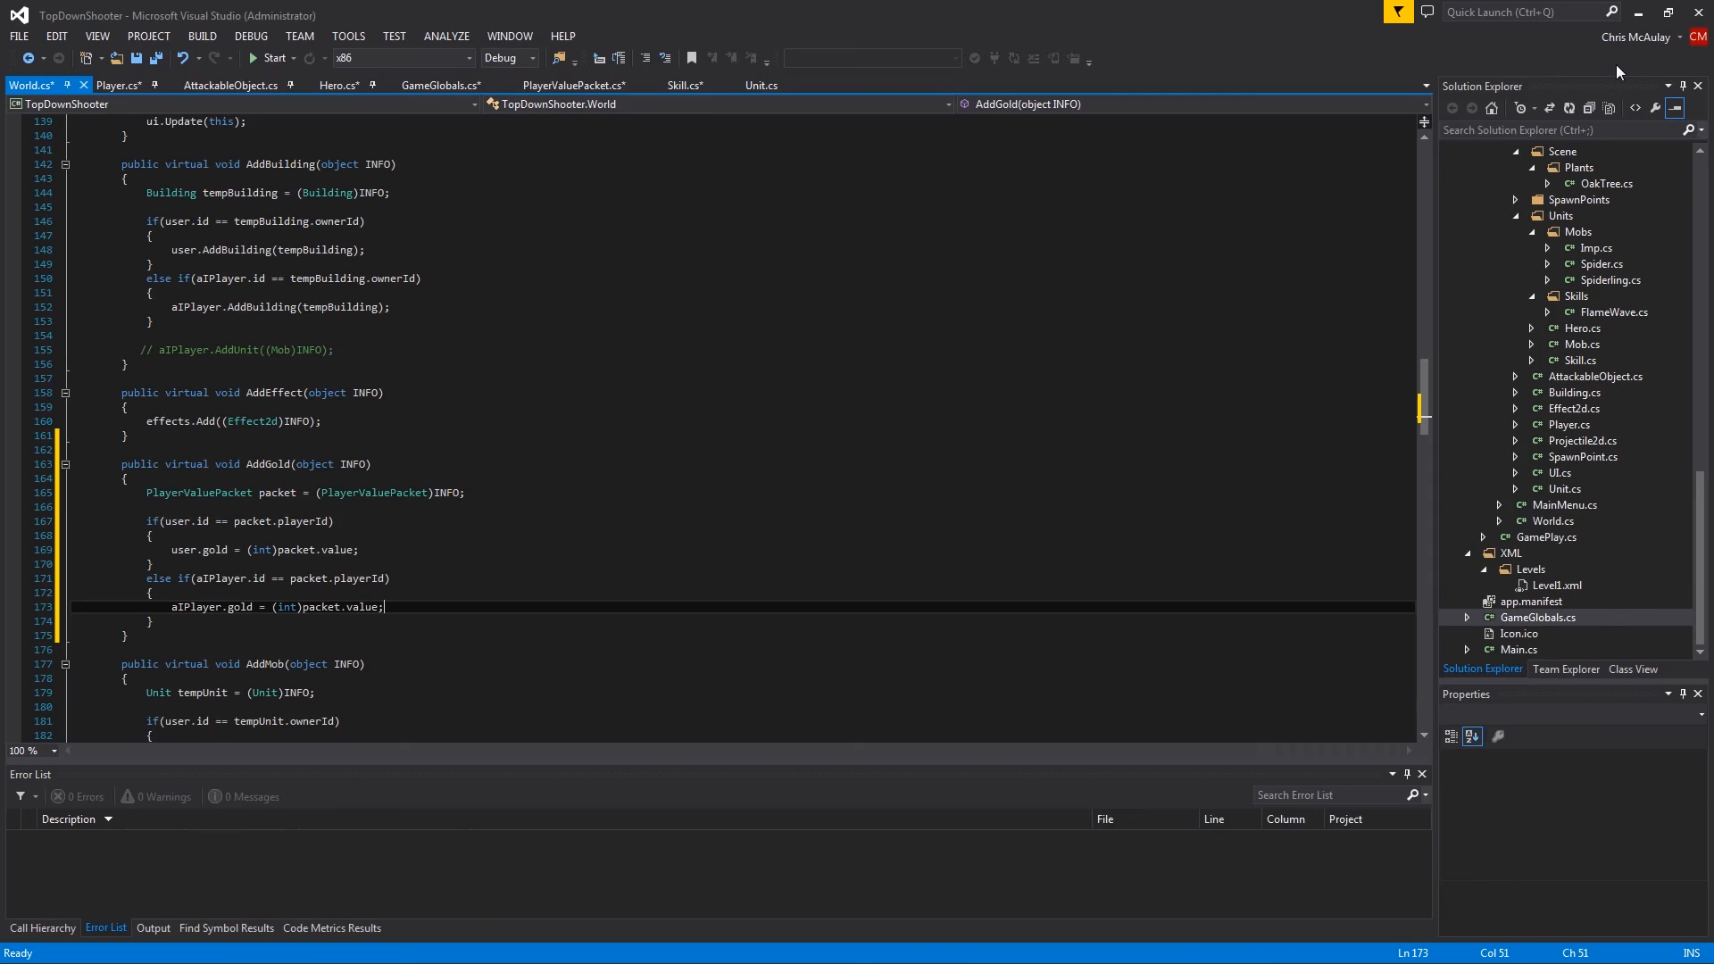
# Add a killValue field to AttackableObject, defaulting it to 1 in the constructor
pyautogui.click(230, 85)
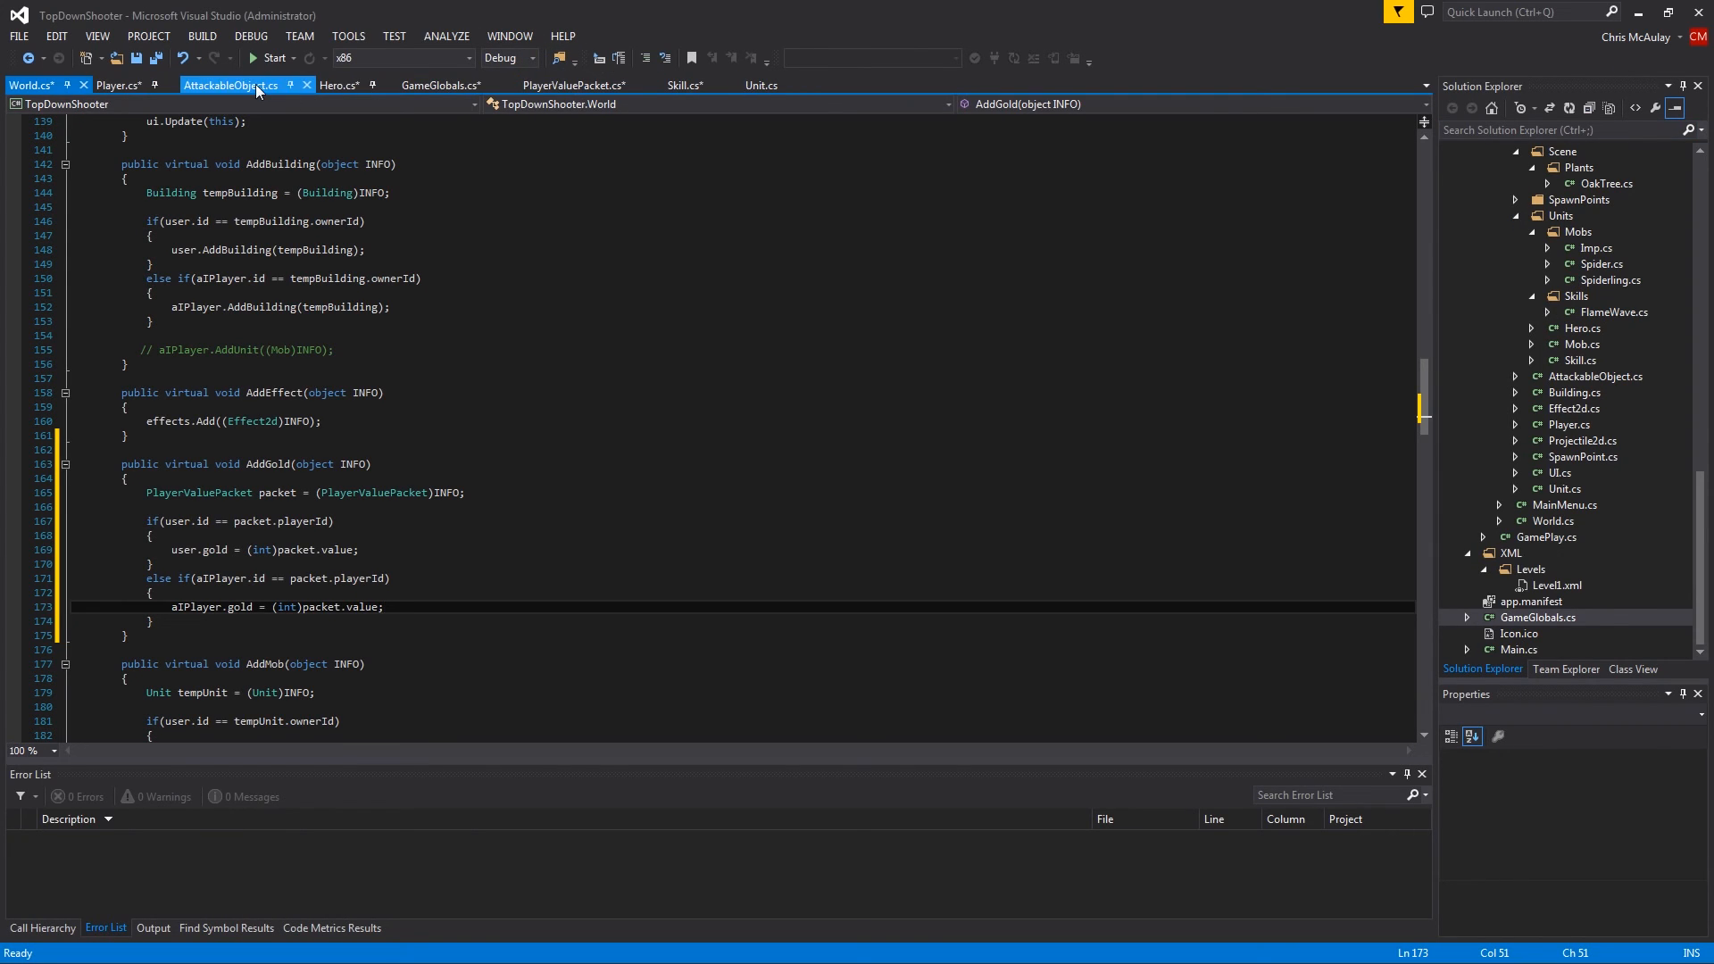
pyautogui.click(231, 86)
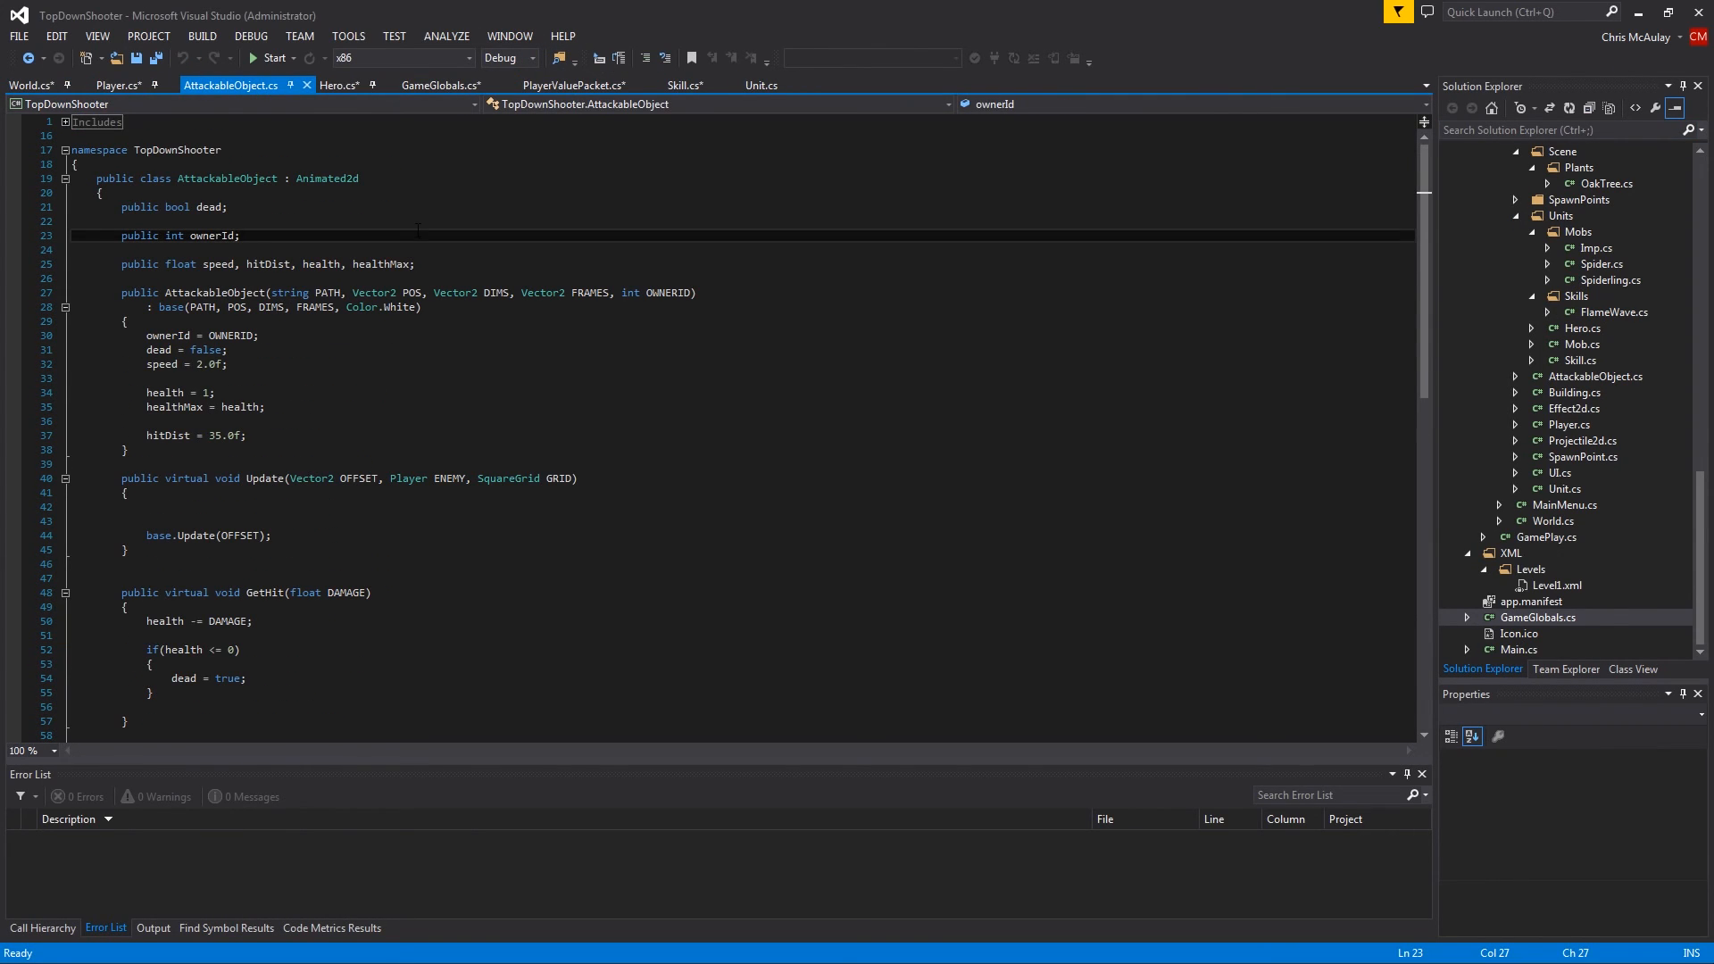
pyautogui.write(', kill')
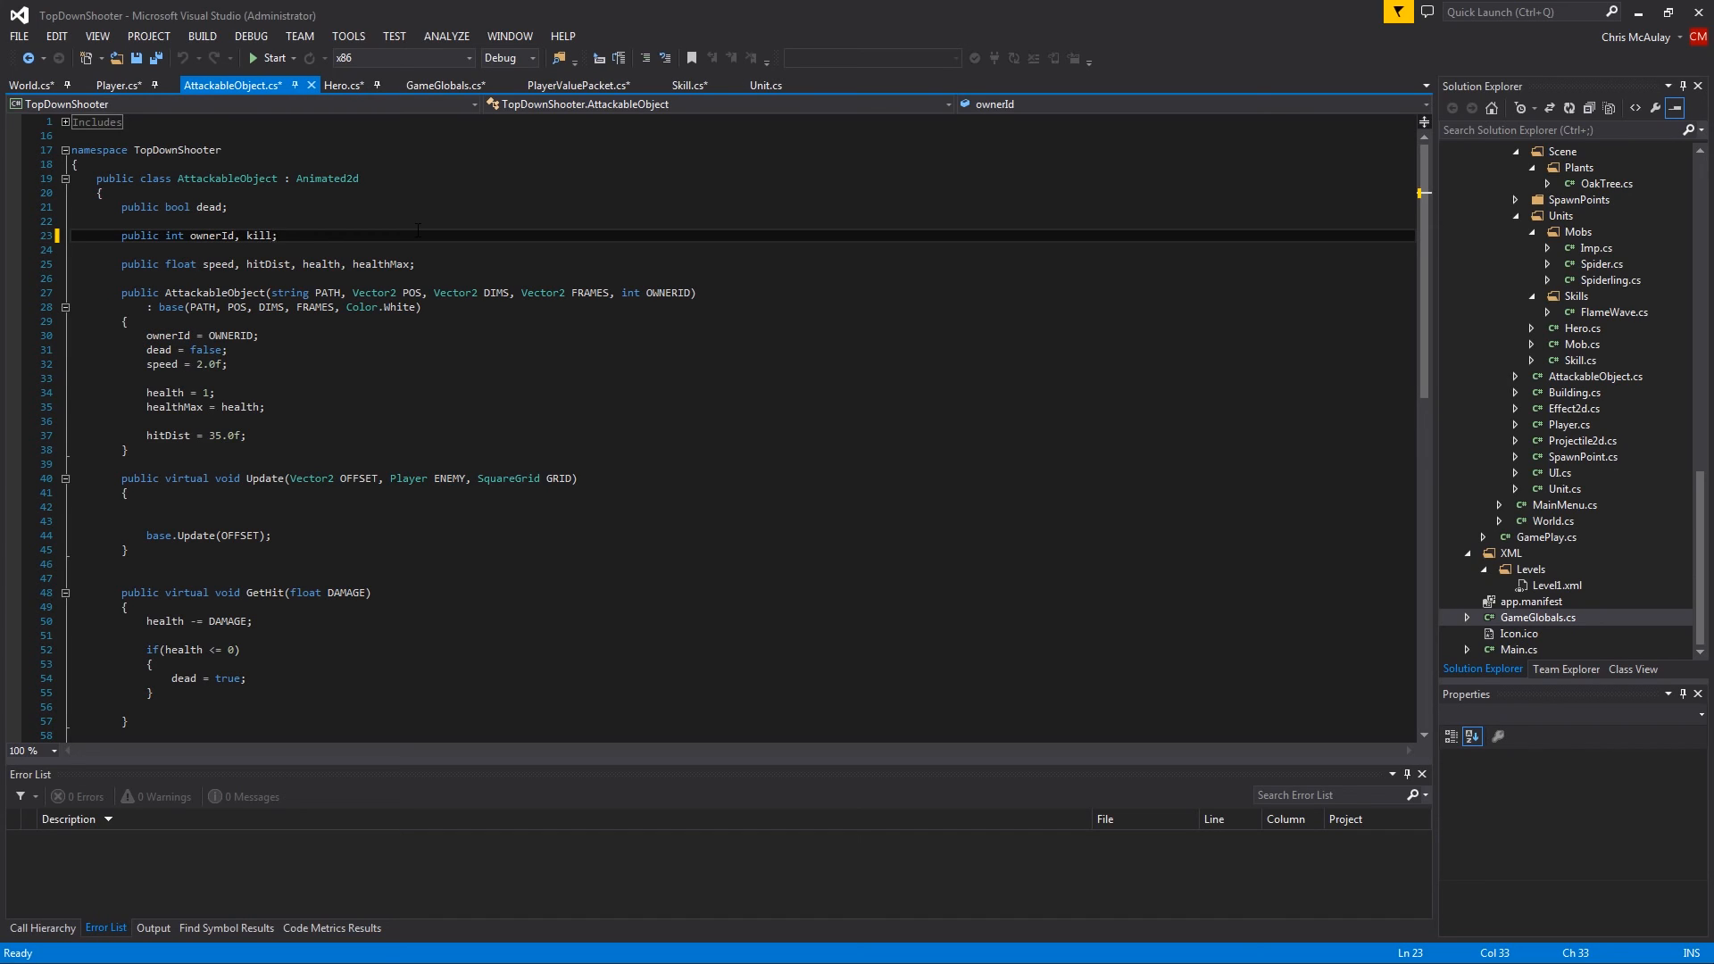
pyautogui.write('killValue')
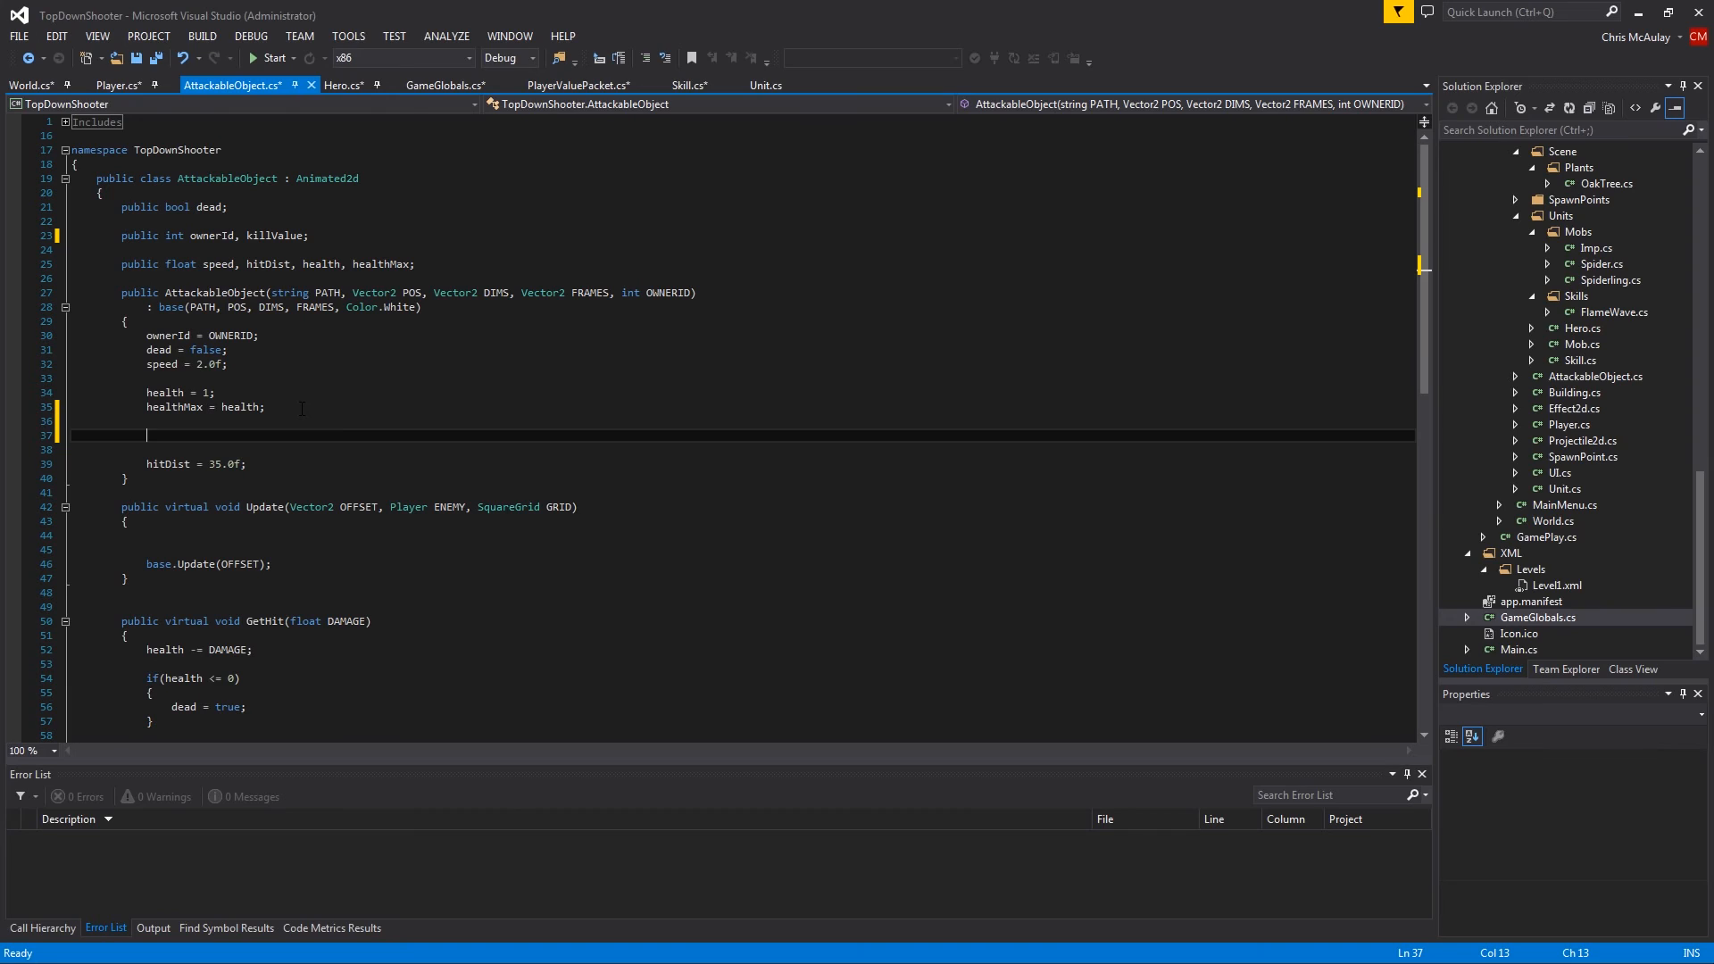
pyautogui.write('killValue = 1;')
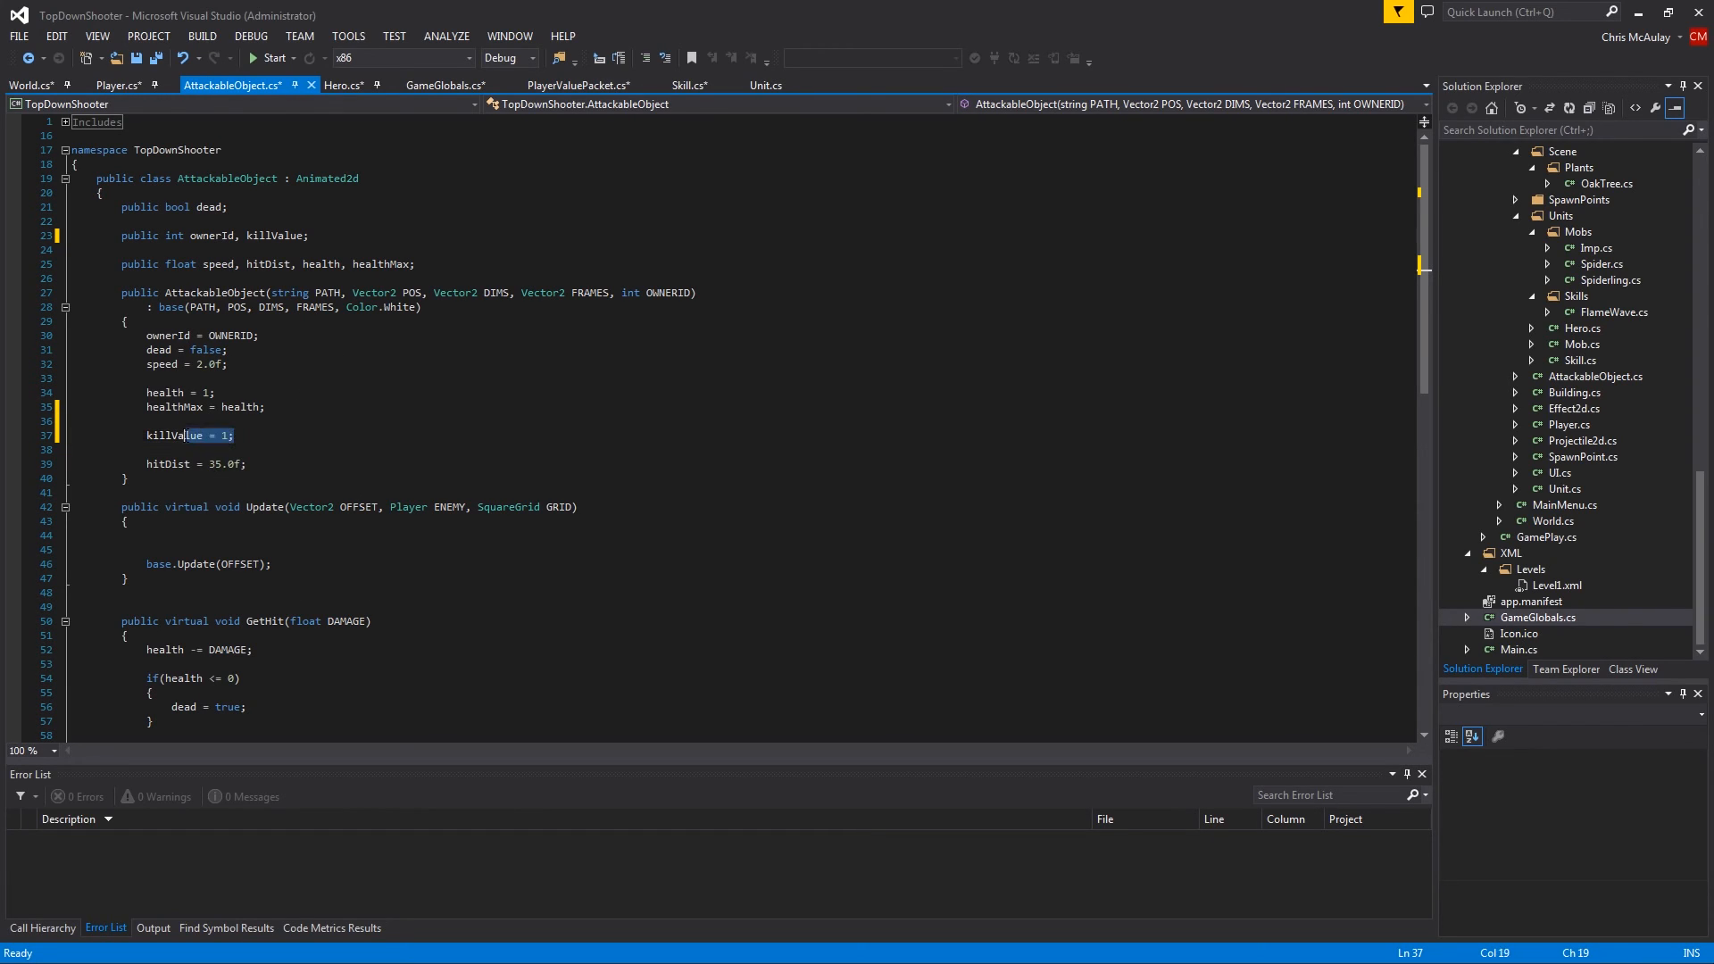
# Set the Spider constructor's killValue to 3
pyautogui.doubleClick(173, 435)
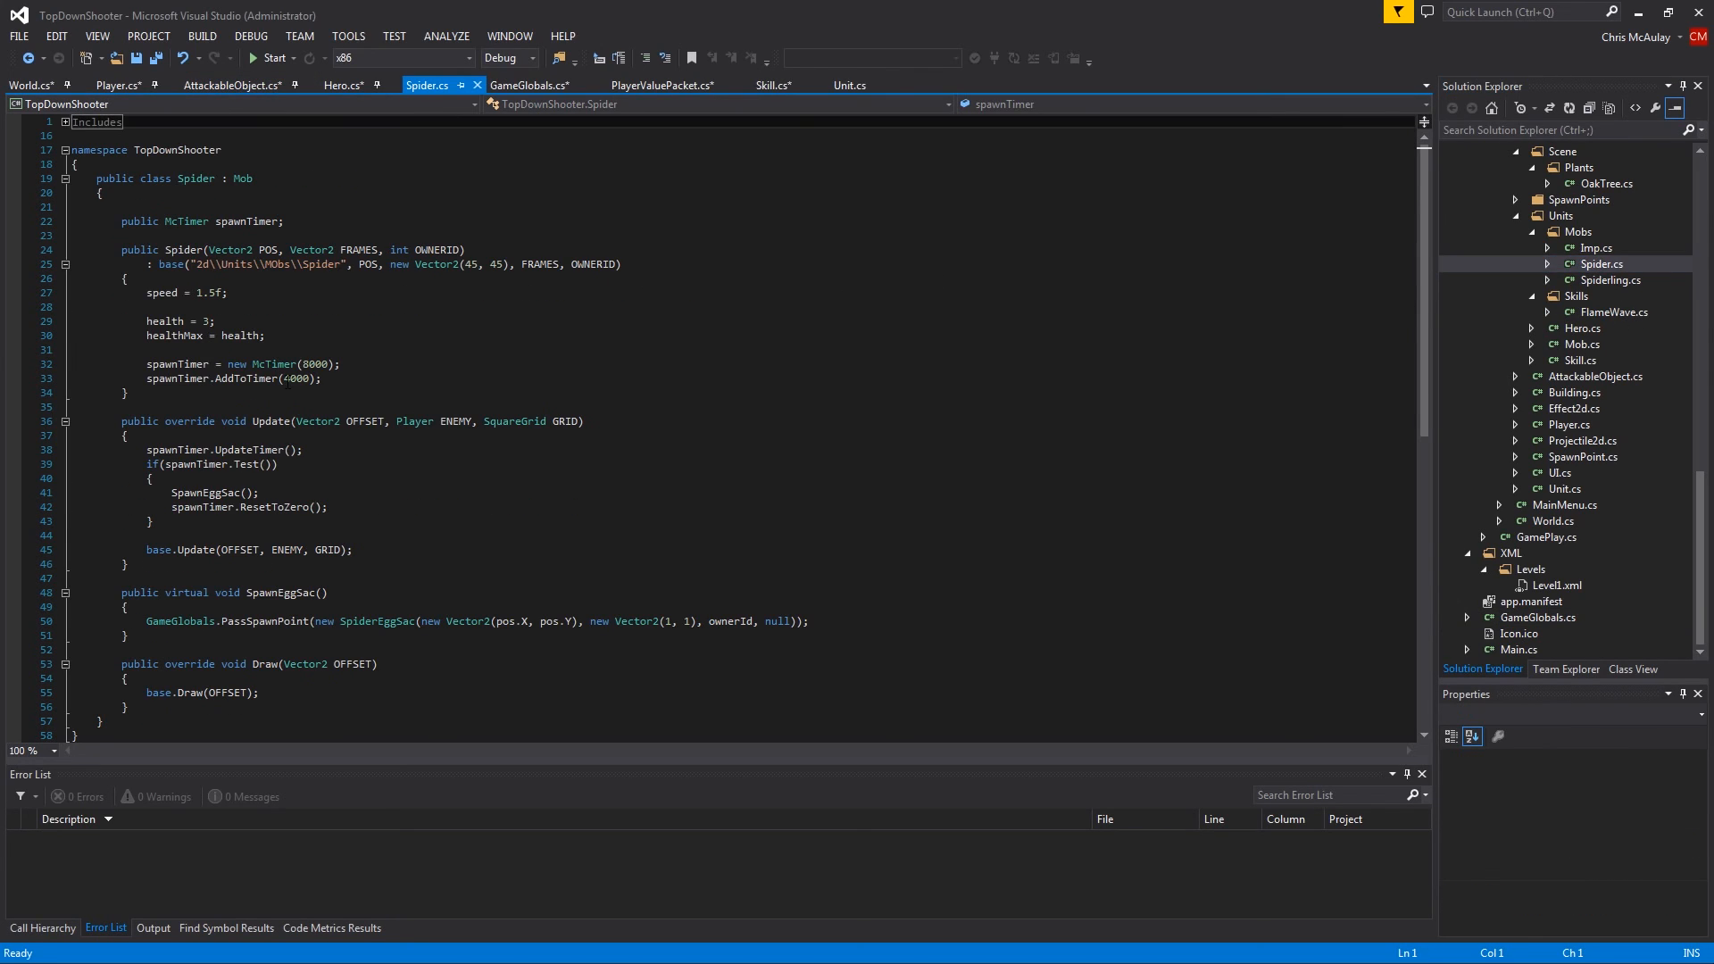
pyautogui.write('killValue = 1;')
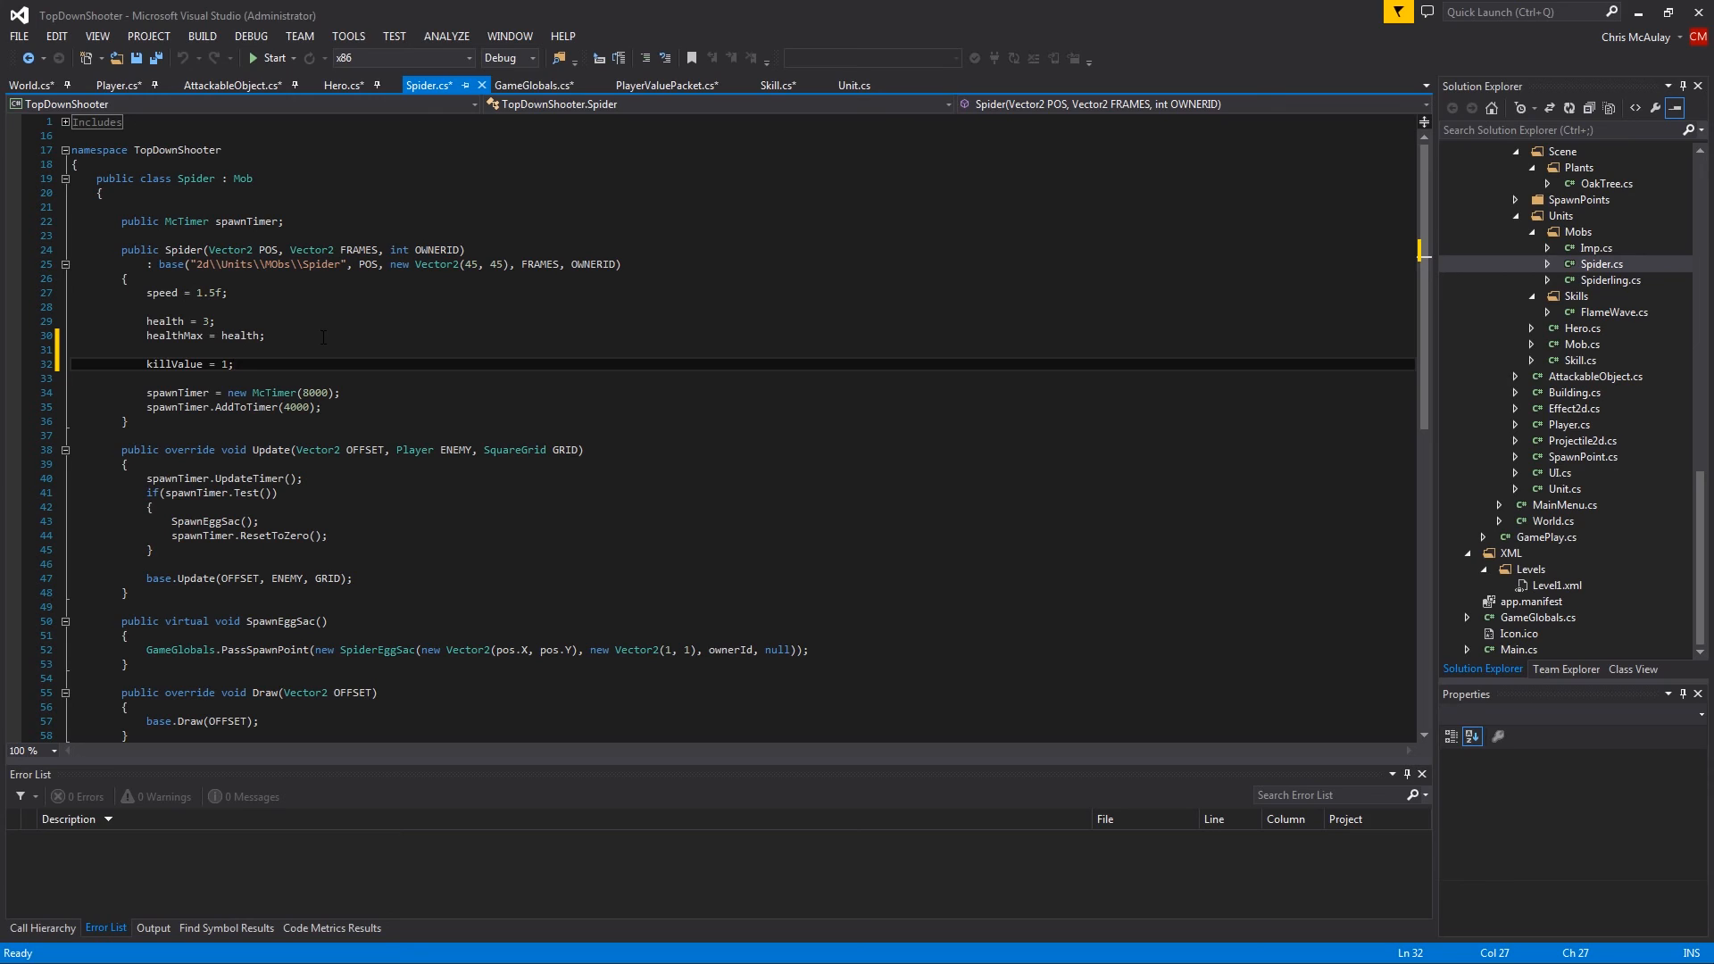
pyautogui.write('3')
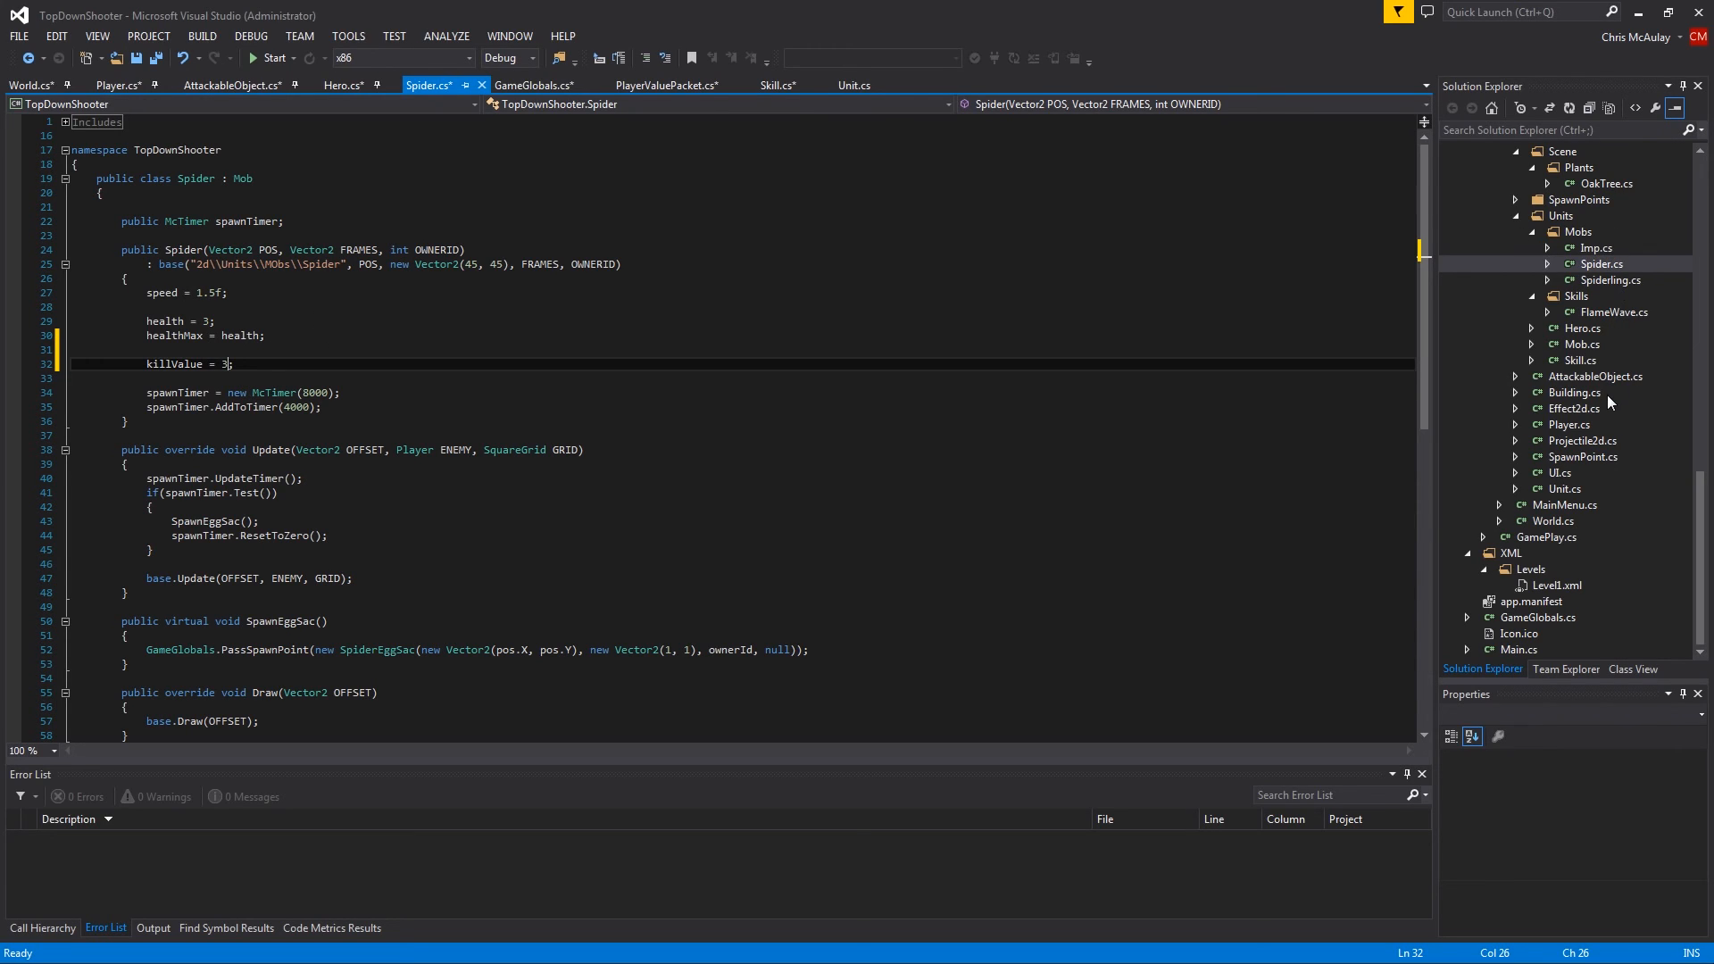
pyautogui.moveTo(1608, 388)
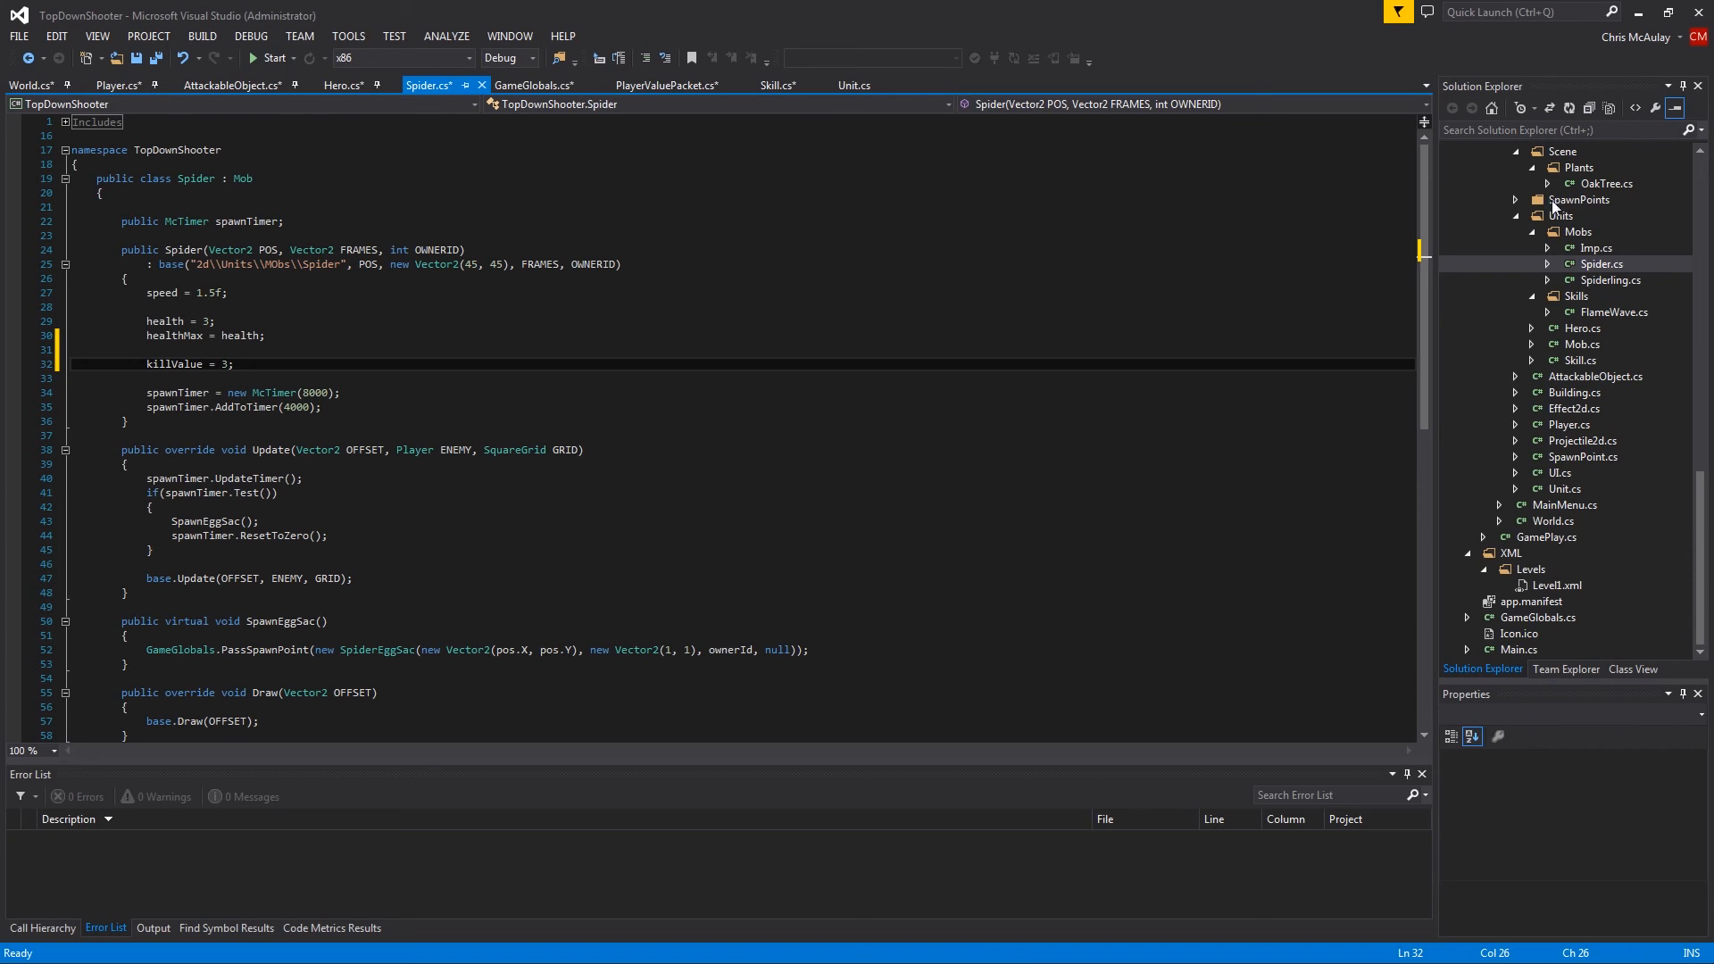
# Set Portal's killValue to 5 and SpiderEggSac's killValue to 2 in their constructors
pyautogui.click(1600, 311)
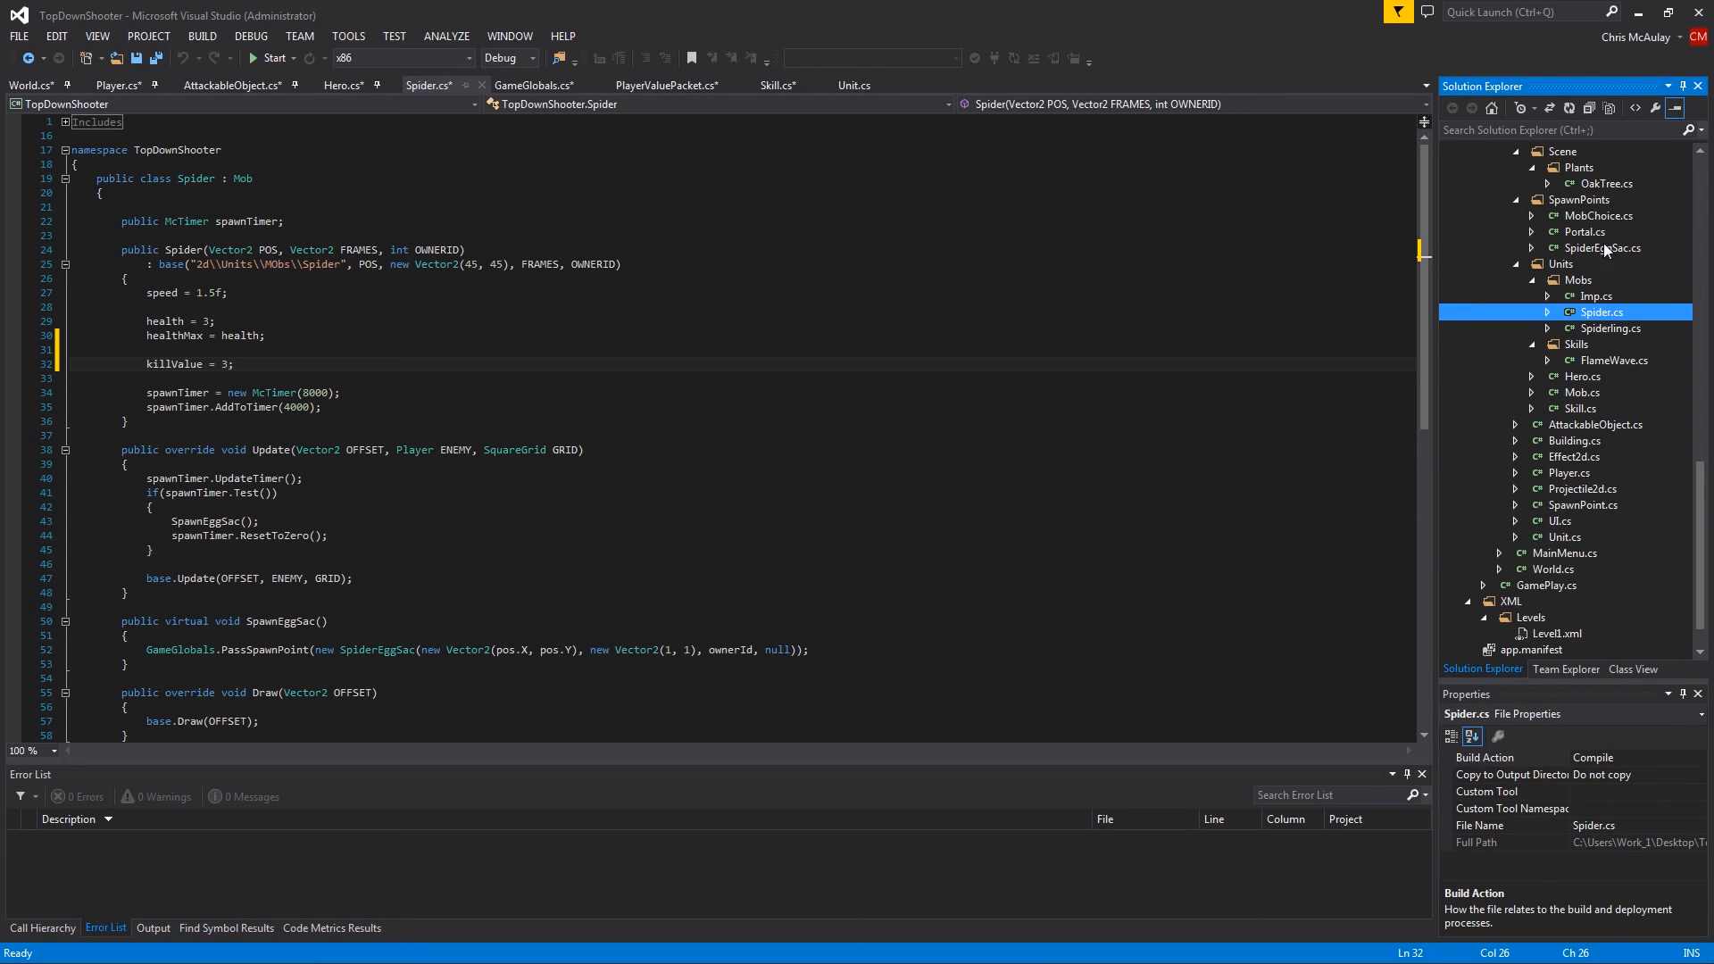
pyautogui.click(1584, 232)
pyautogui.write('killValue = ;')
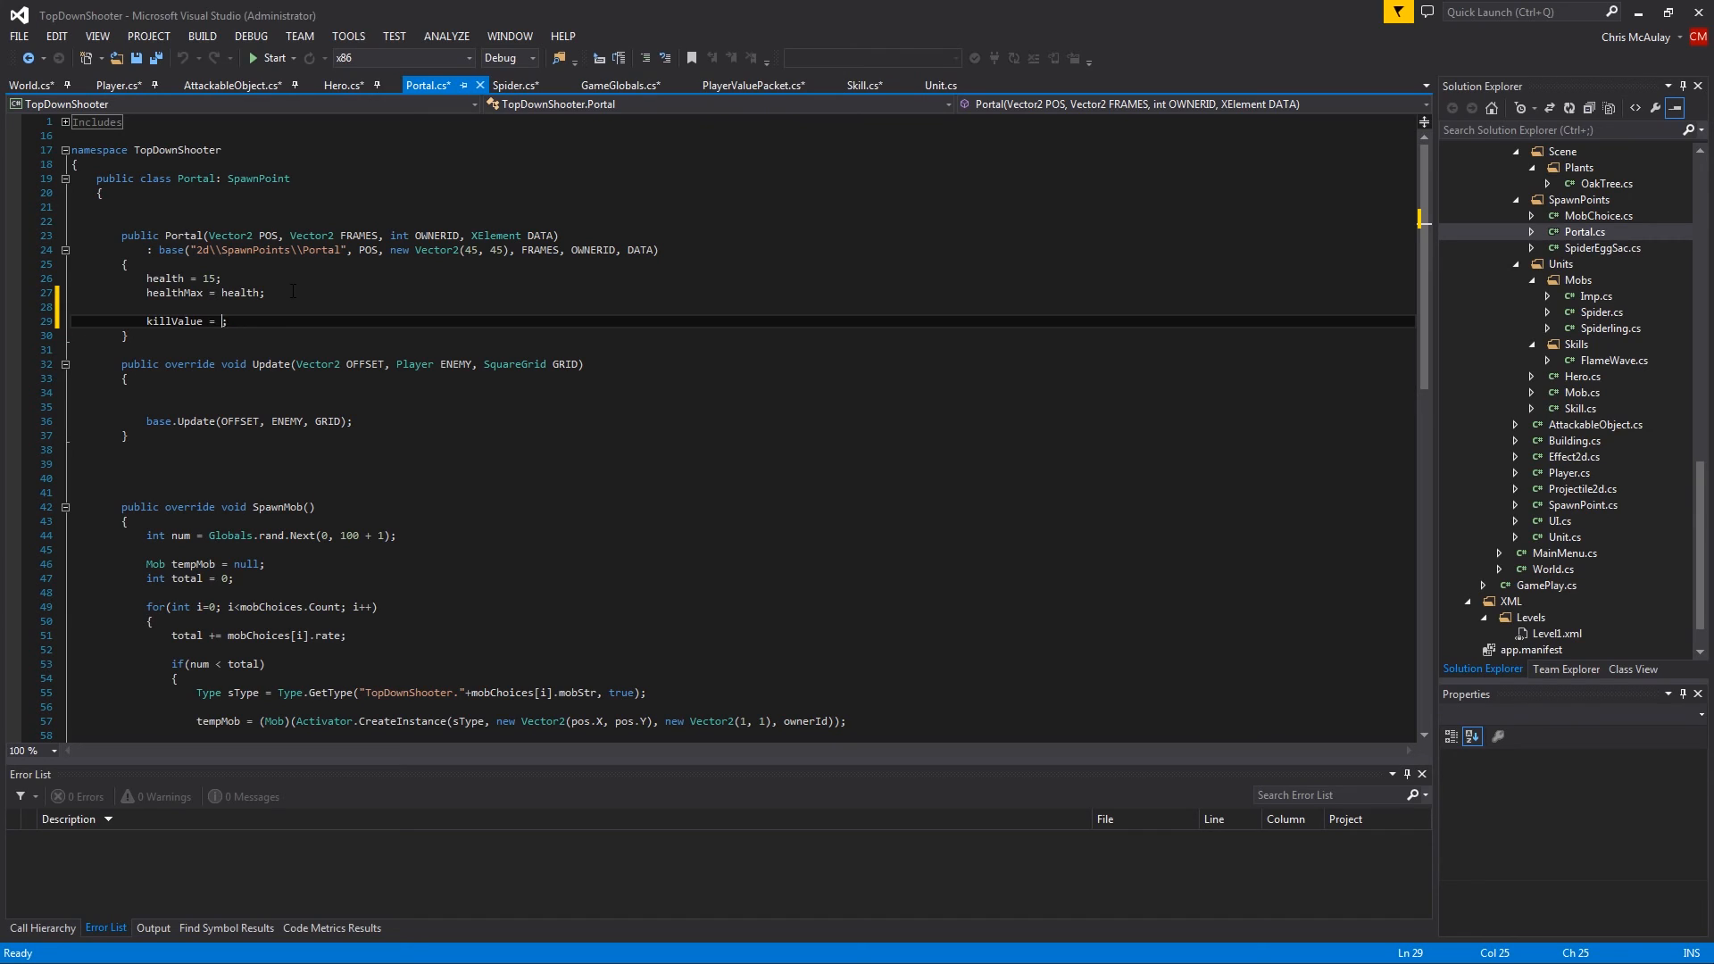
pyautogui.write('5')
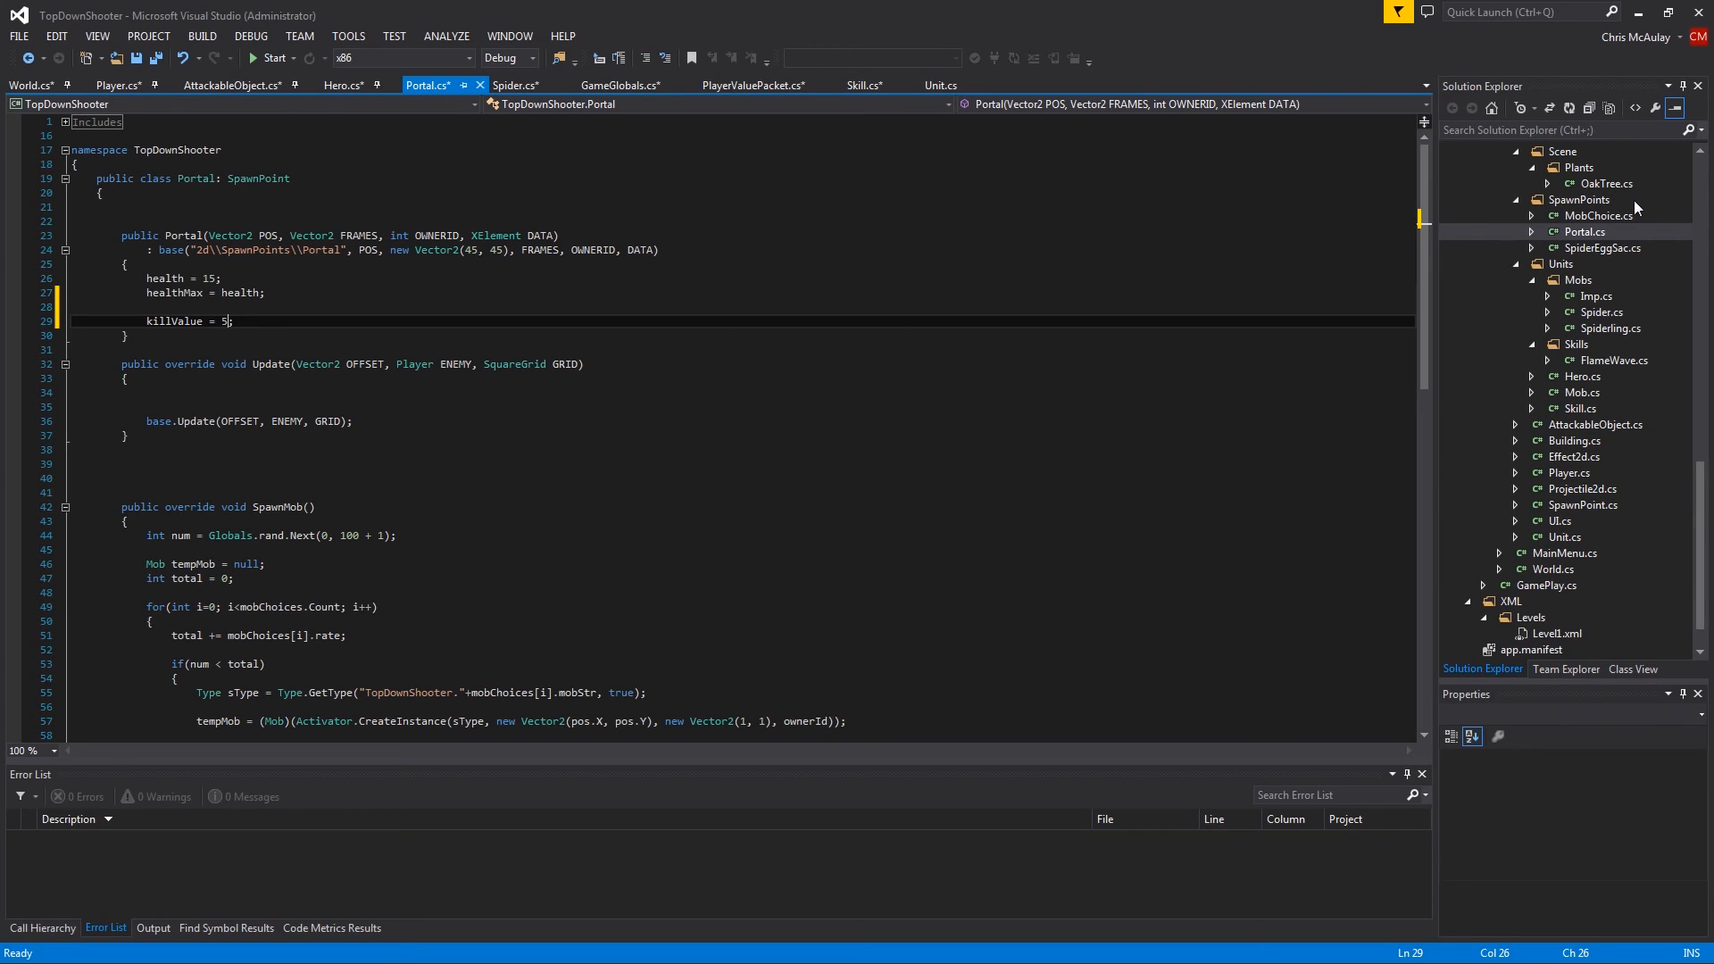
pyautogui.click(1600, 247)
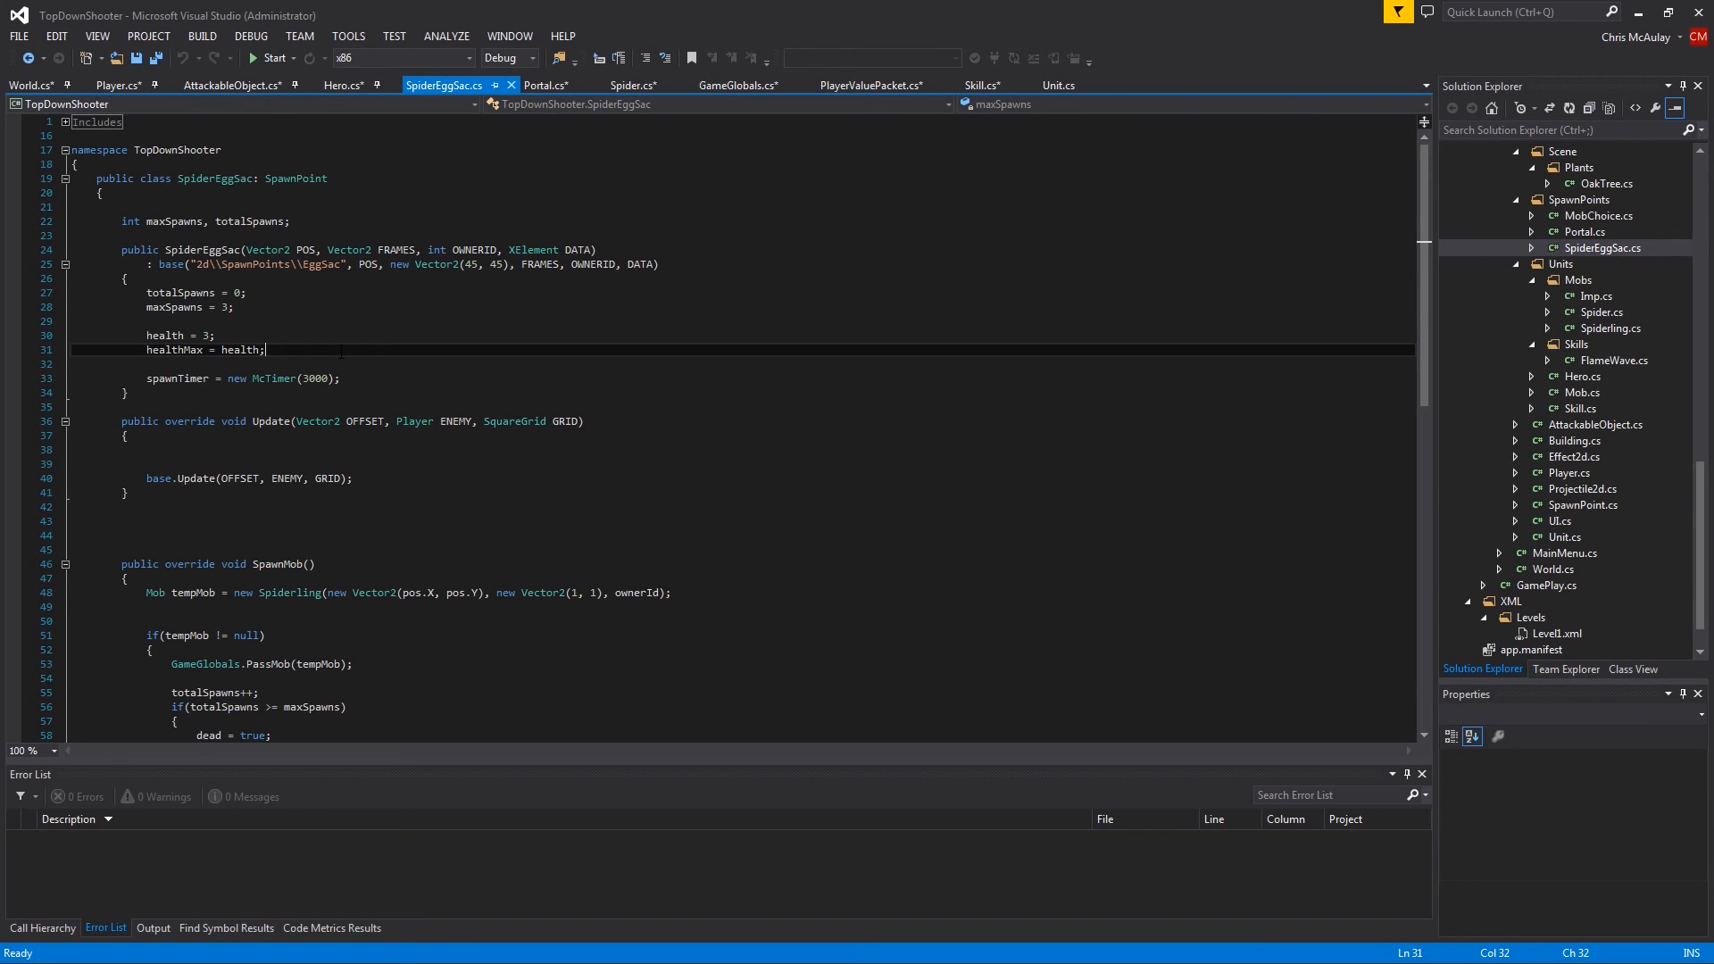
pyautogui.write('killValue = 2;')
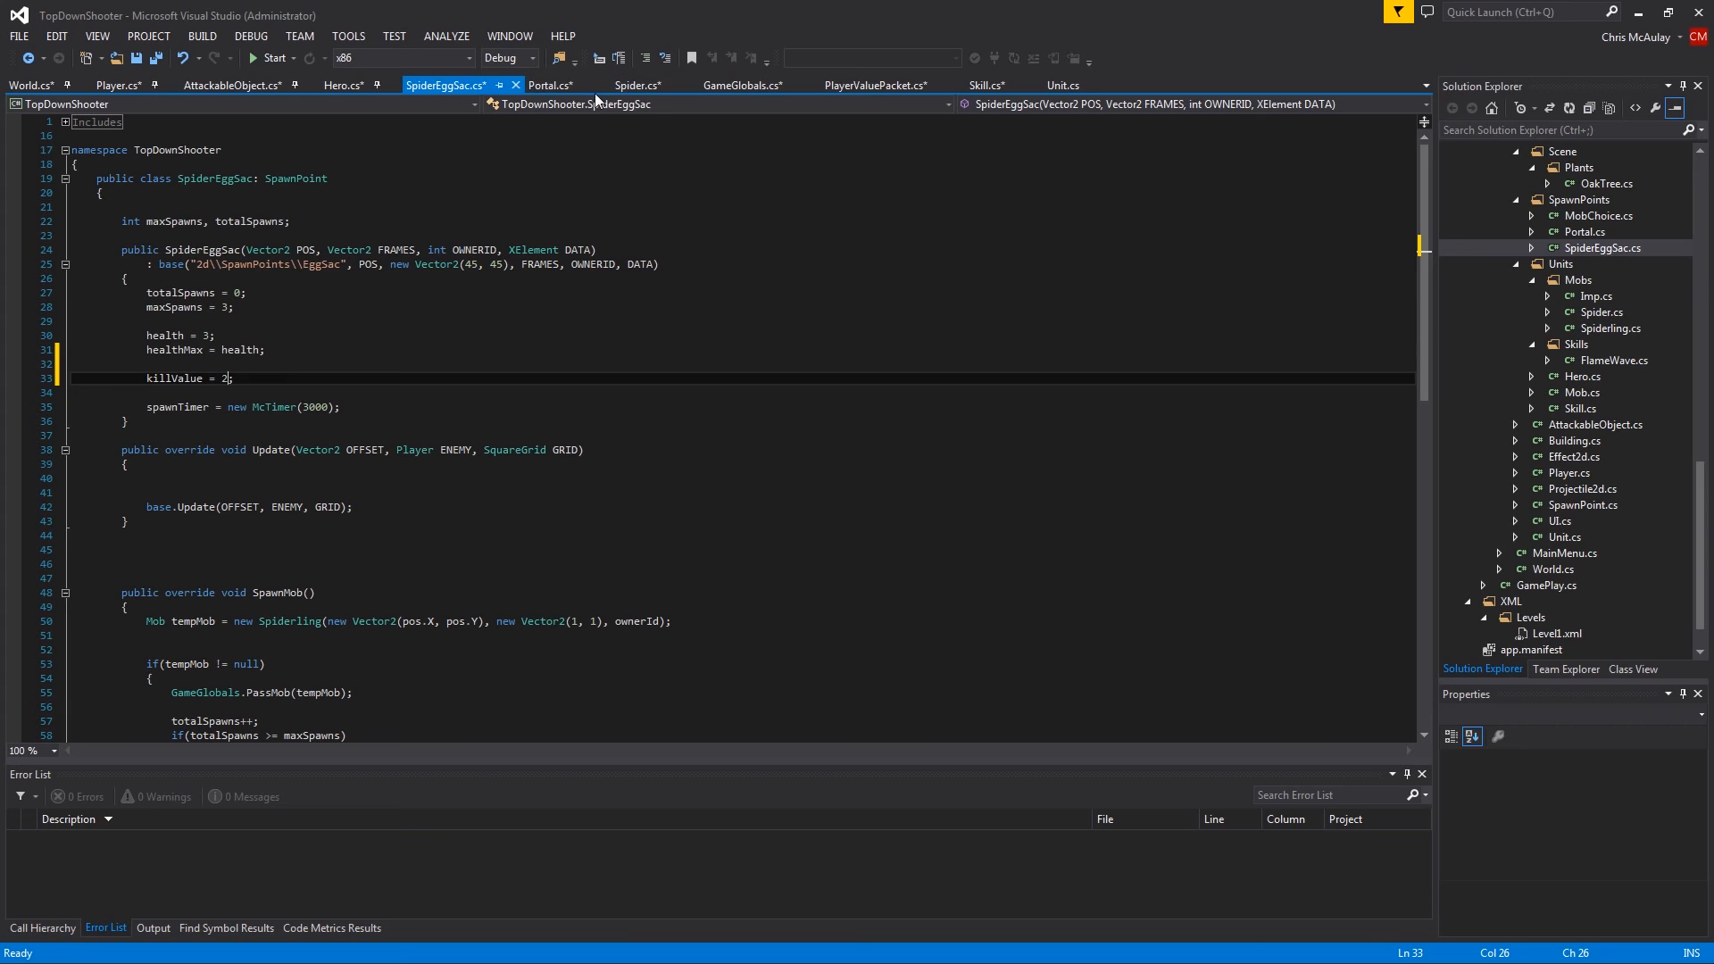
# Change GetHit's signature to GetHit(AttackableObject ATTACKER, float DAMAGE)
pyautogui.click(232, 86)
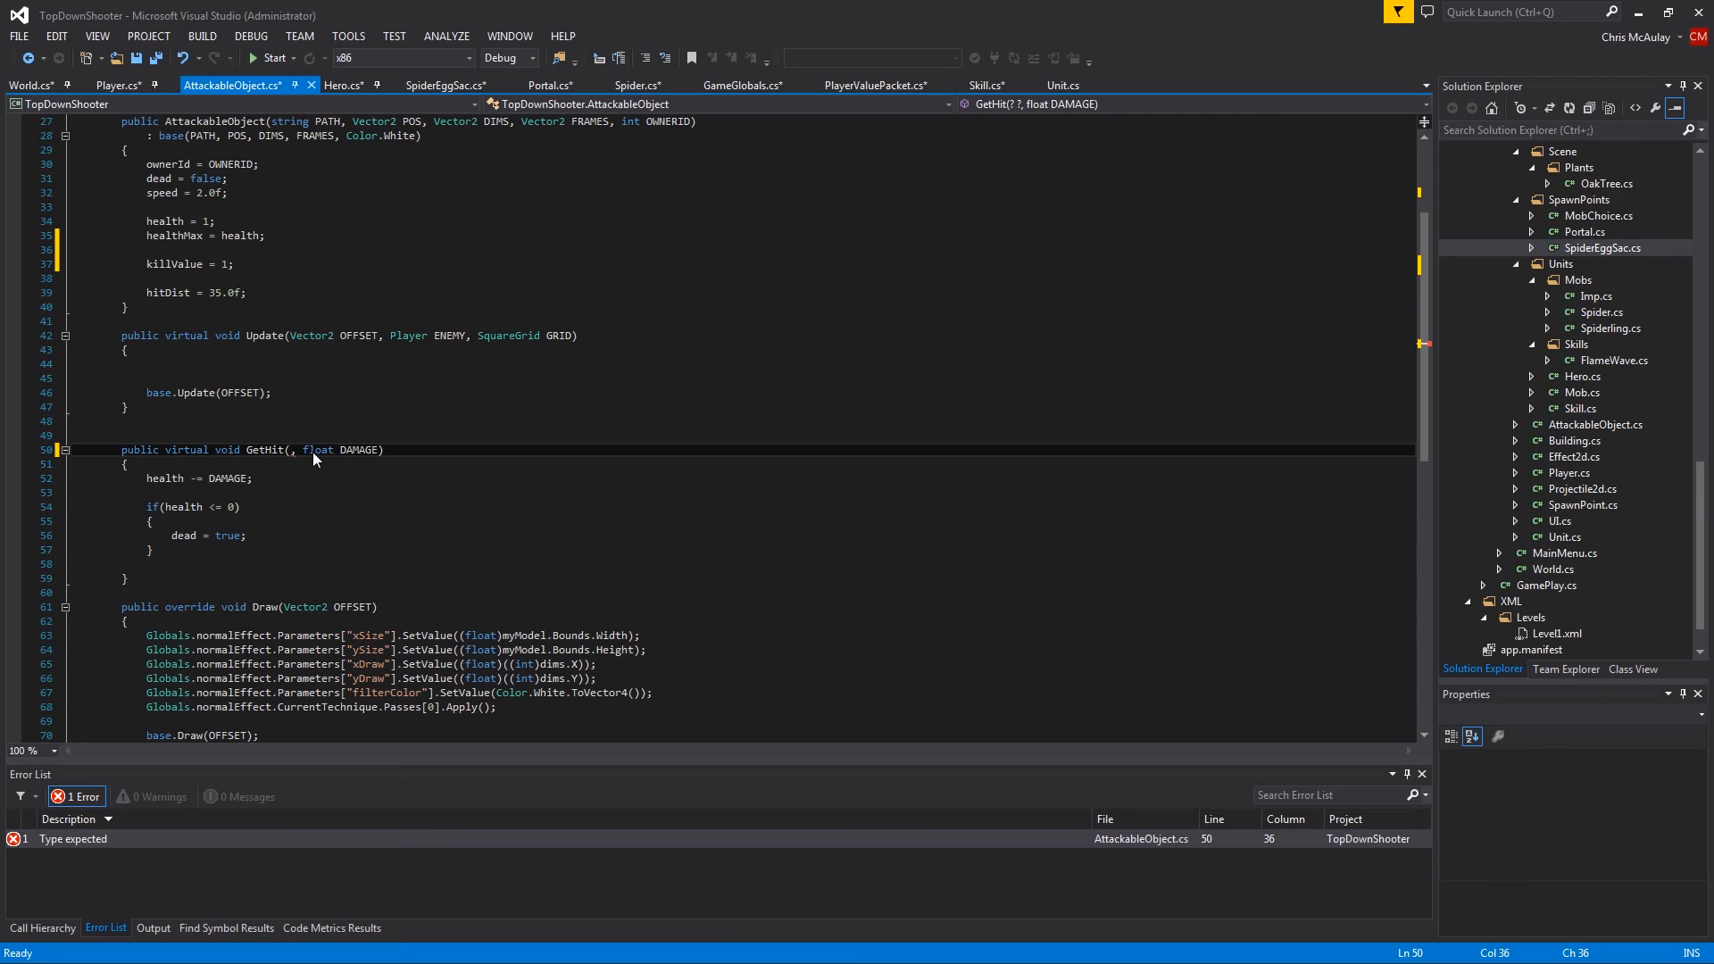
pyautogui.write('attac')
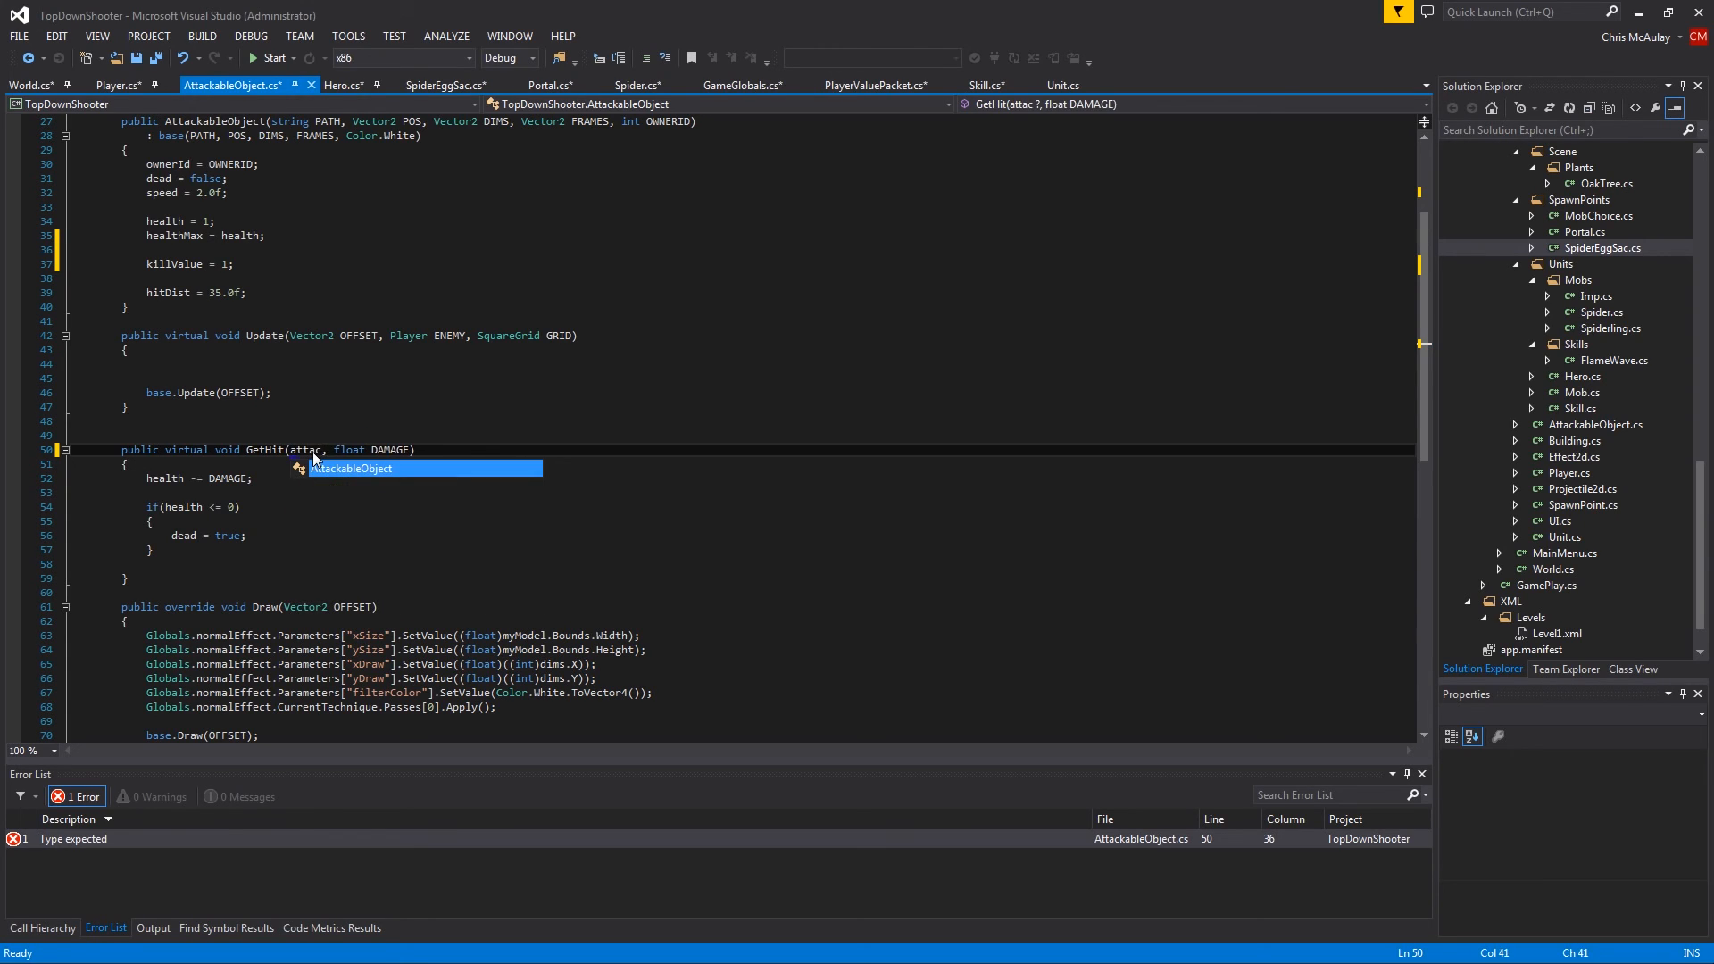
pyautogui.write('AttackableObject')
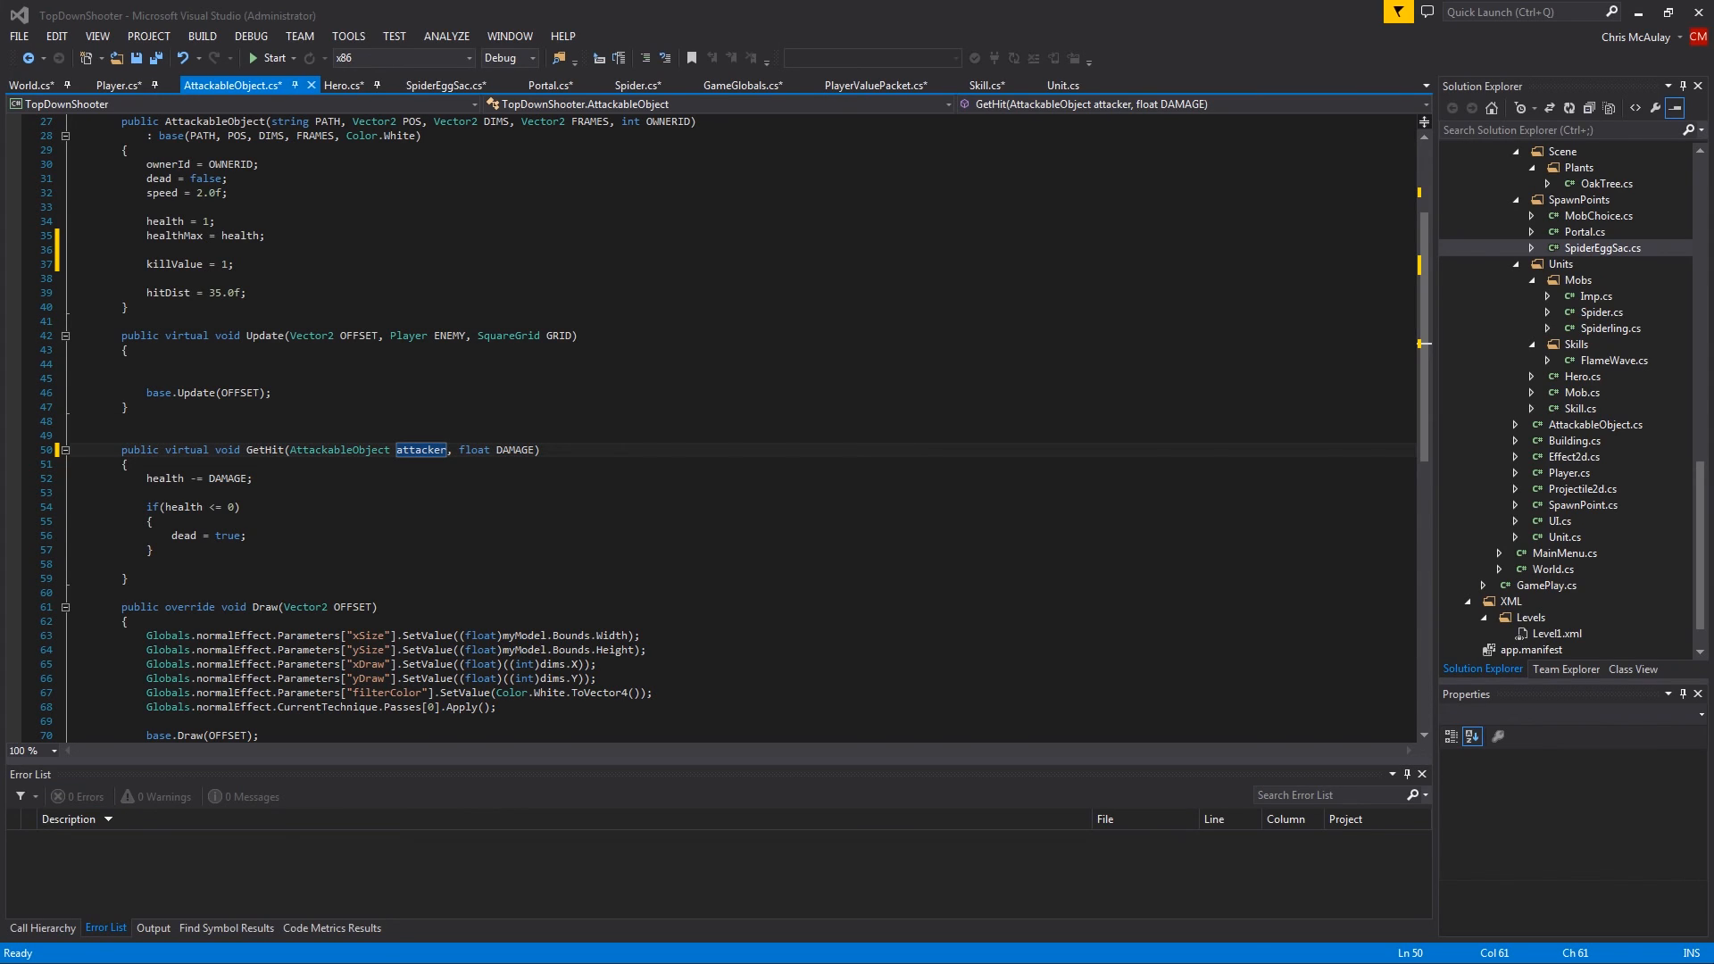
pyautogui.doubleClick(422, 450)
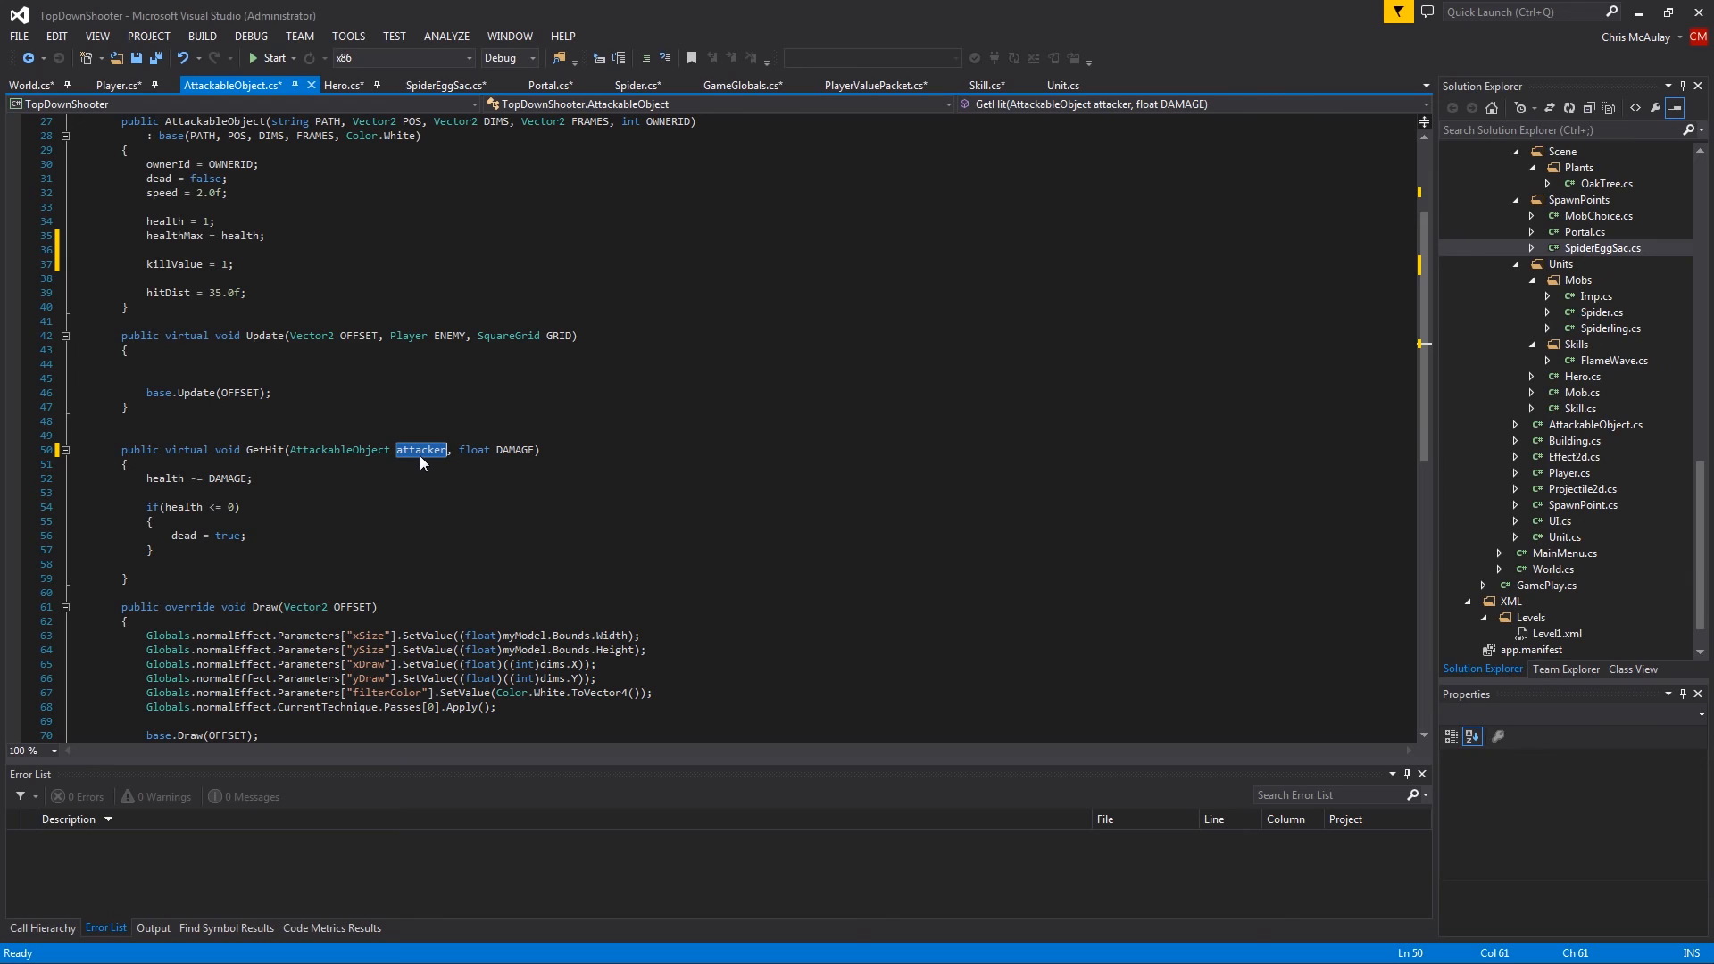
pyautogui.write('ATTAC')
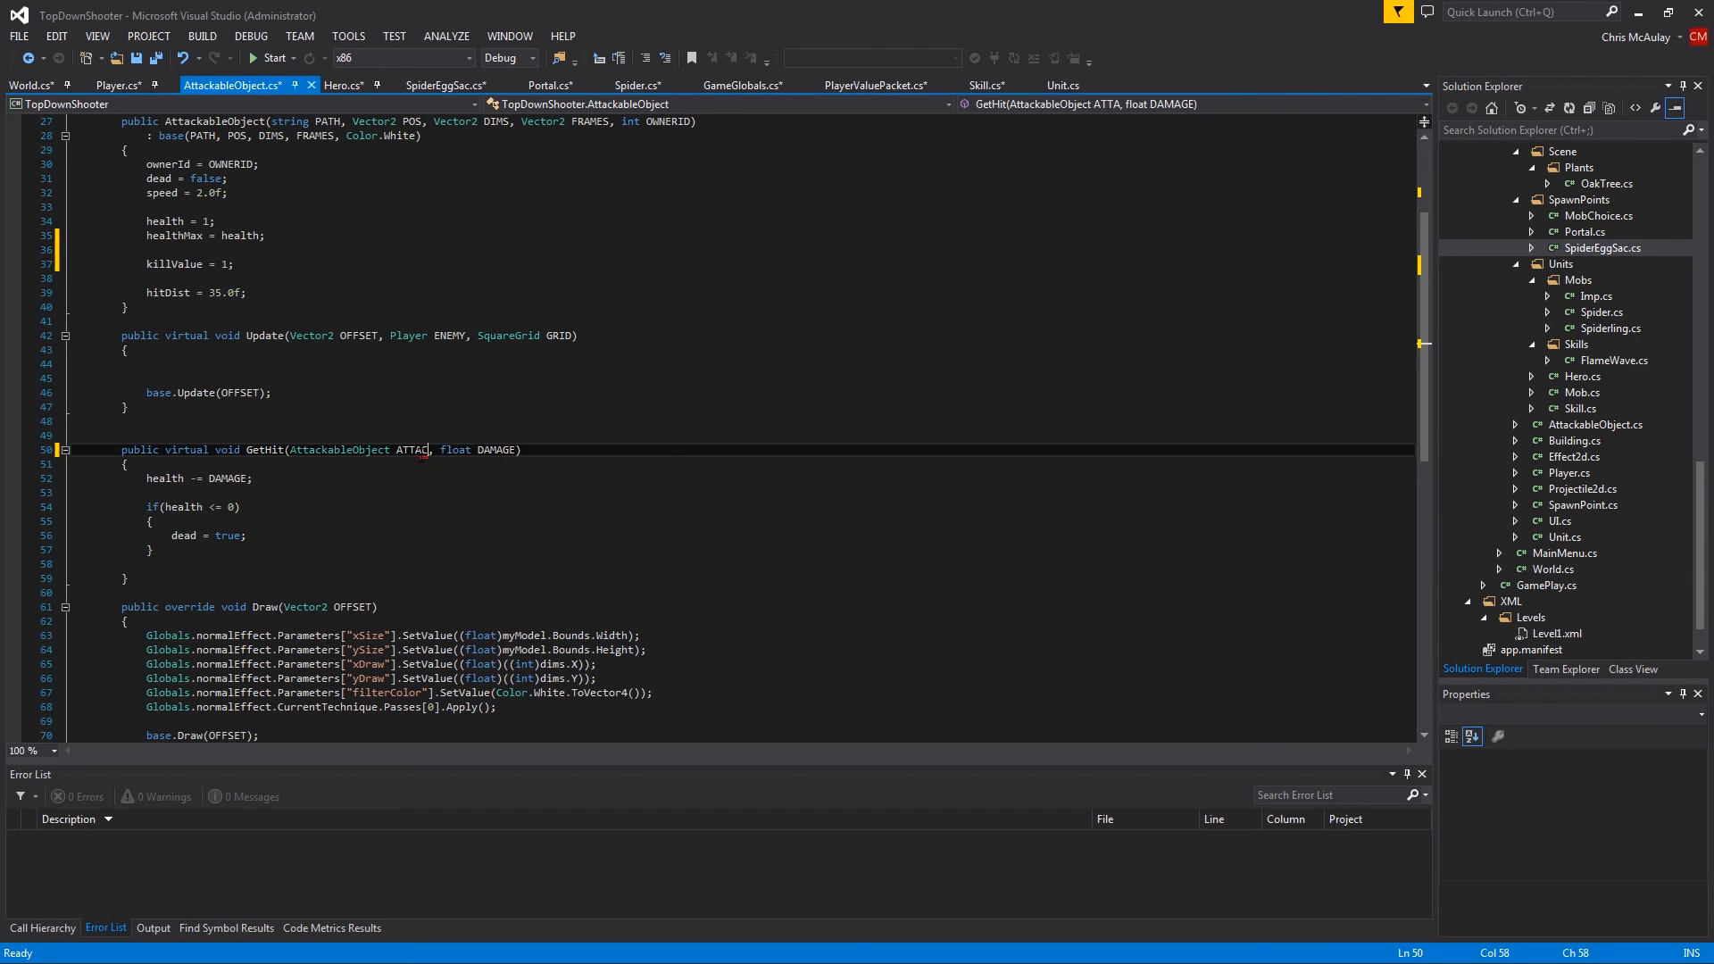
pyautogui.write('KER')
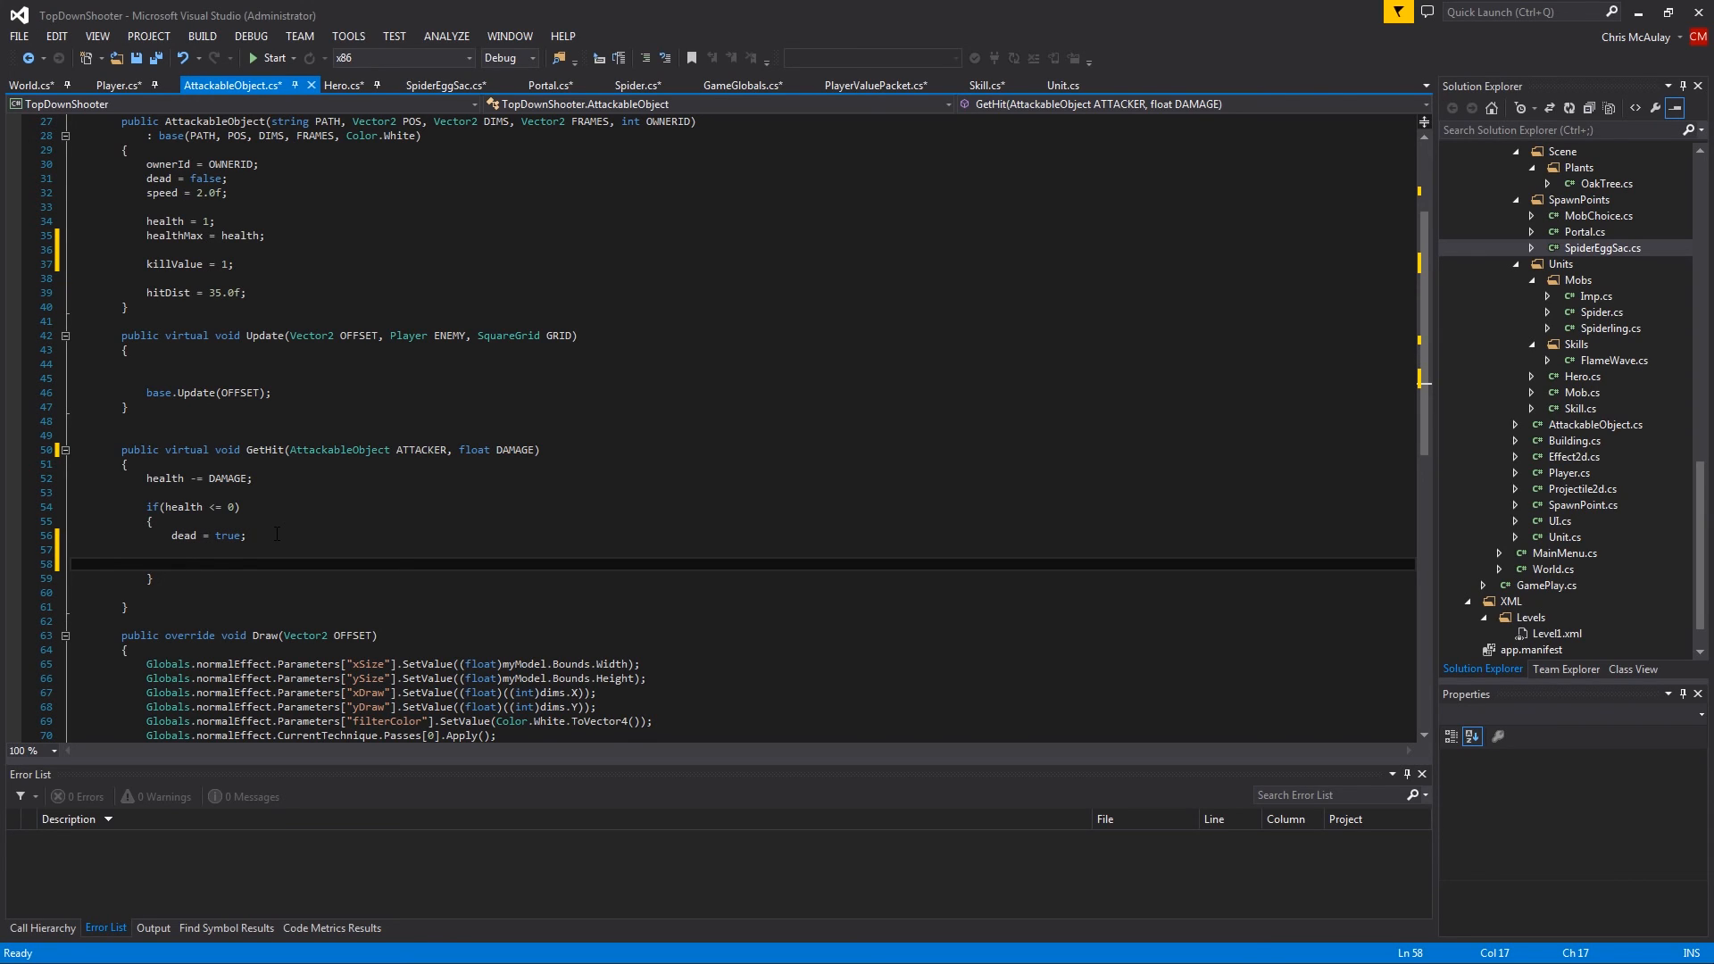
# On death in GetHit, call GameGlobals.PassGold(new PlayerValuePacket(ATTACKER.ownerId, killValue))
pyautogui.write('GameGlobals.PassGold(')
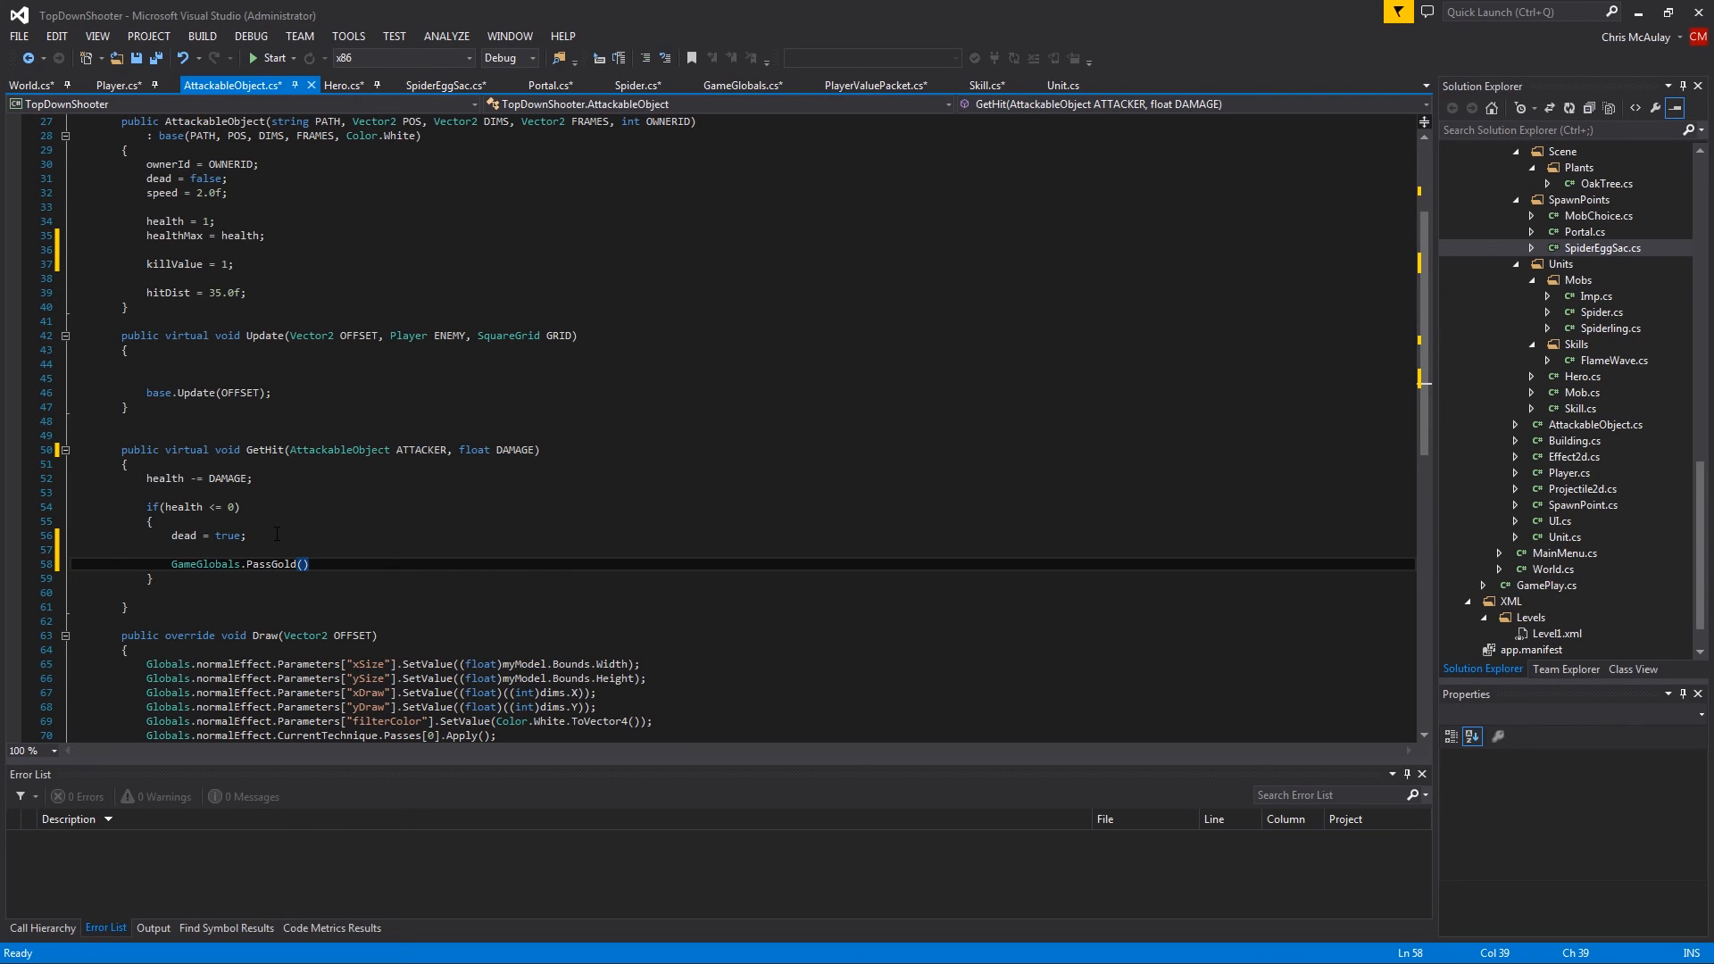
pyautogui.write(';')
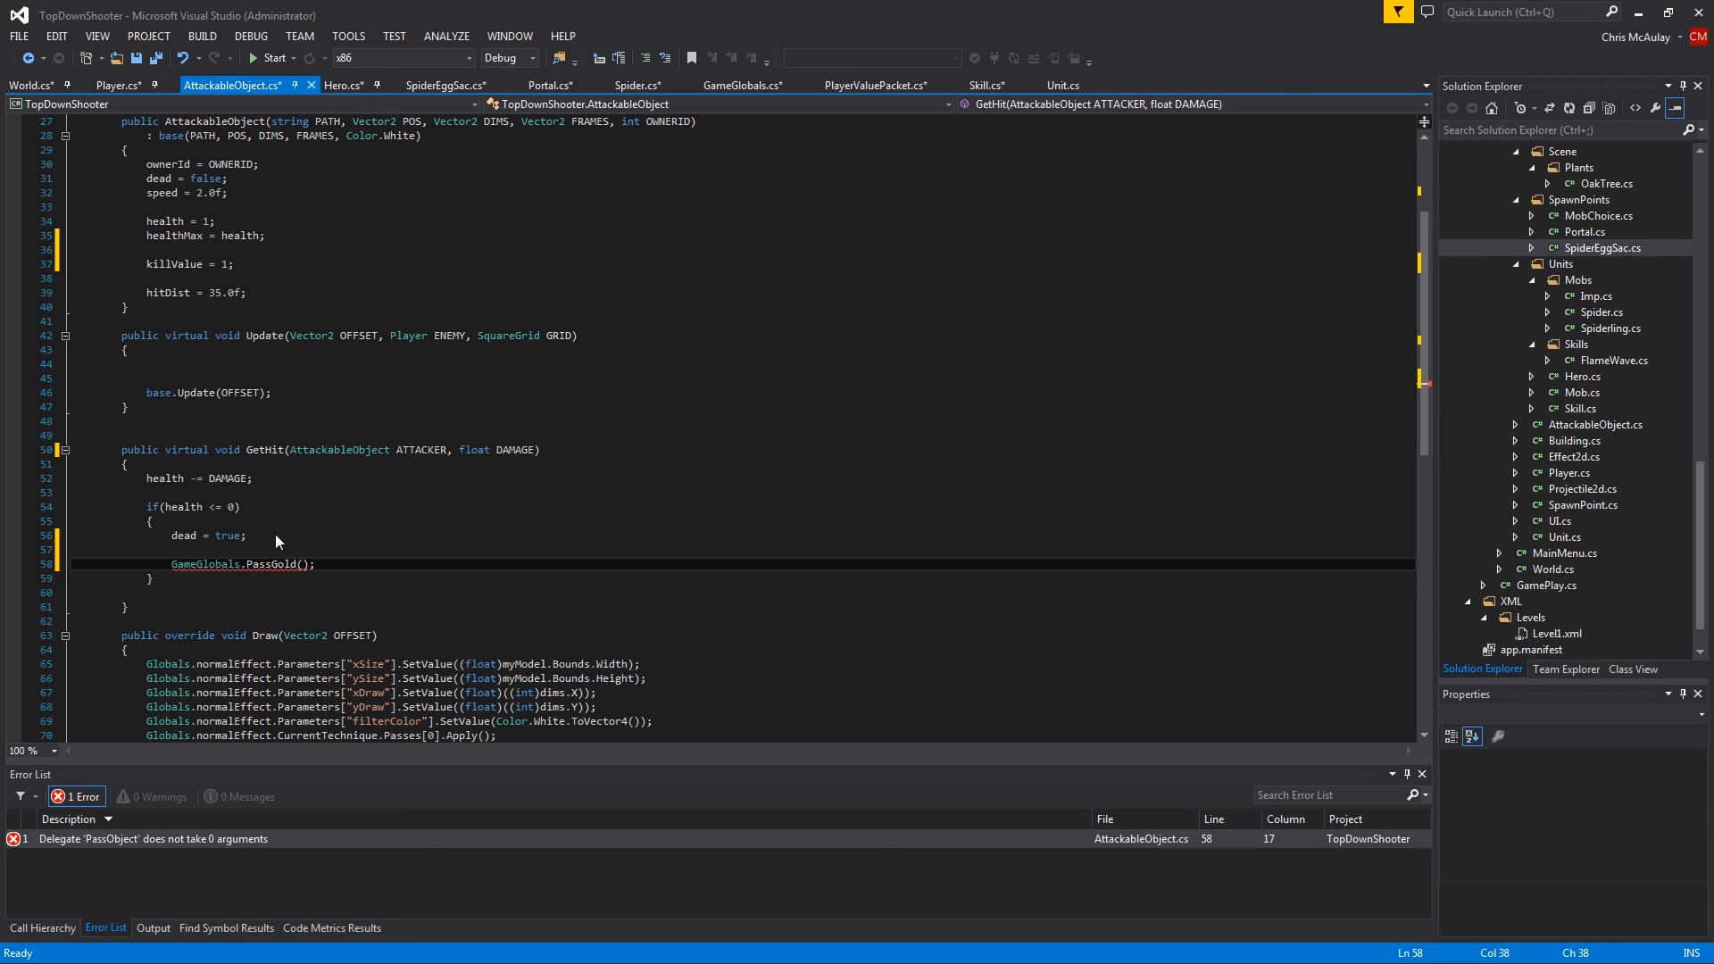
pyautogui.write('new PlayerValuePacket(')
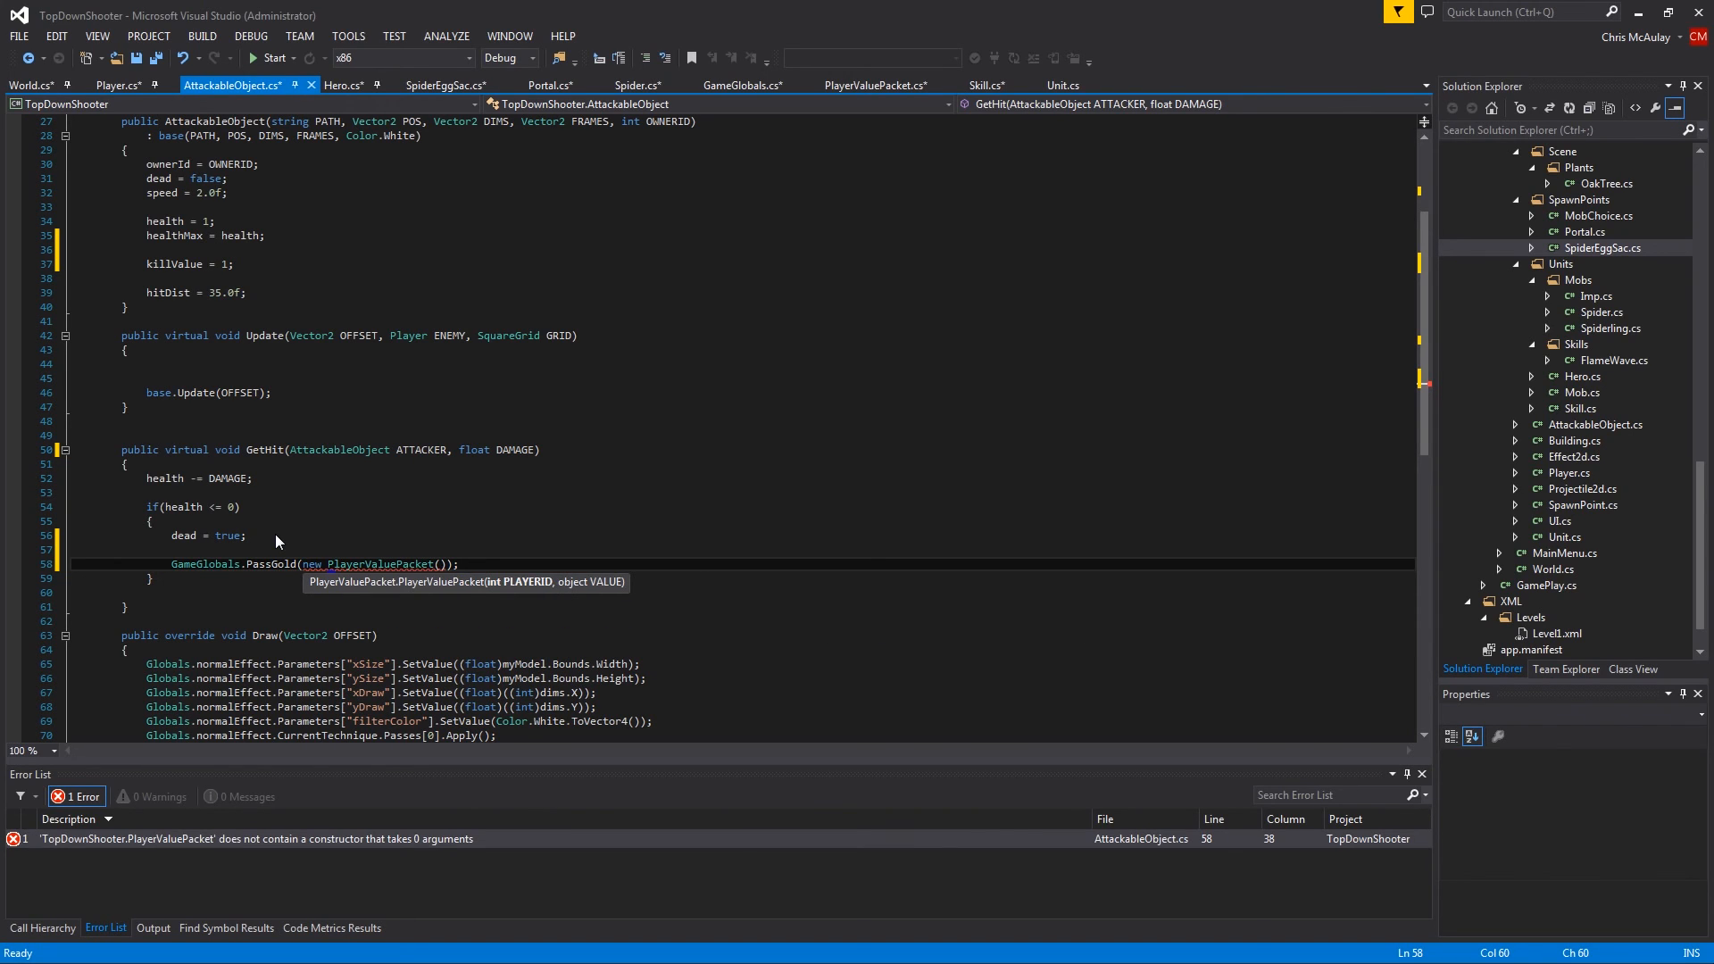
pyautogui.write('ATTACKER.')
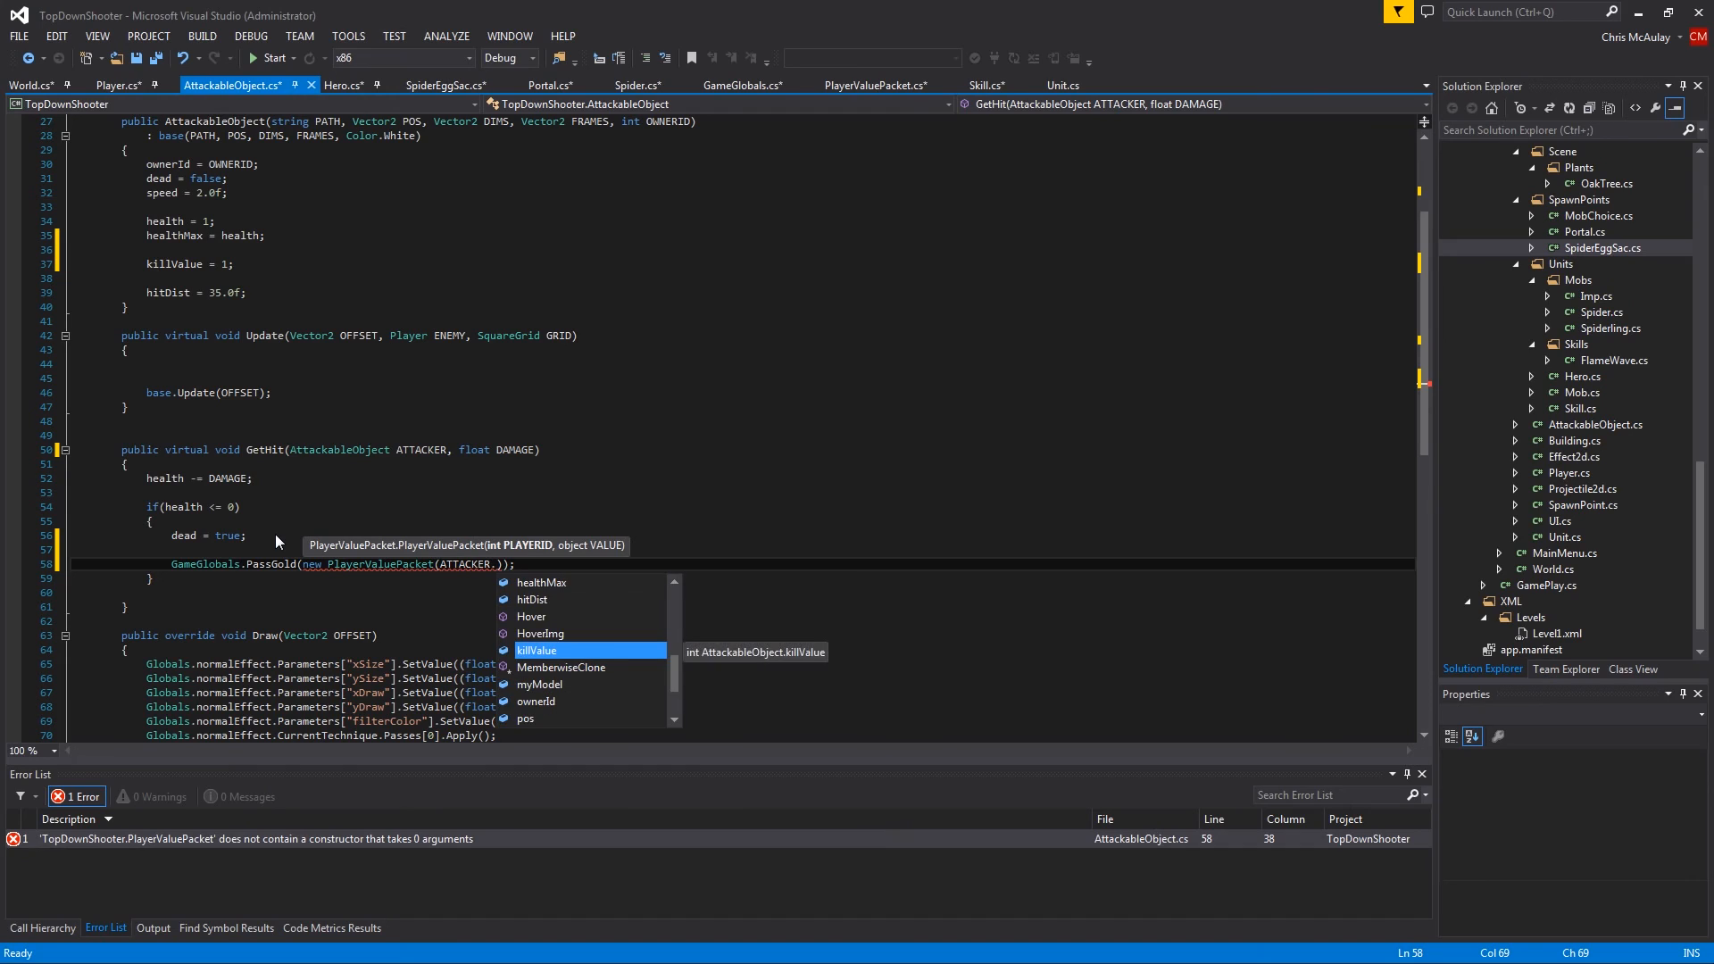
pyautogui.write('ownerId,')
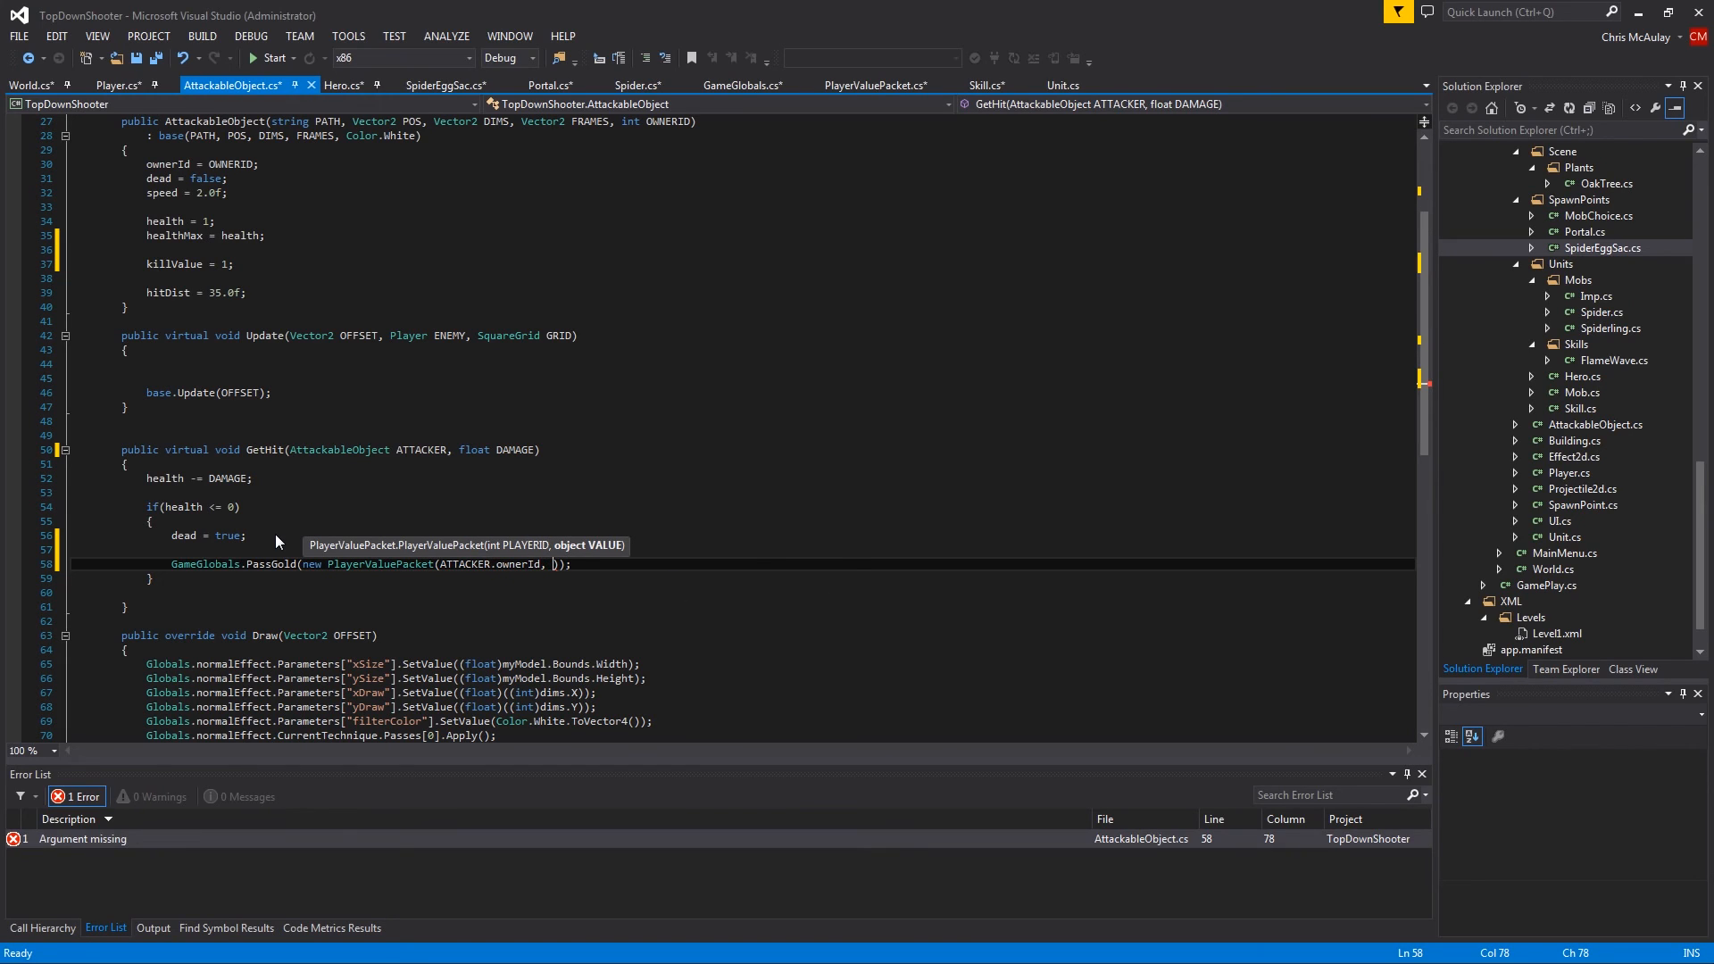
pyautogui.write('killValue')
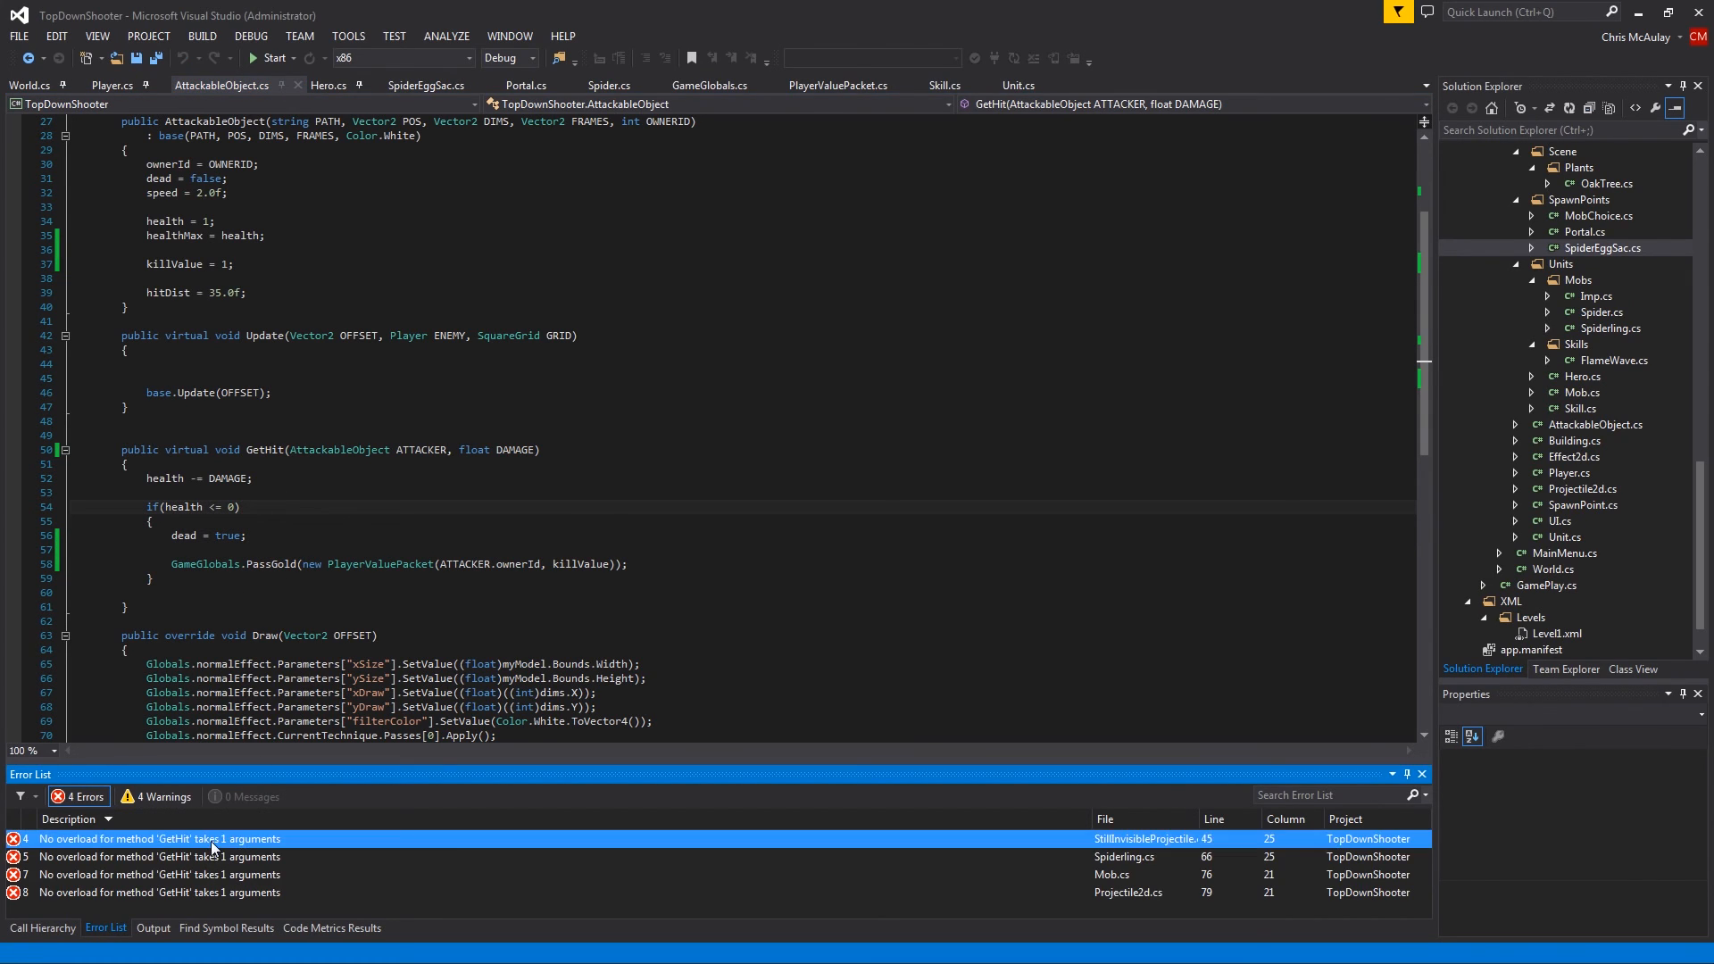
# Add the attacker argument (this, or owner in Projectile2d) to each broken GetHit call
pyautogui.doubleClick(159, 840)
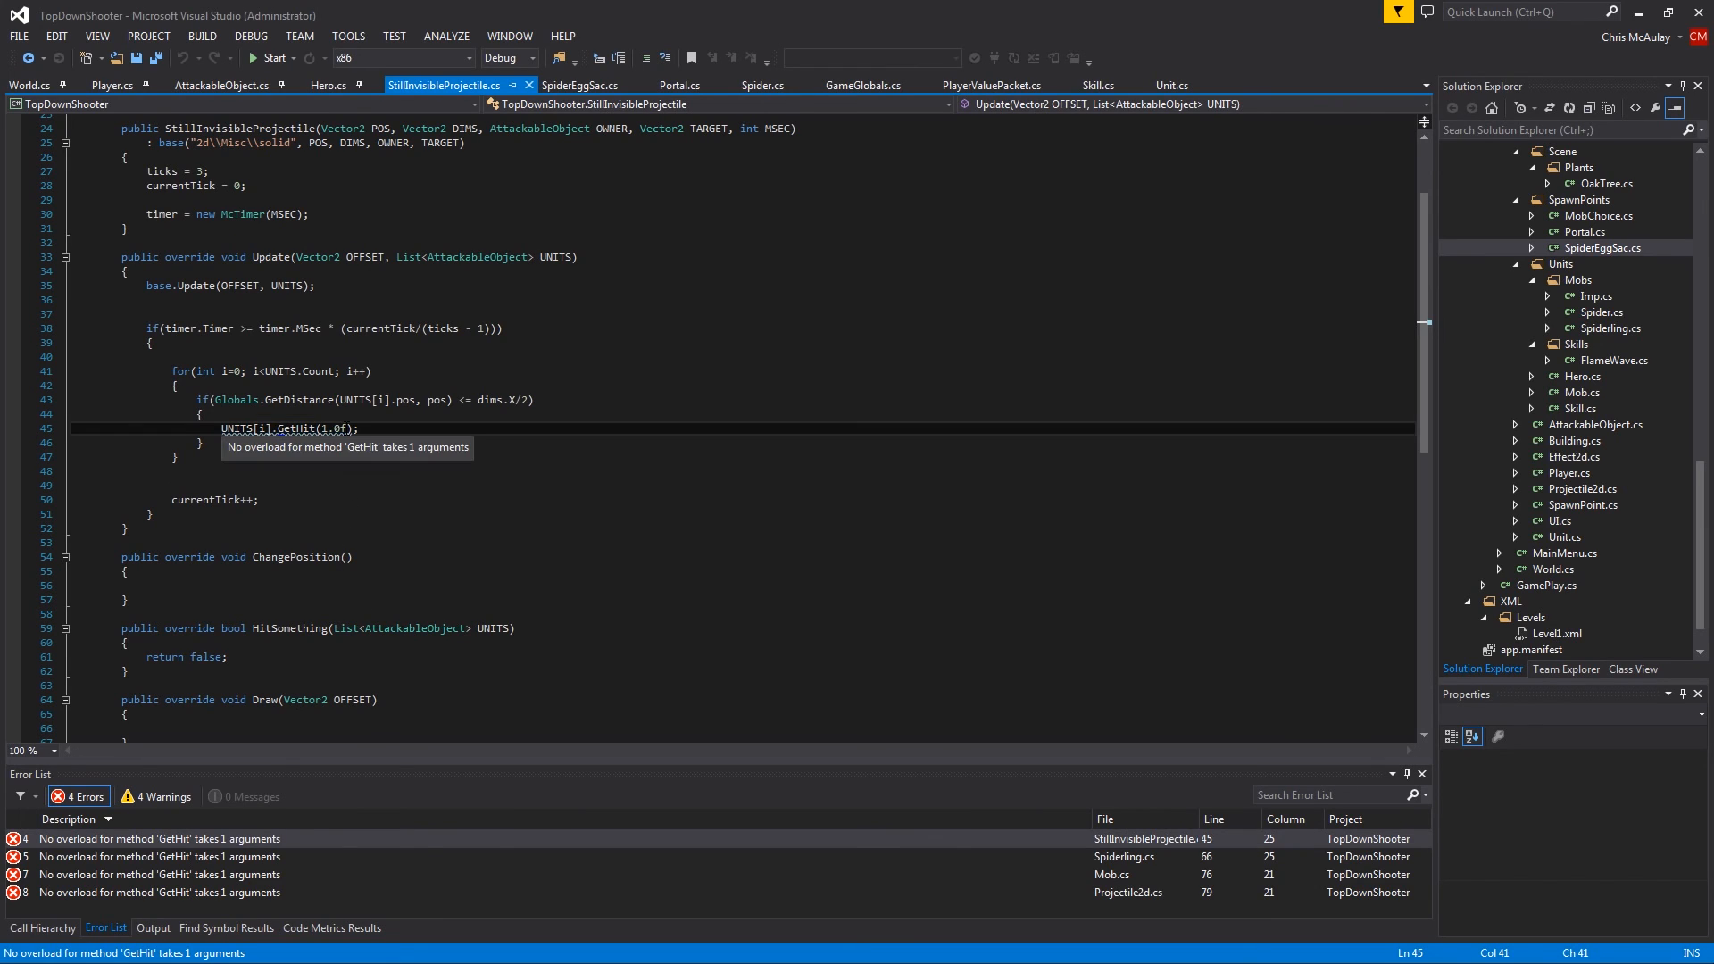
pyautogui.write(',')
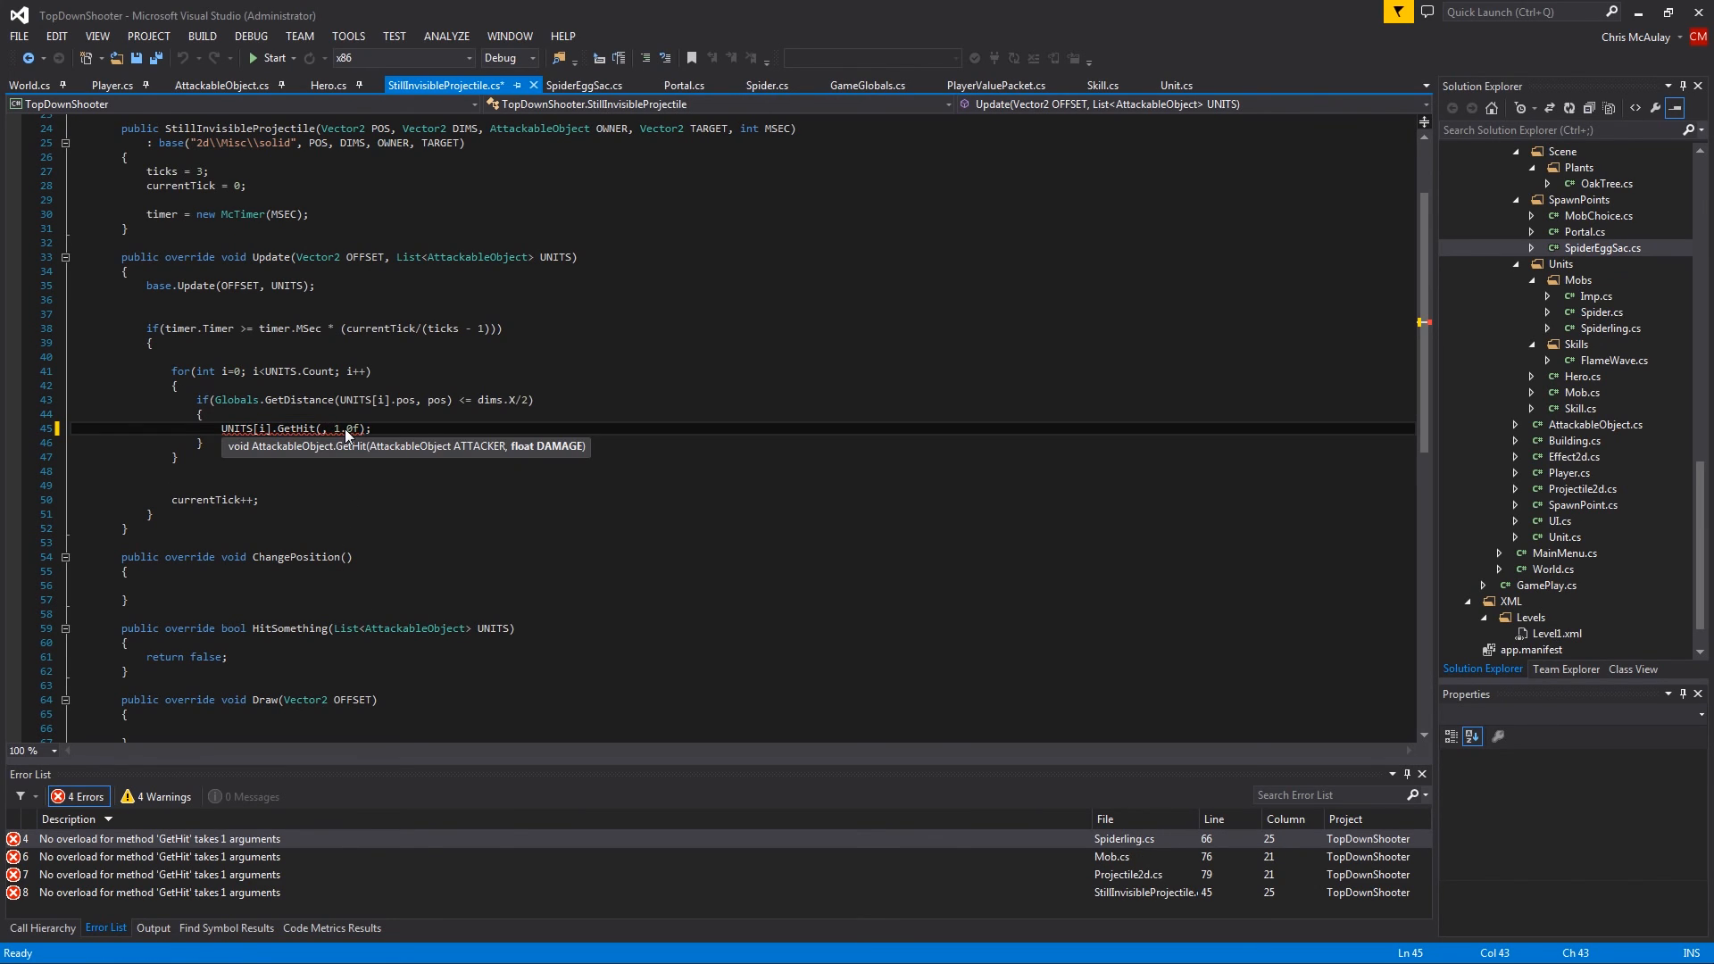
pyautogui.write('on')
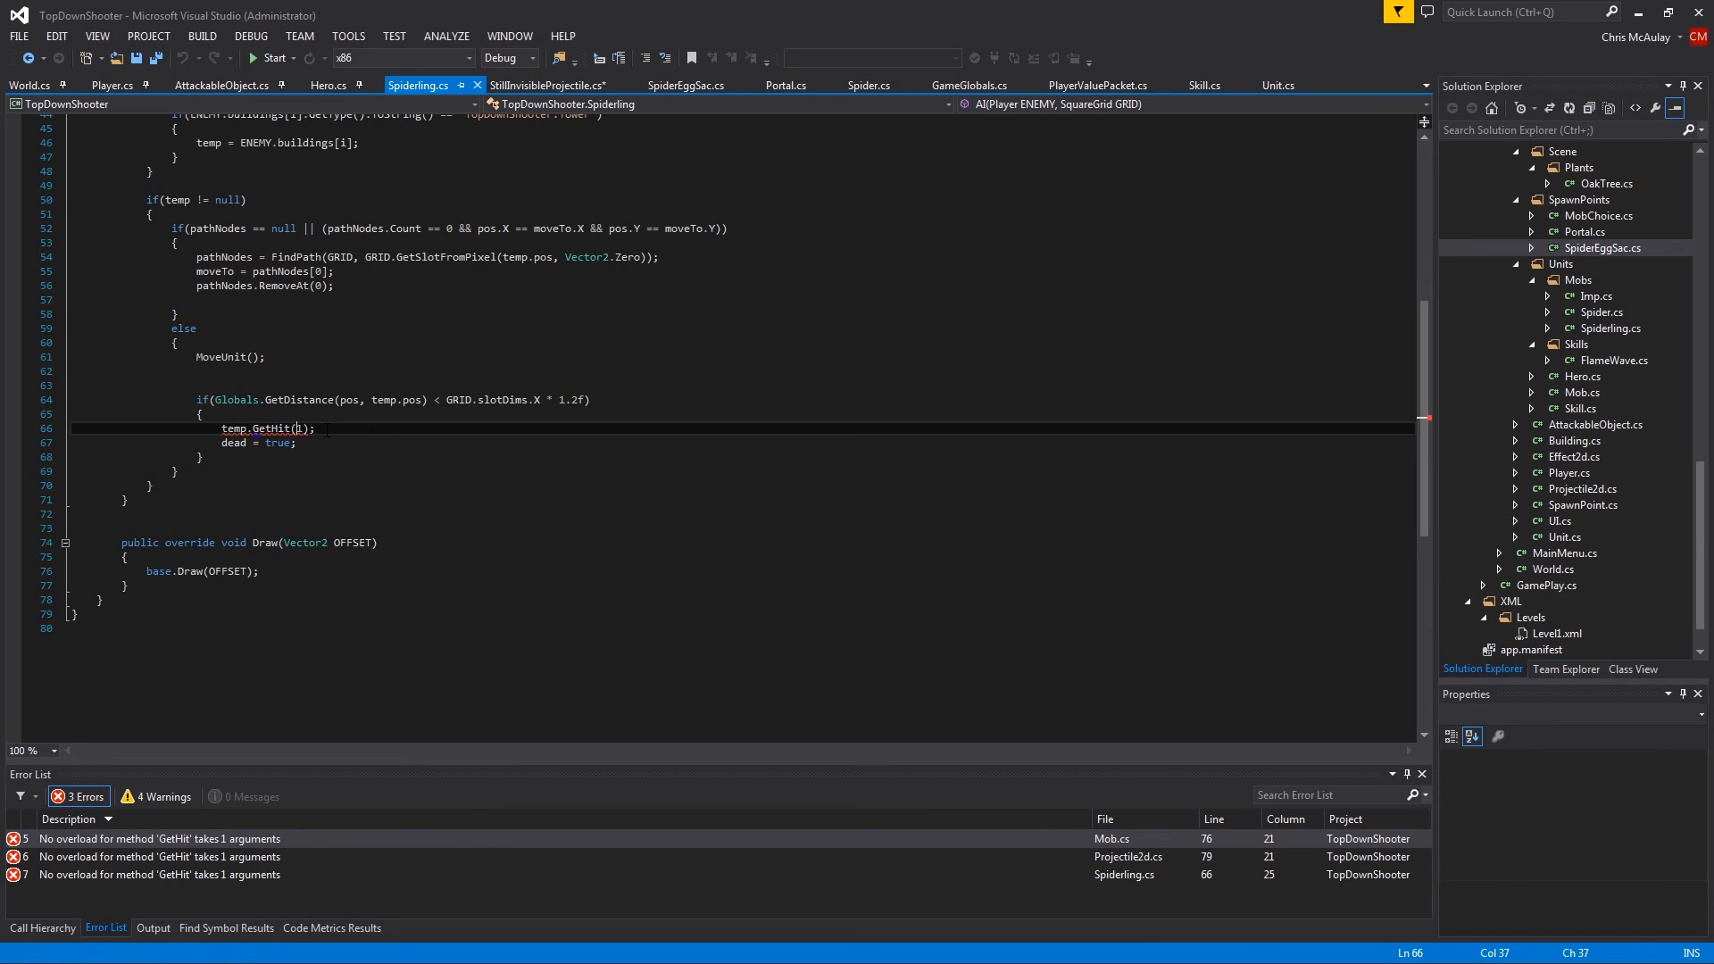
pyautogui.write('this,')
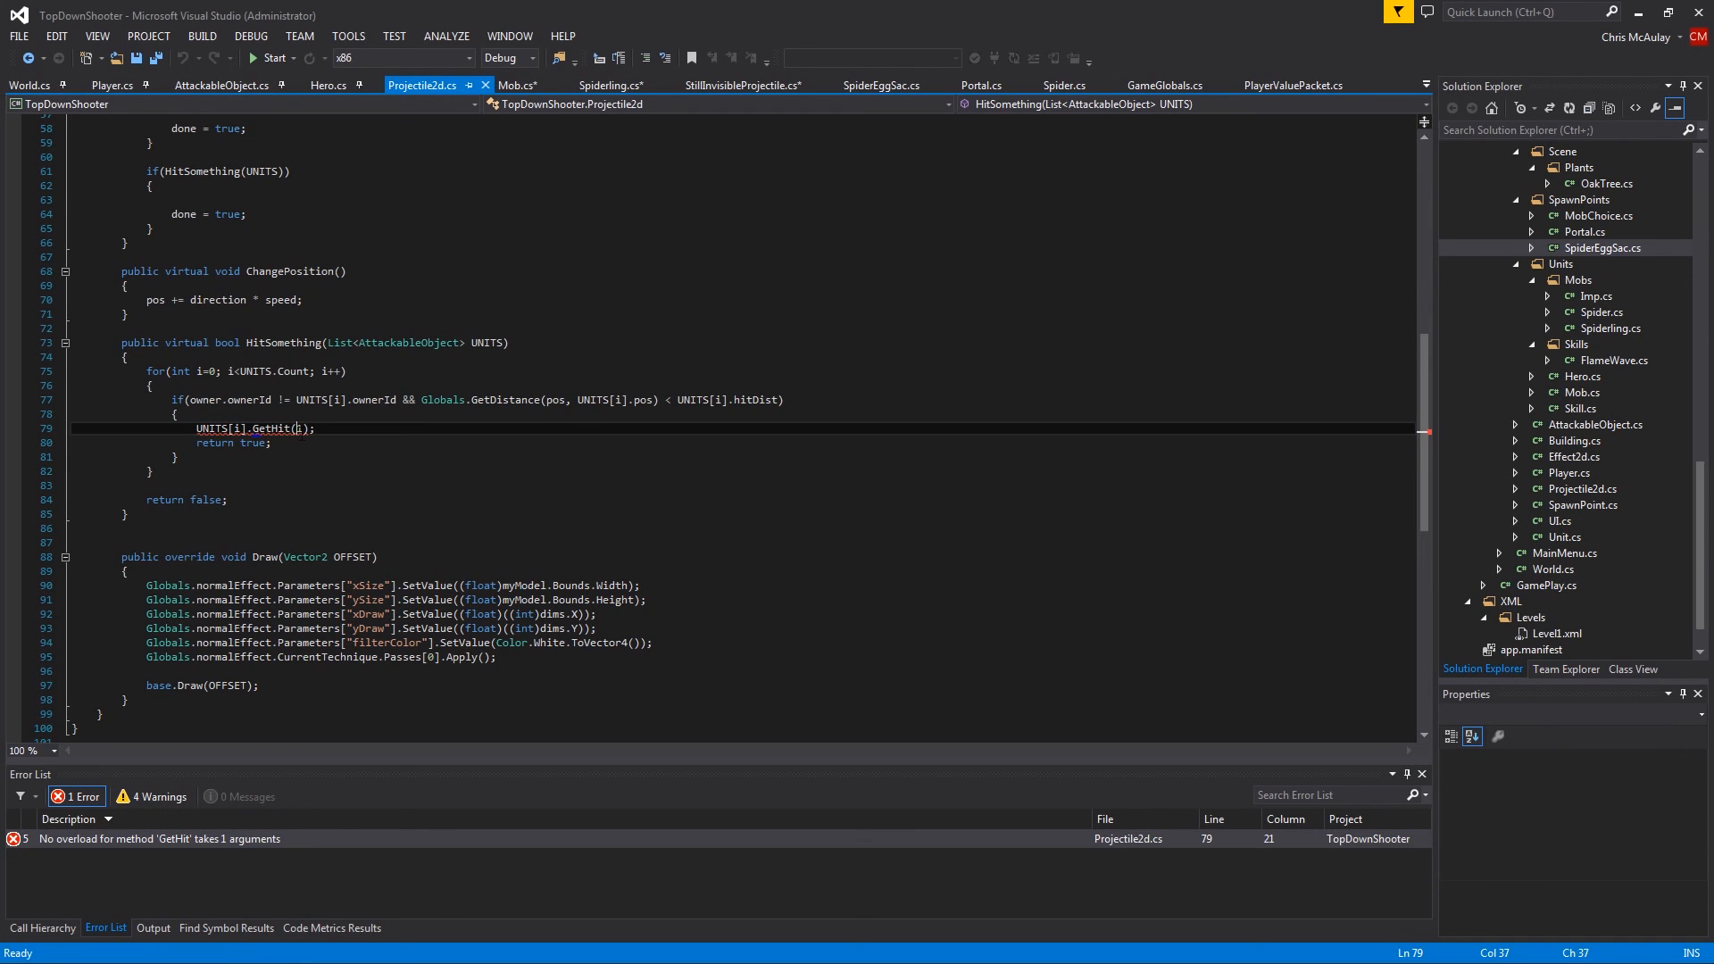
pyautogui.write(', 1')
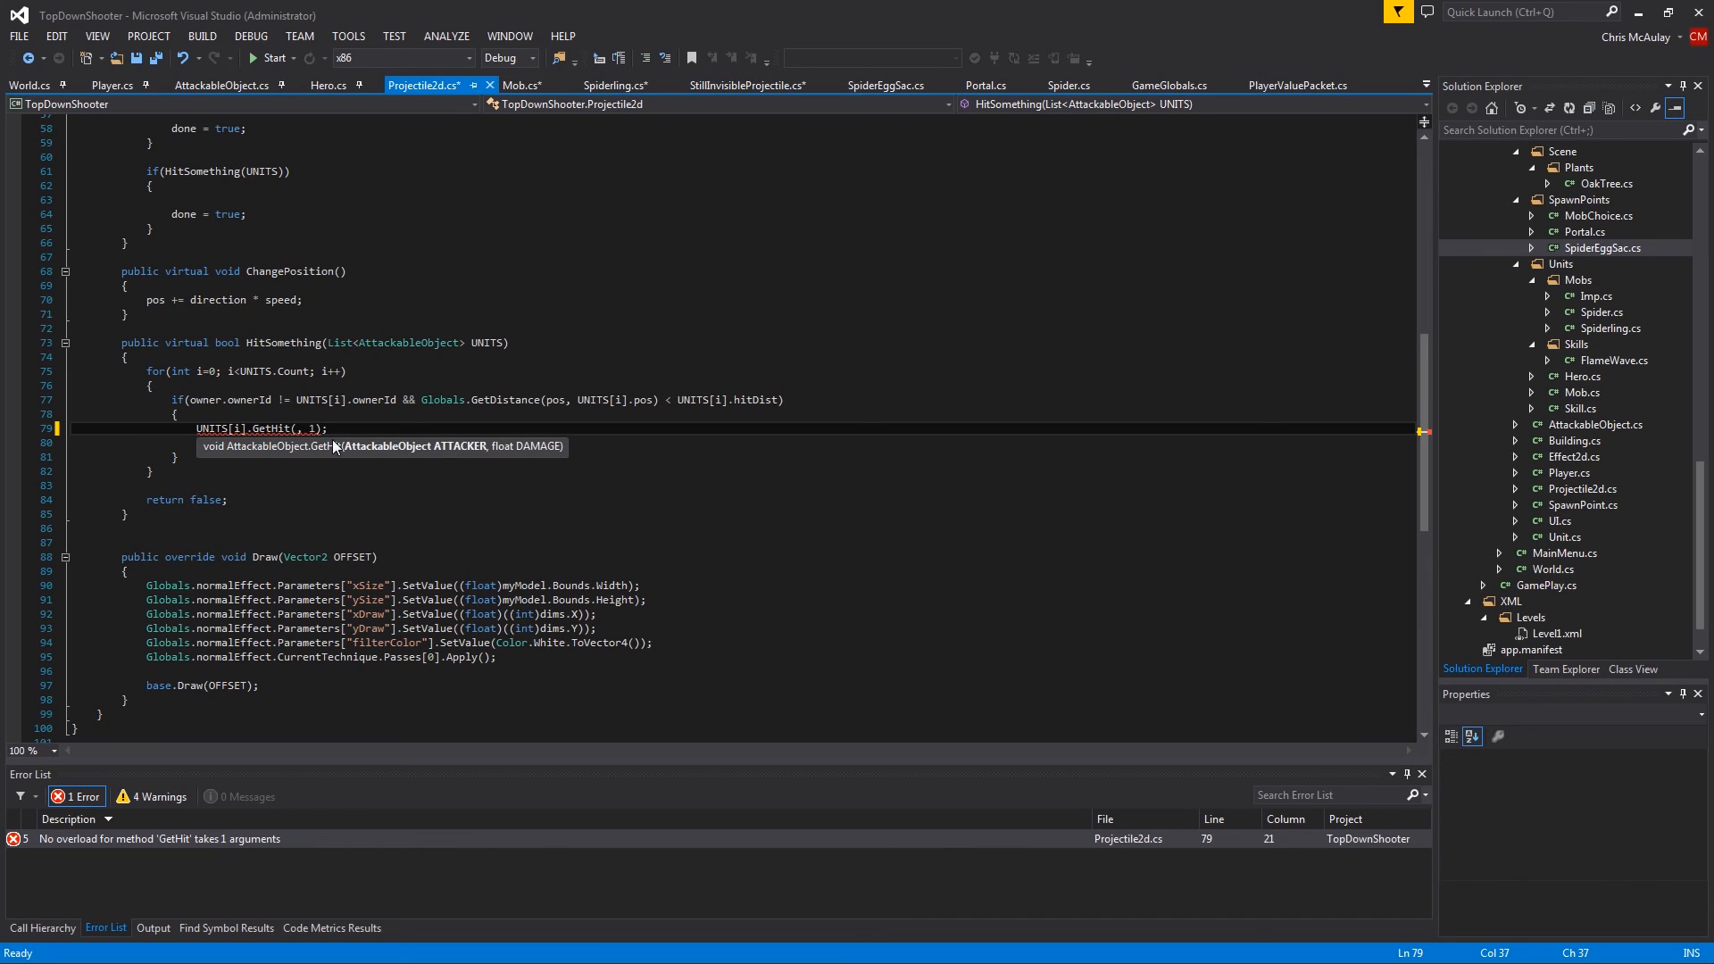
pyautogui.write('owner')
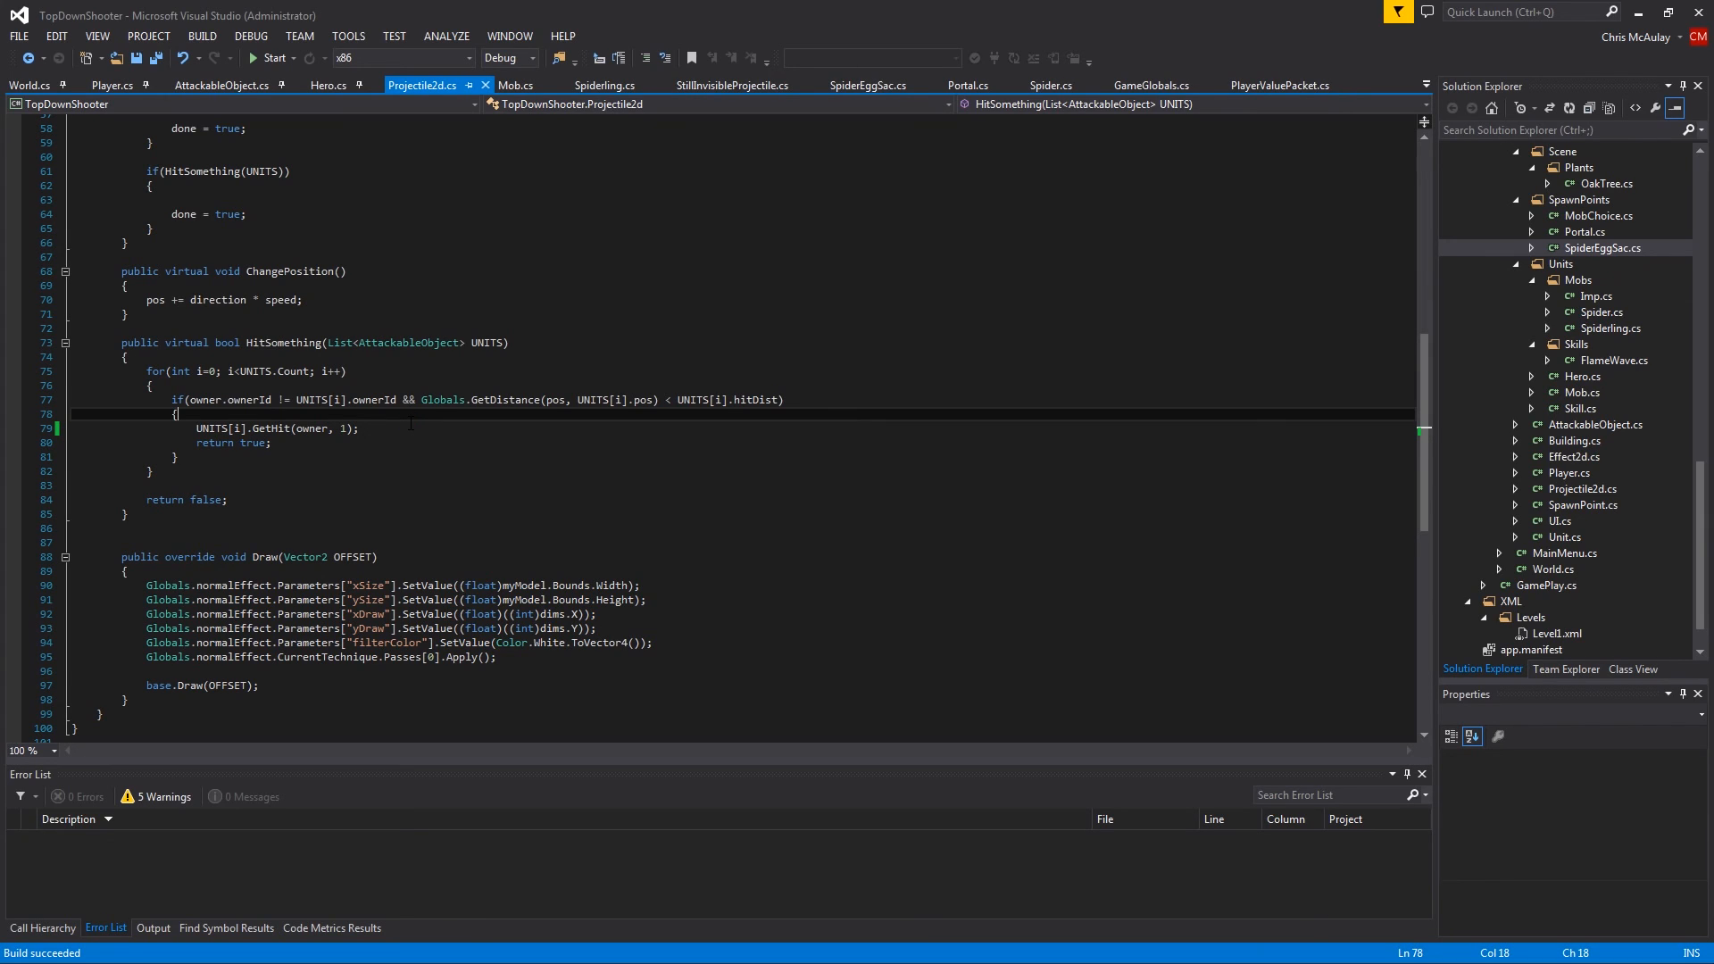
pyautogui.moveTo(752, 289)
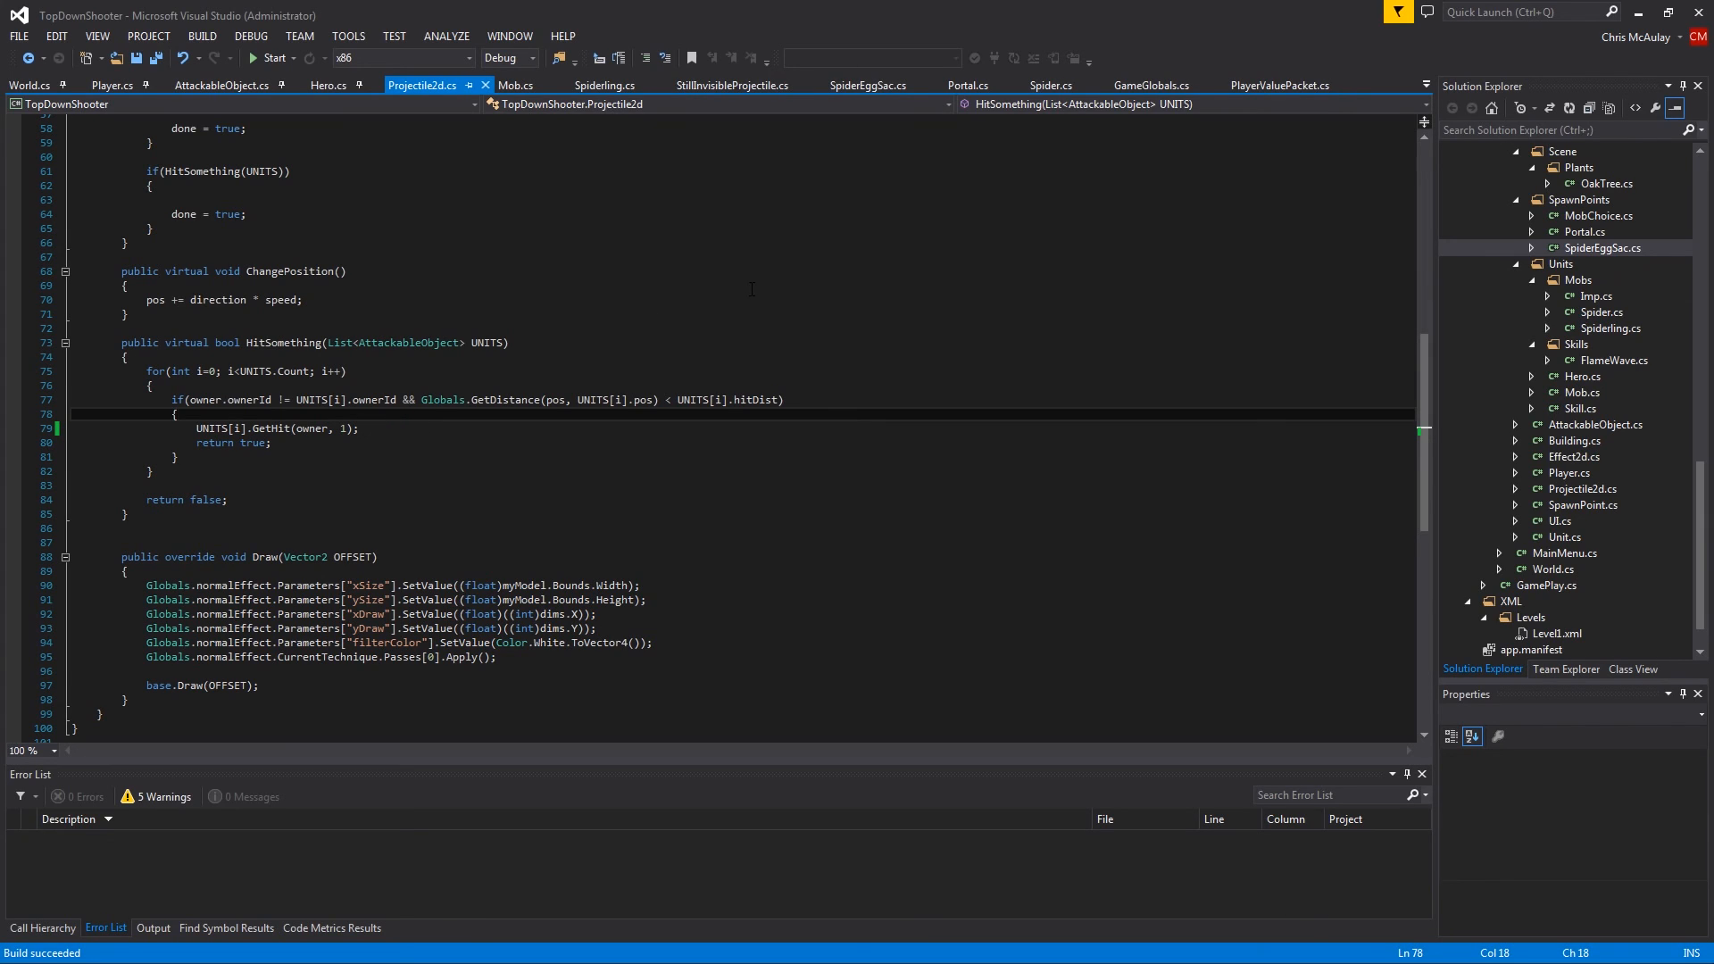
pyautogui.moveTo(1594, 525)
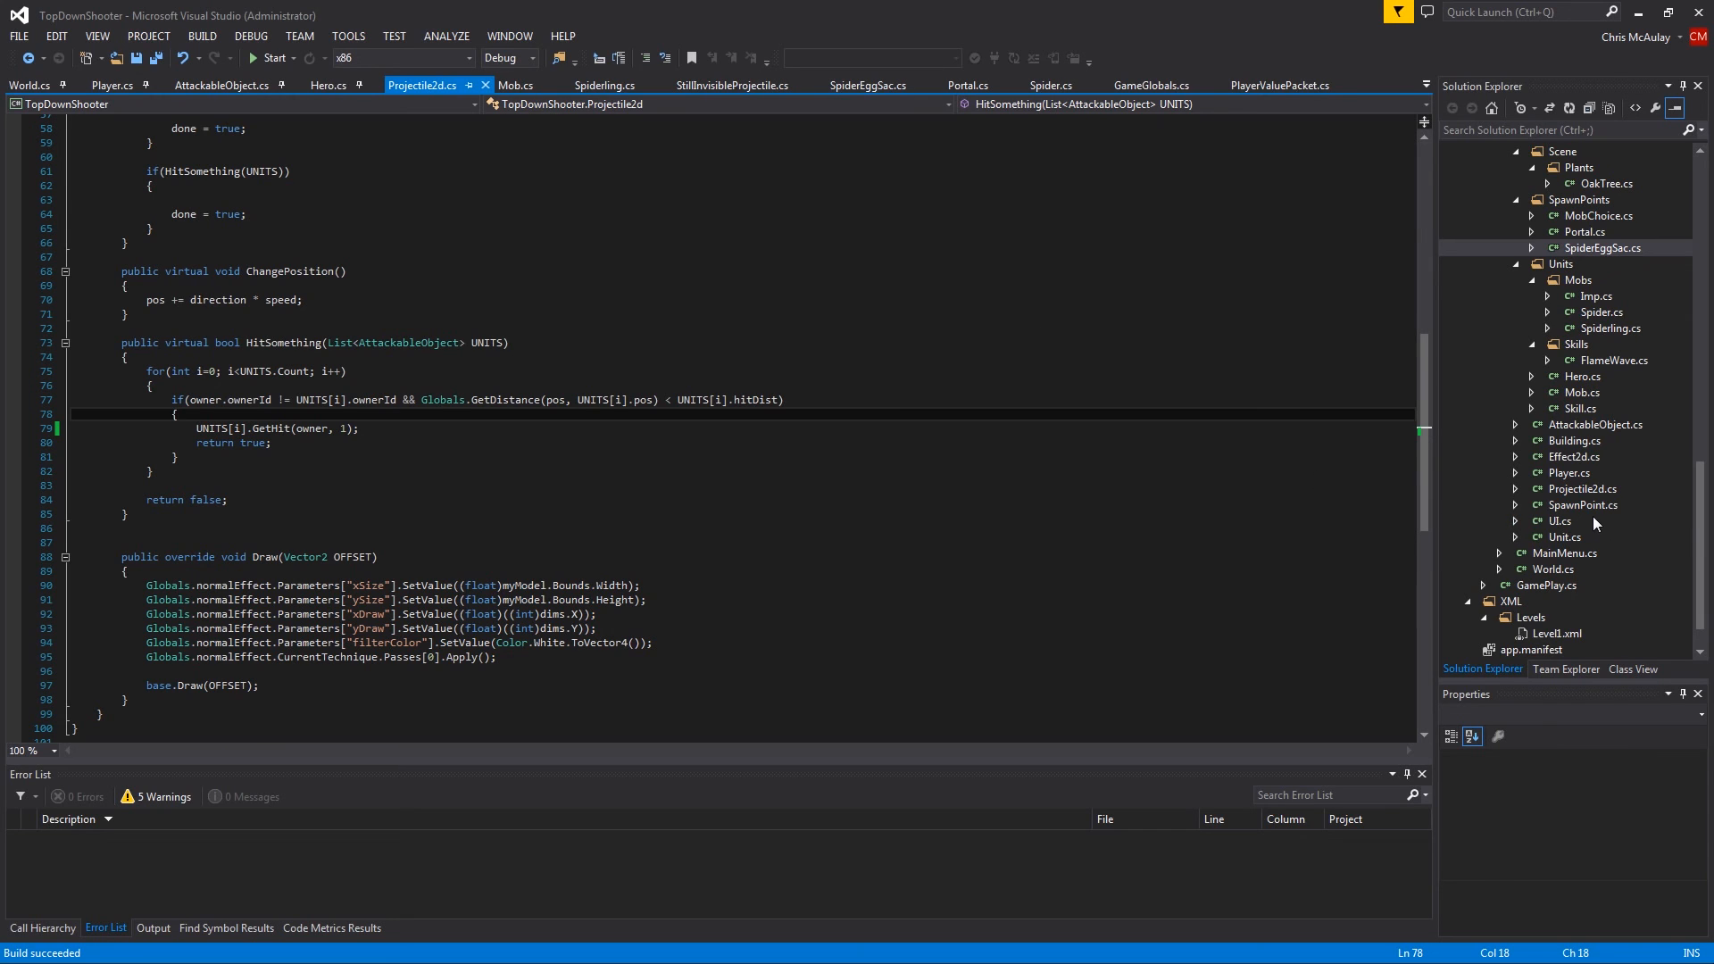
# In UI Draw, build and draw tempStr = "Gold = " + WORLD.user.gold above the score
pyautogui.click(1560, 520)
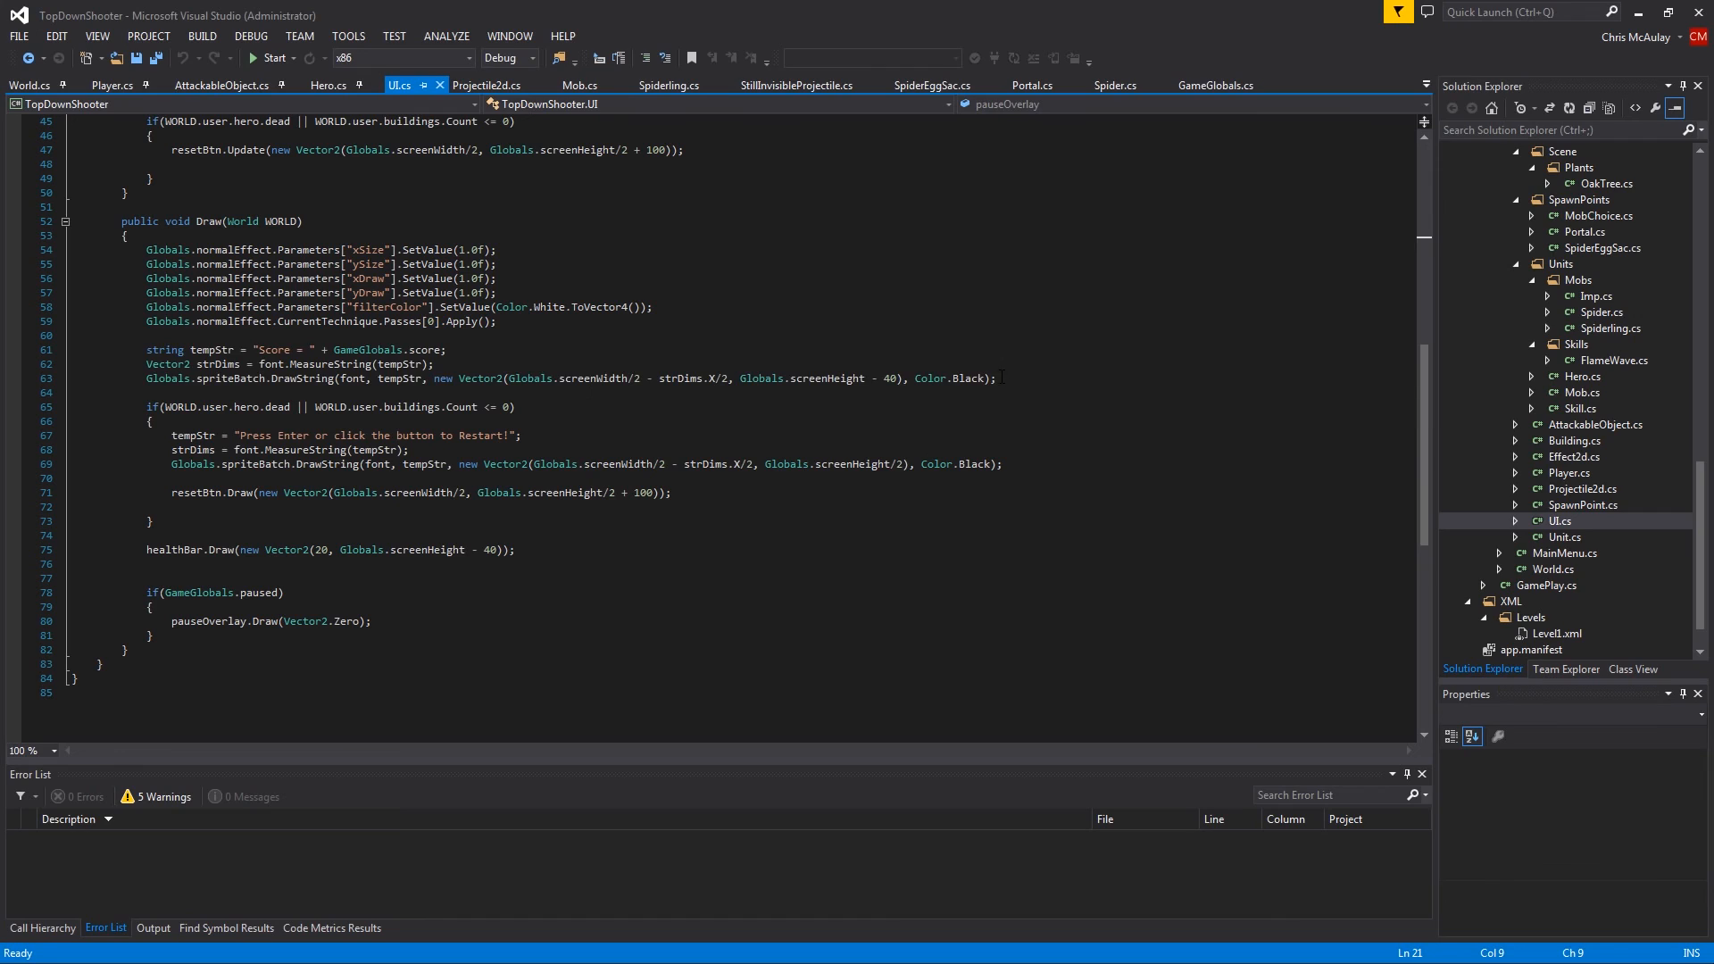
pyautogui.moveTo(150, 348); pyautogui.dragTo(994, 379)
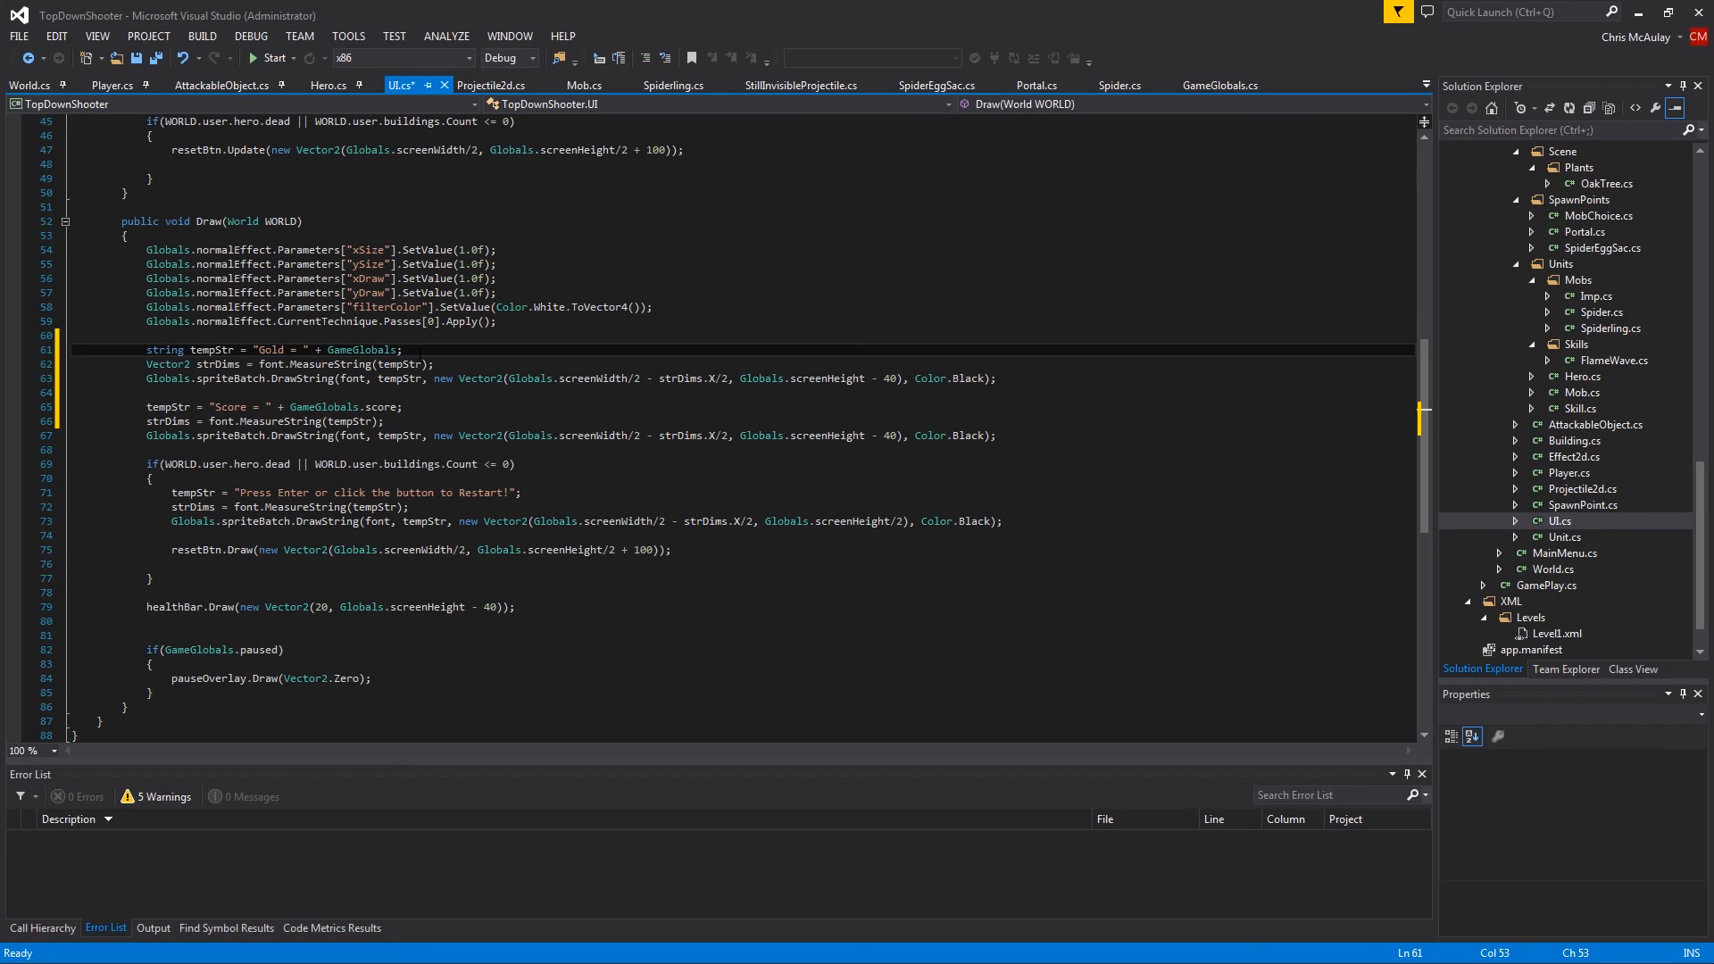
pyautogui.press('Backspace')
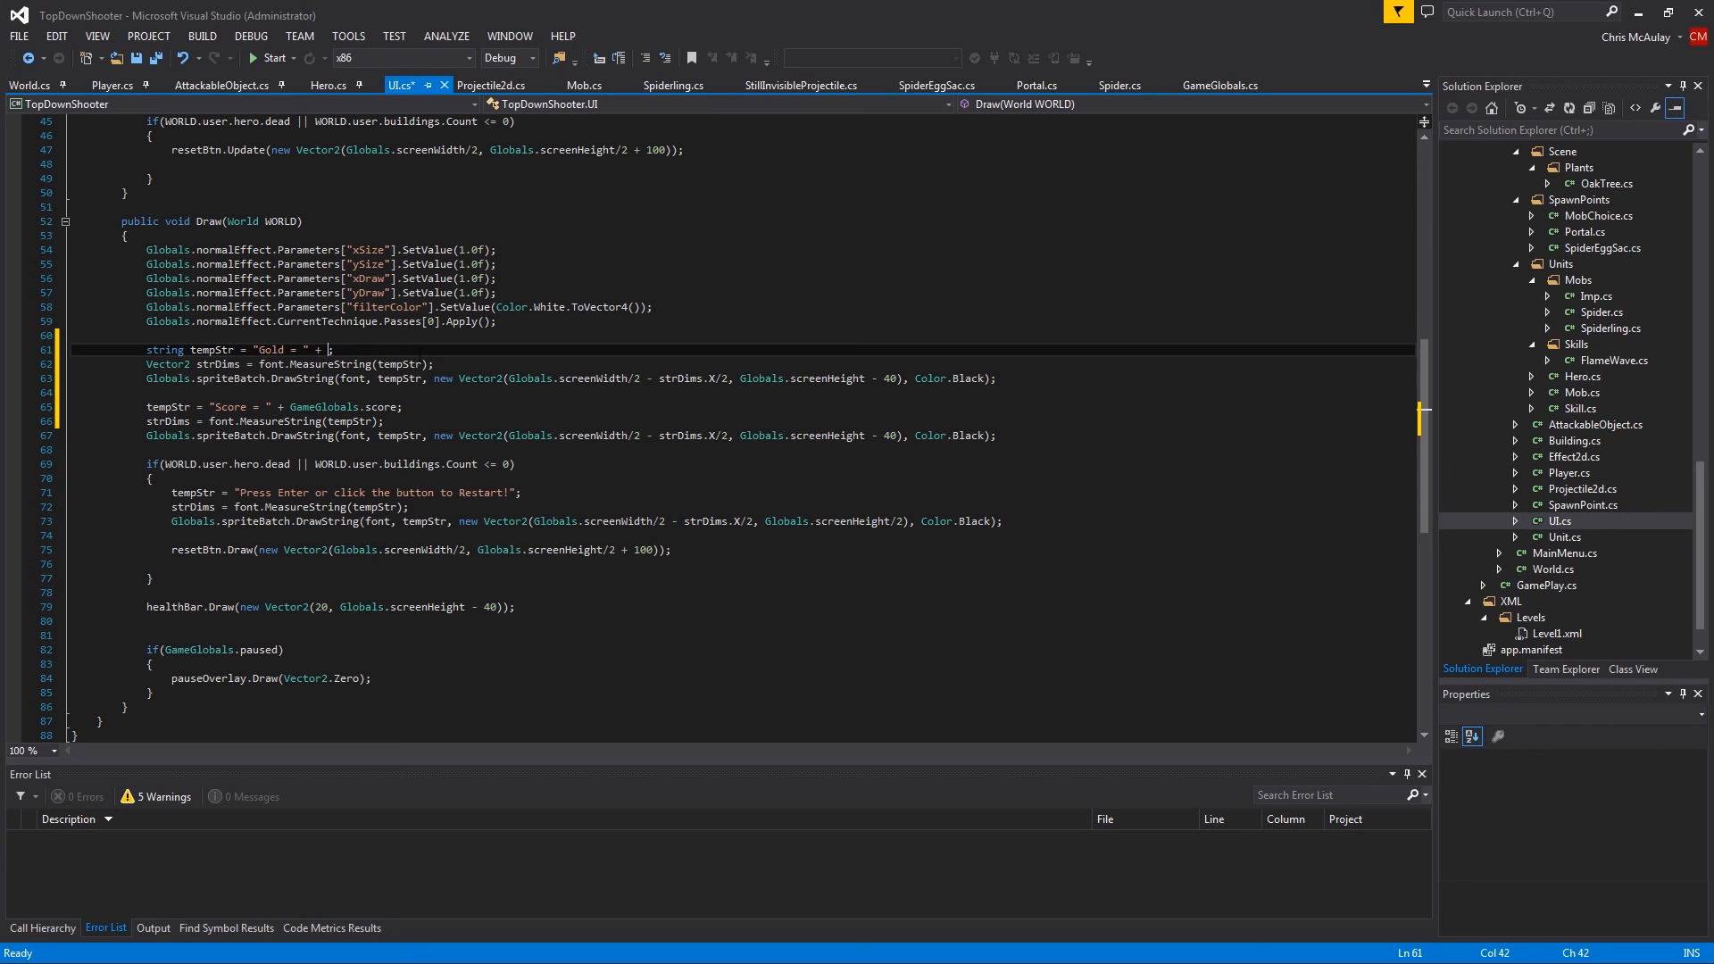
pyautogui.write(';')
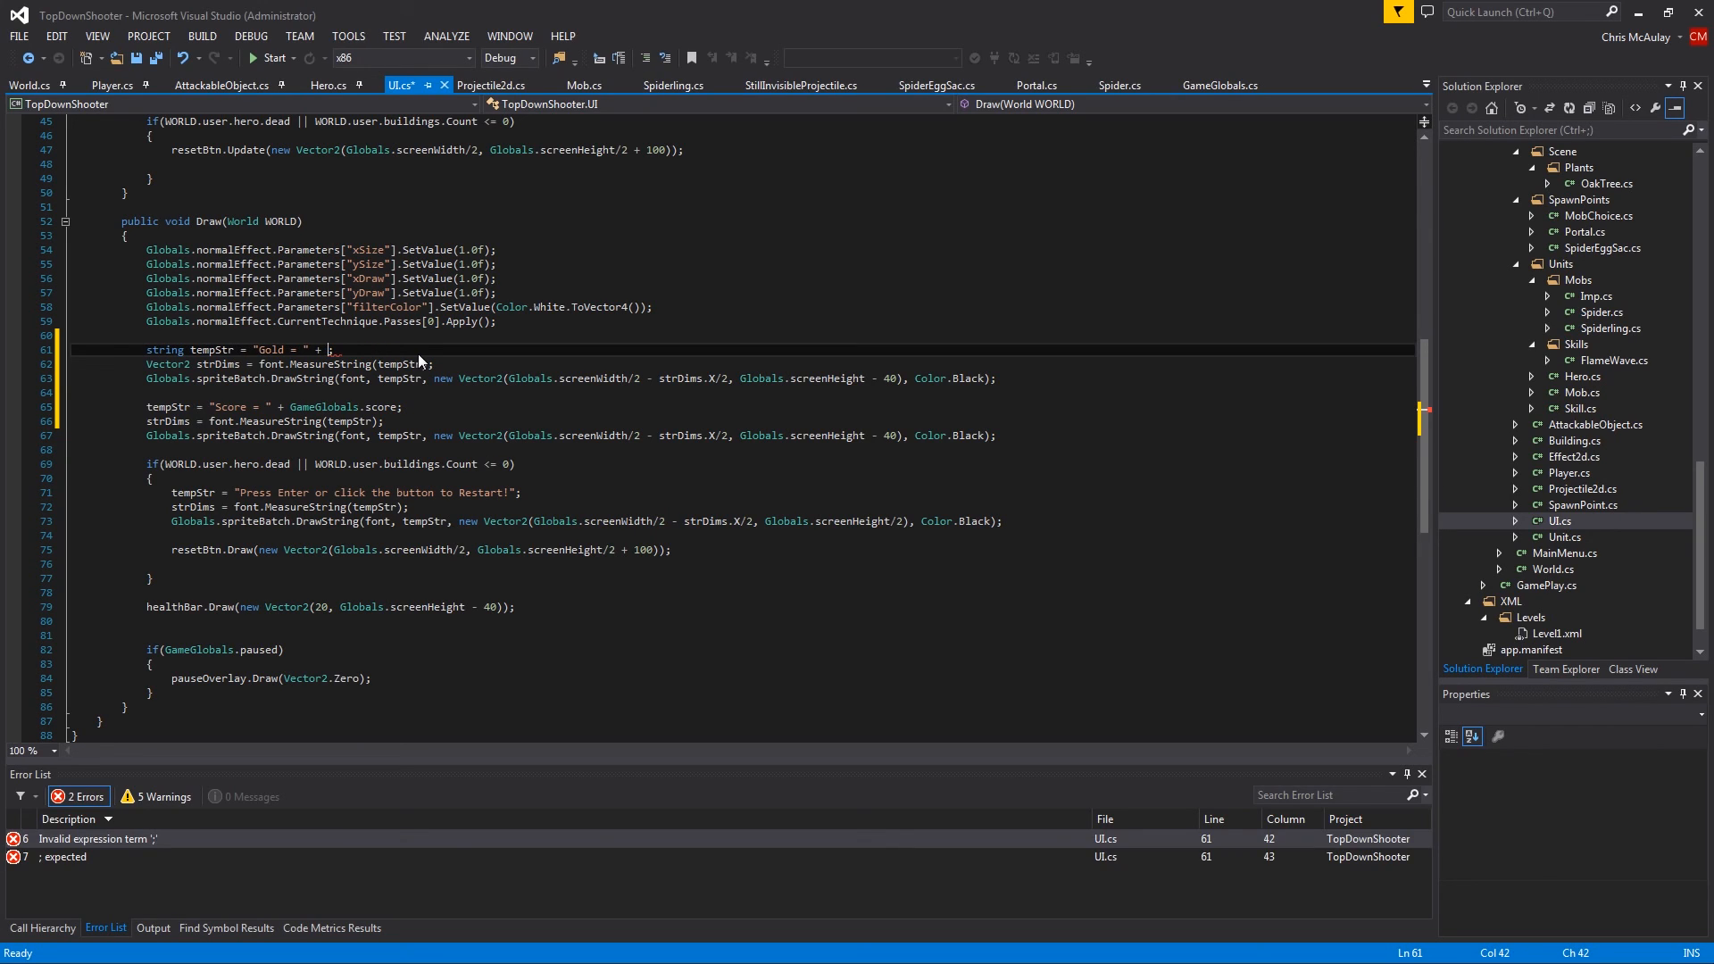
pyautogui.write('World.')
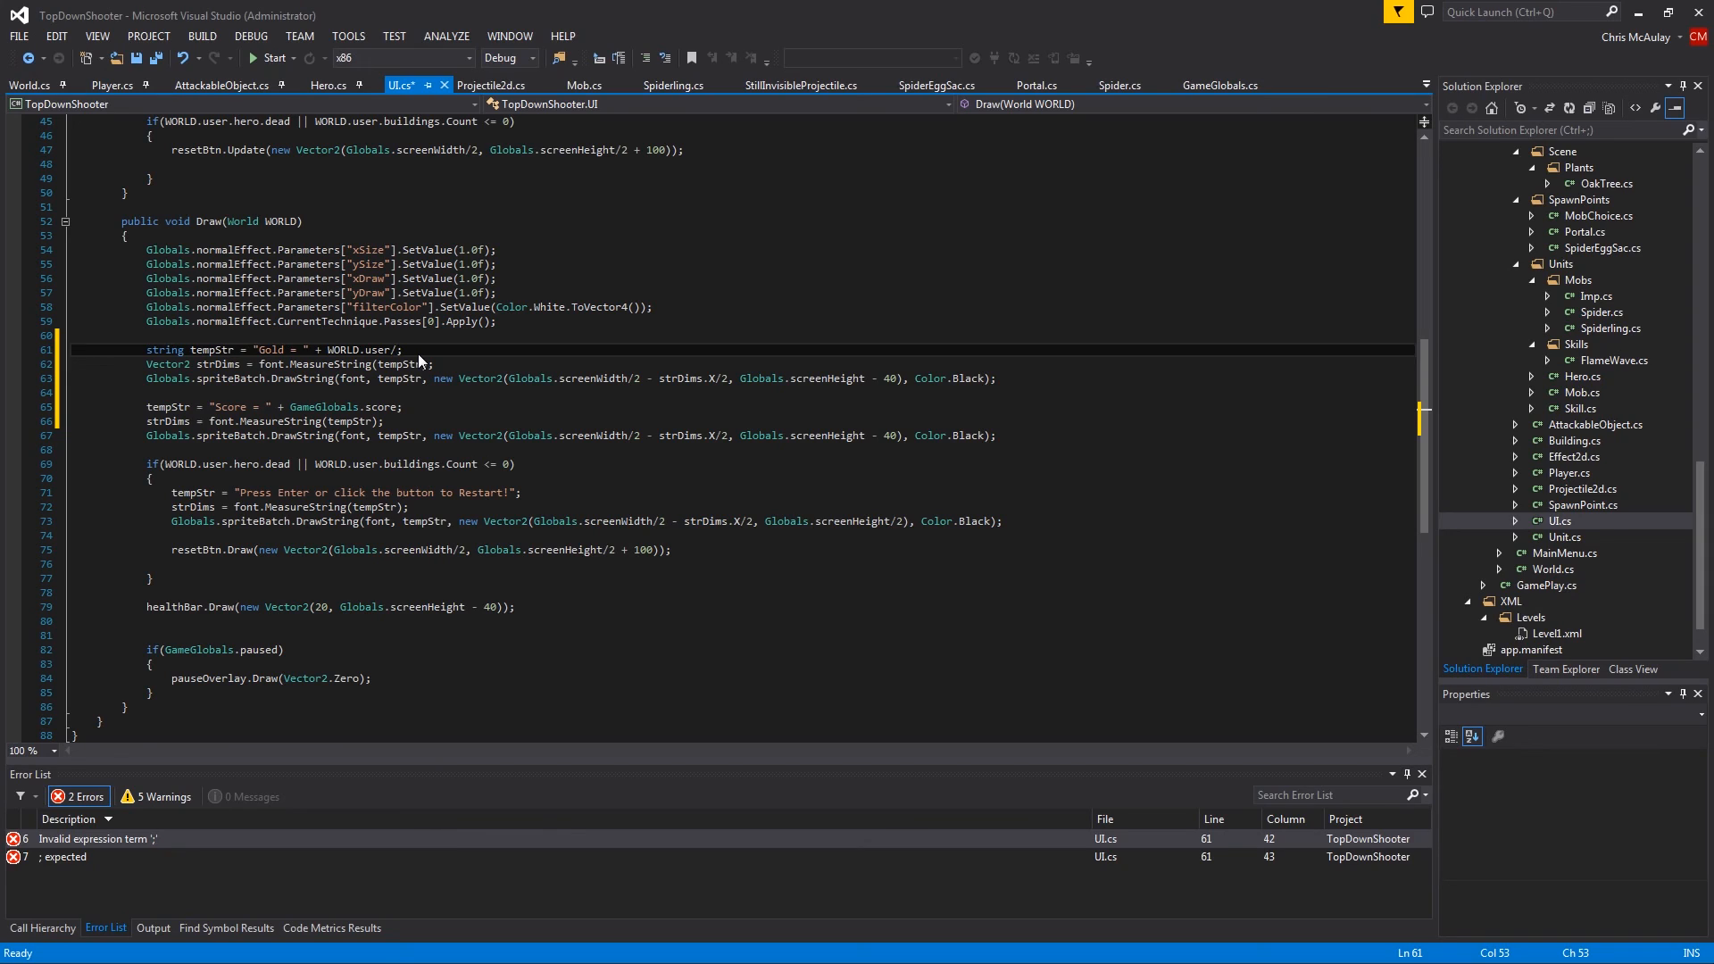
pyautogui.write('gold')
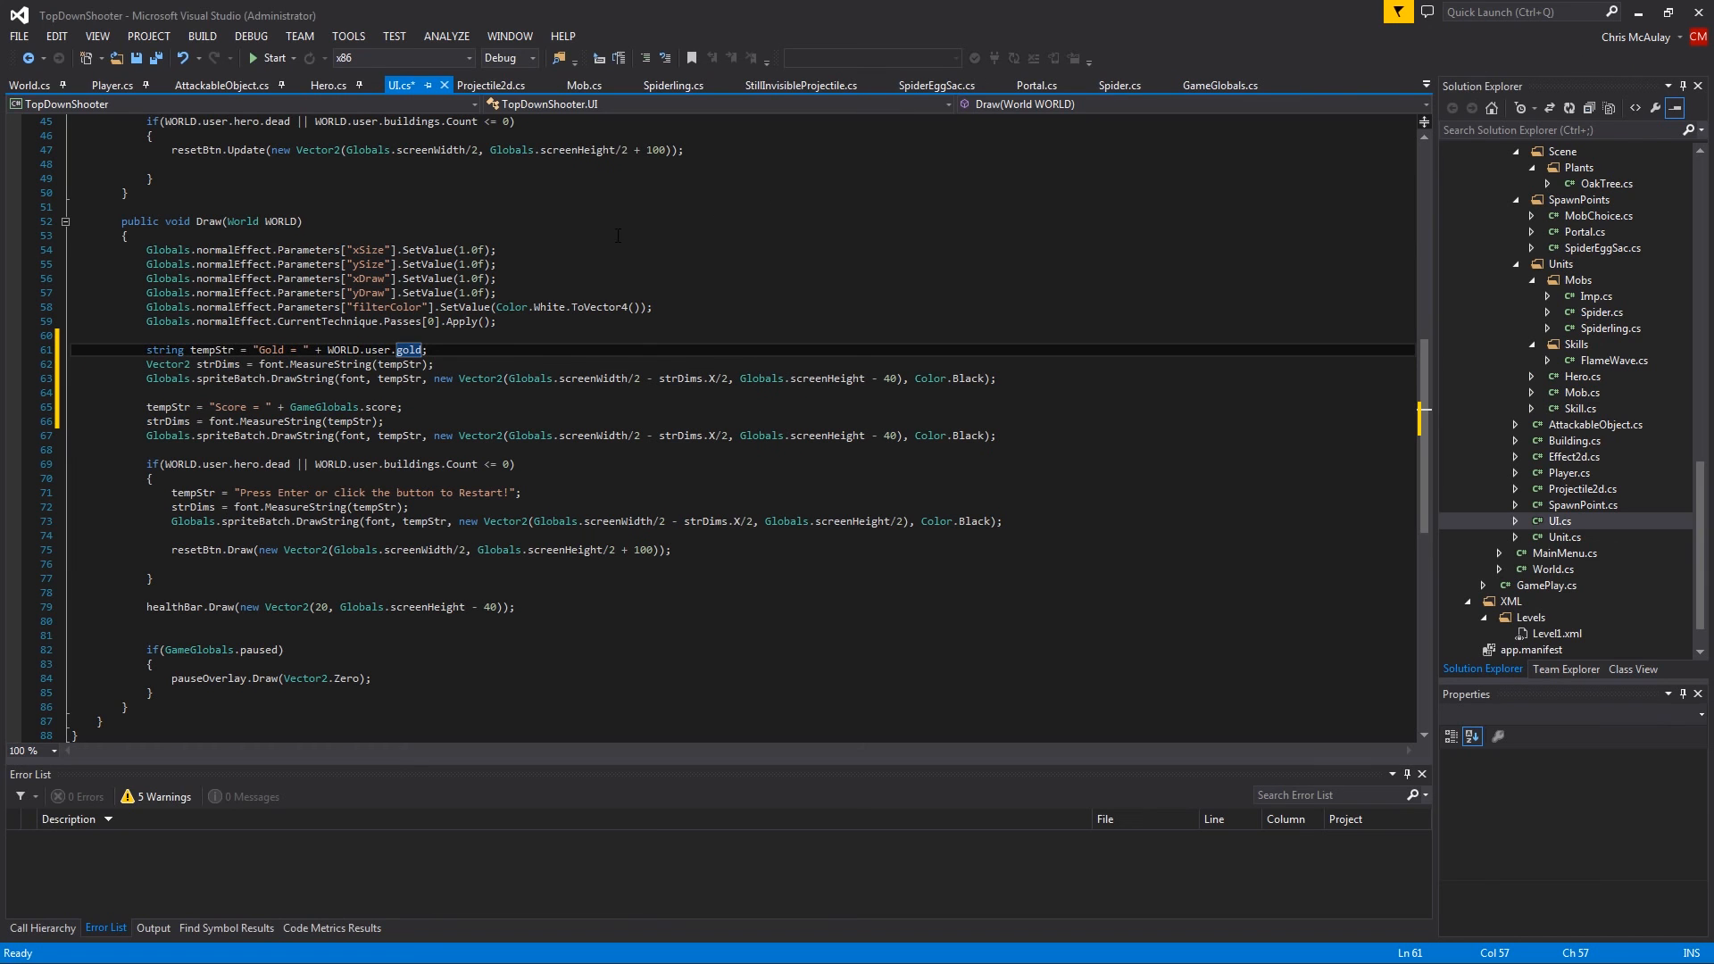
pyautogui.click(328, 86)
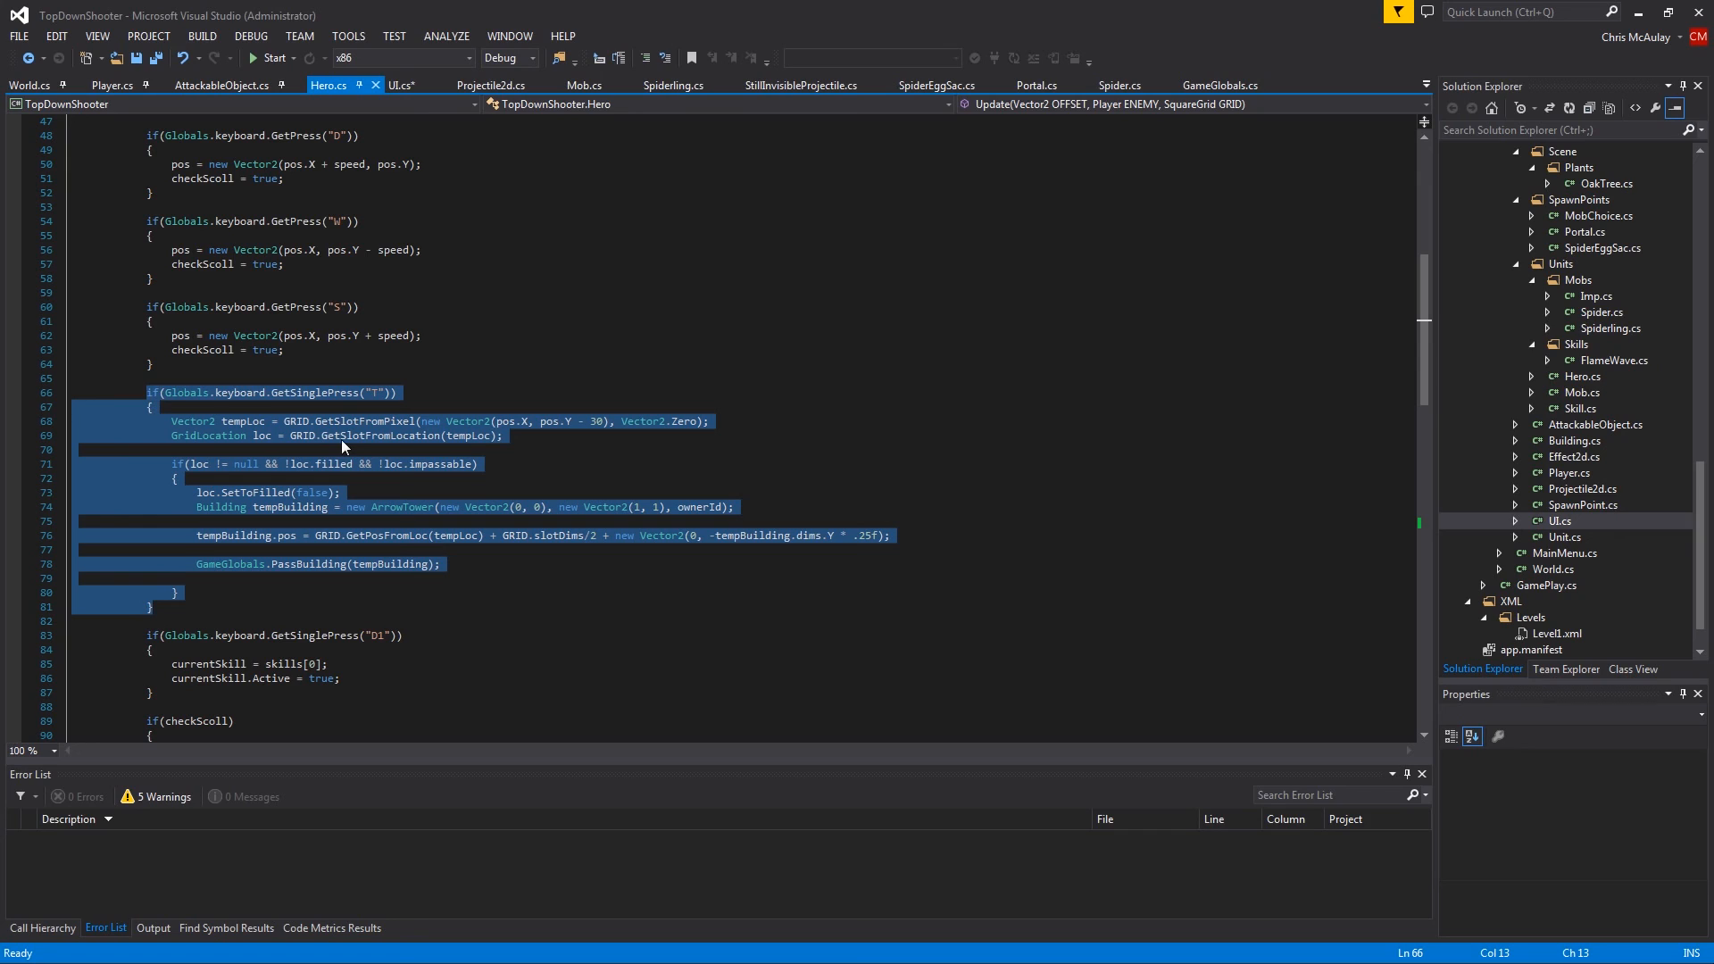
pyautogui.moveTo(334, 435)
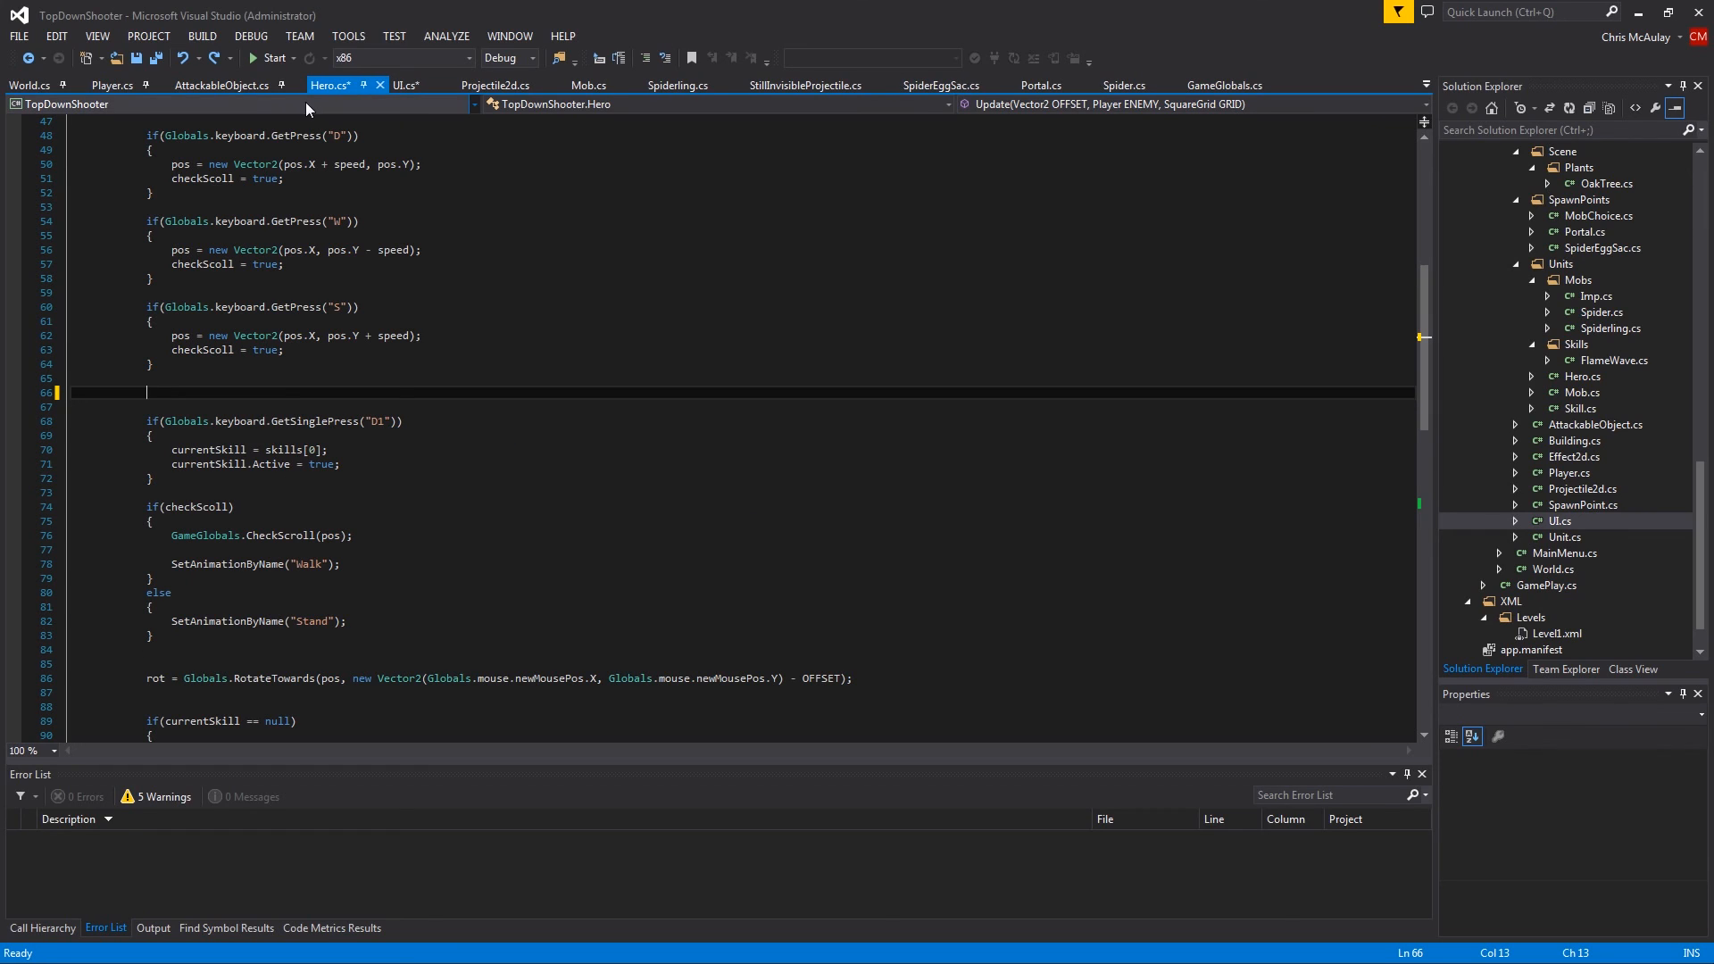
# Paste the T-key tower code into User.Update using hero.pos and id, and start an if
pyautogui.click(1225, 86)
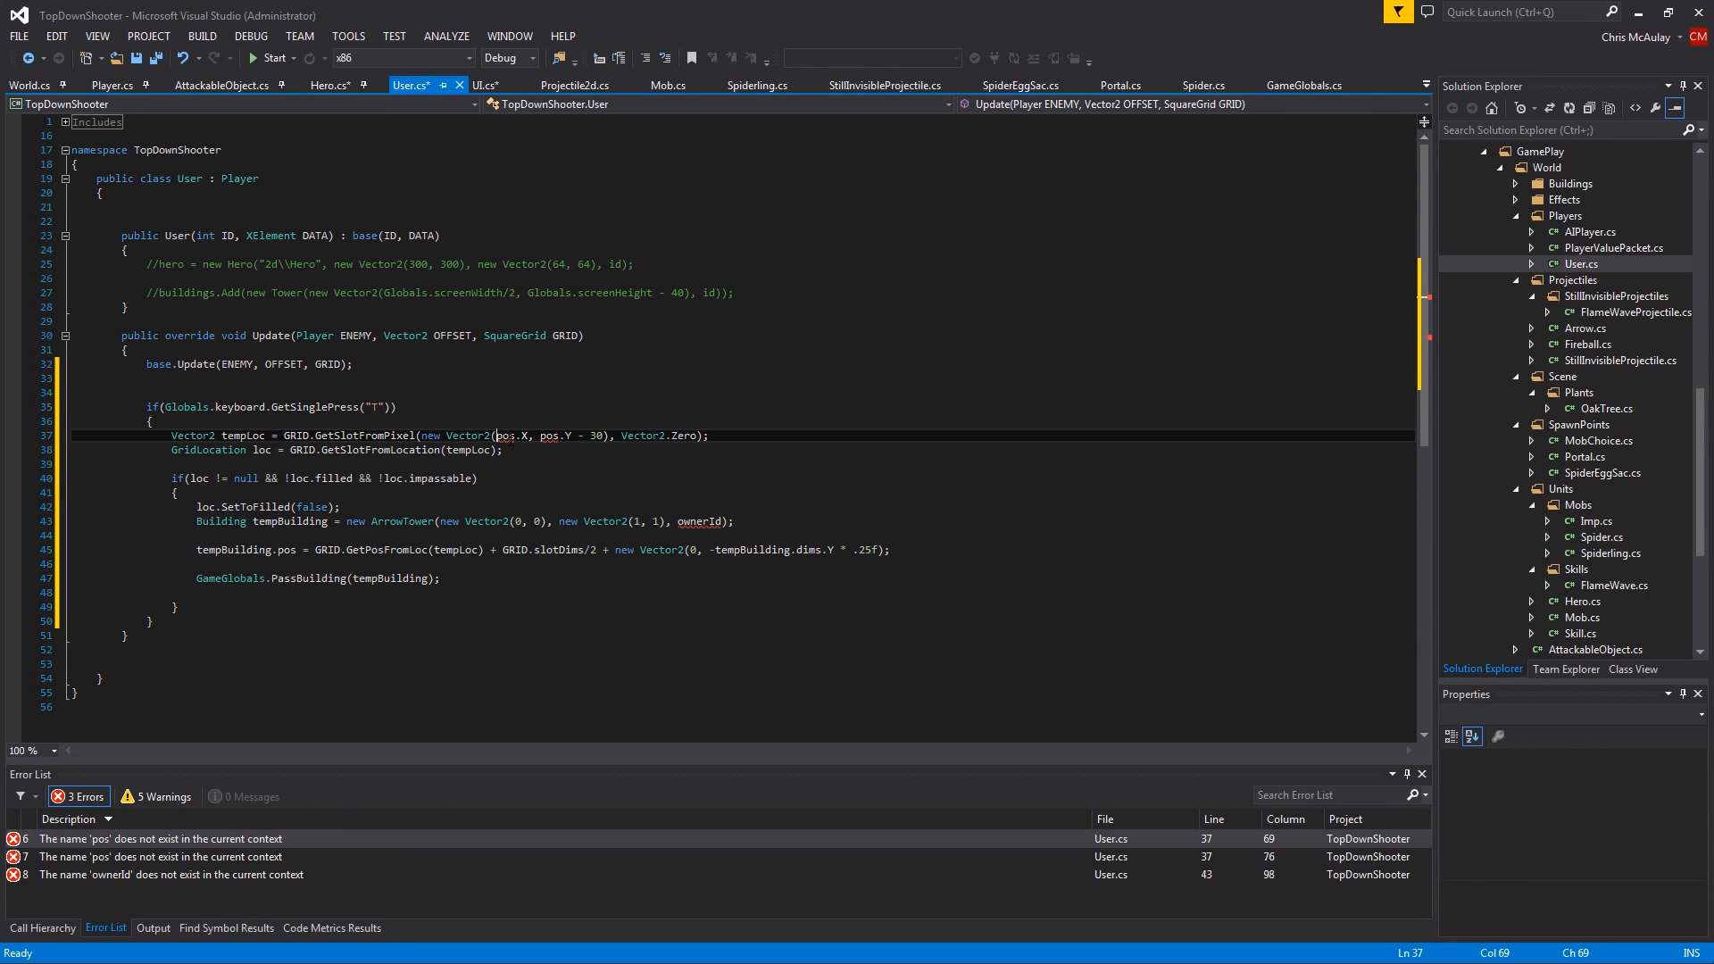
pyautogui.write('user.')
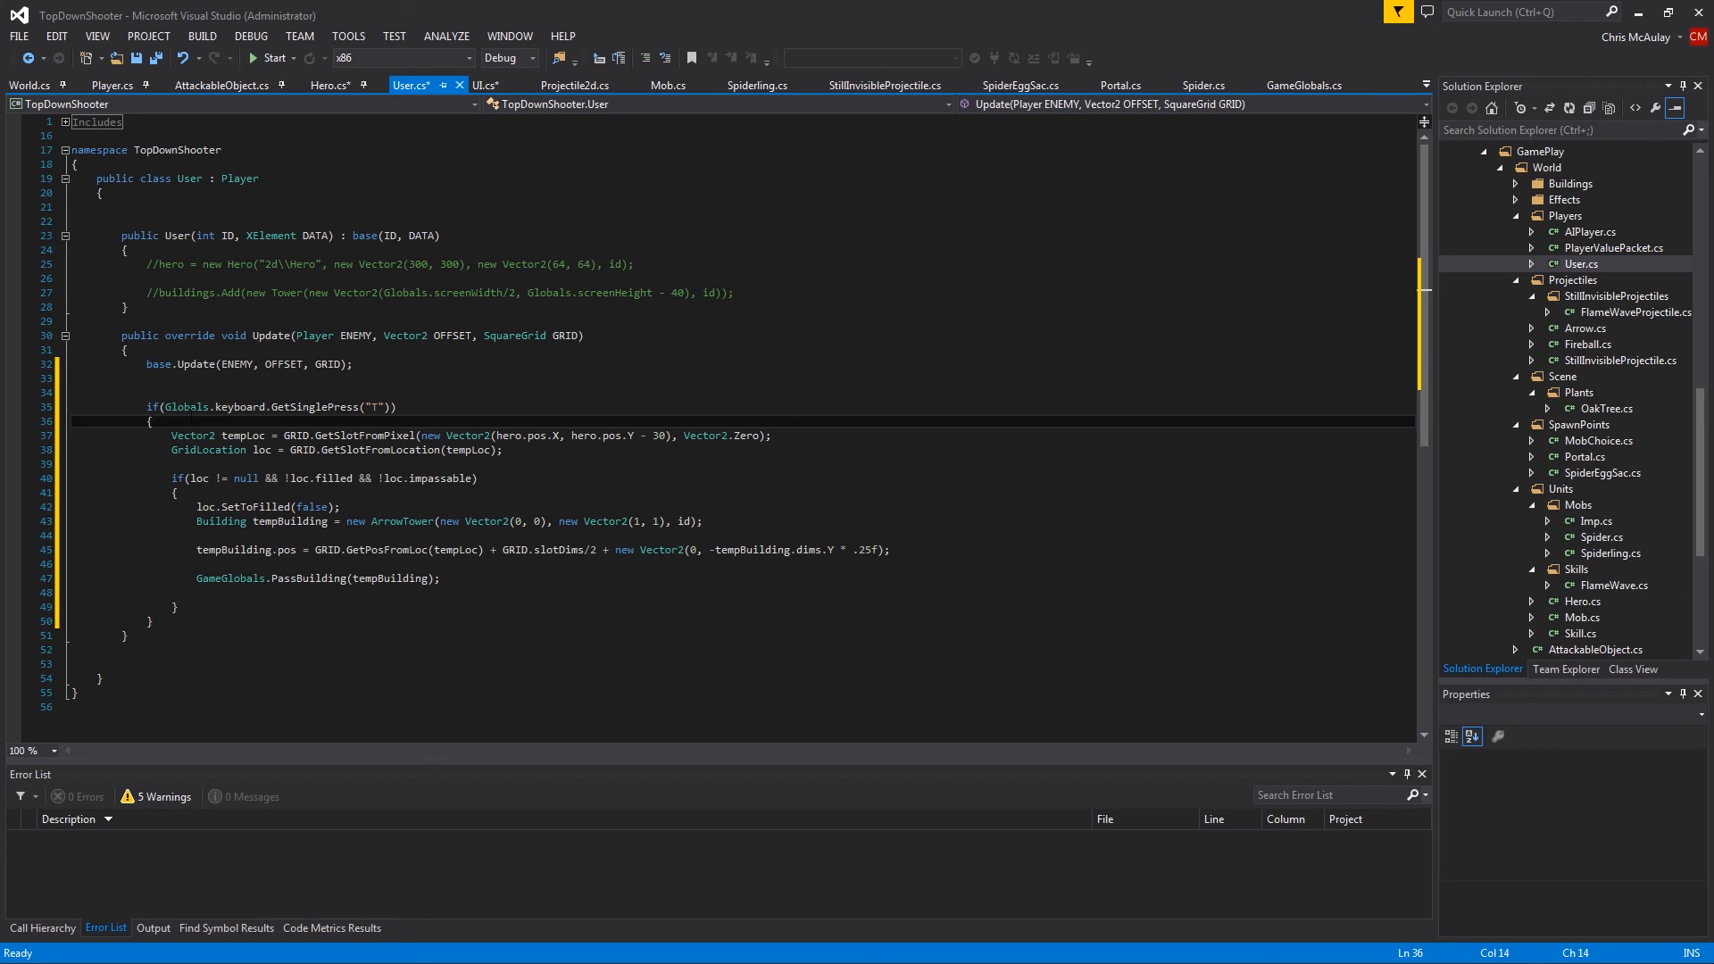
pyautogui.write('if(')
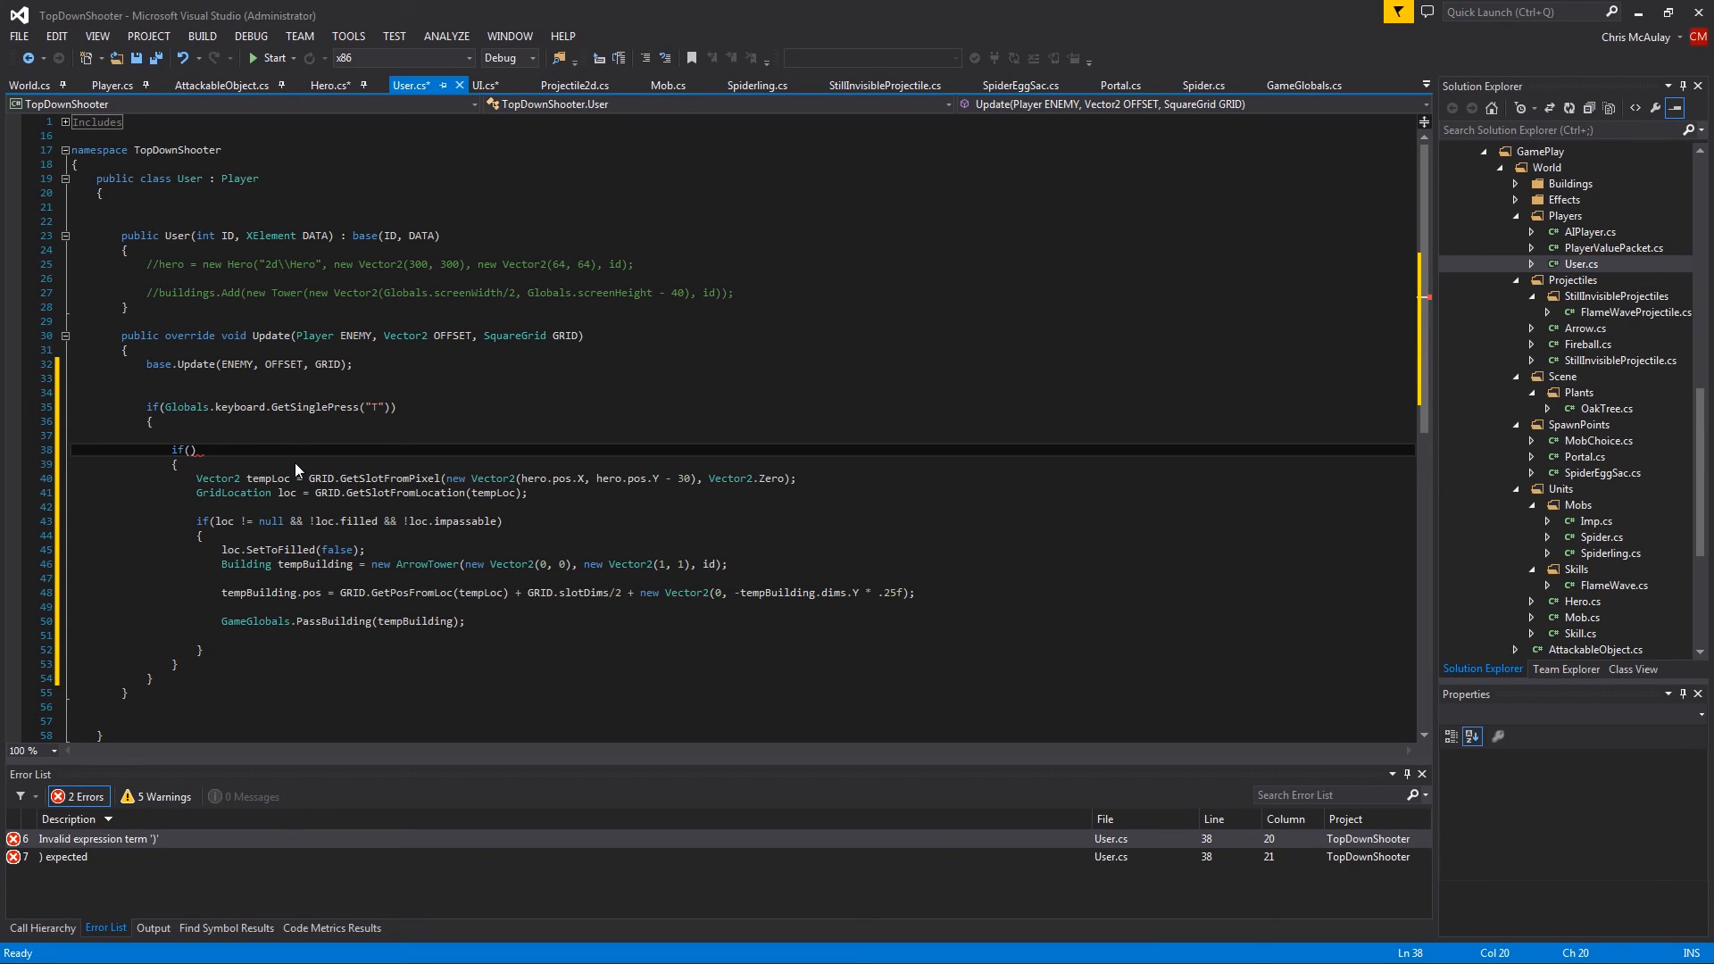
# Require gold >= 10 to build a tower and deduct 10 gold after PassBuilding, then build
pyautogui.write('gold >= 10')
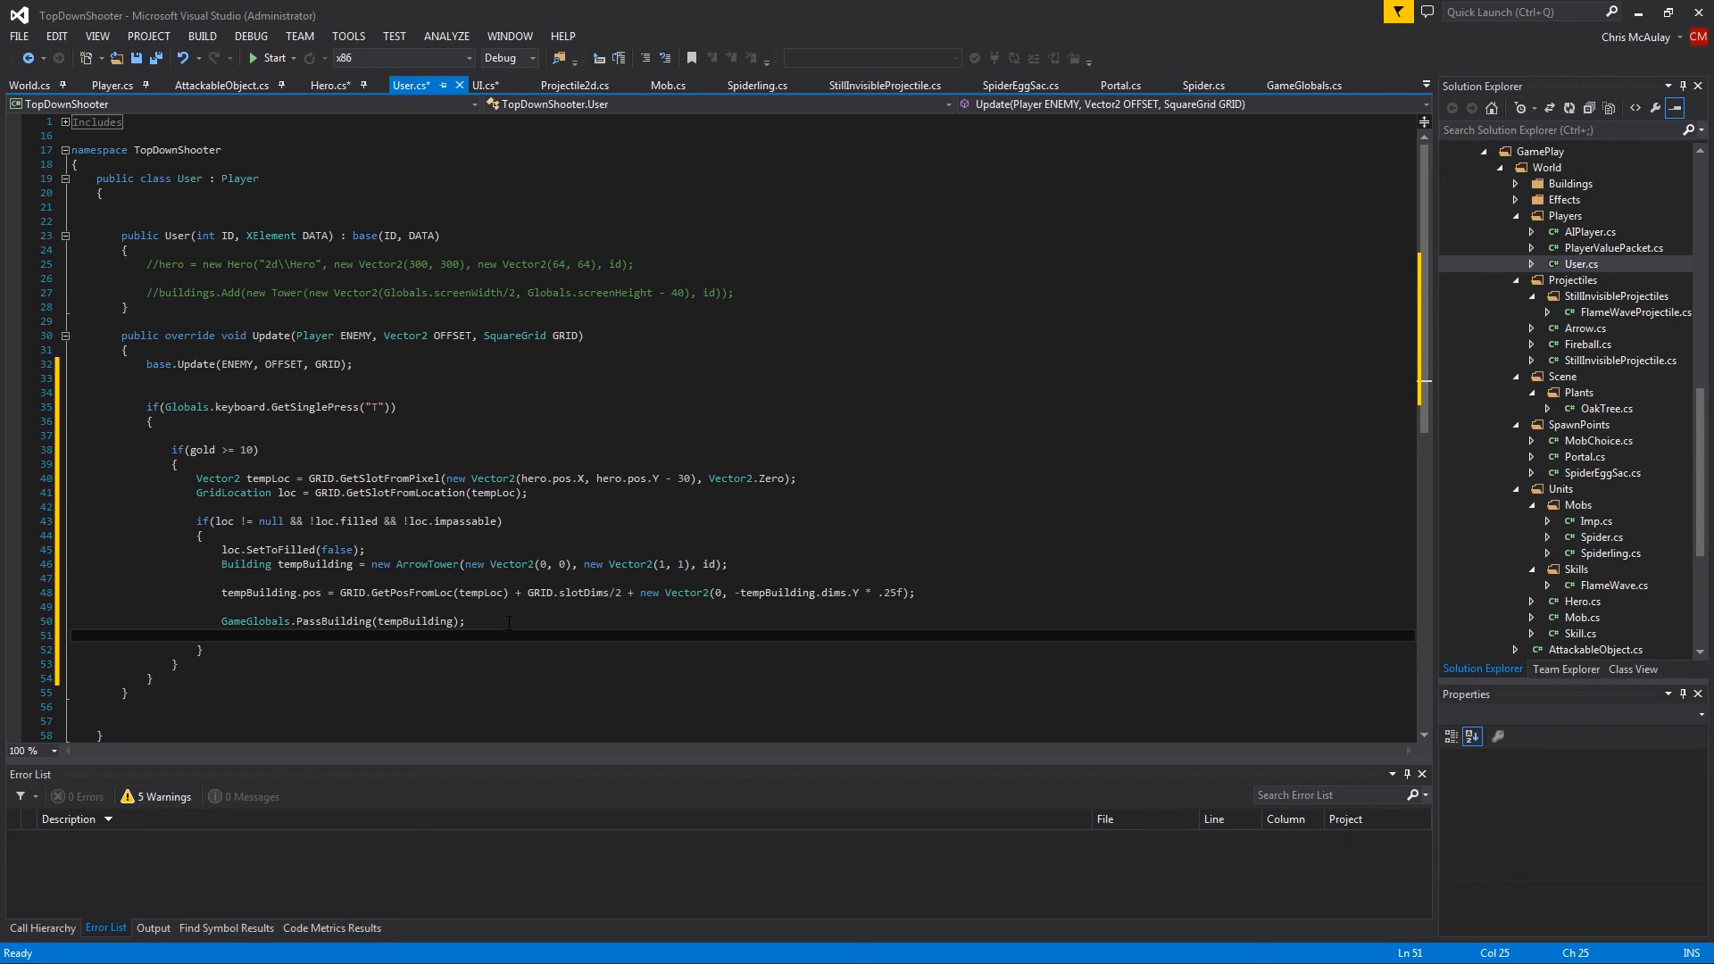
pyautogui.write('gold')
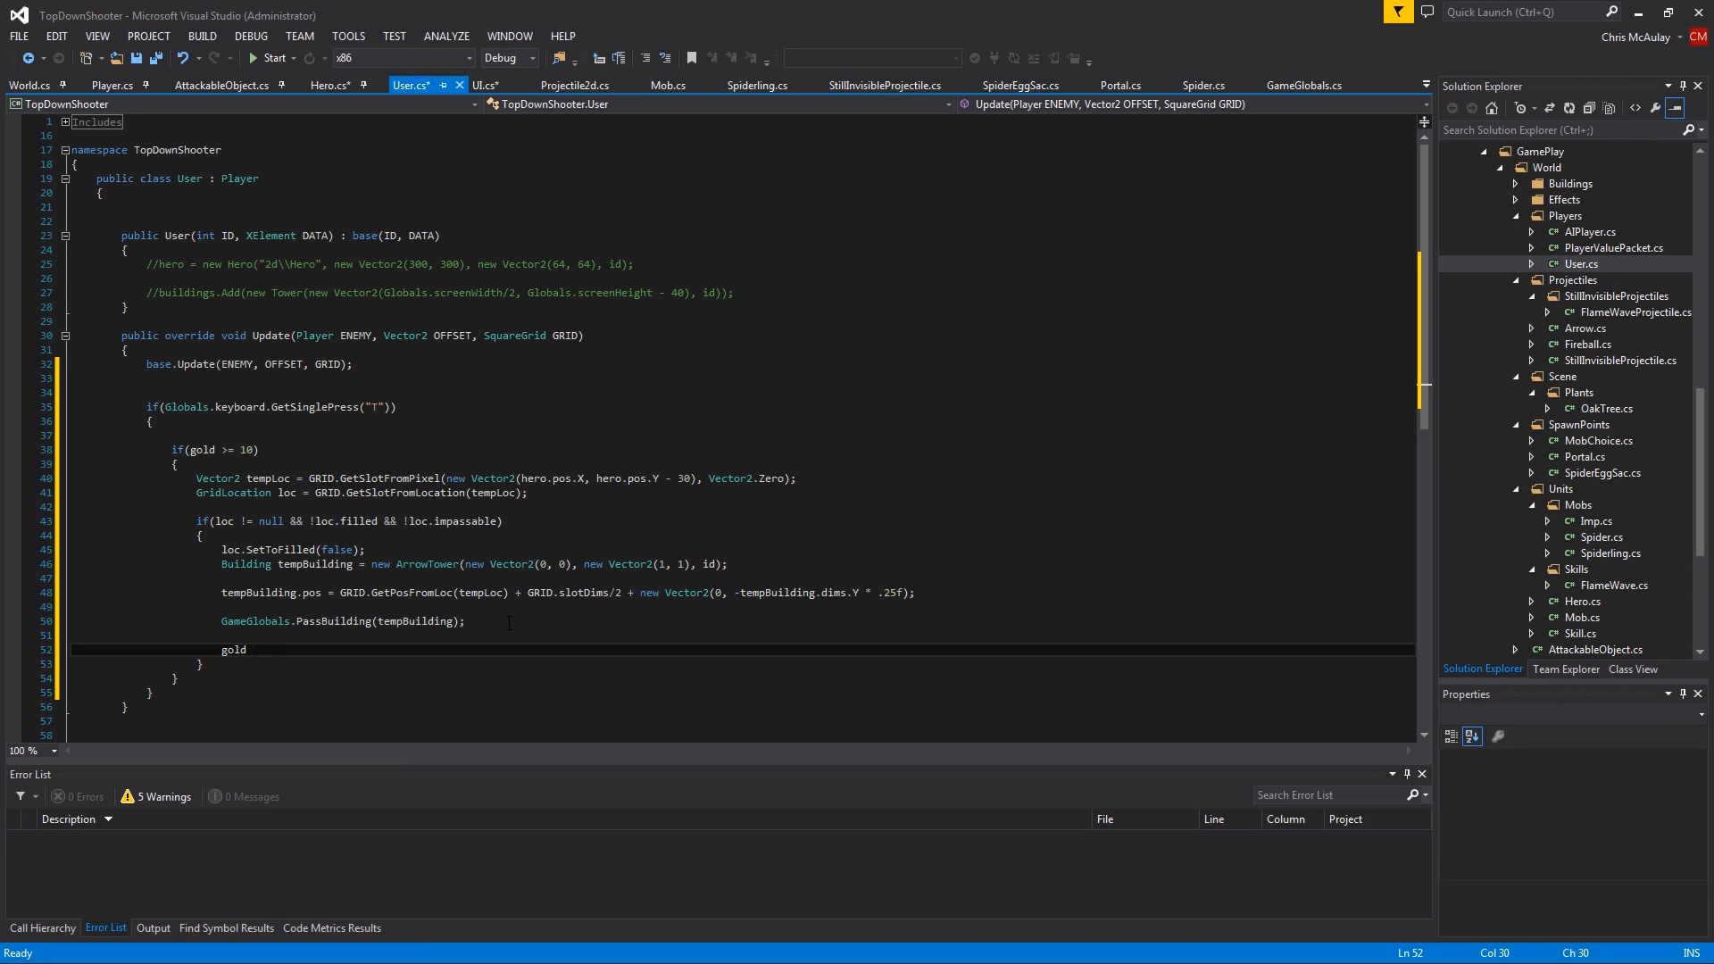
pyautogui.write('-= 10;')
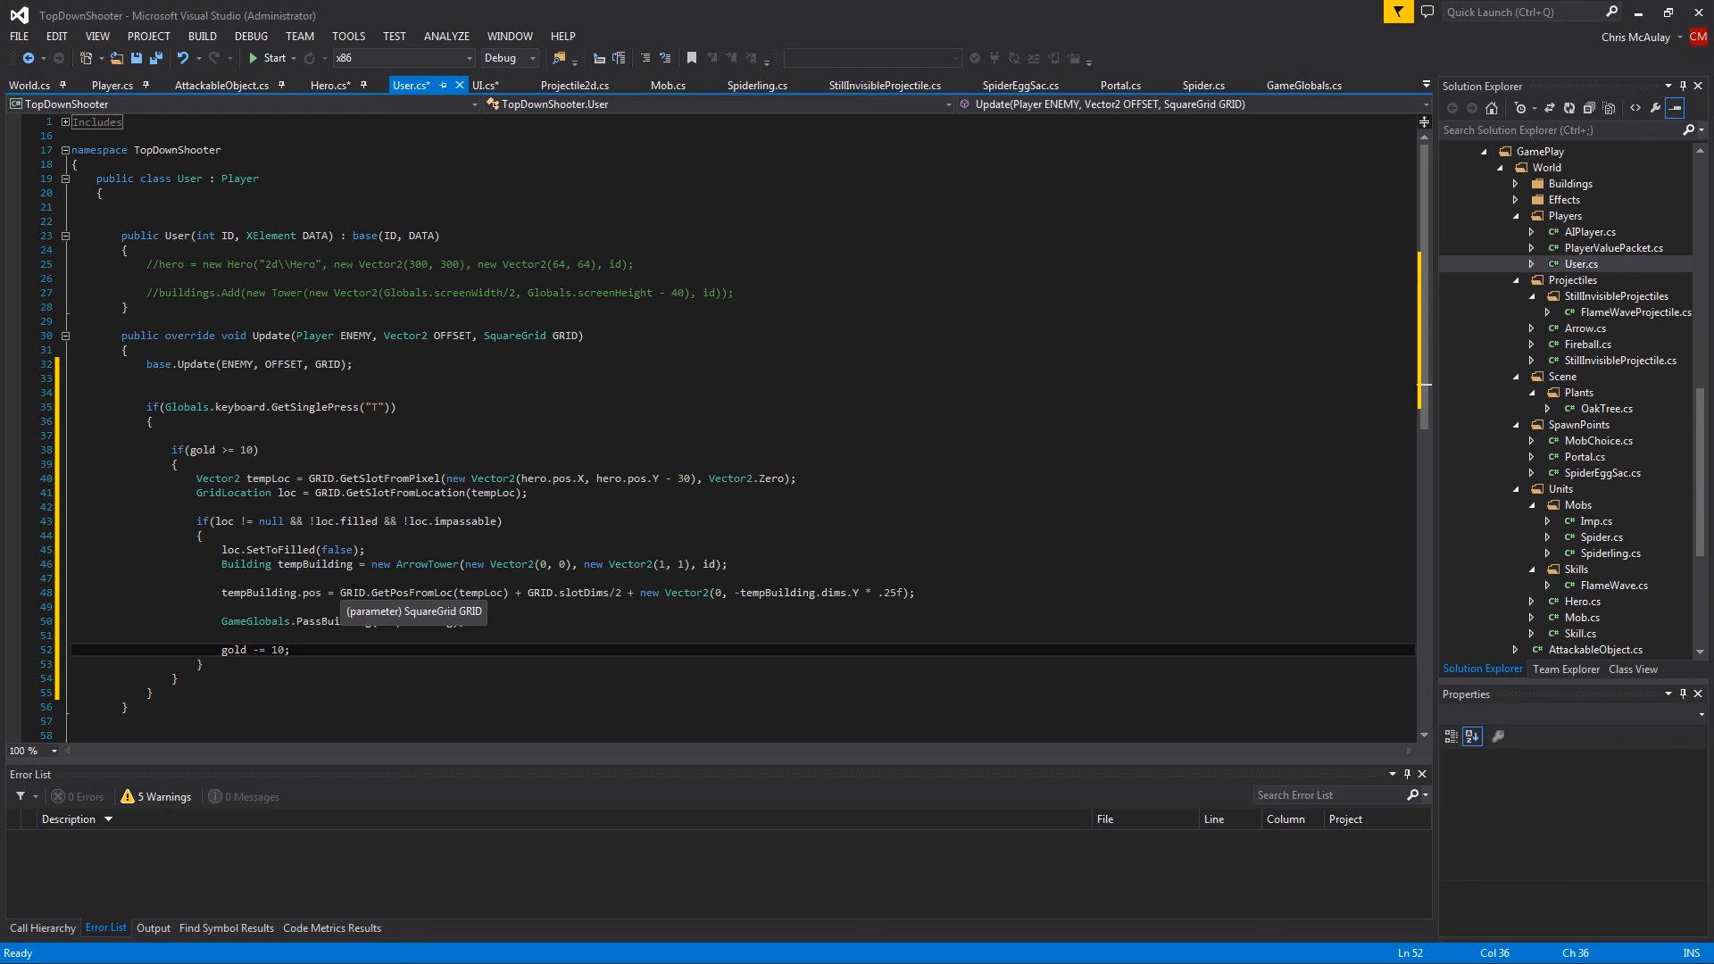
pyautogui.click(289, 650)
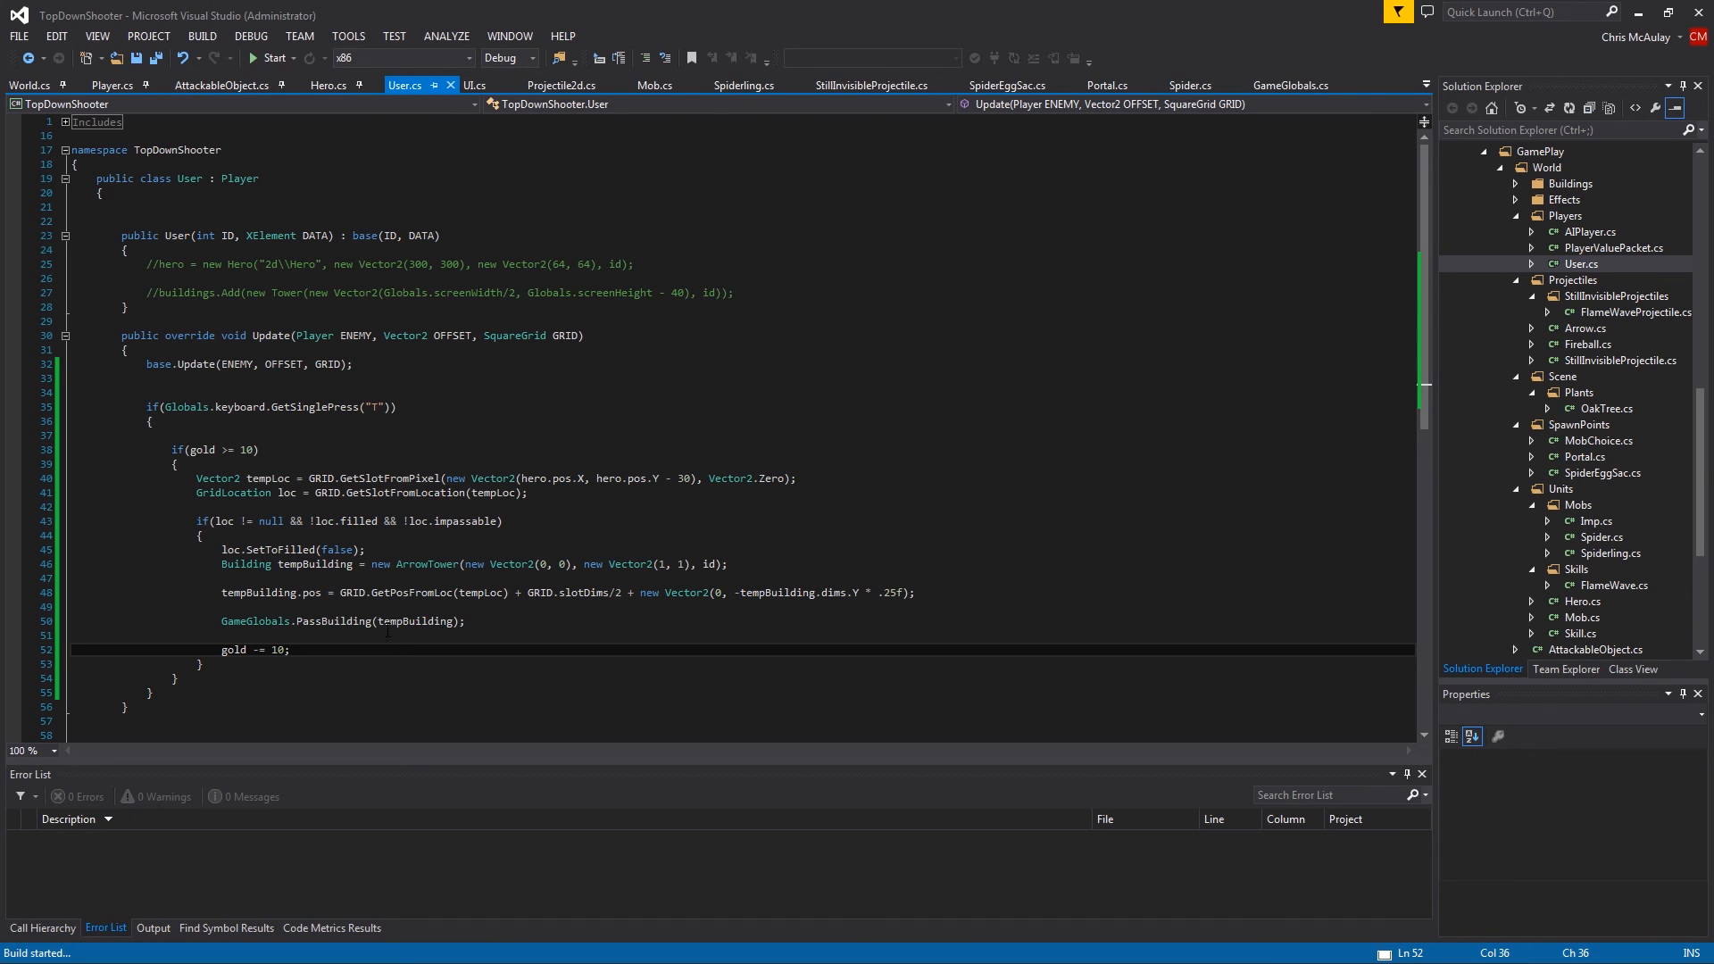
# Run the game and hit the NullReferenceException at GameGlobals.PassGold, then stop debugging
pyautogui.click(273, 57)
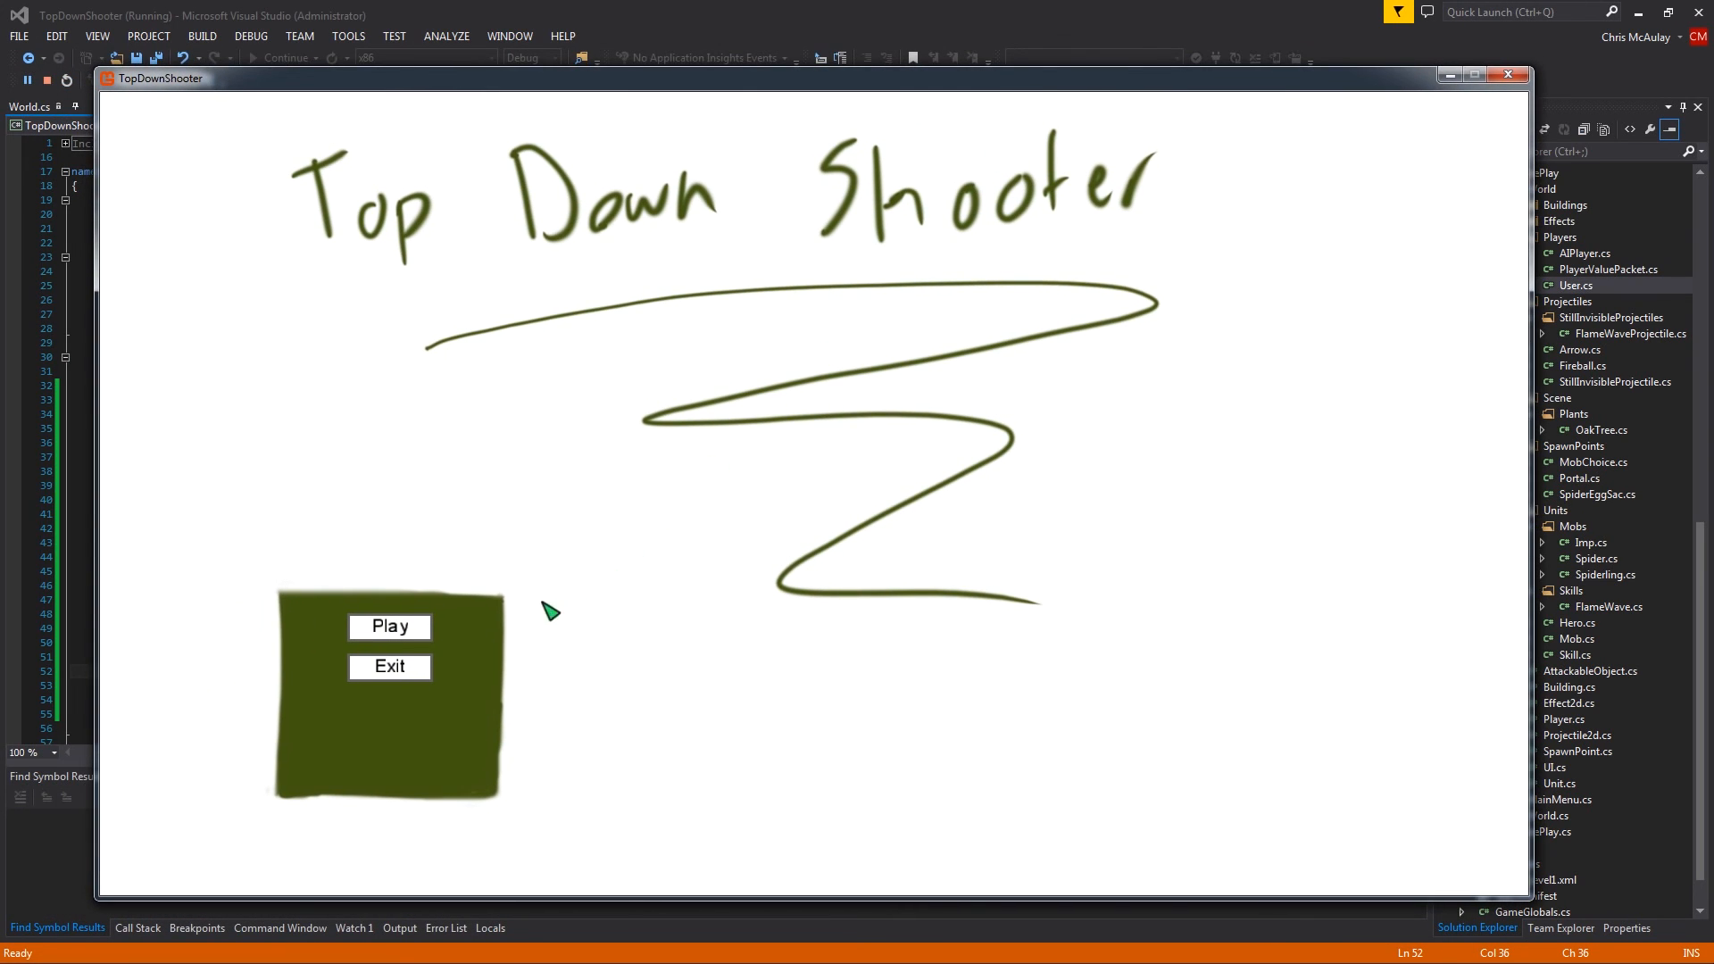
pyautogui.click(389, 626)
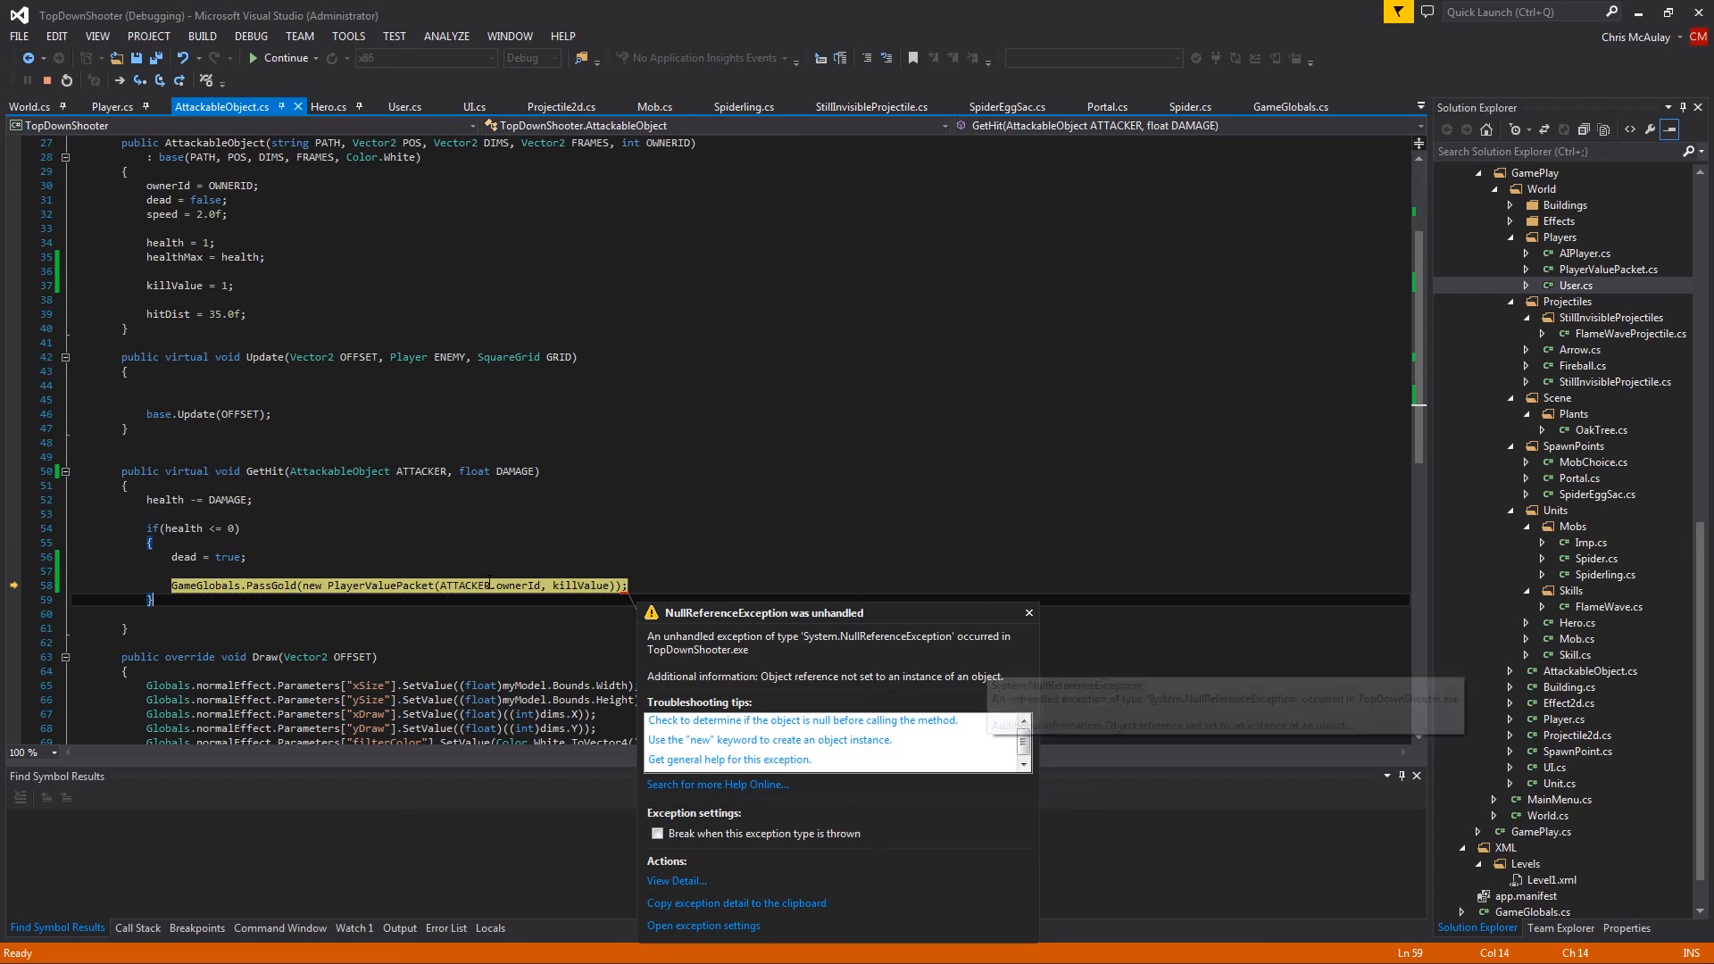
pyautogui.moveTo(455, 586)
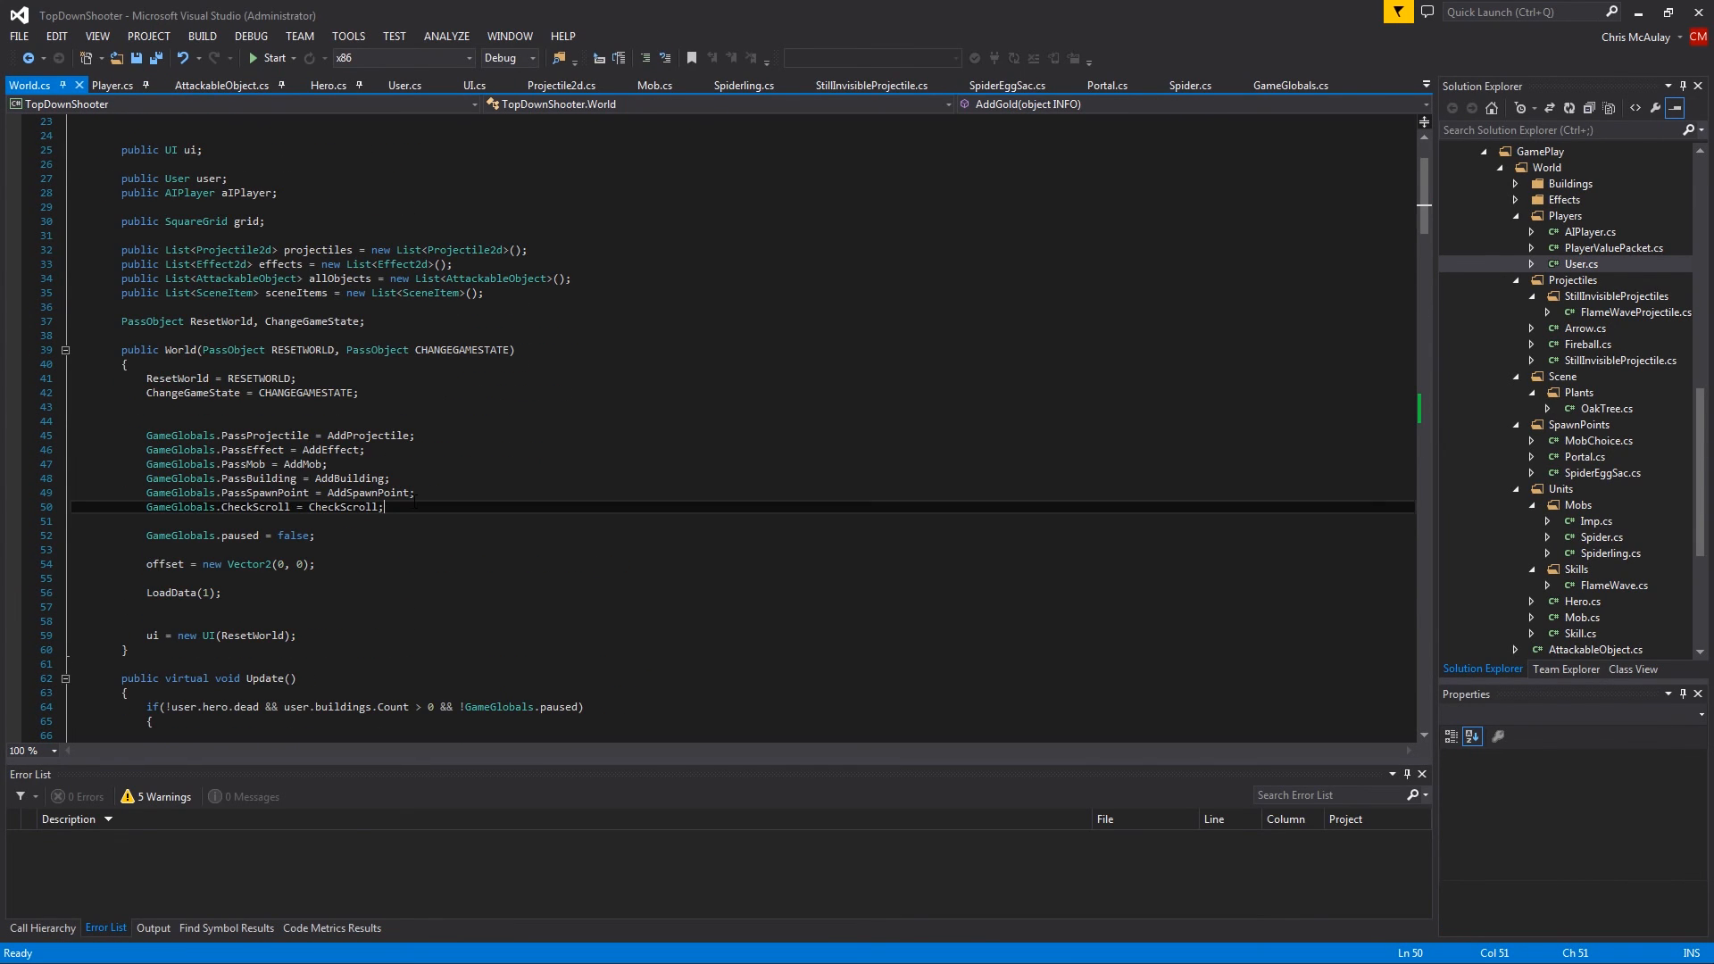
# Assign GameGlobals.PassGold = AddGold in the World constructor
pyautogui.write('GameGlobals.PassGold =')
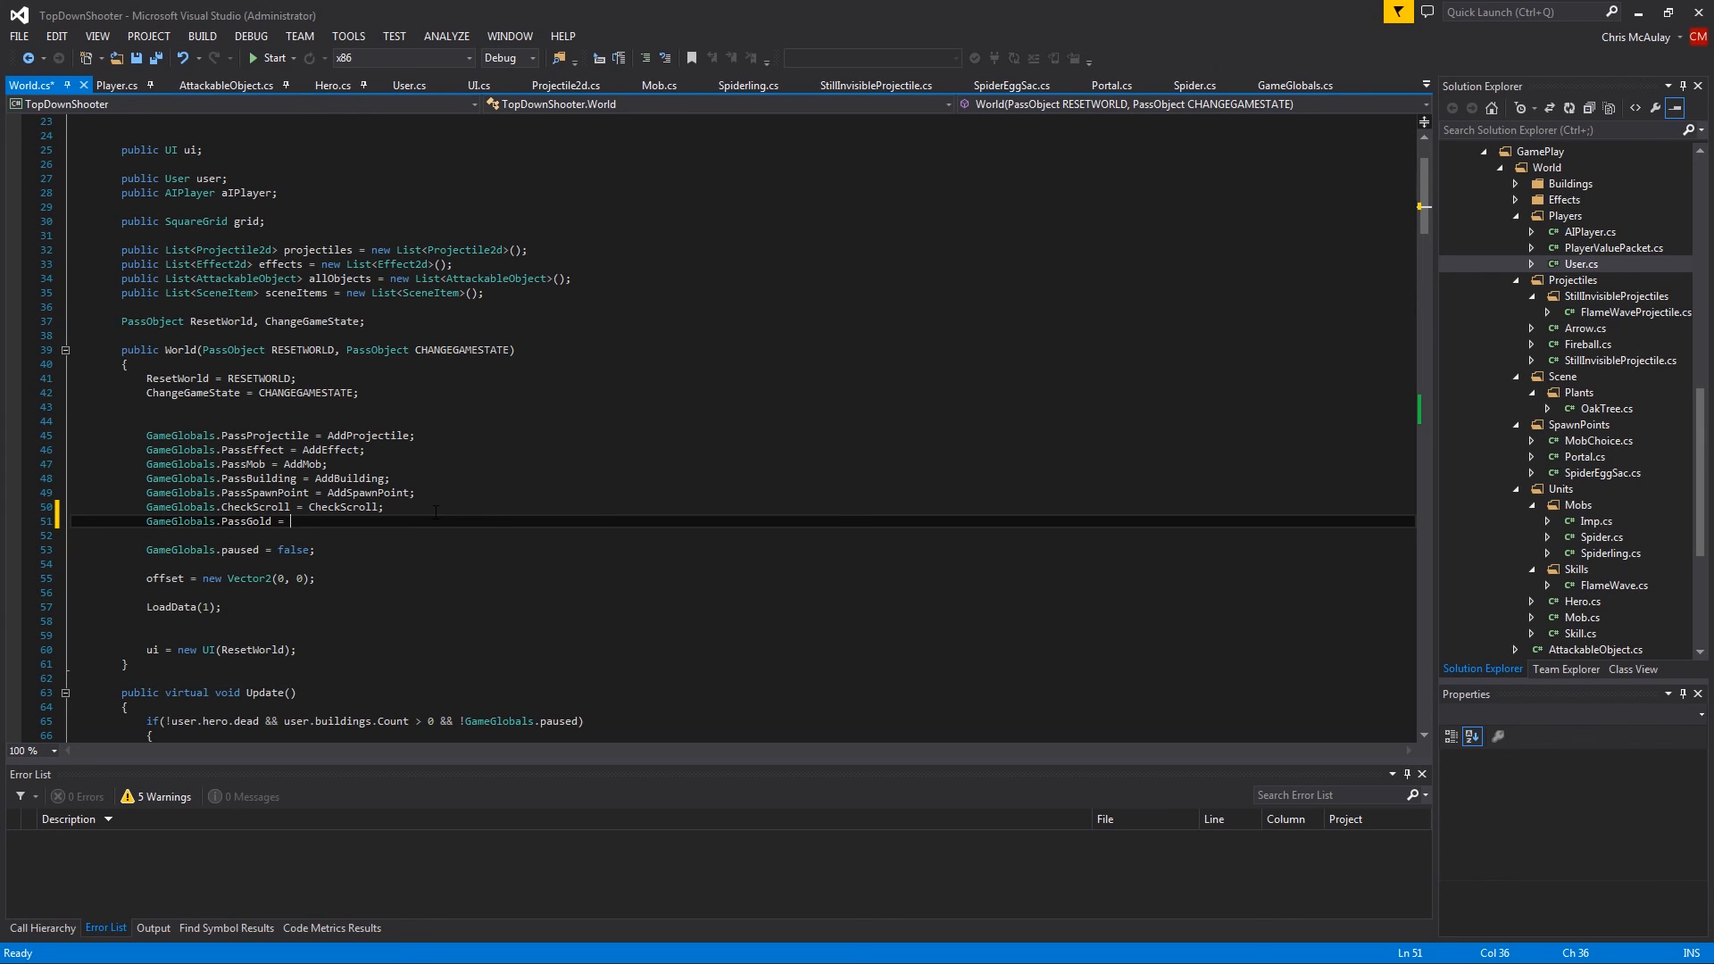
pyautogui.write('Add')
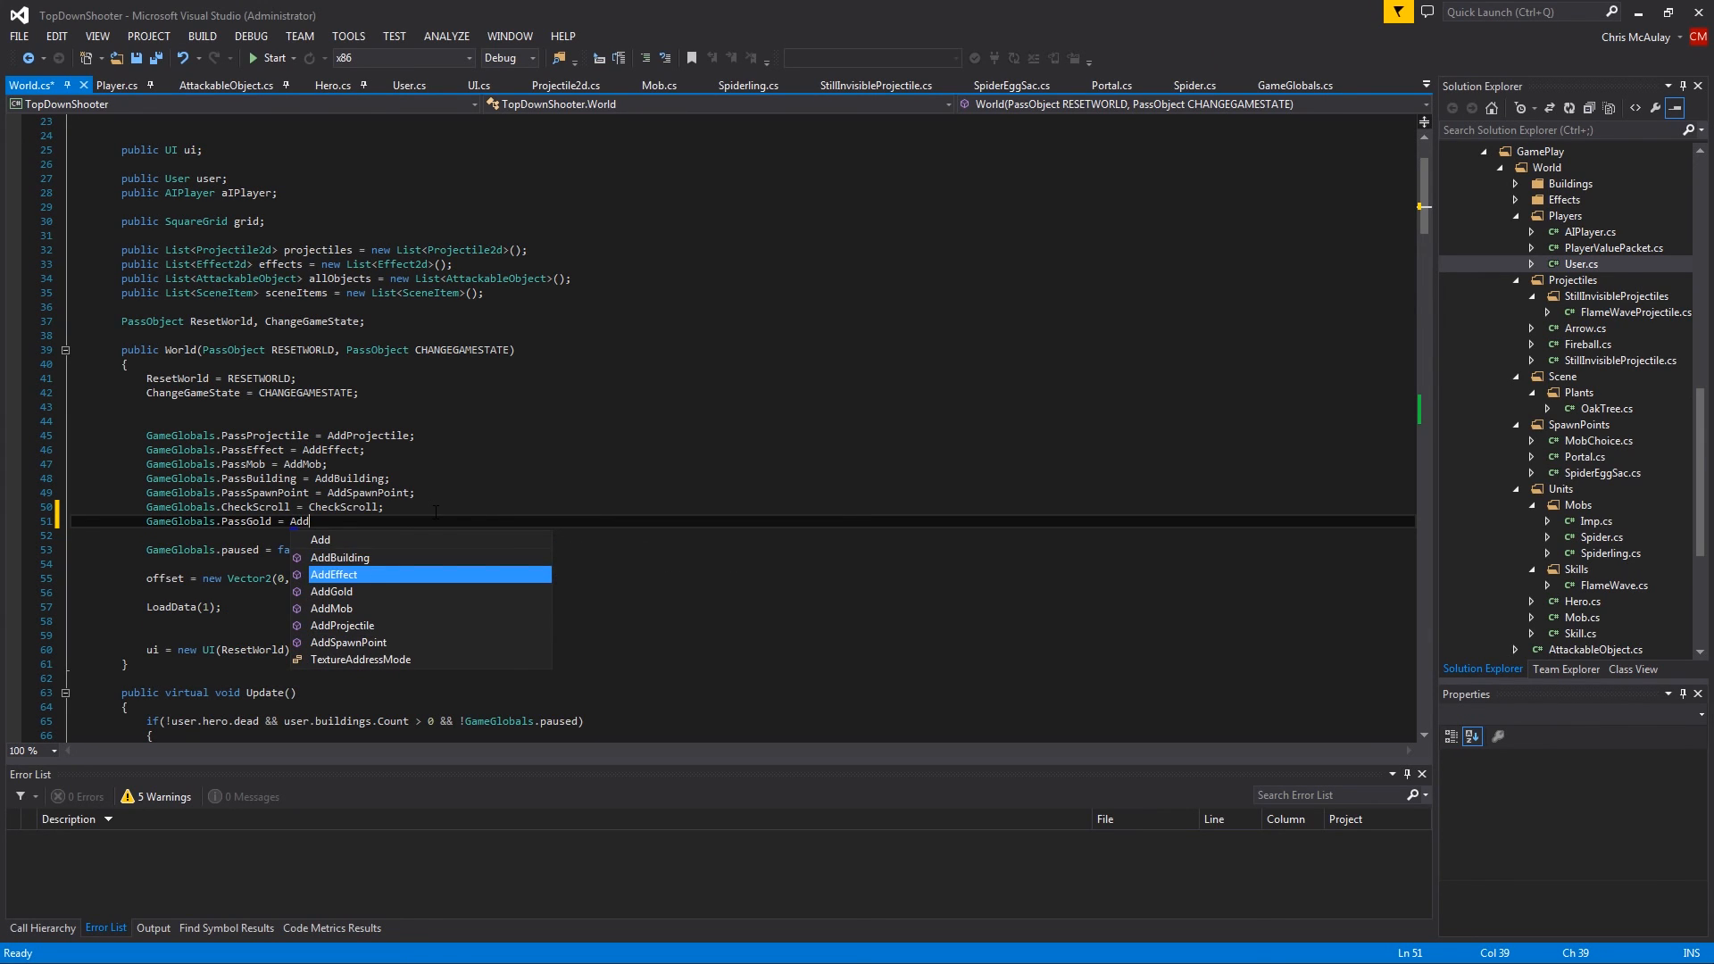
pyautogui.write('old;')
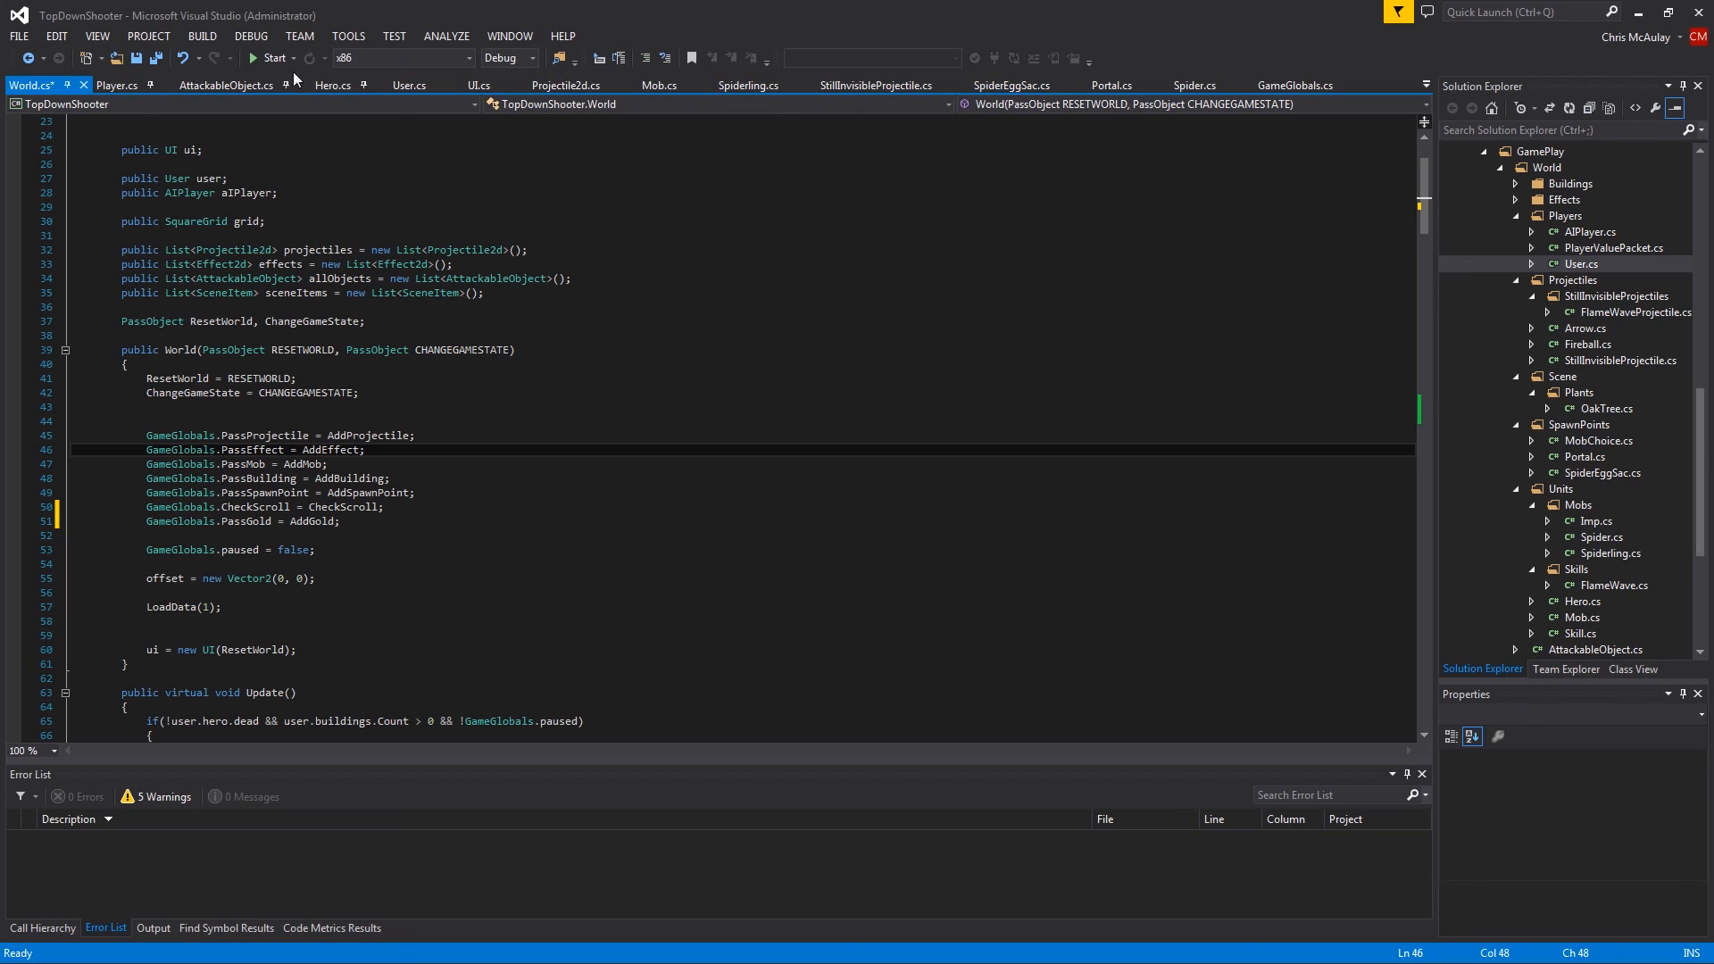
# Set the gold label's horizontal position to 40 in UI Draw and start the game
pyautogui.click(479, 86)
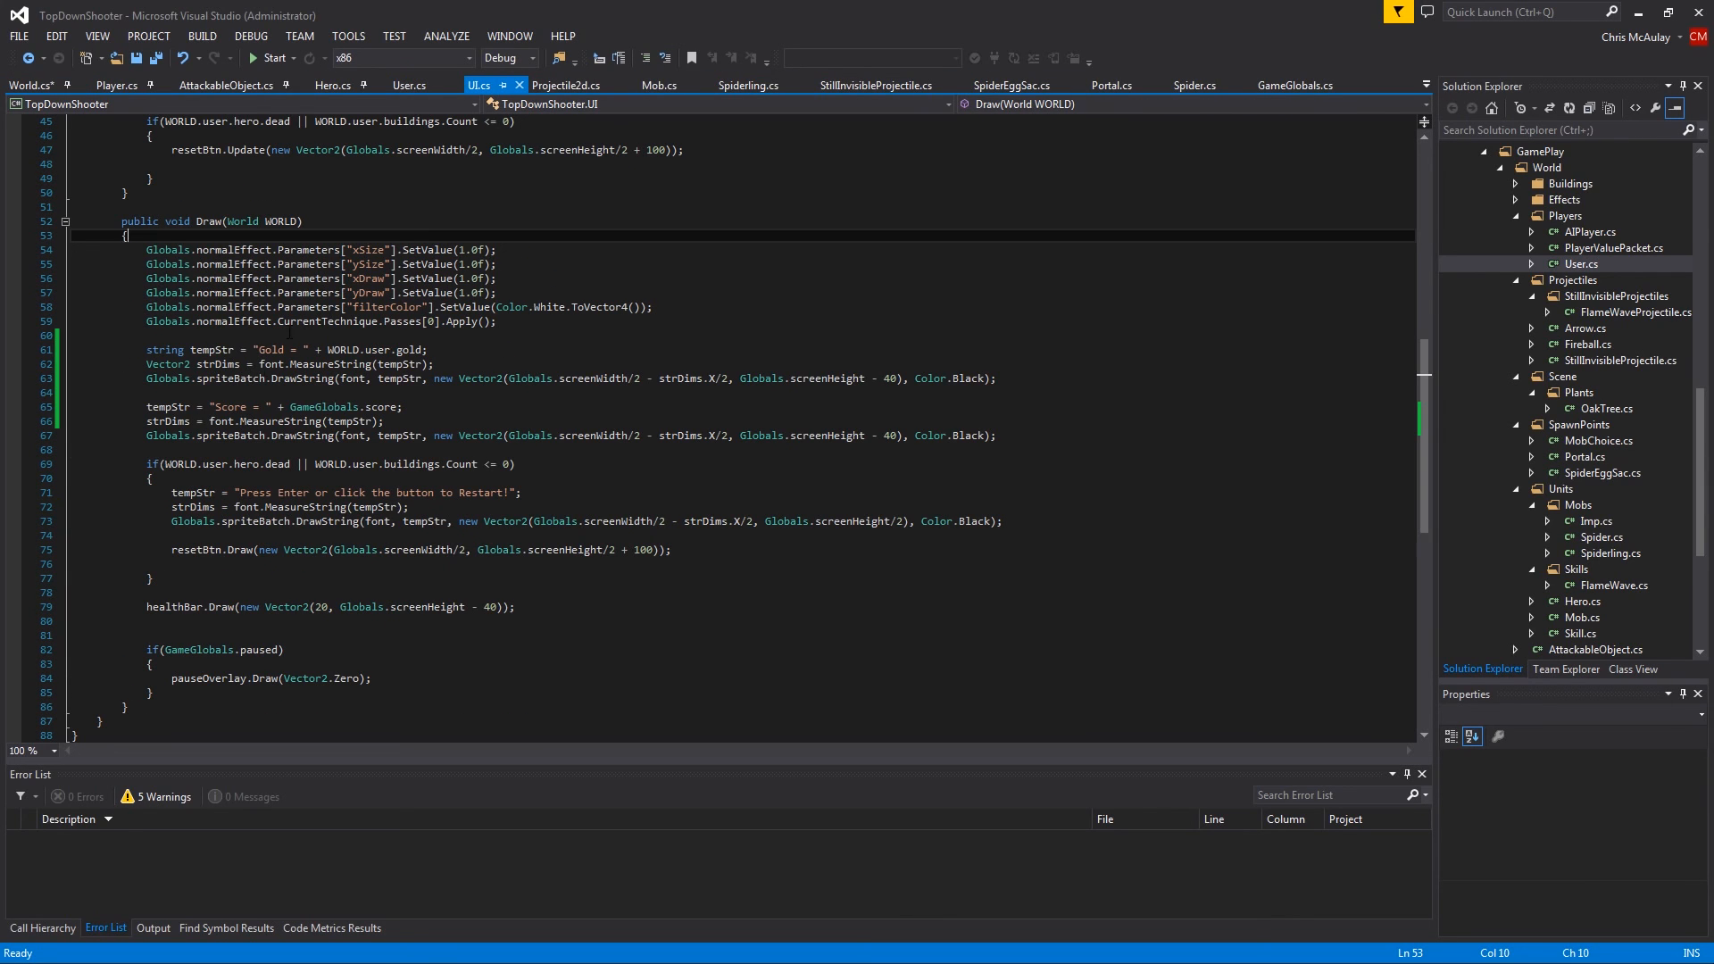
pyautogui.moveTo(564, 377); pyautogui.dragTo(728, 377)
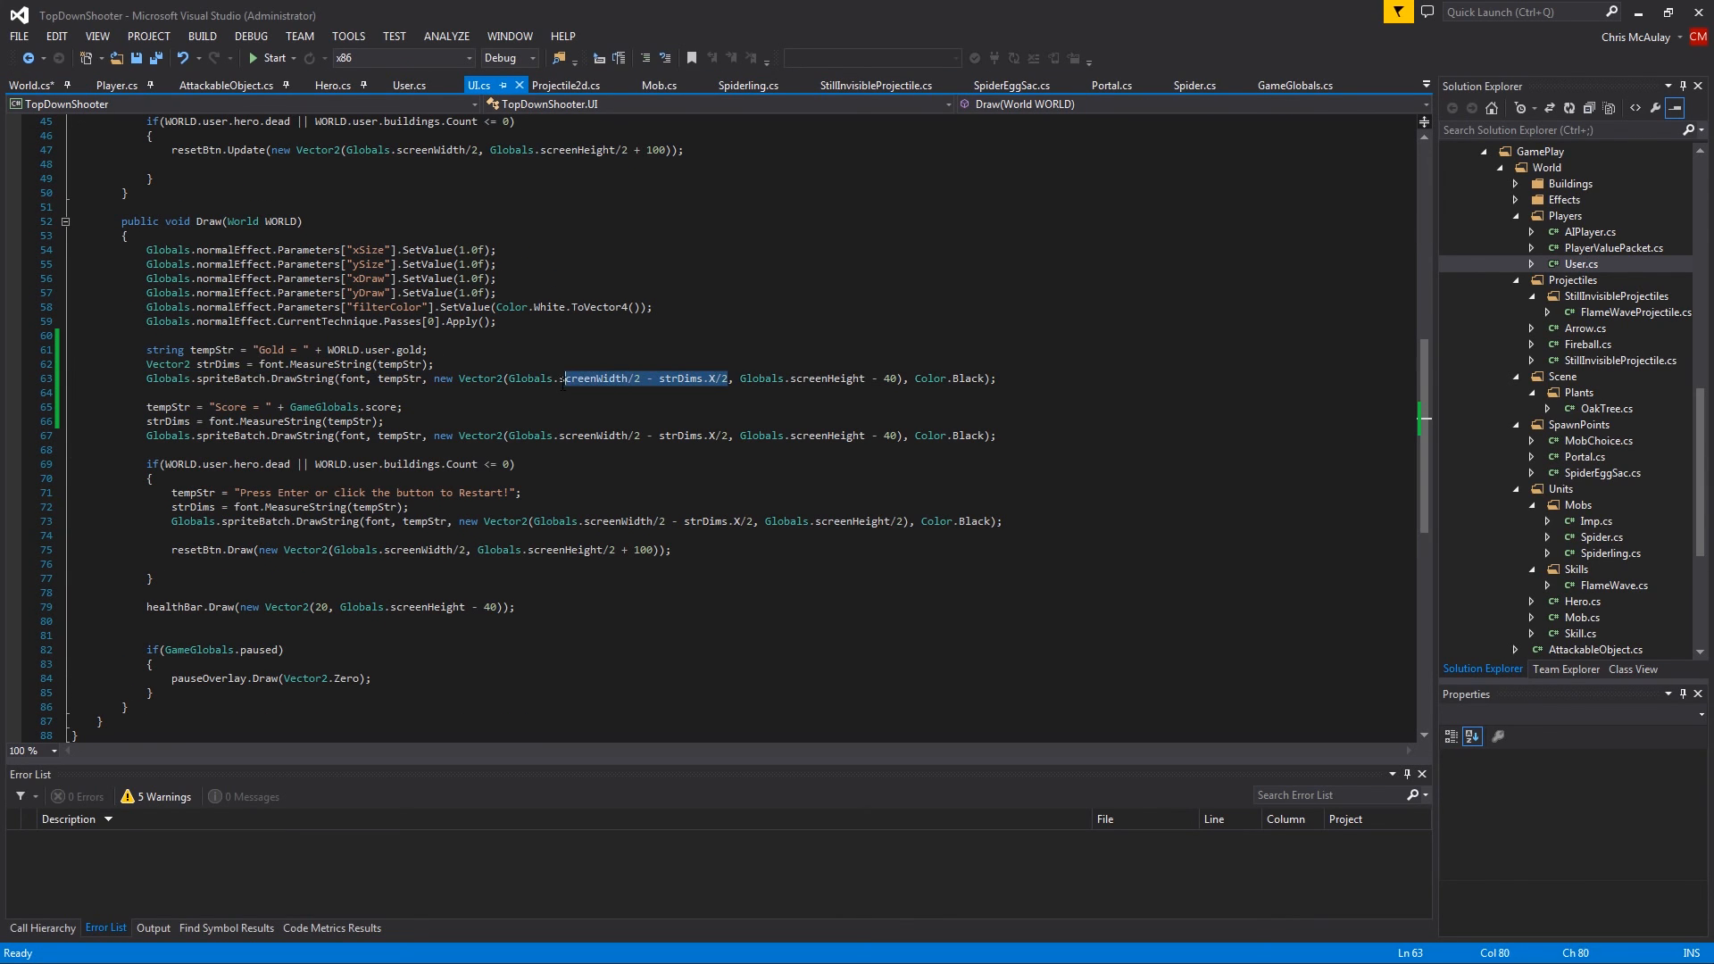
pyautogui.click(532, 379)
pyautogui.write('40')
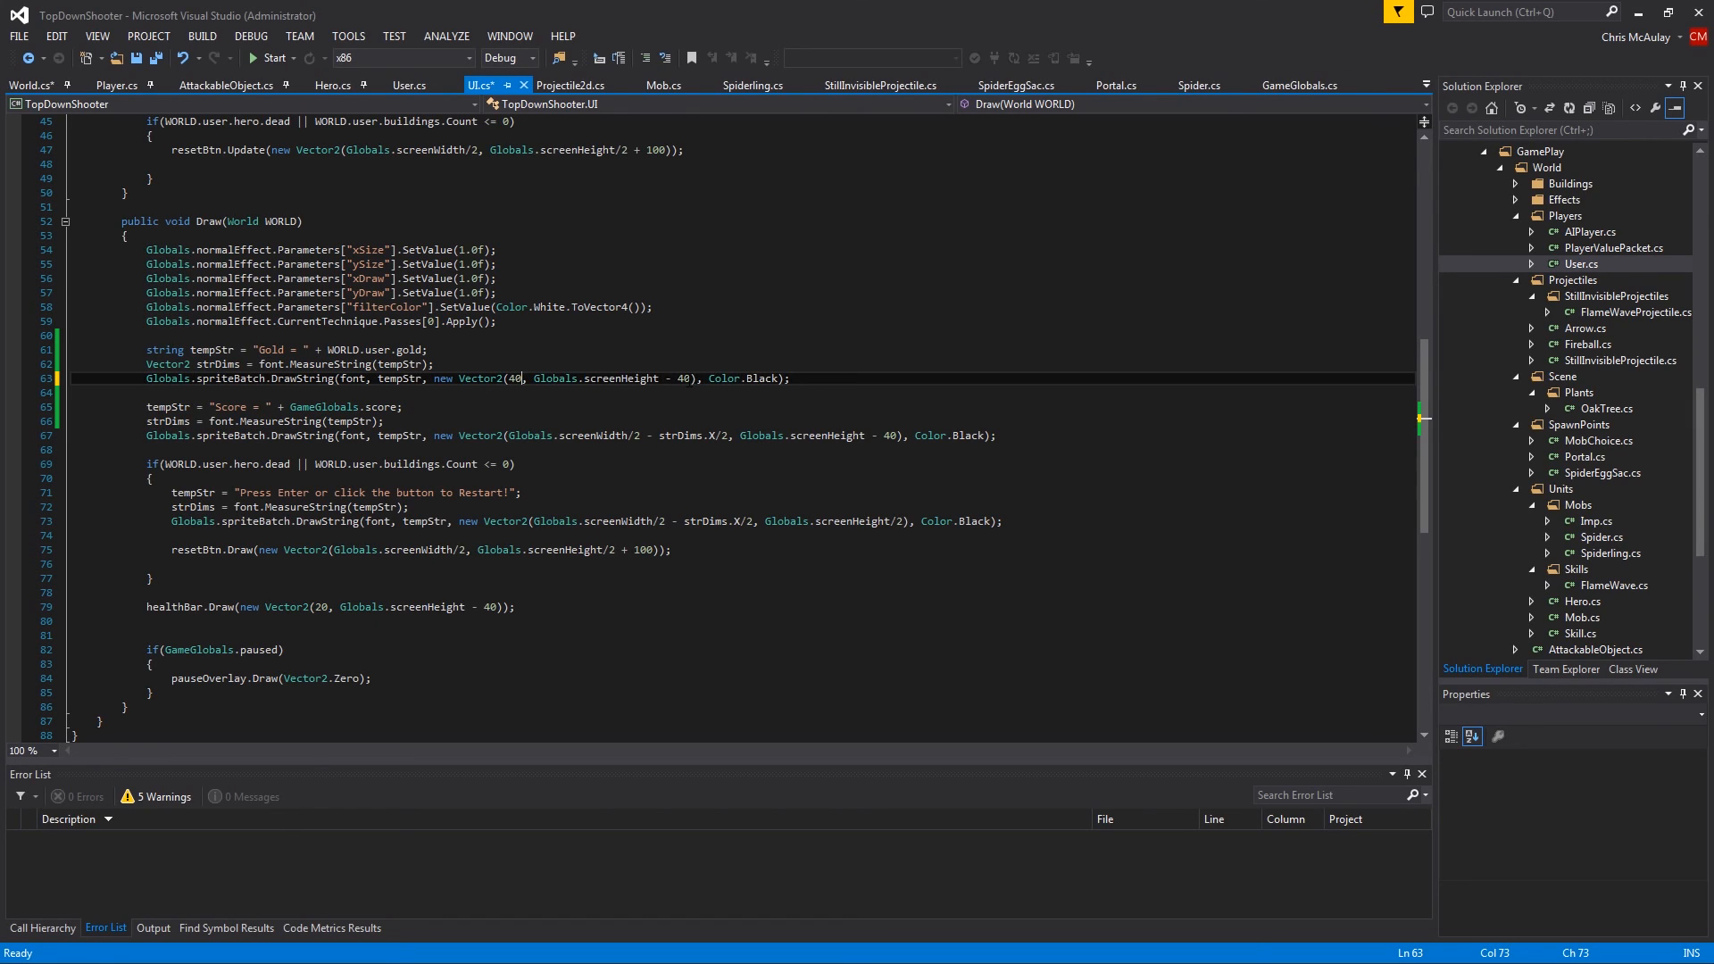
pyautogui.doubleClick(600, 378)
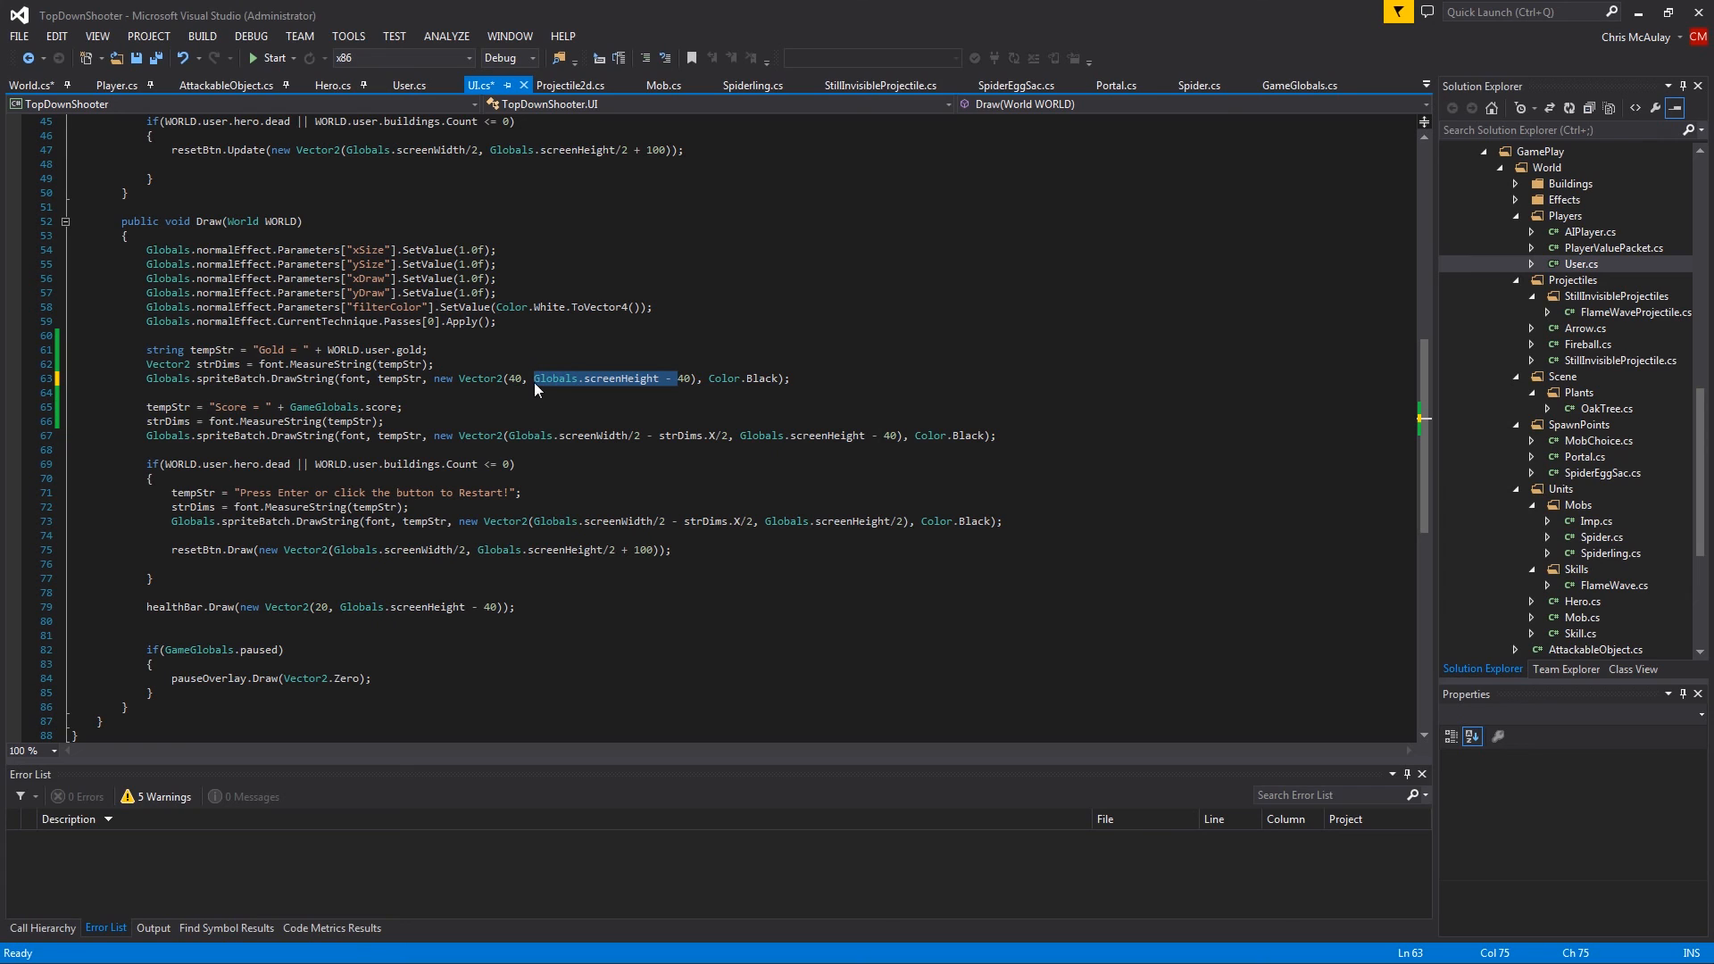
pyautogui.click(271, 57)
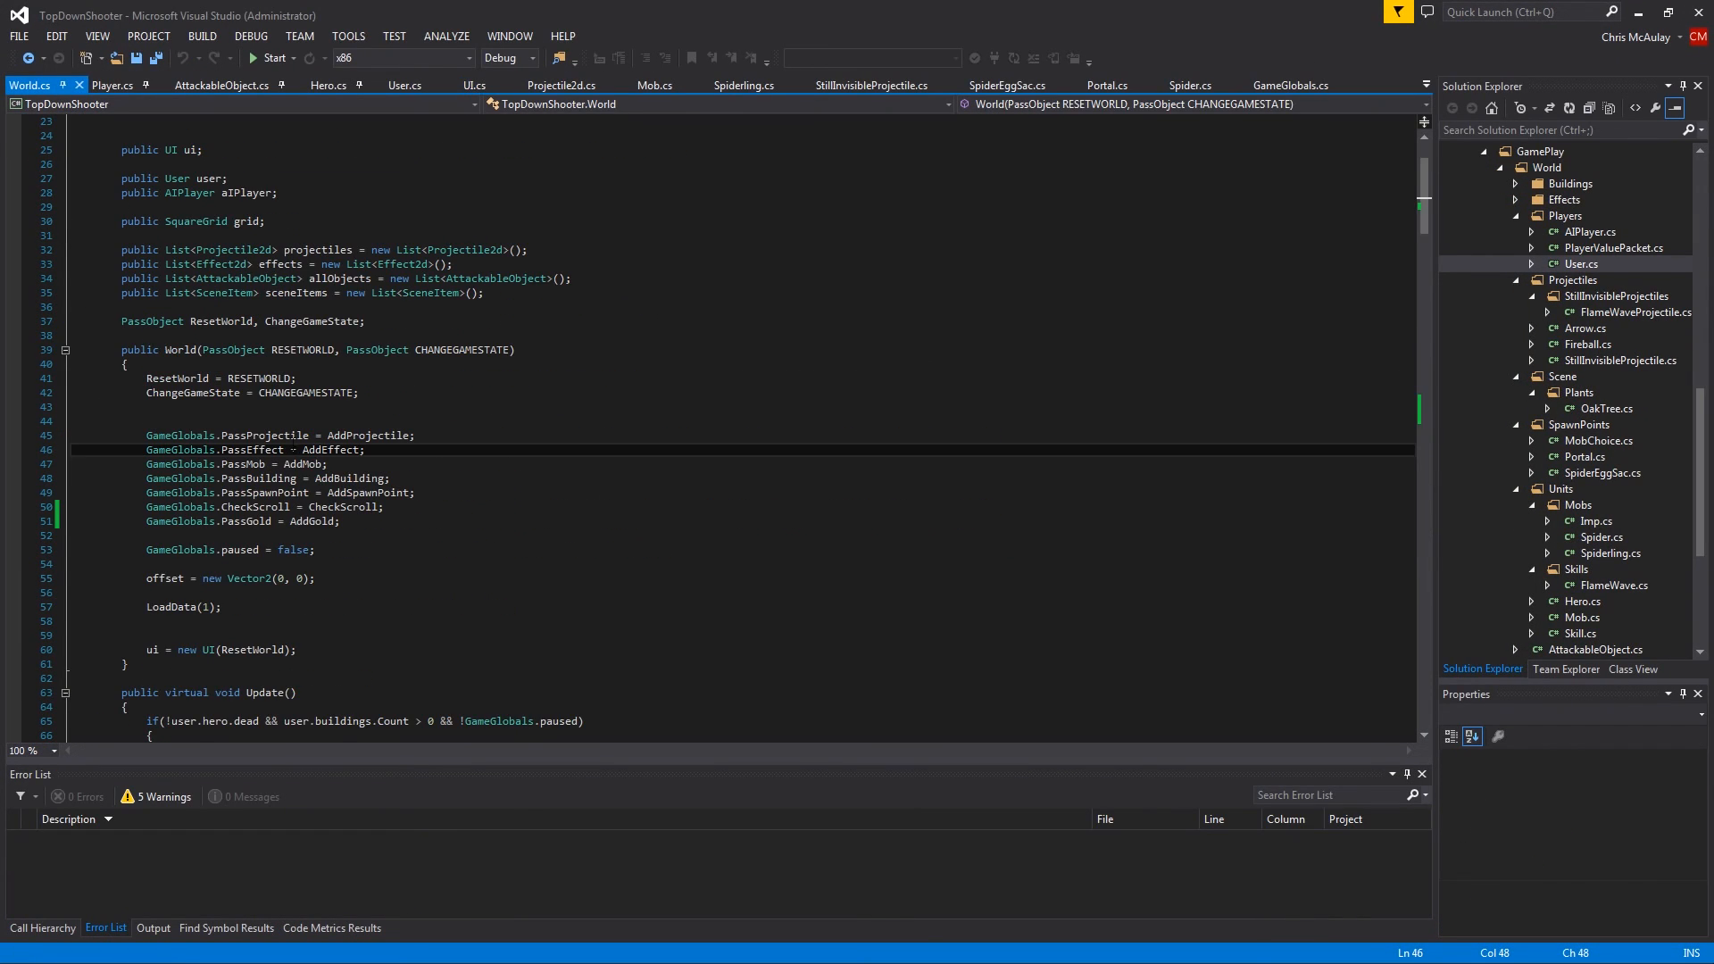
# Change AddGold's gold = to gold += and relaunch the game showing Gold = 0
pyautogui.scroll(-3)
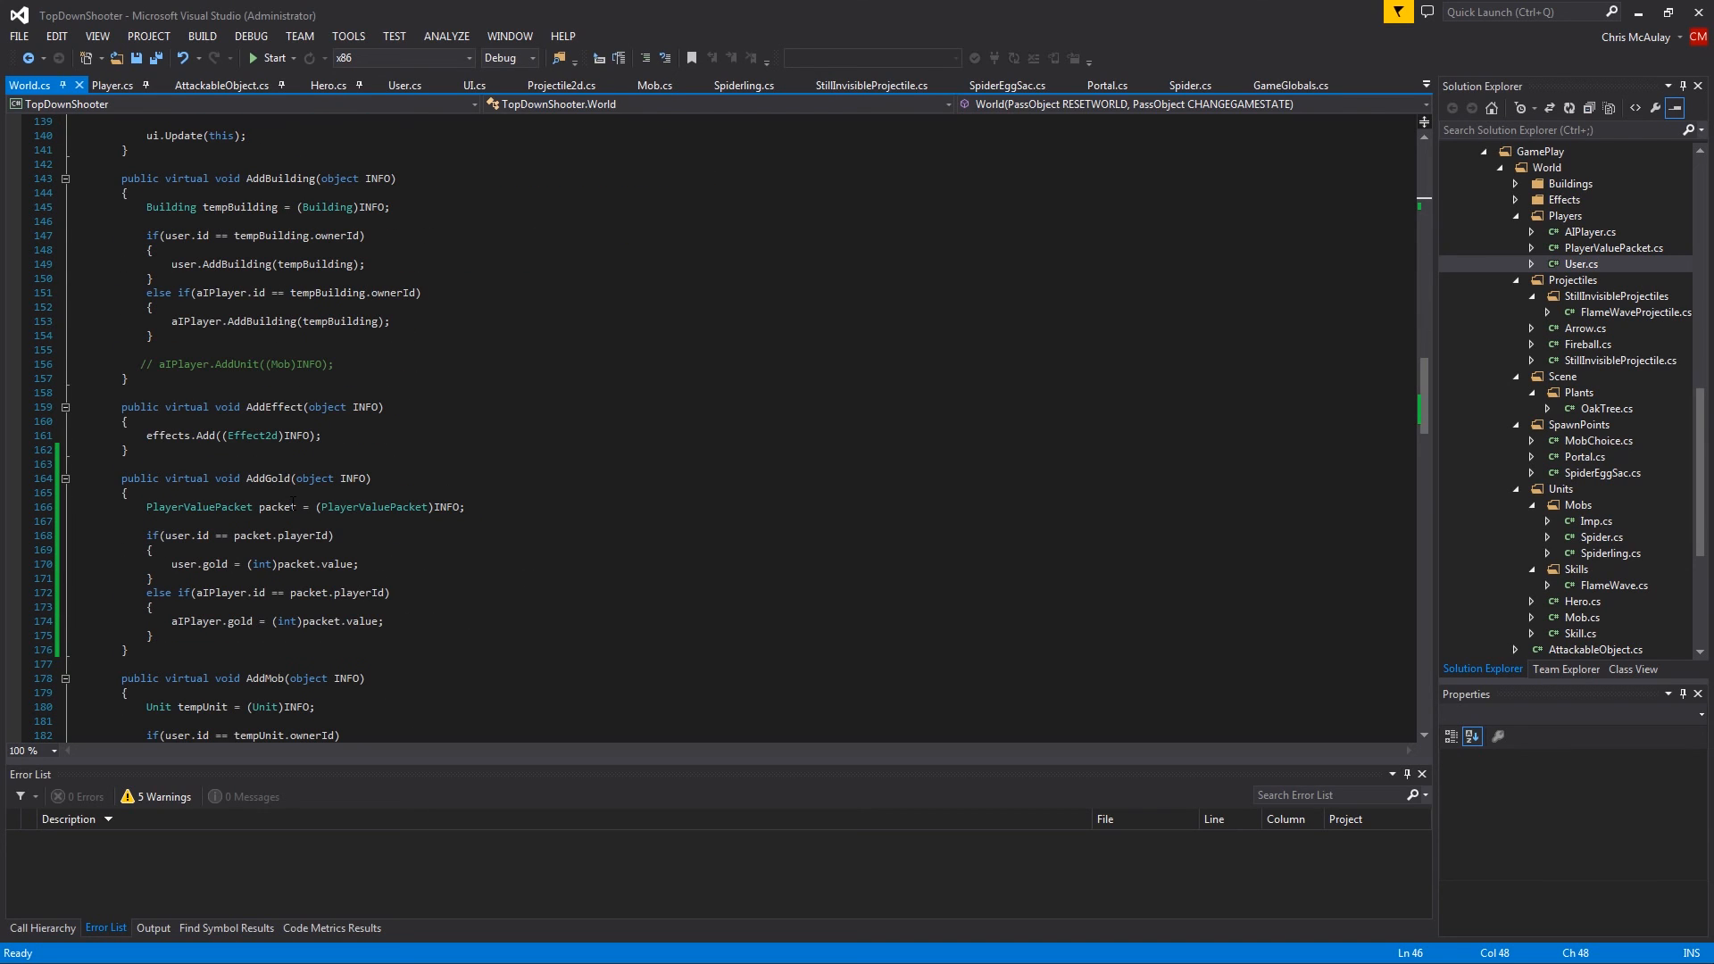
pyautogui.click(262, 622)
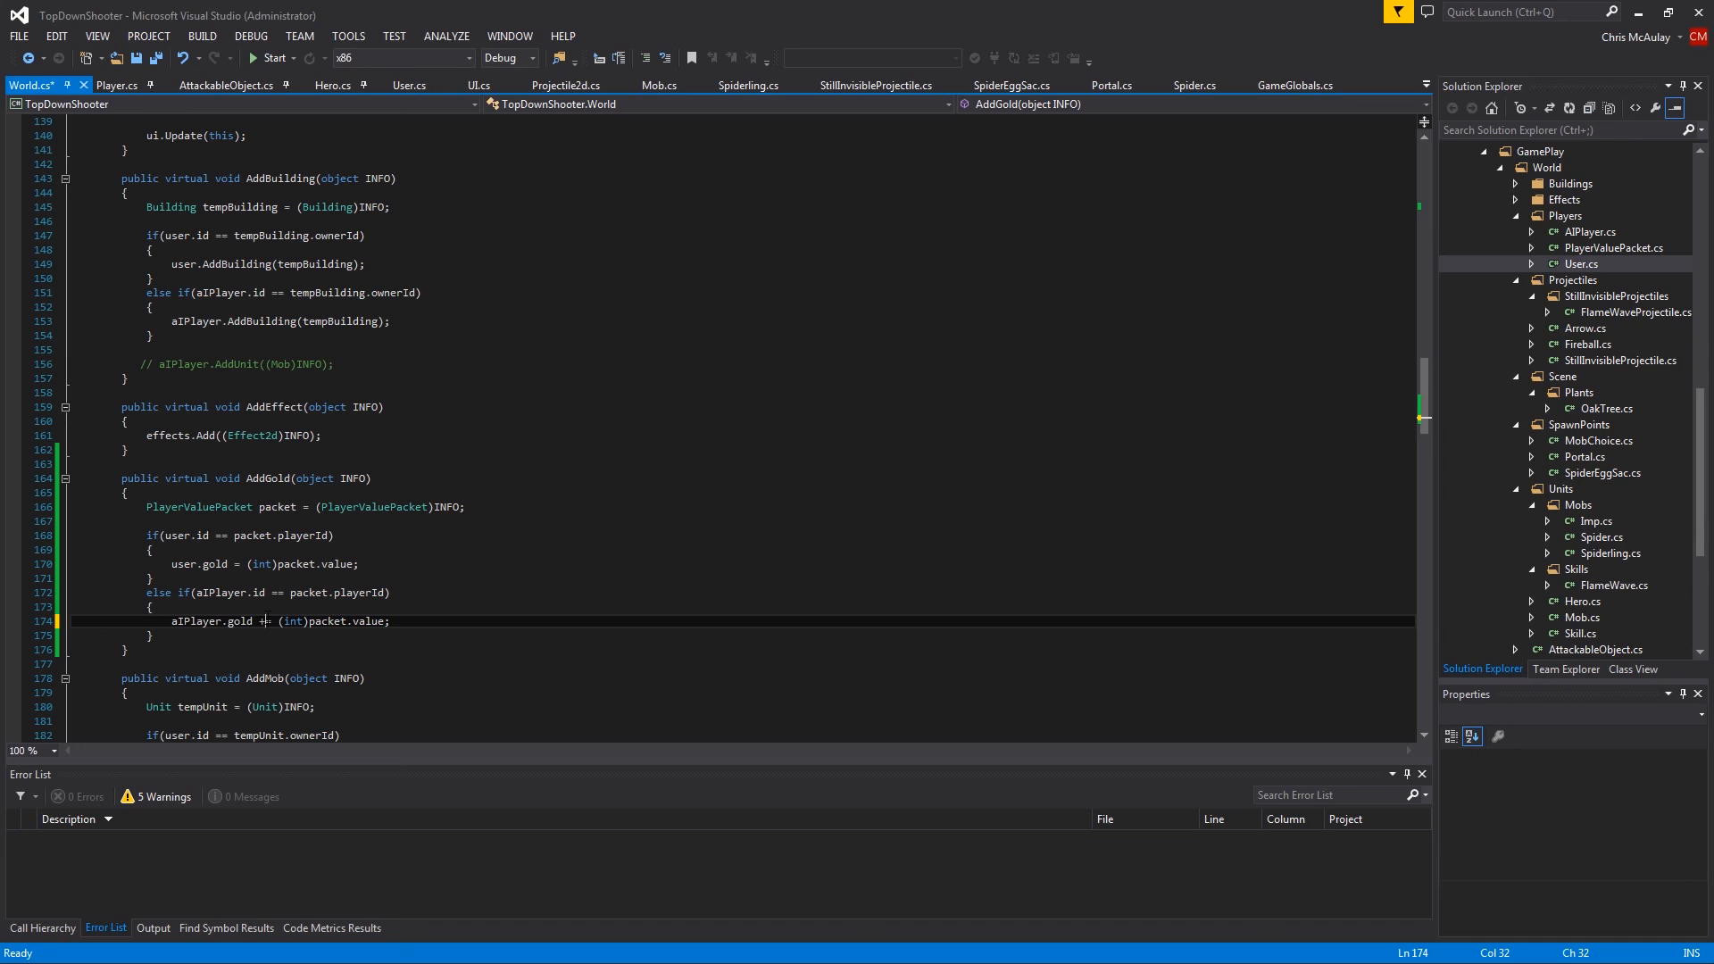
pyautogui.write('+')
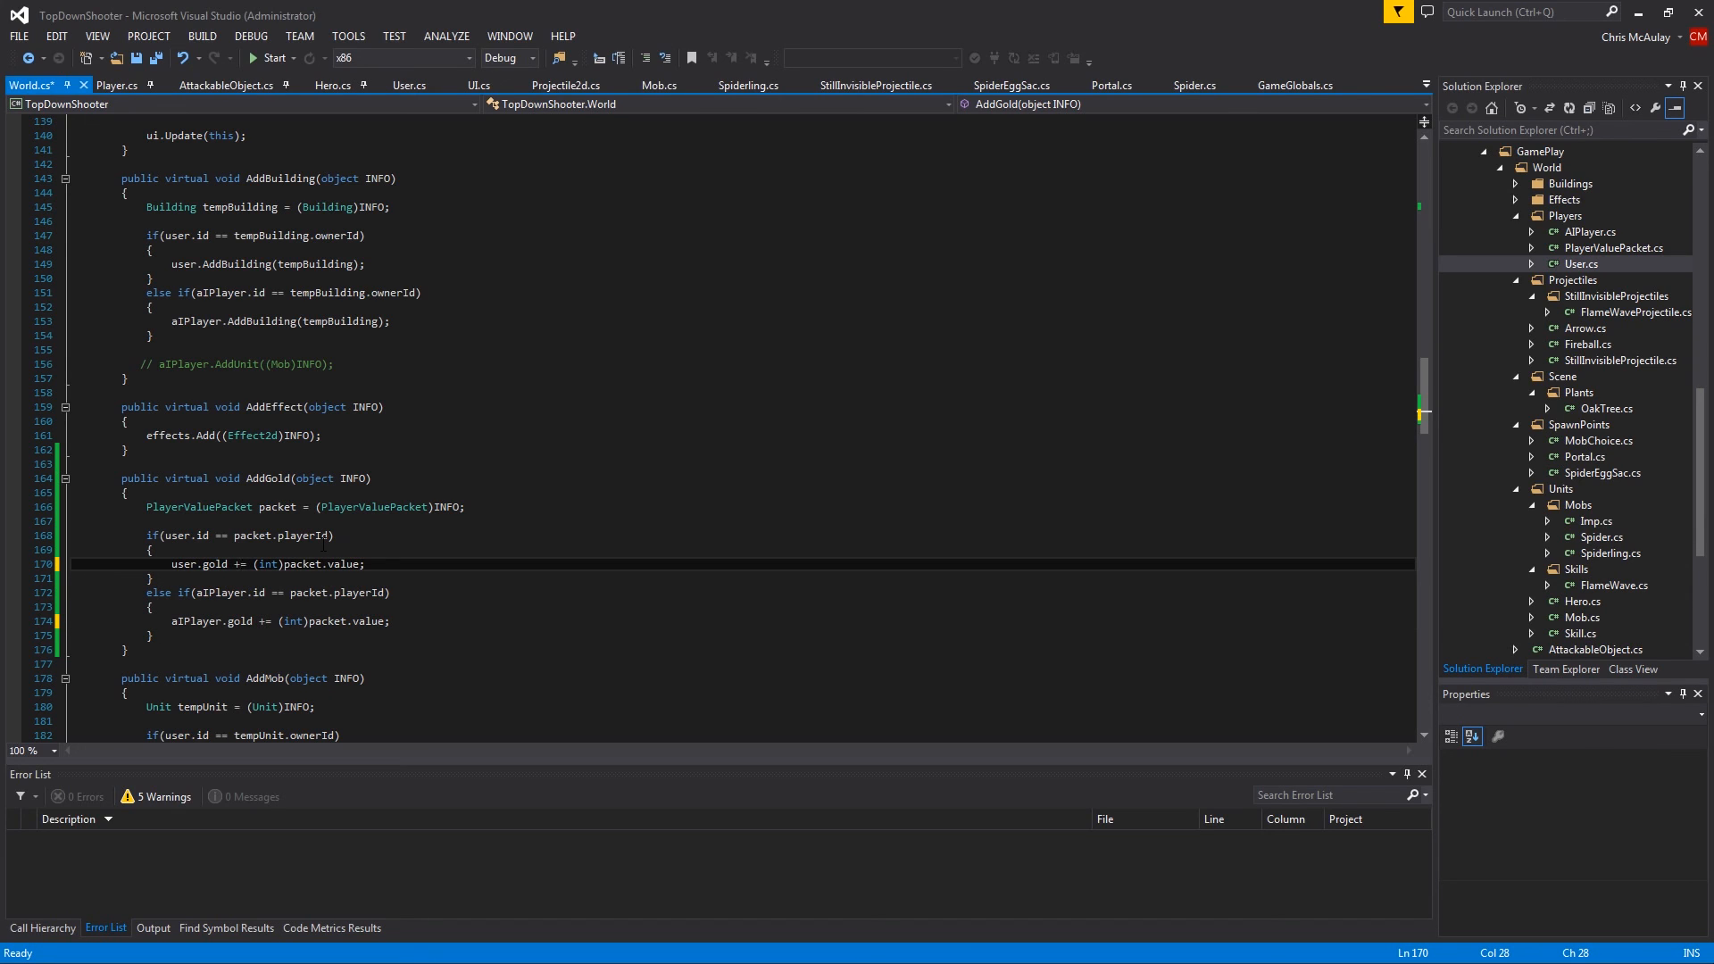
pyautogui.click(271, 57)
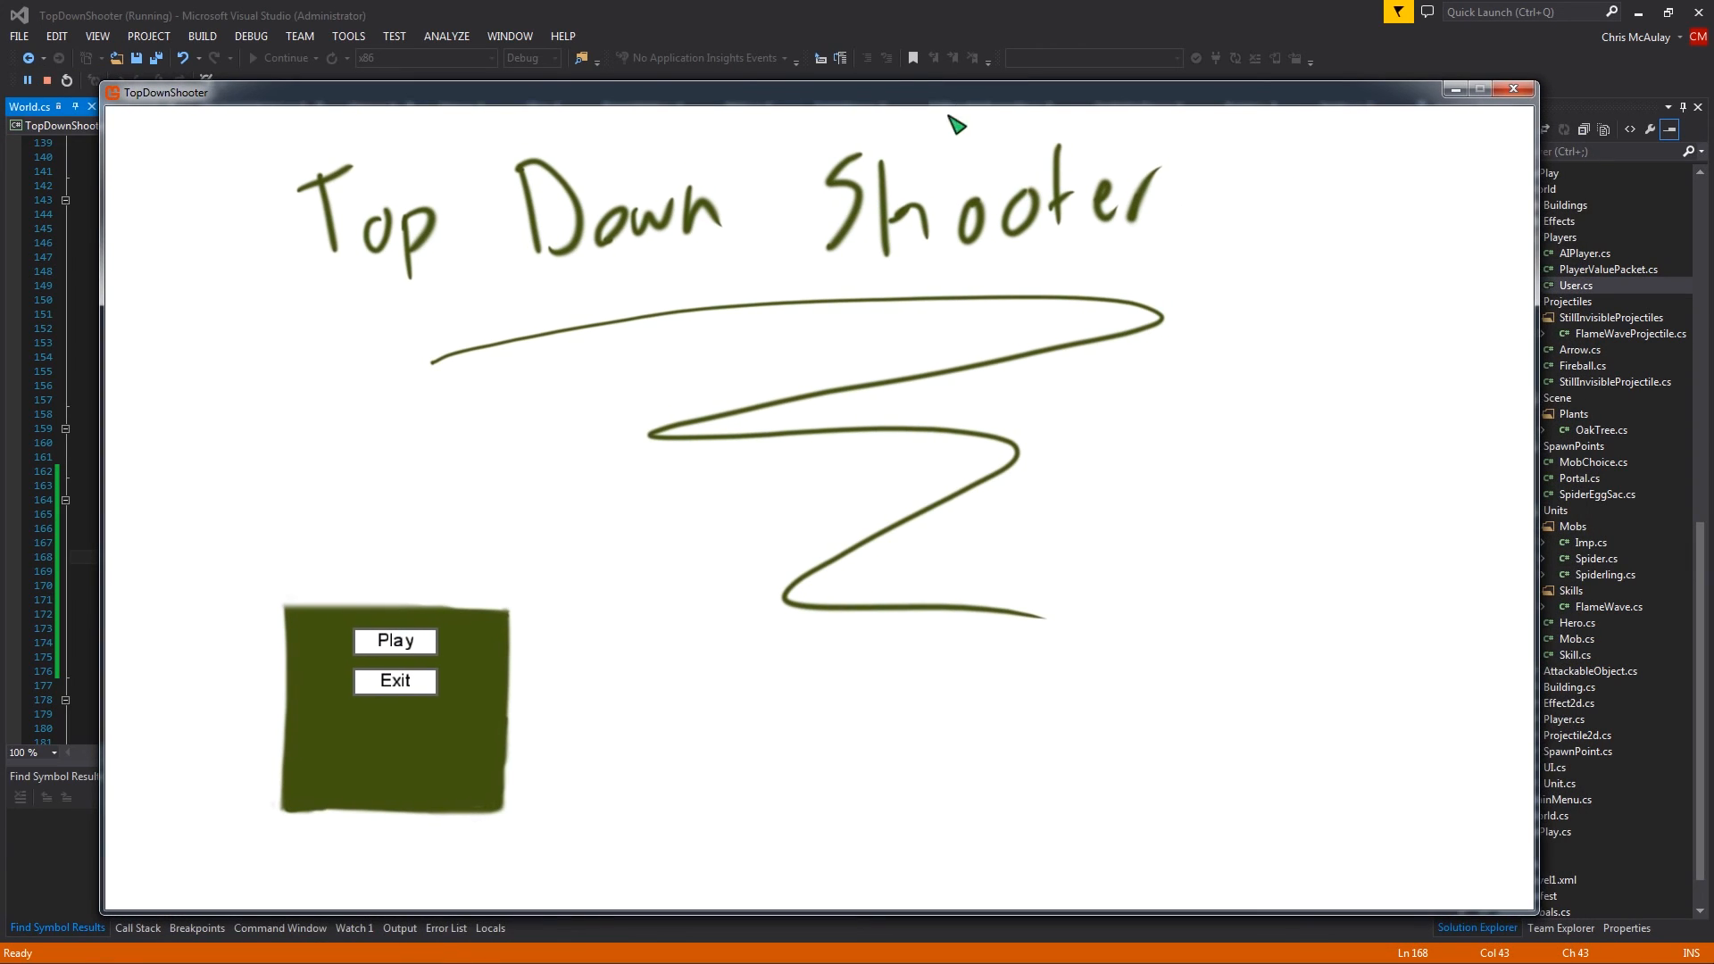
pyautogui.click(395, 641)
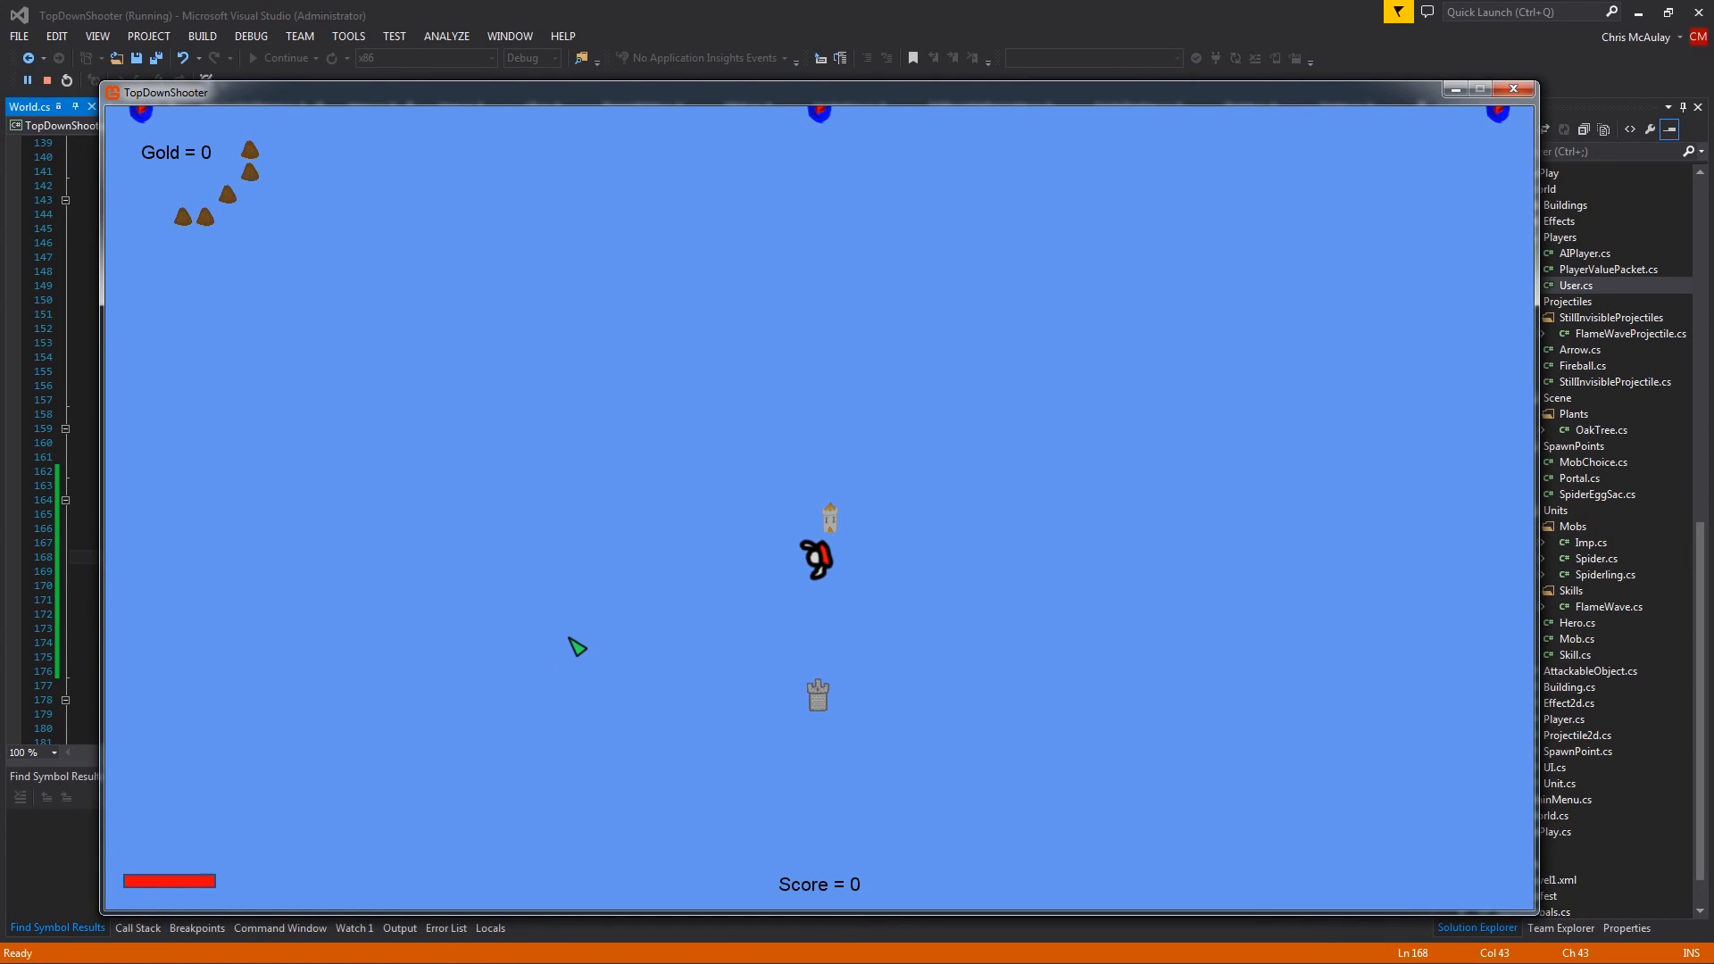